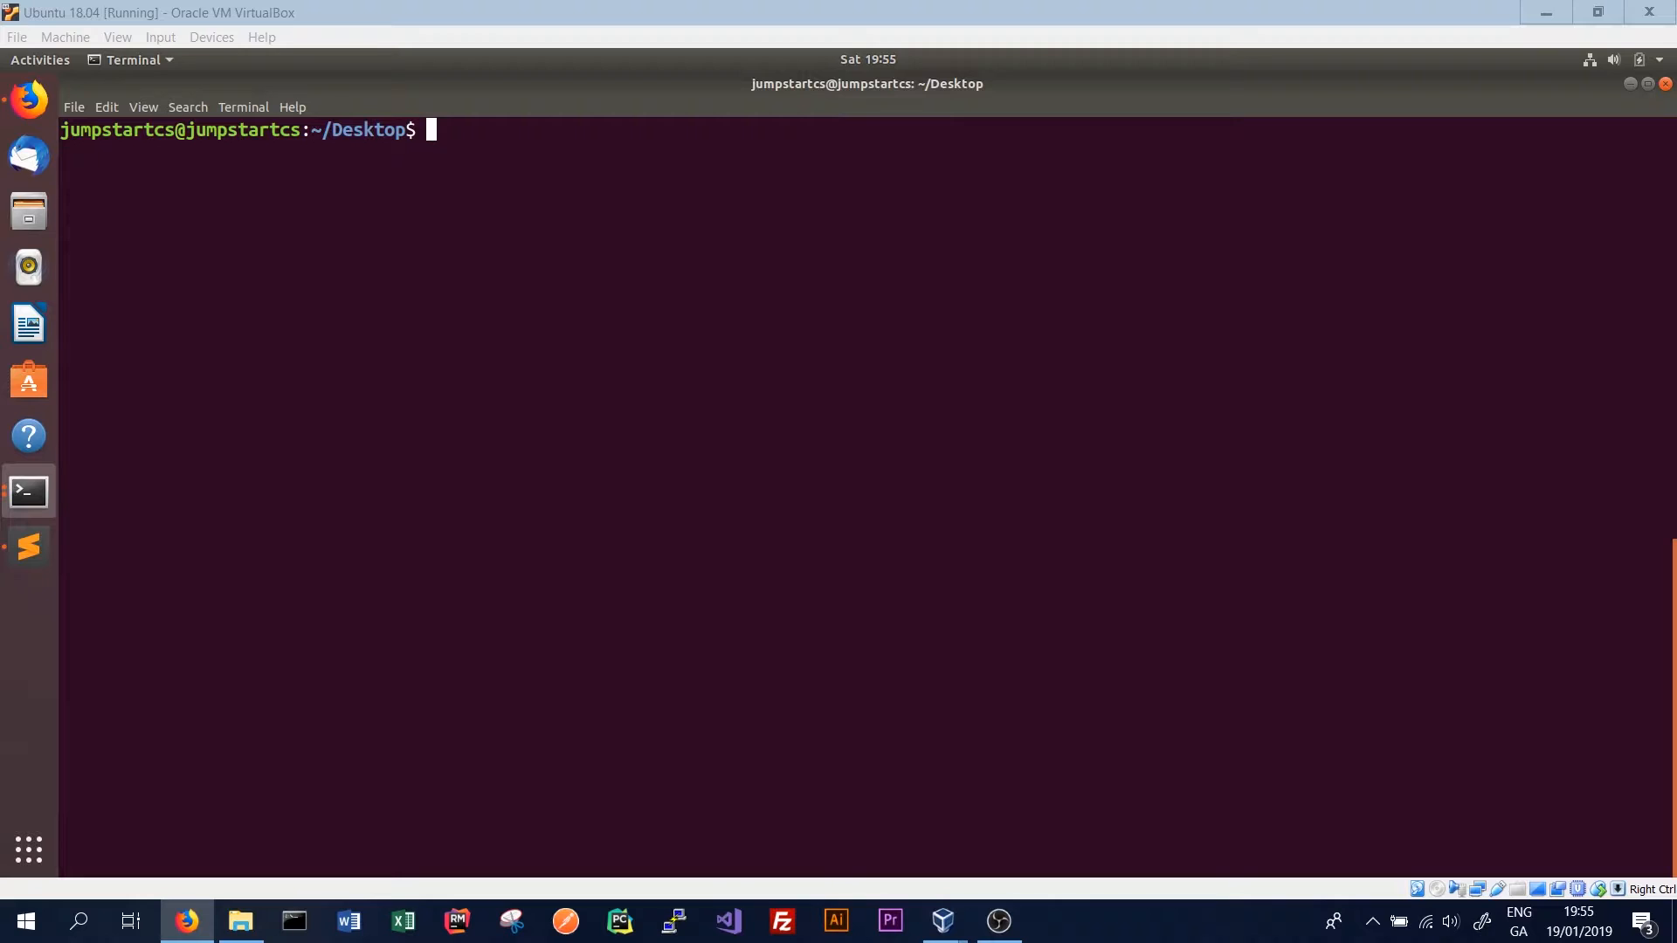
Run pip install cassandra-driver in the Desktop terminal
type("pi")
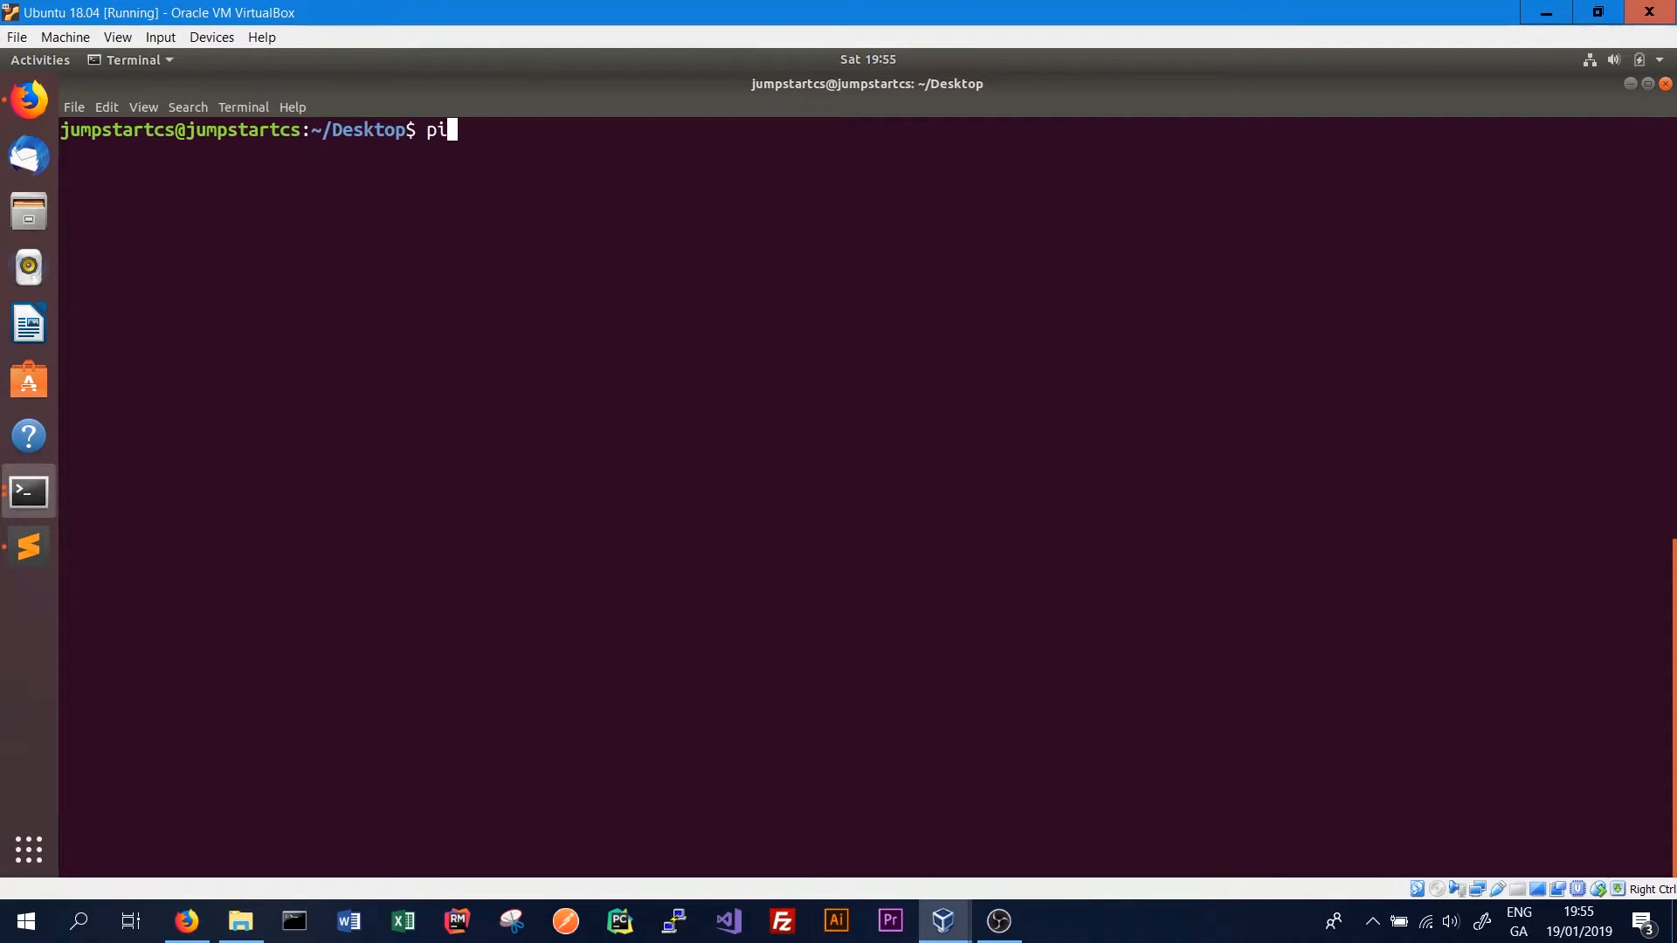
type("p install cass")
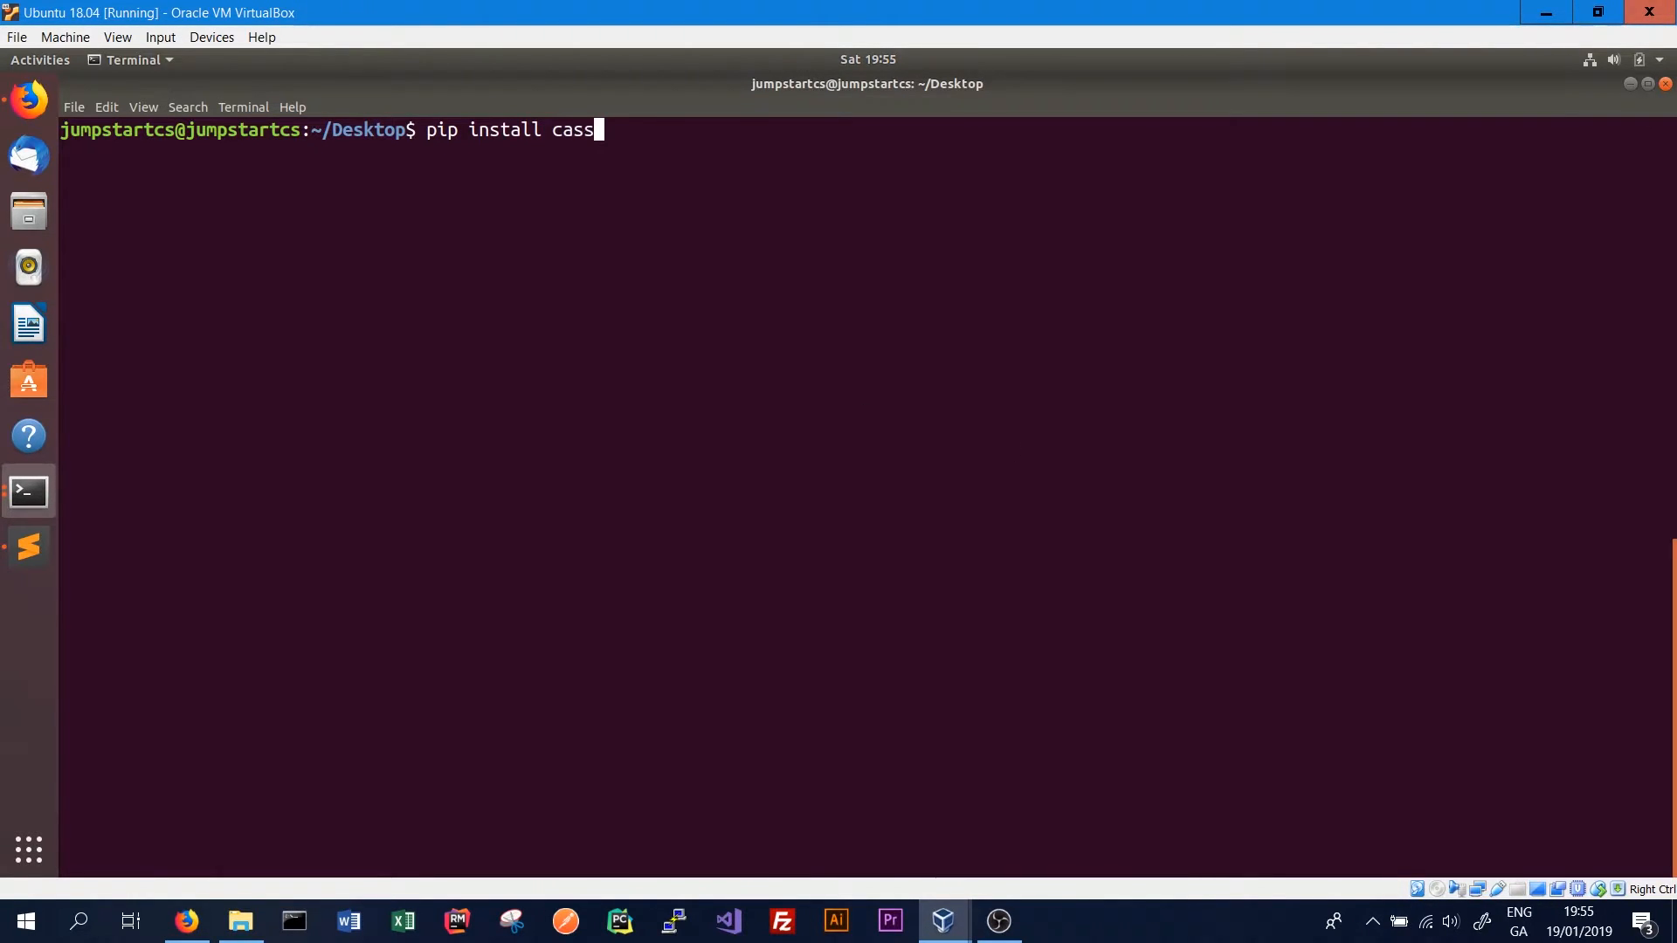
type("andra-driver")
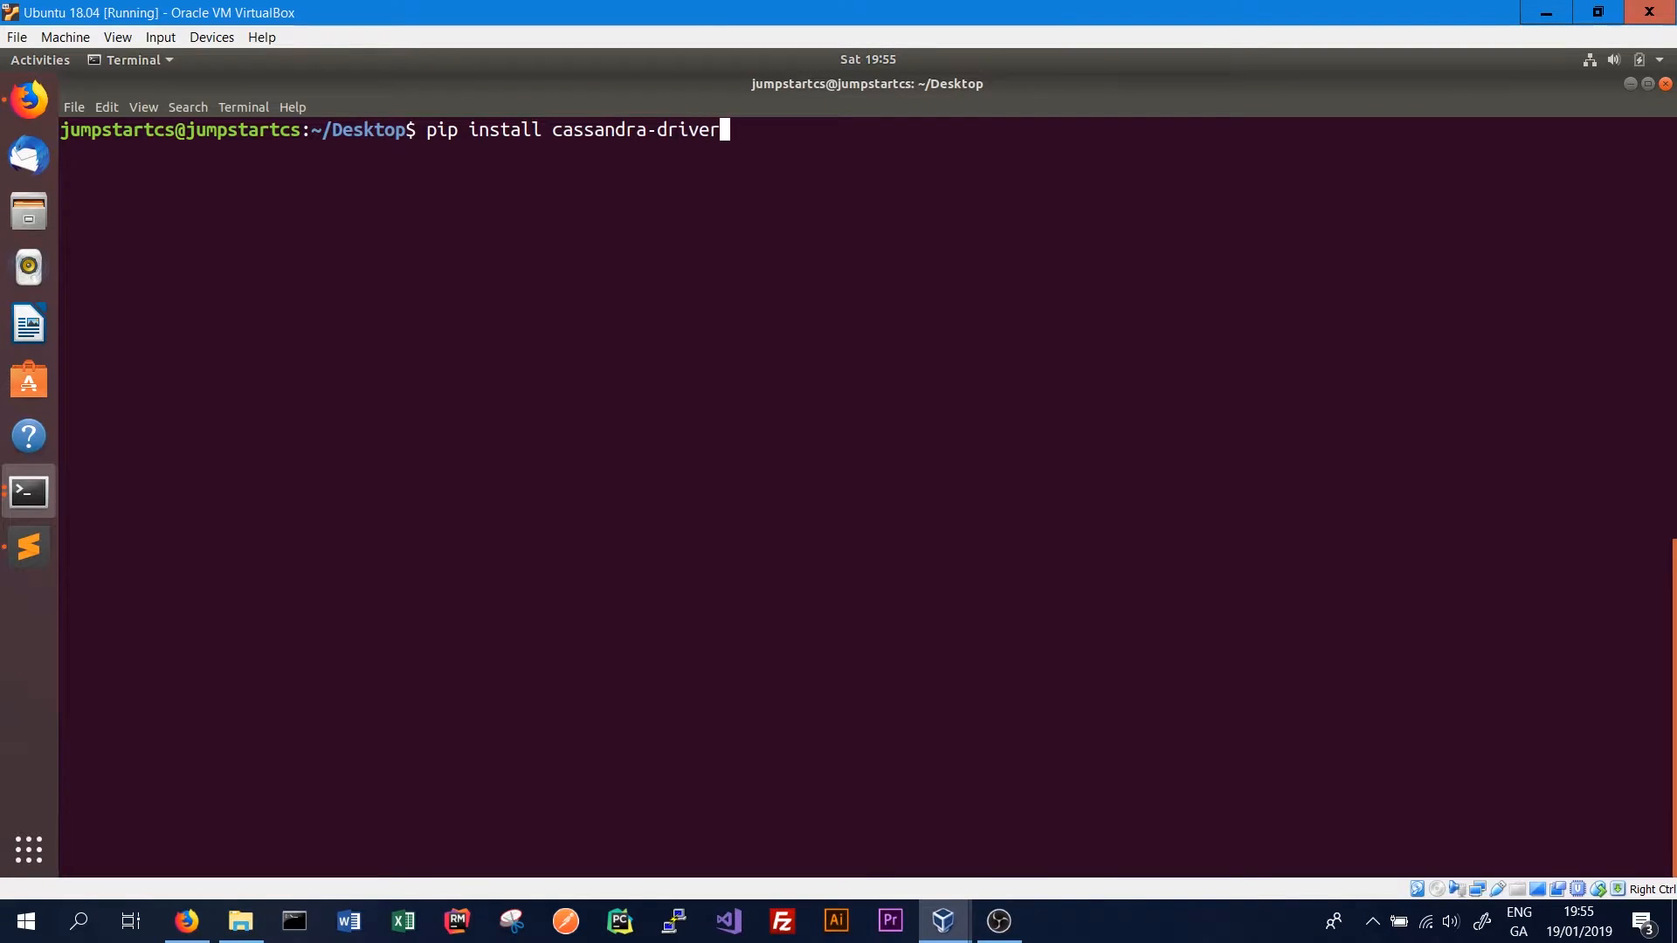
key("Return")
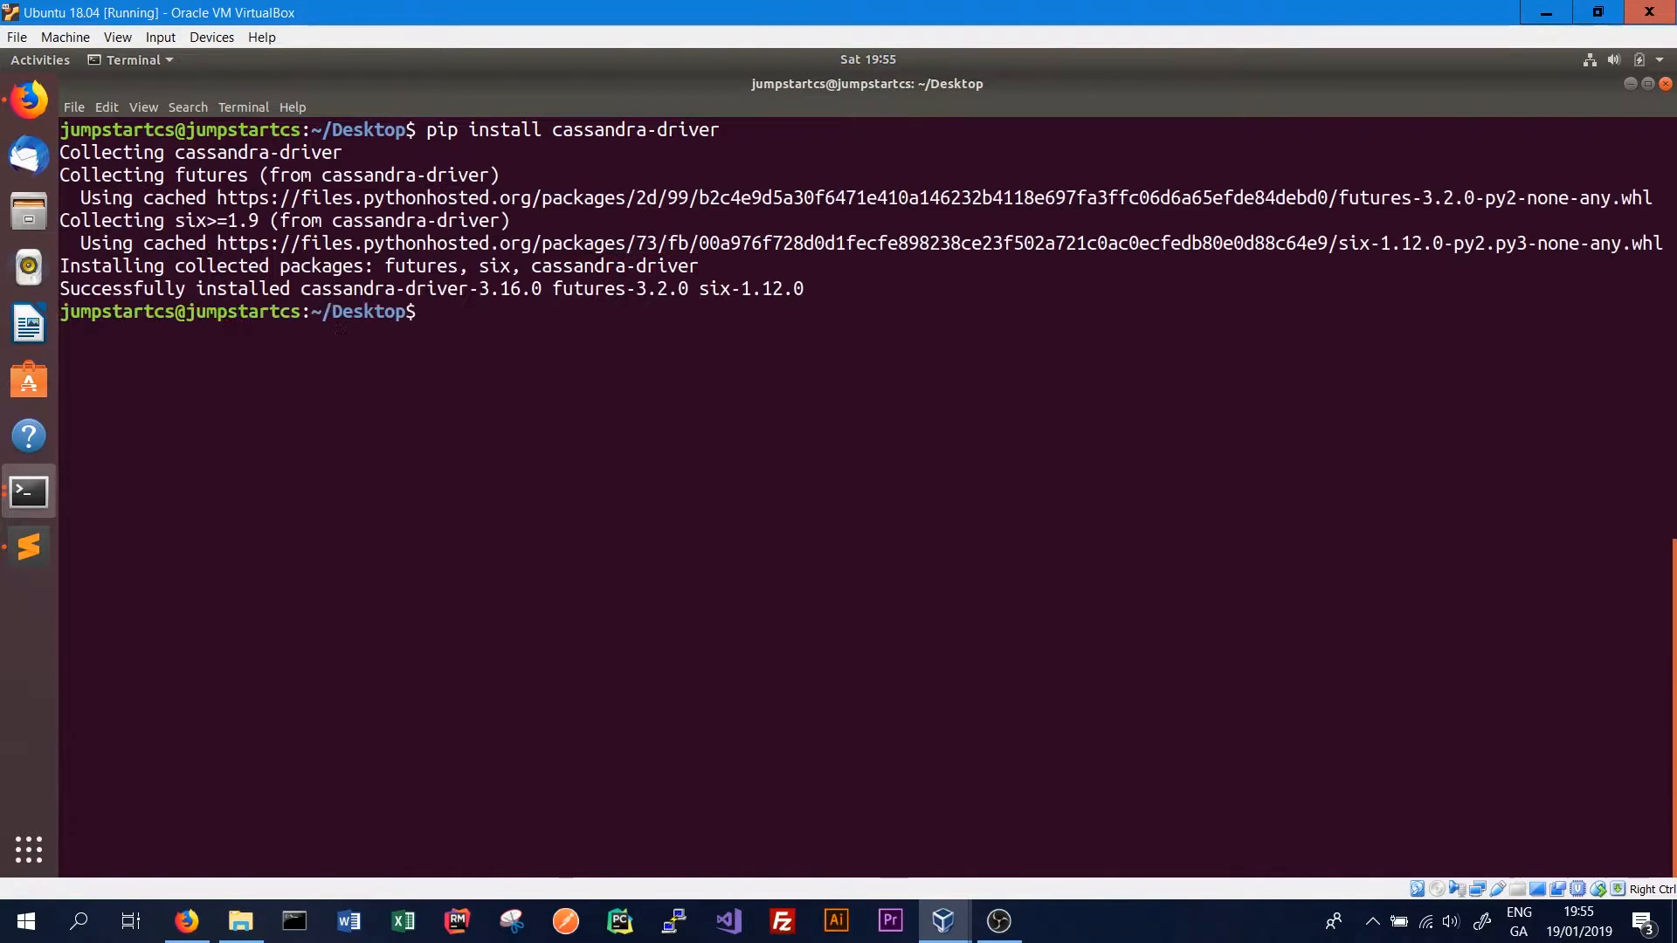
mouse_move(451, 531)
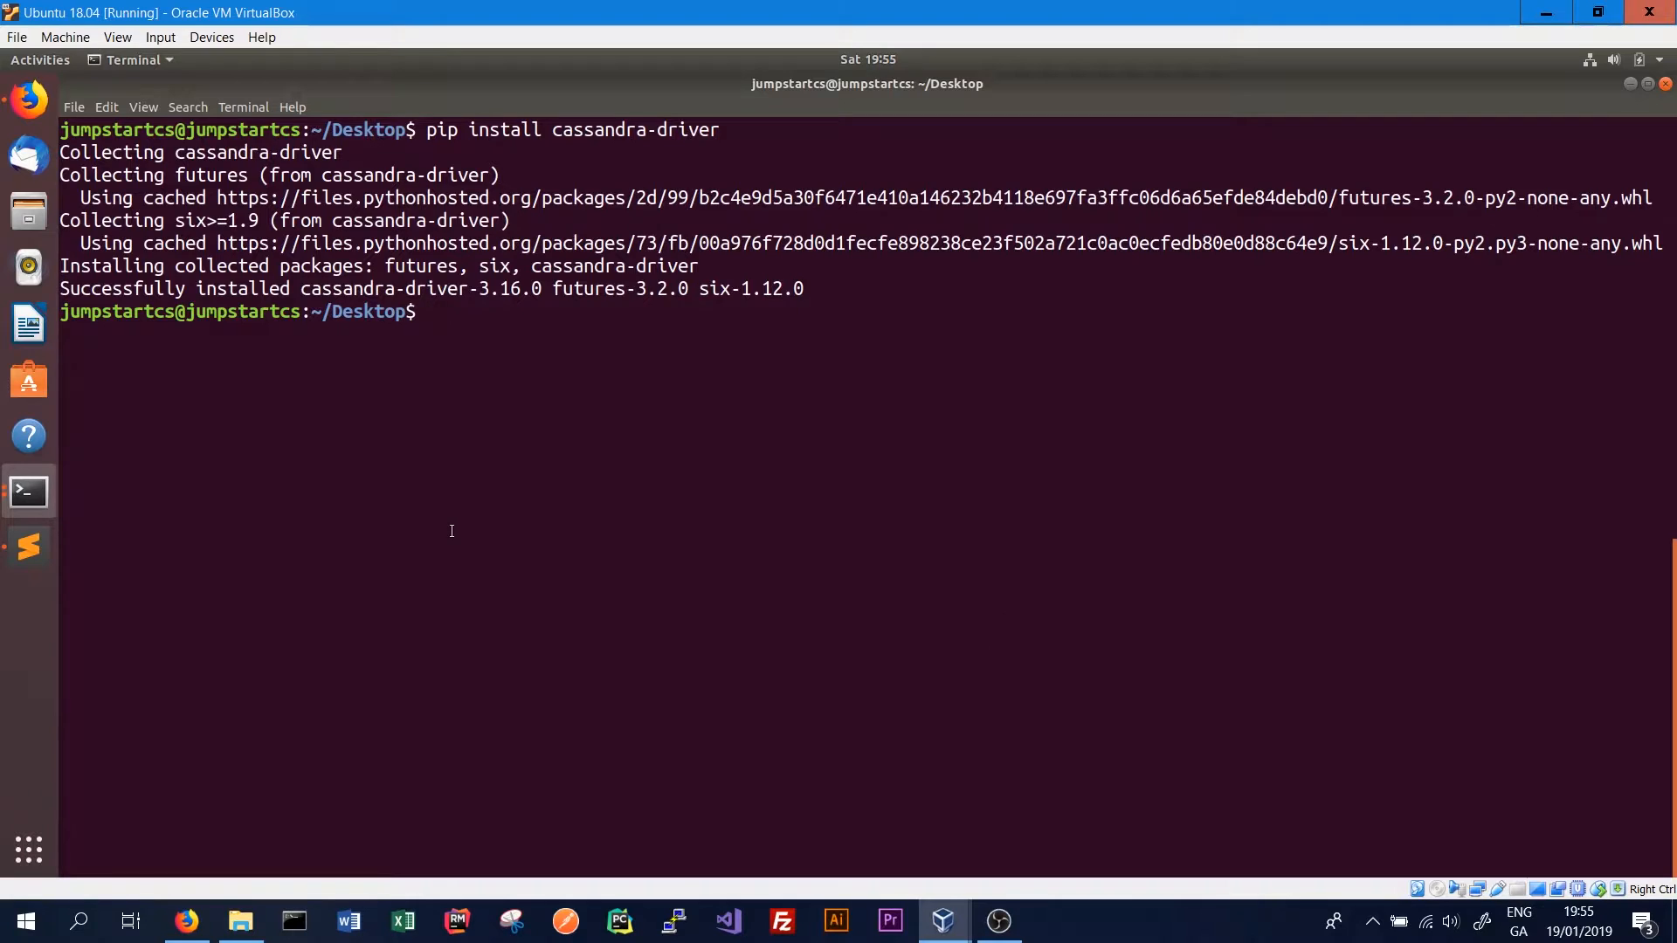
mouse_move(74, 552)
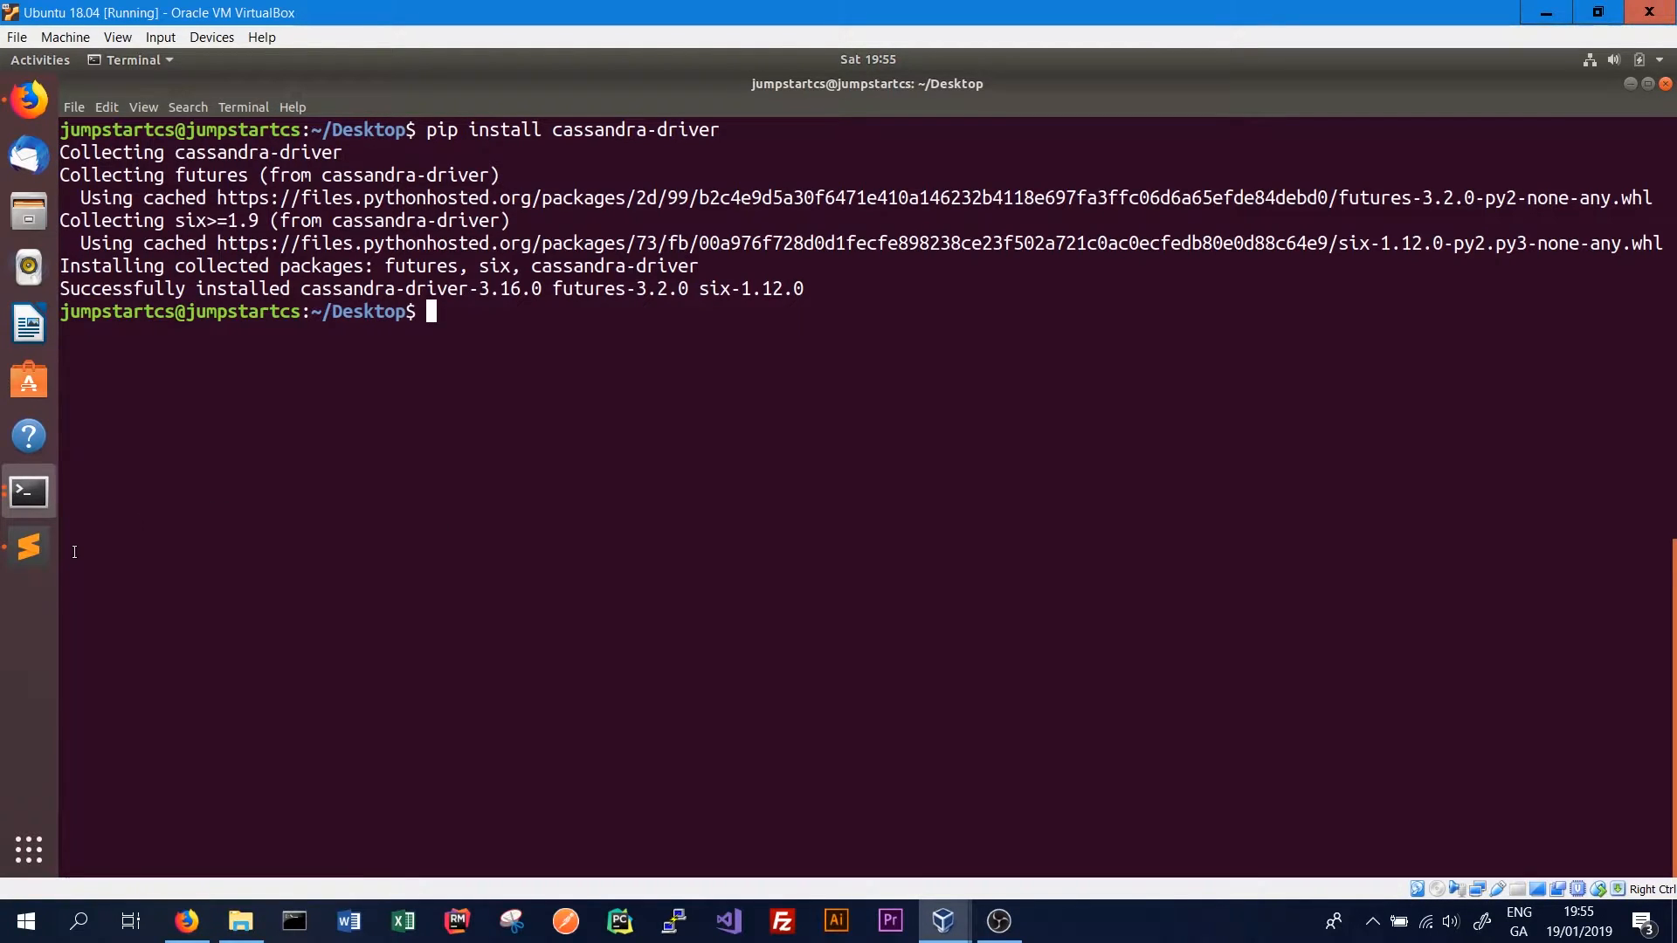
Switch to Sublime Text and write the from cassandra.cluster import line
left_click(27, 547)
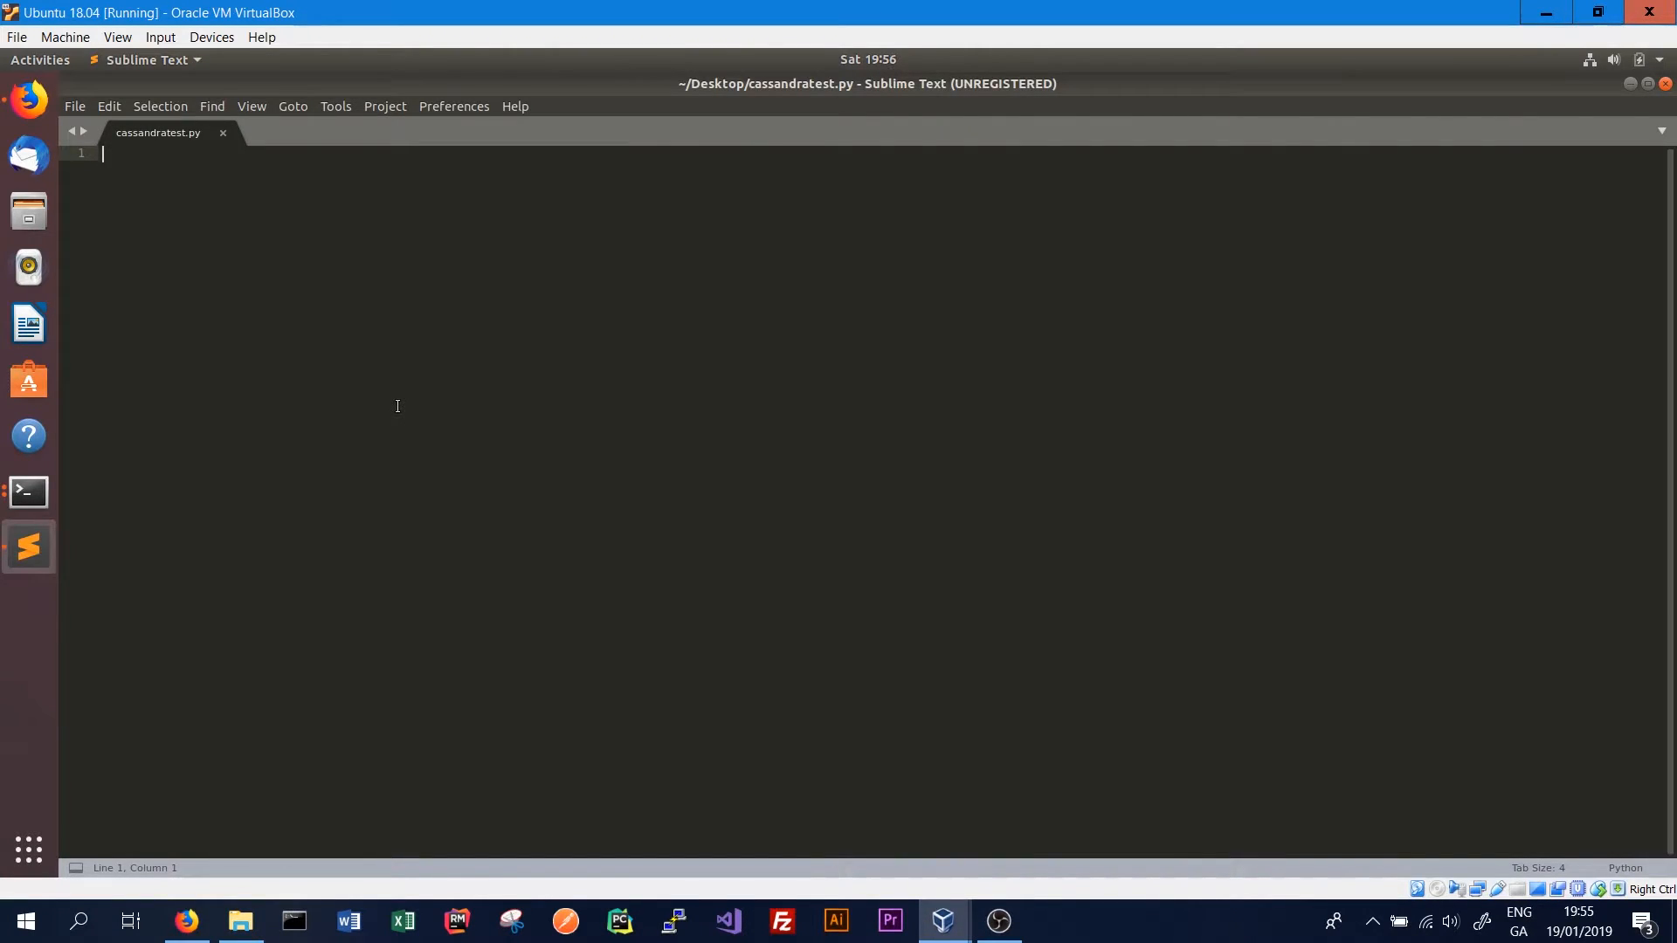
type("from")
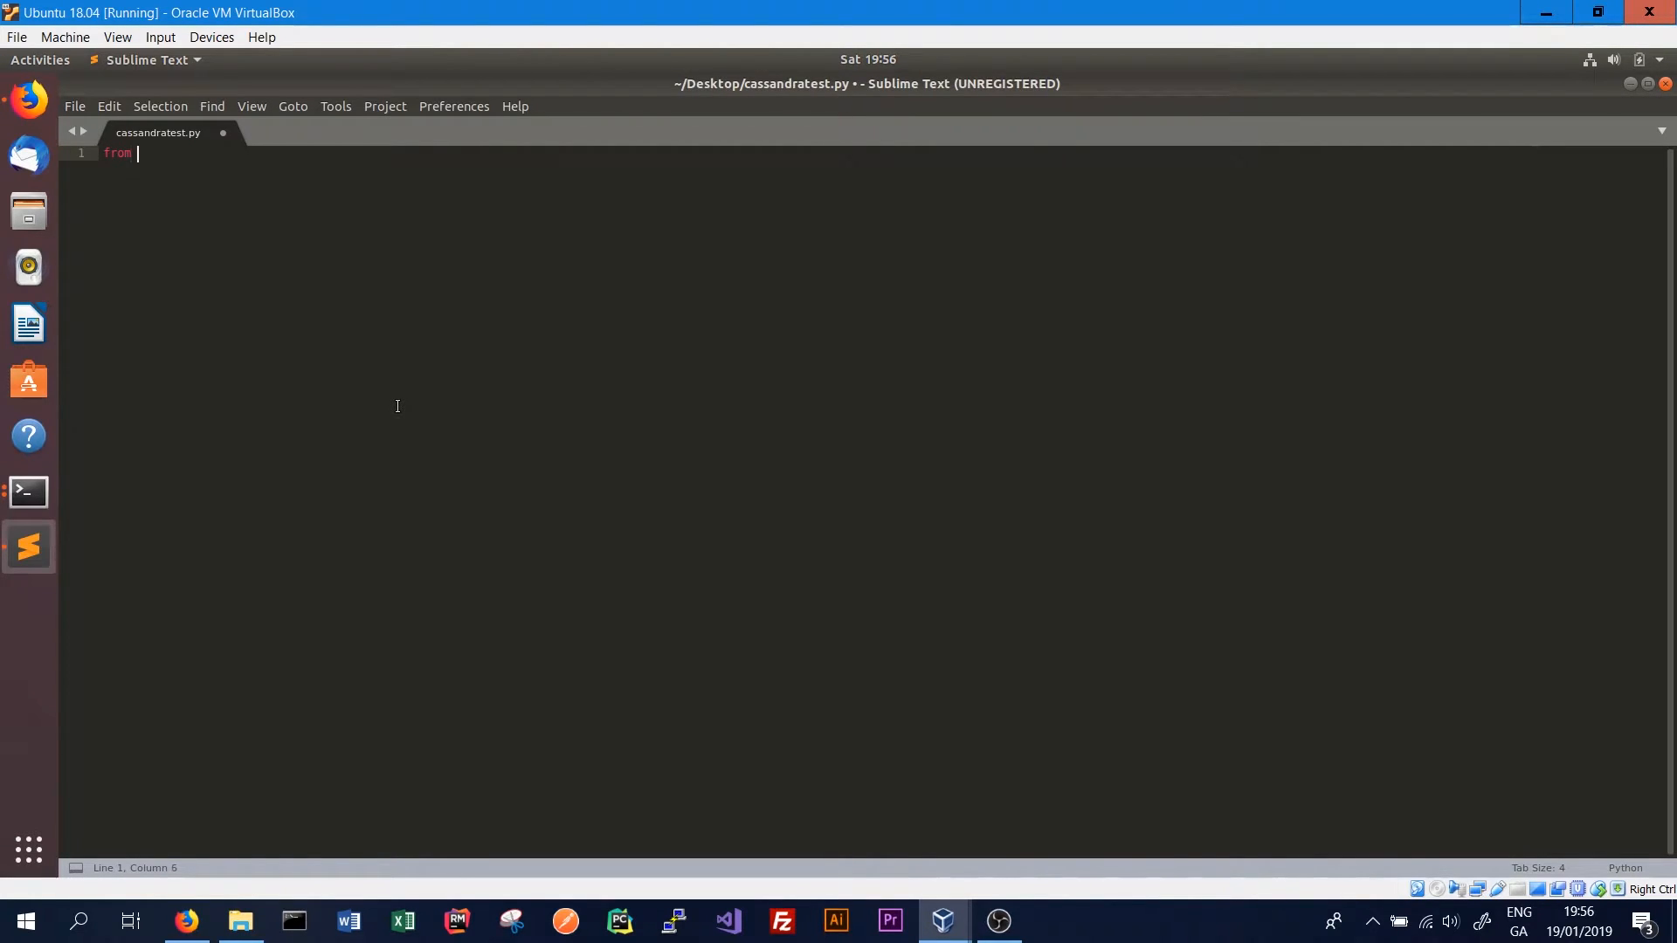
type("cassa")
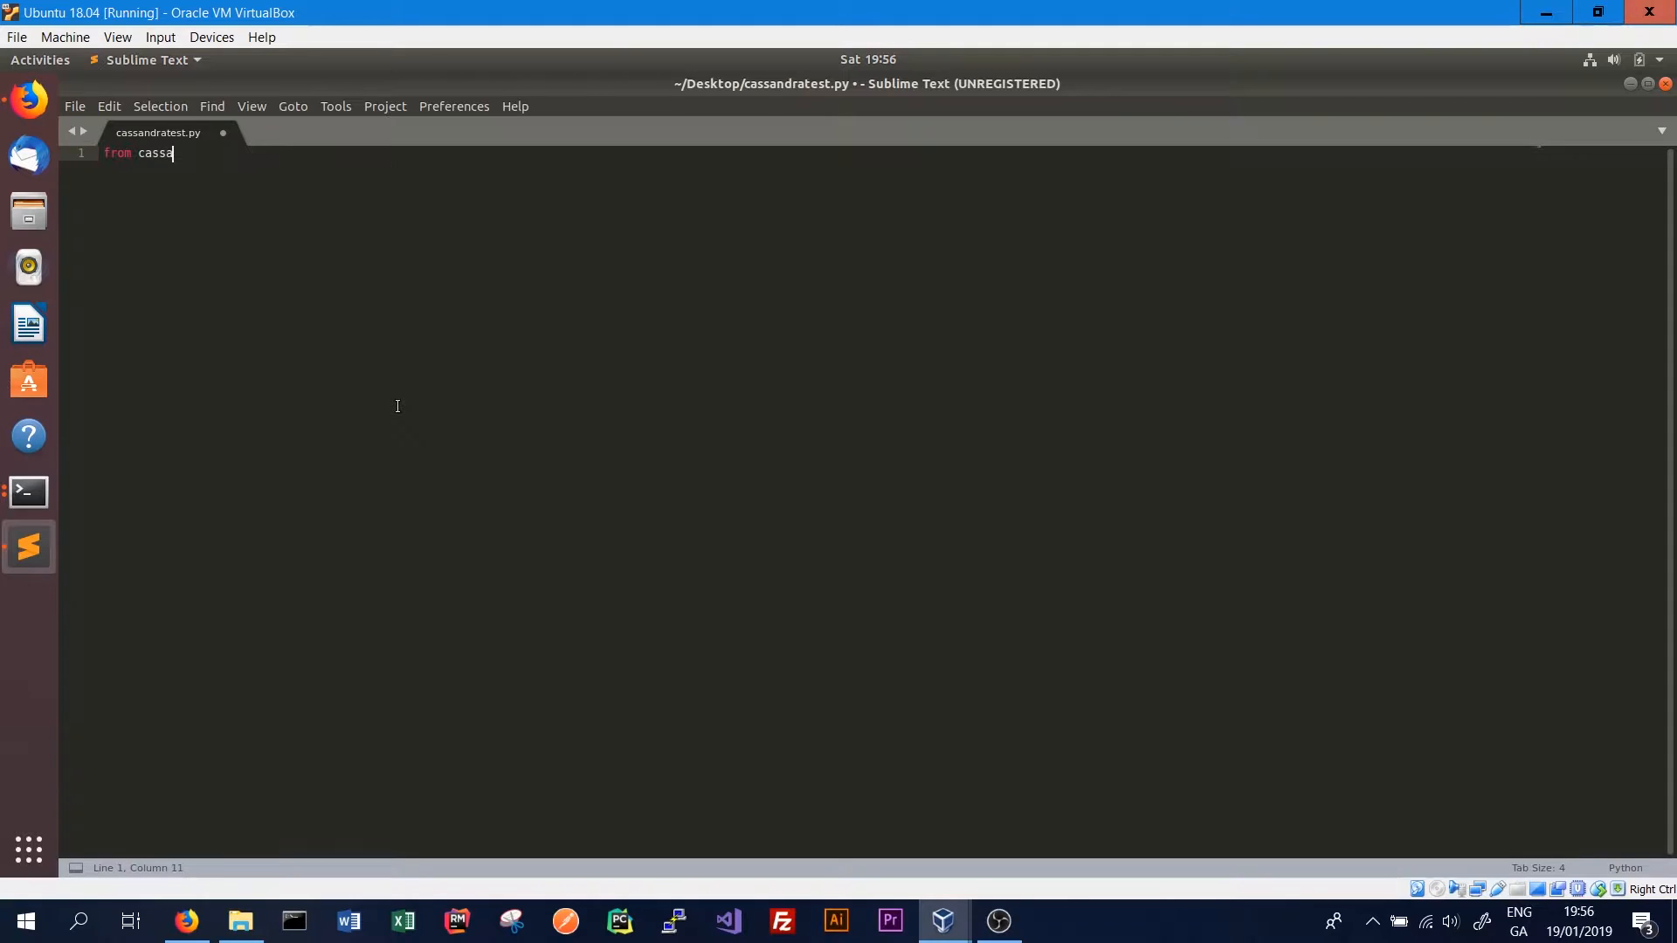
type("ndra")
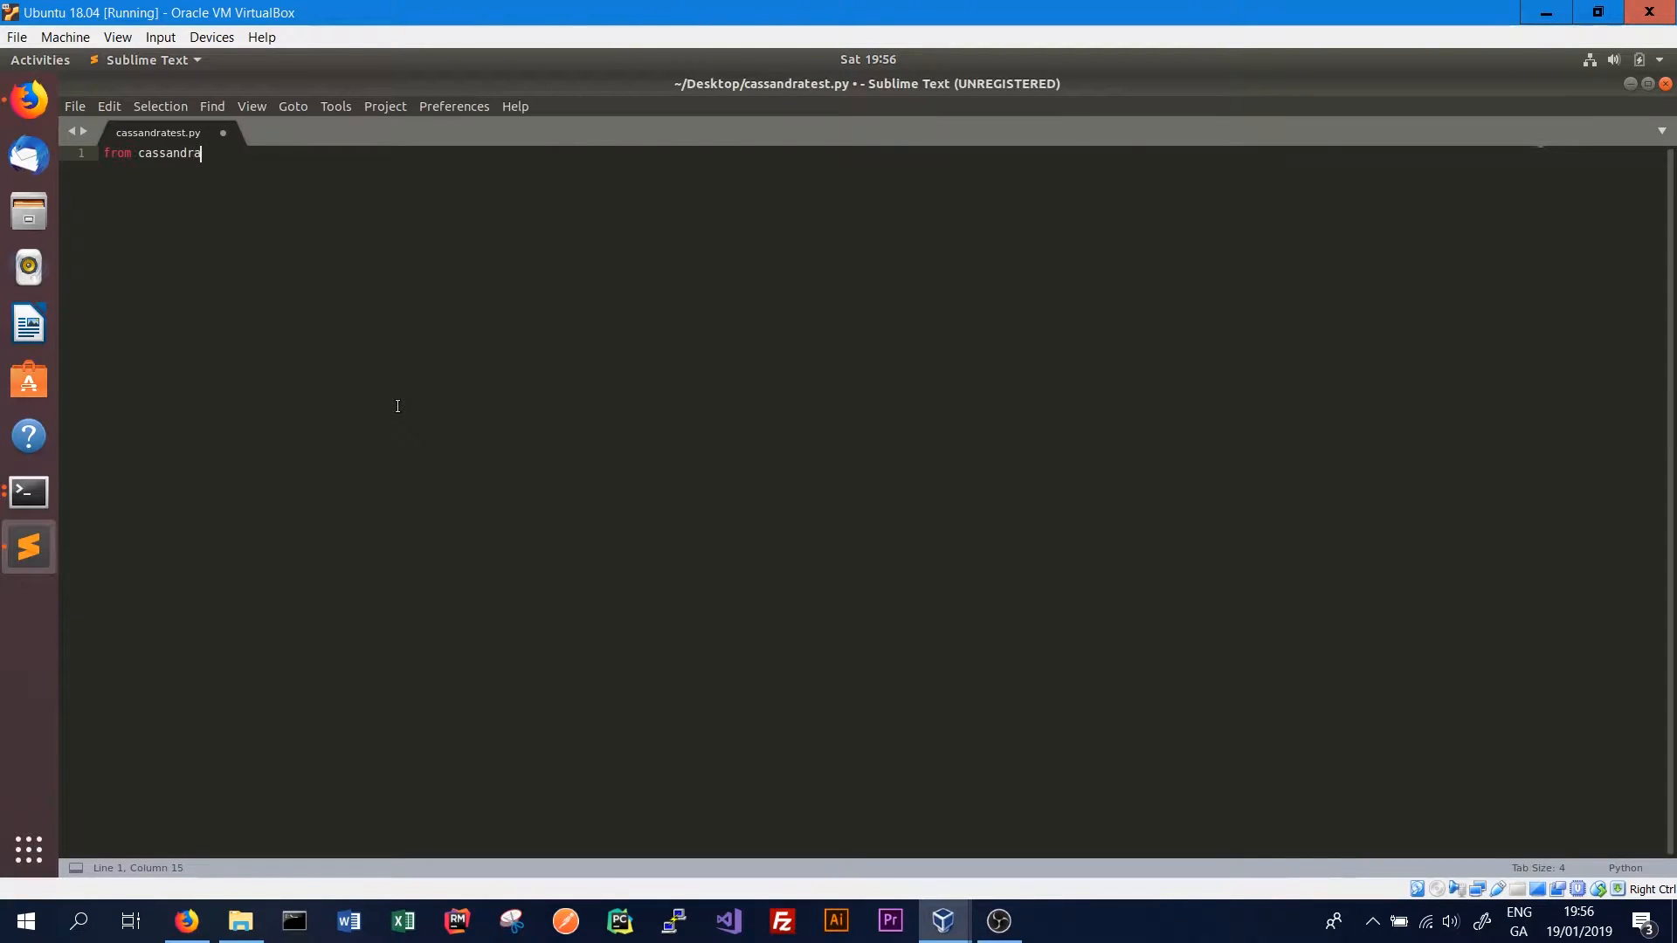
type(".cluster import c")
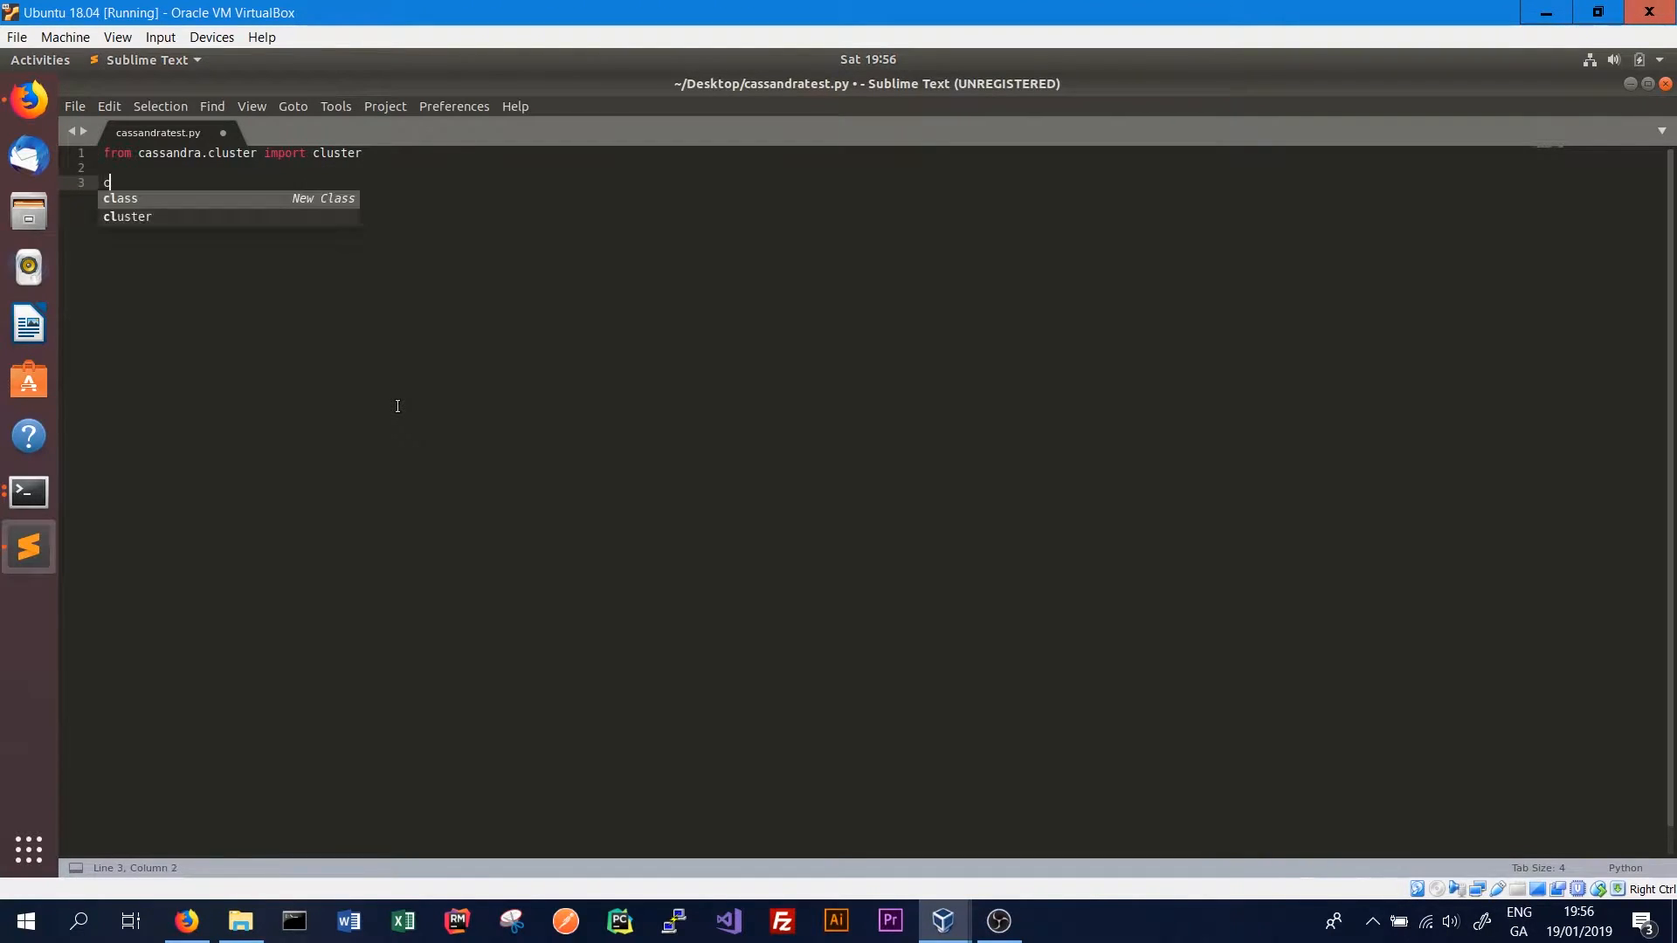
Add cluster = Cluster() with no contact points and a blank line after it
type("luster = Cl")
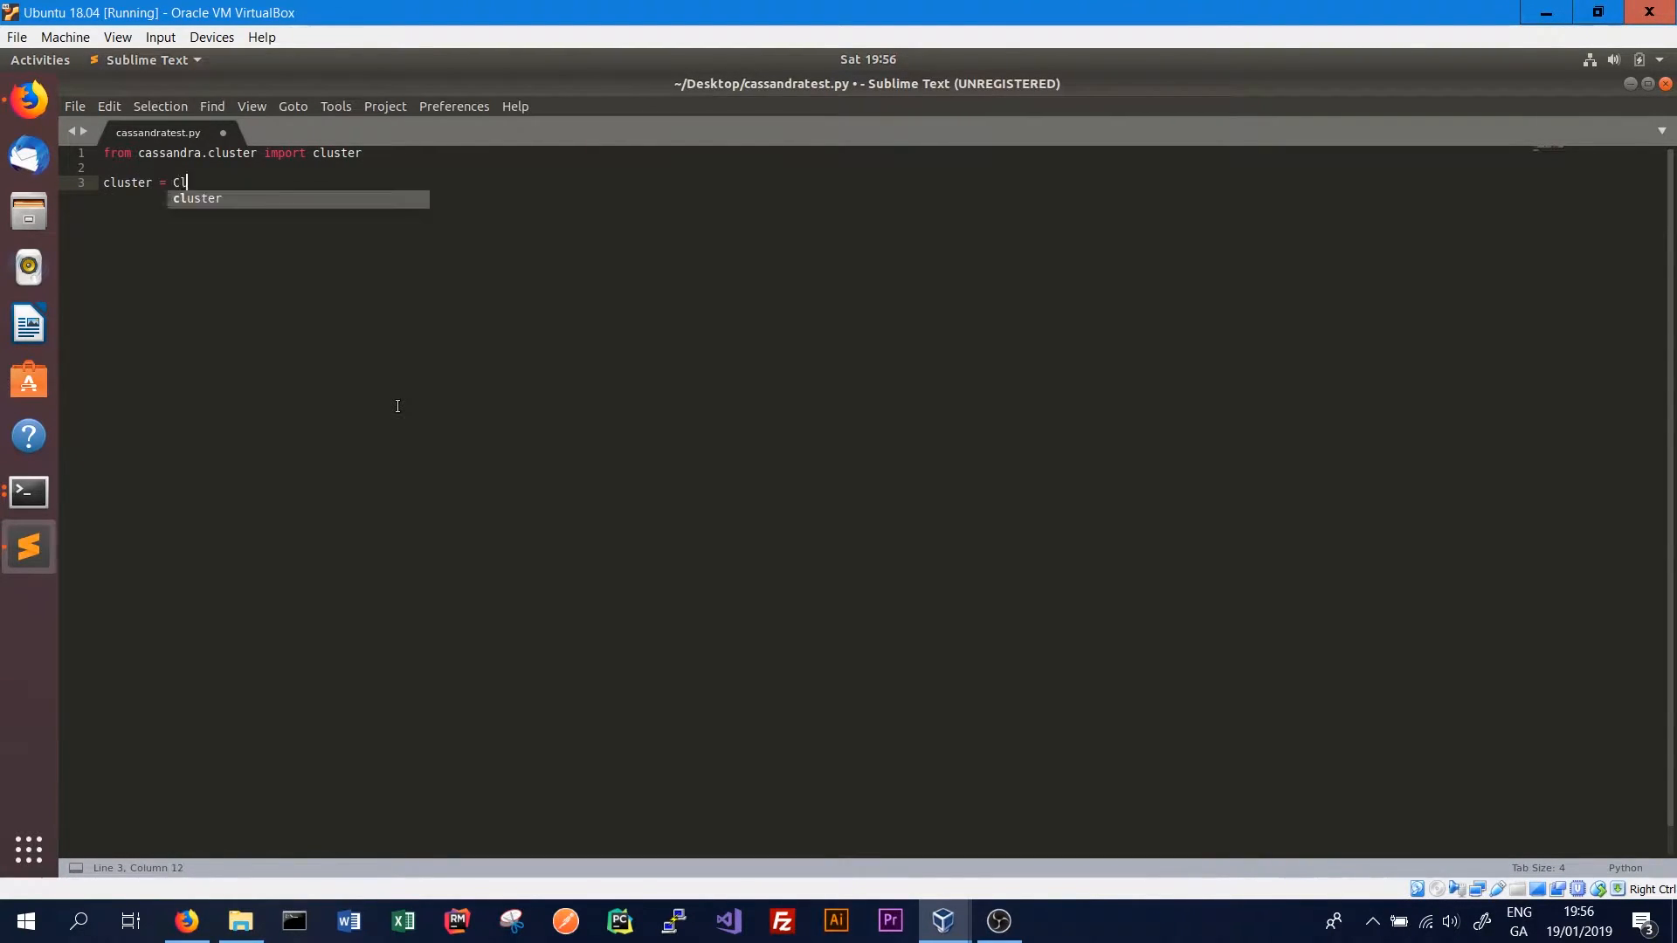
type("uster(")
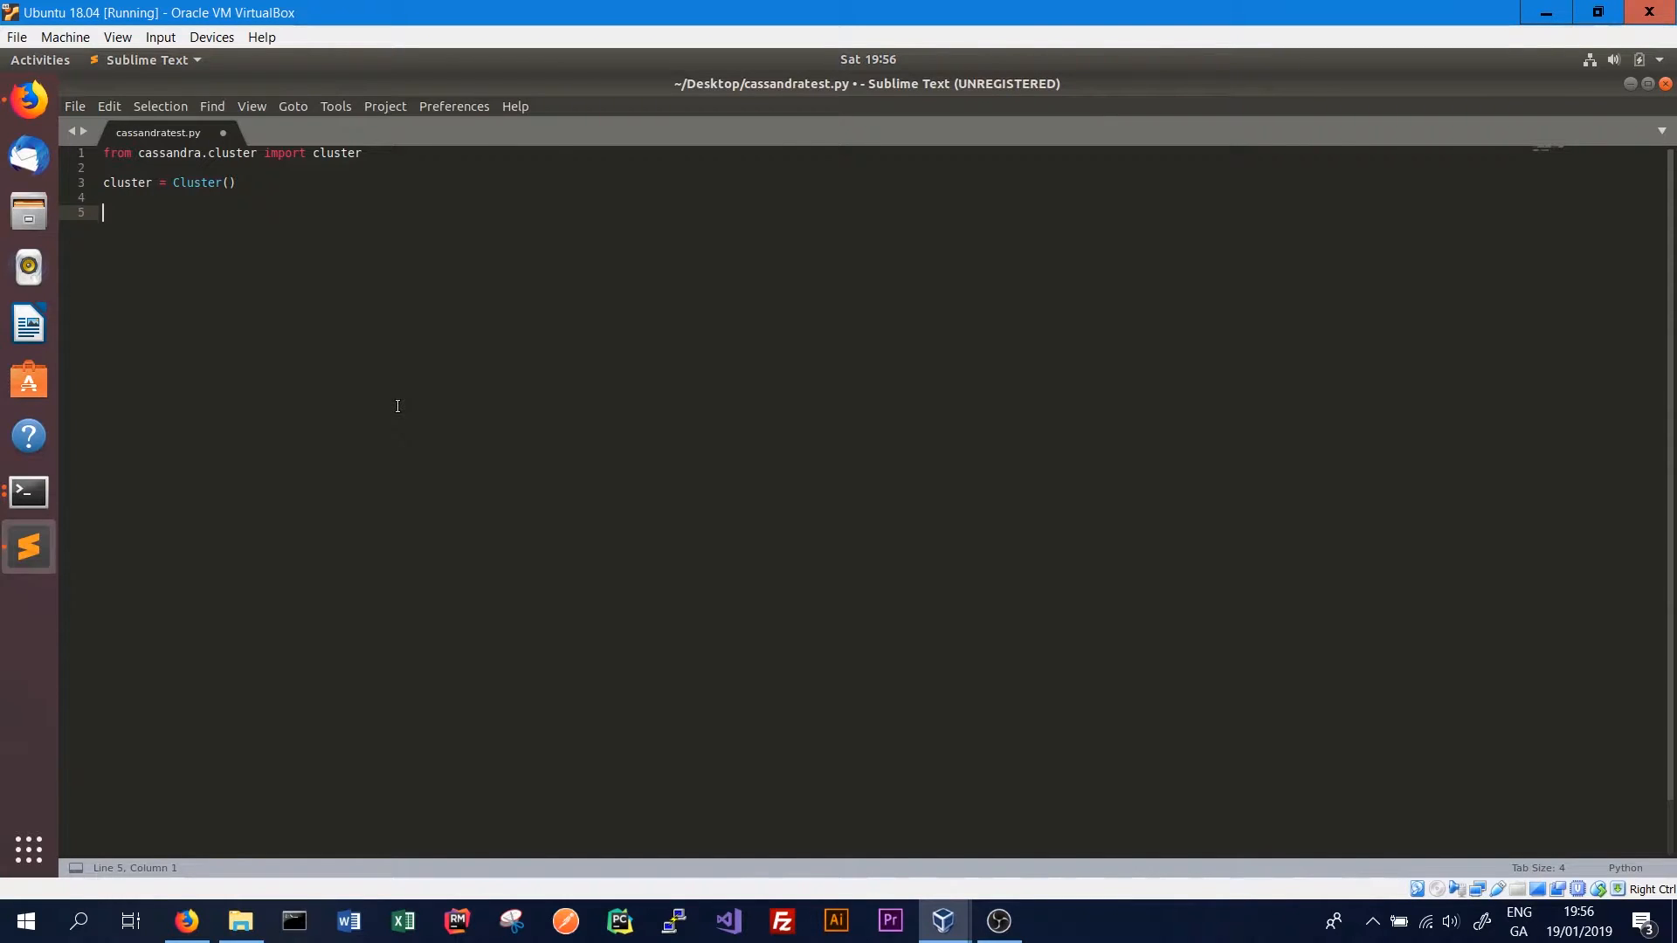
left_click(231, 181)
type("['', '']")
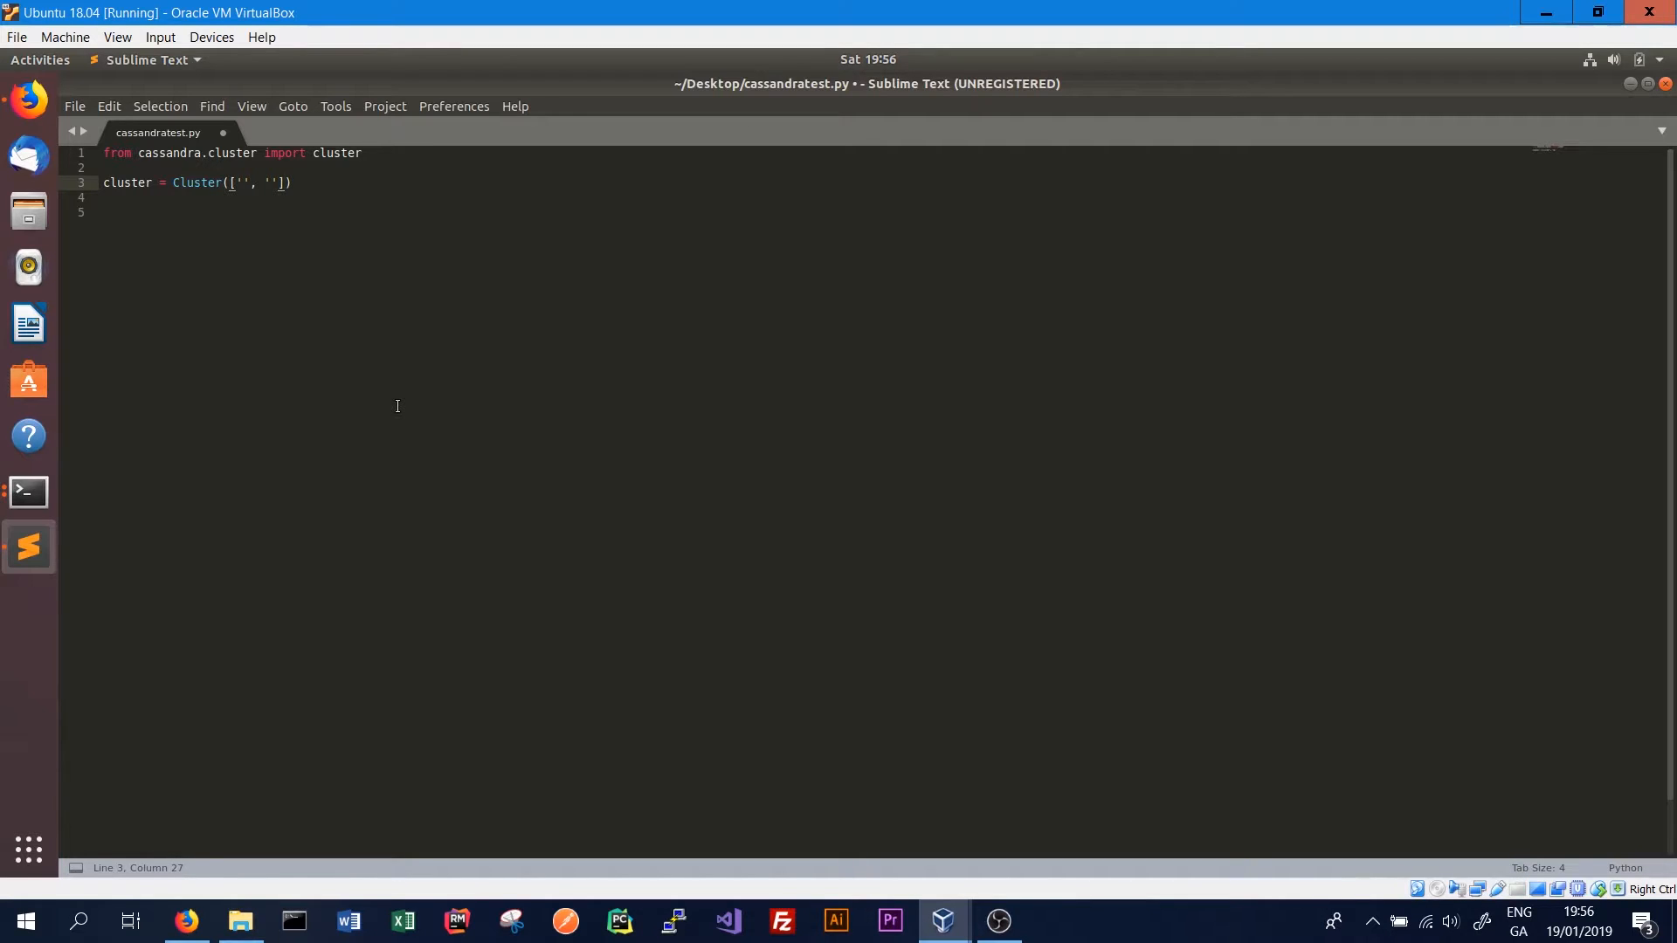
key("BackSpace")
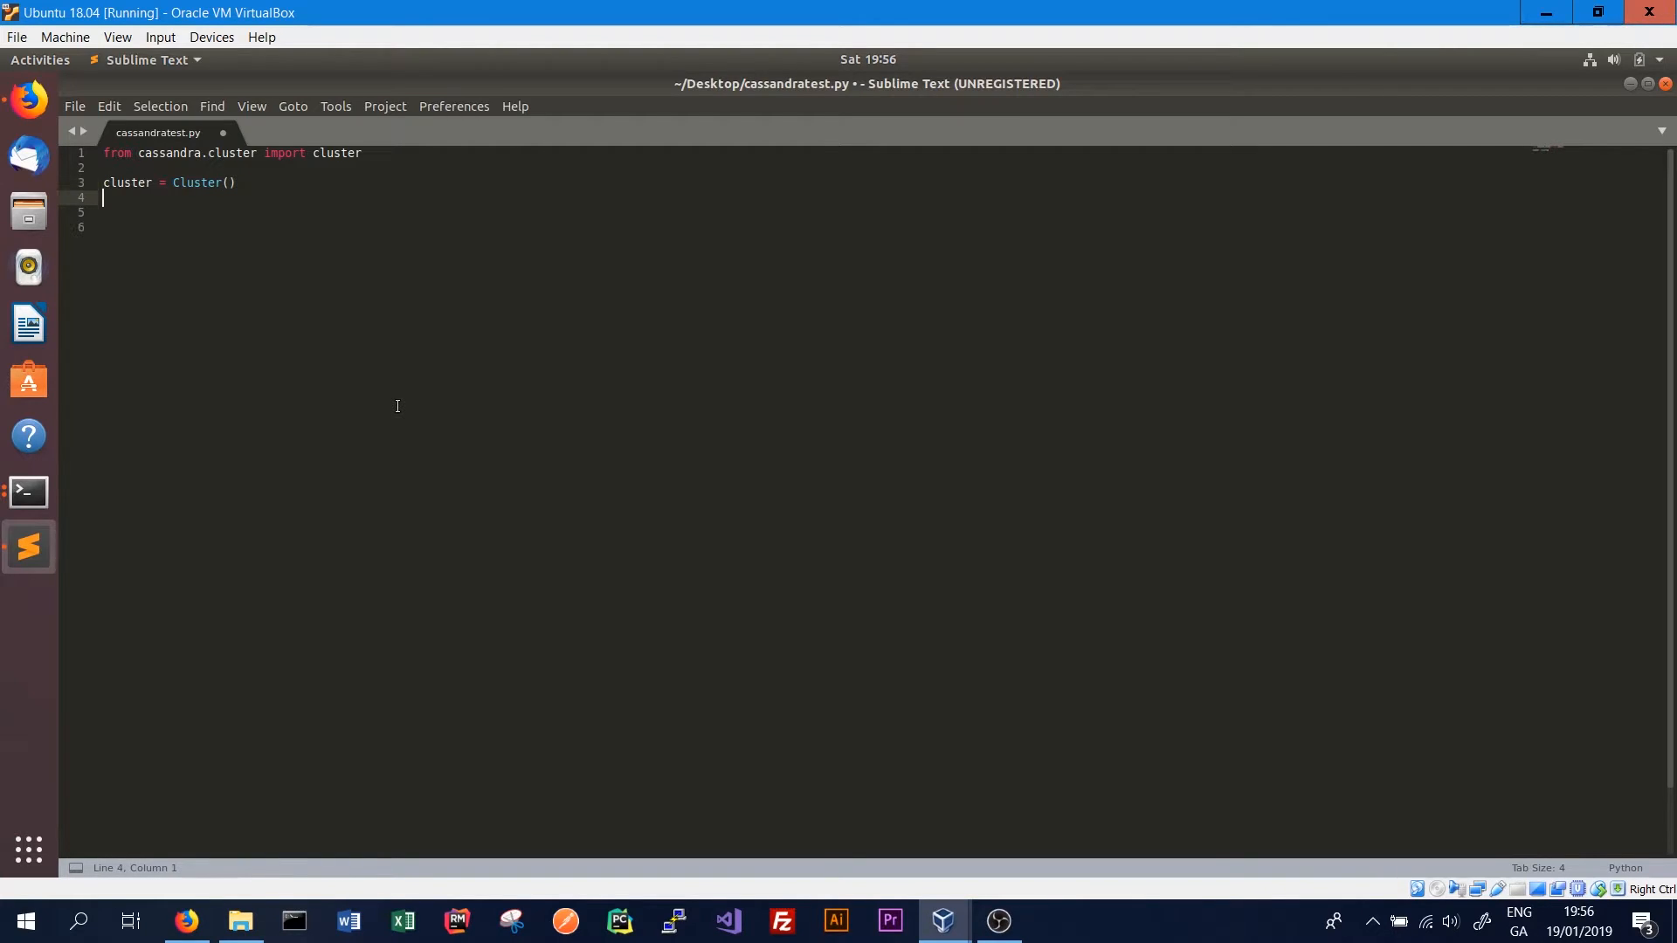
key("Return")
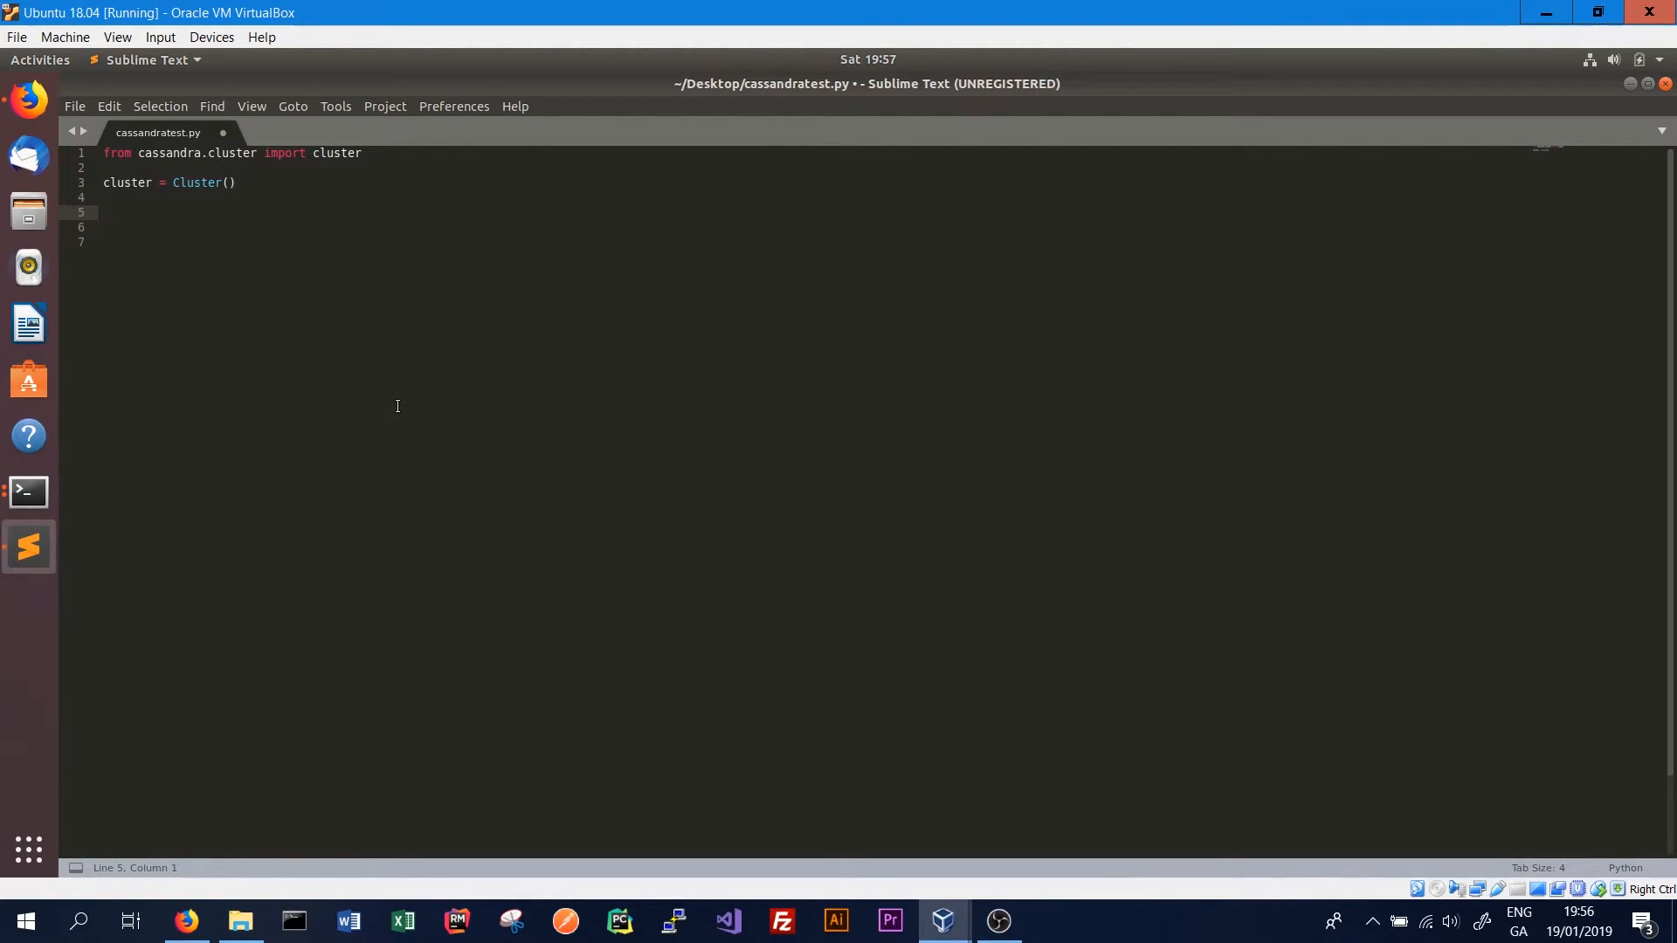
mouse_move(317, 234)
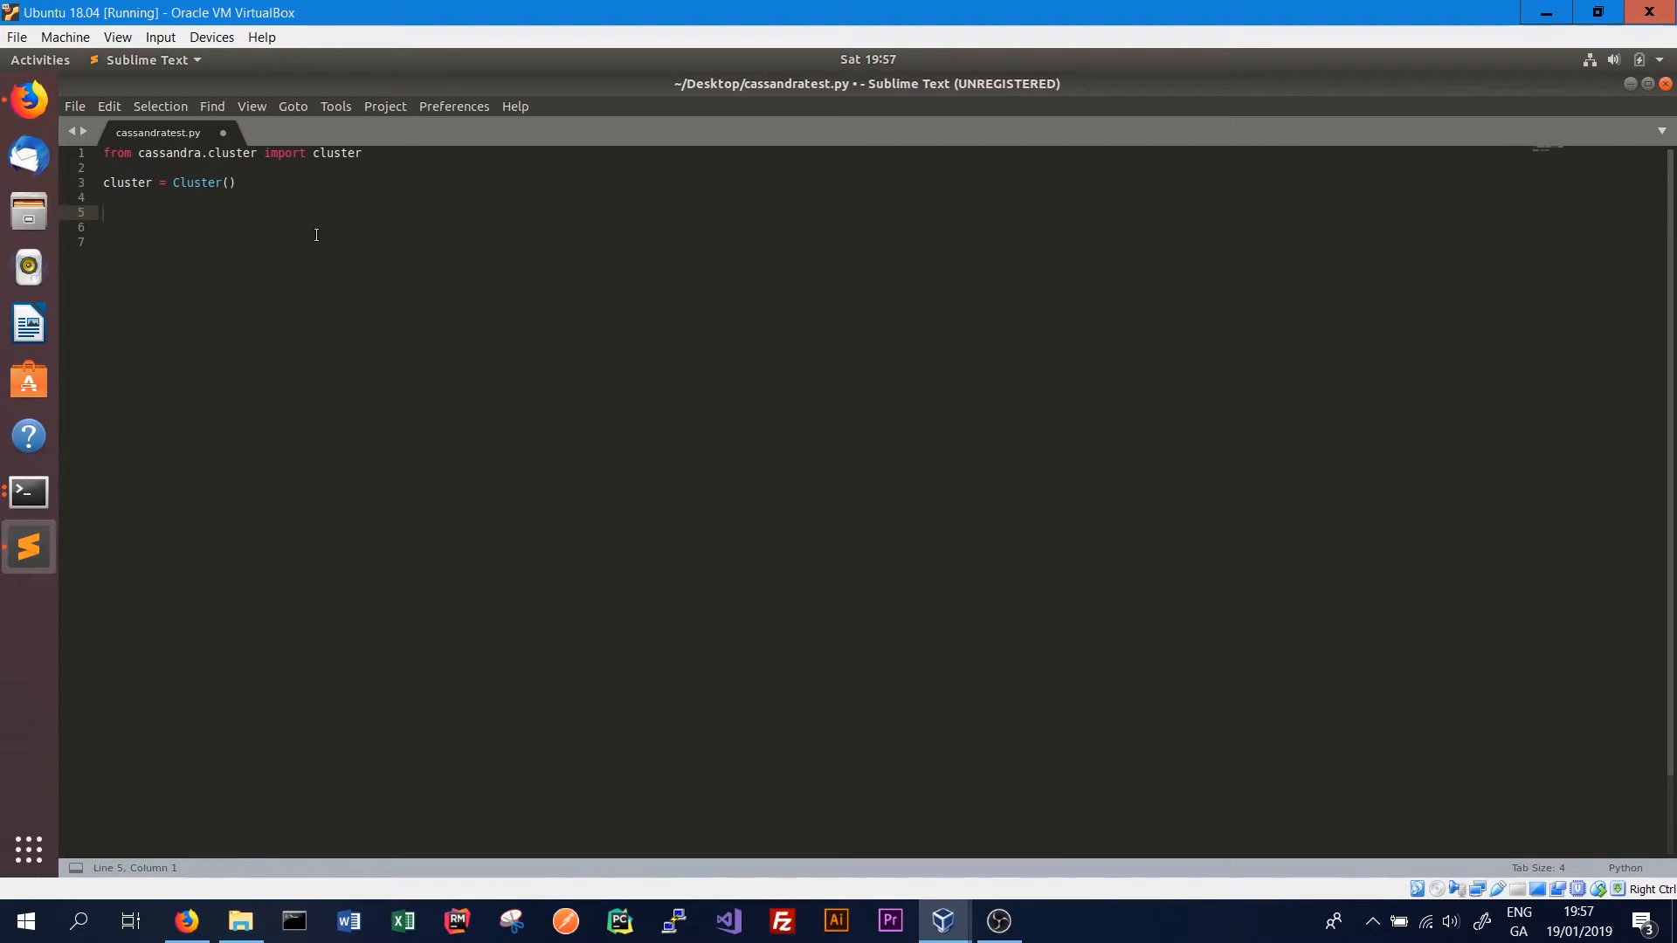
Write session = cluster.connect('') and check the keyspace name in cqlsh
type("ses")
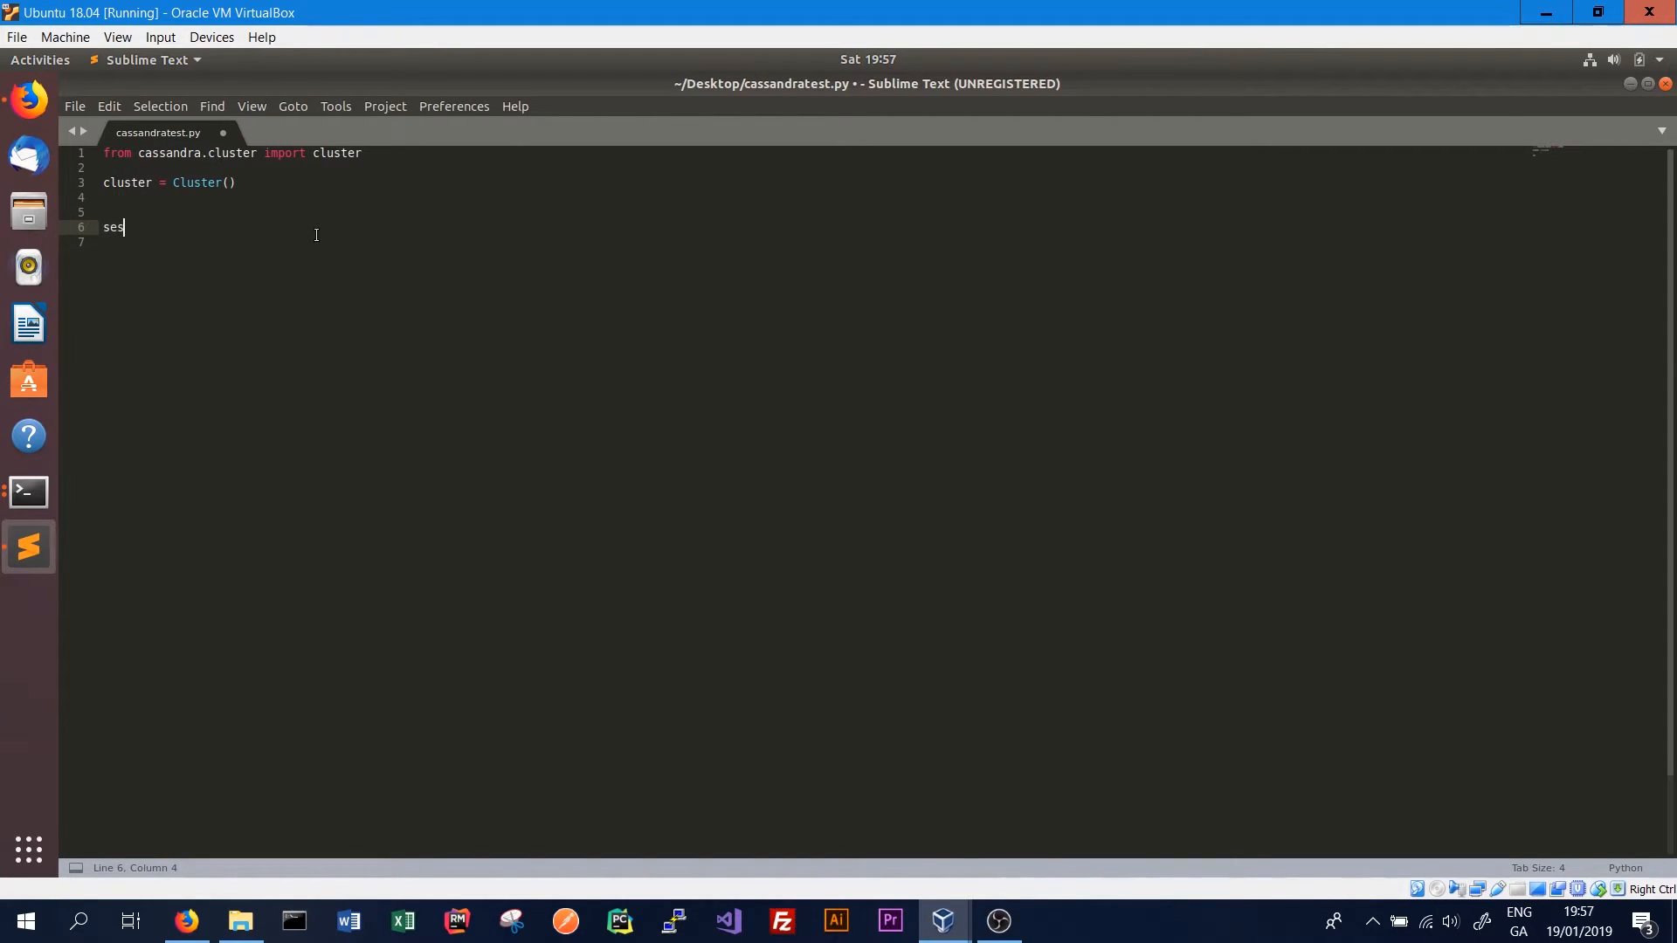
type("sion")
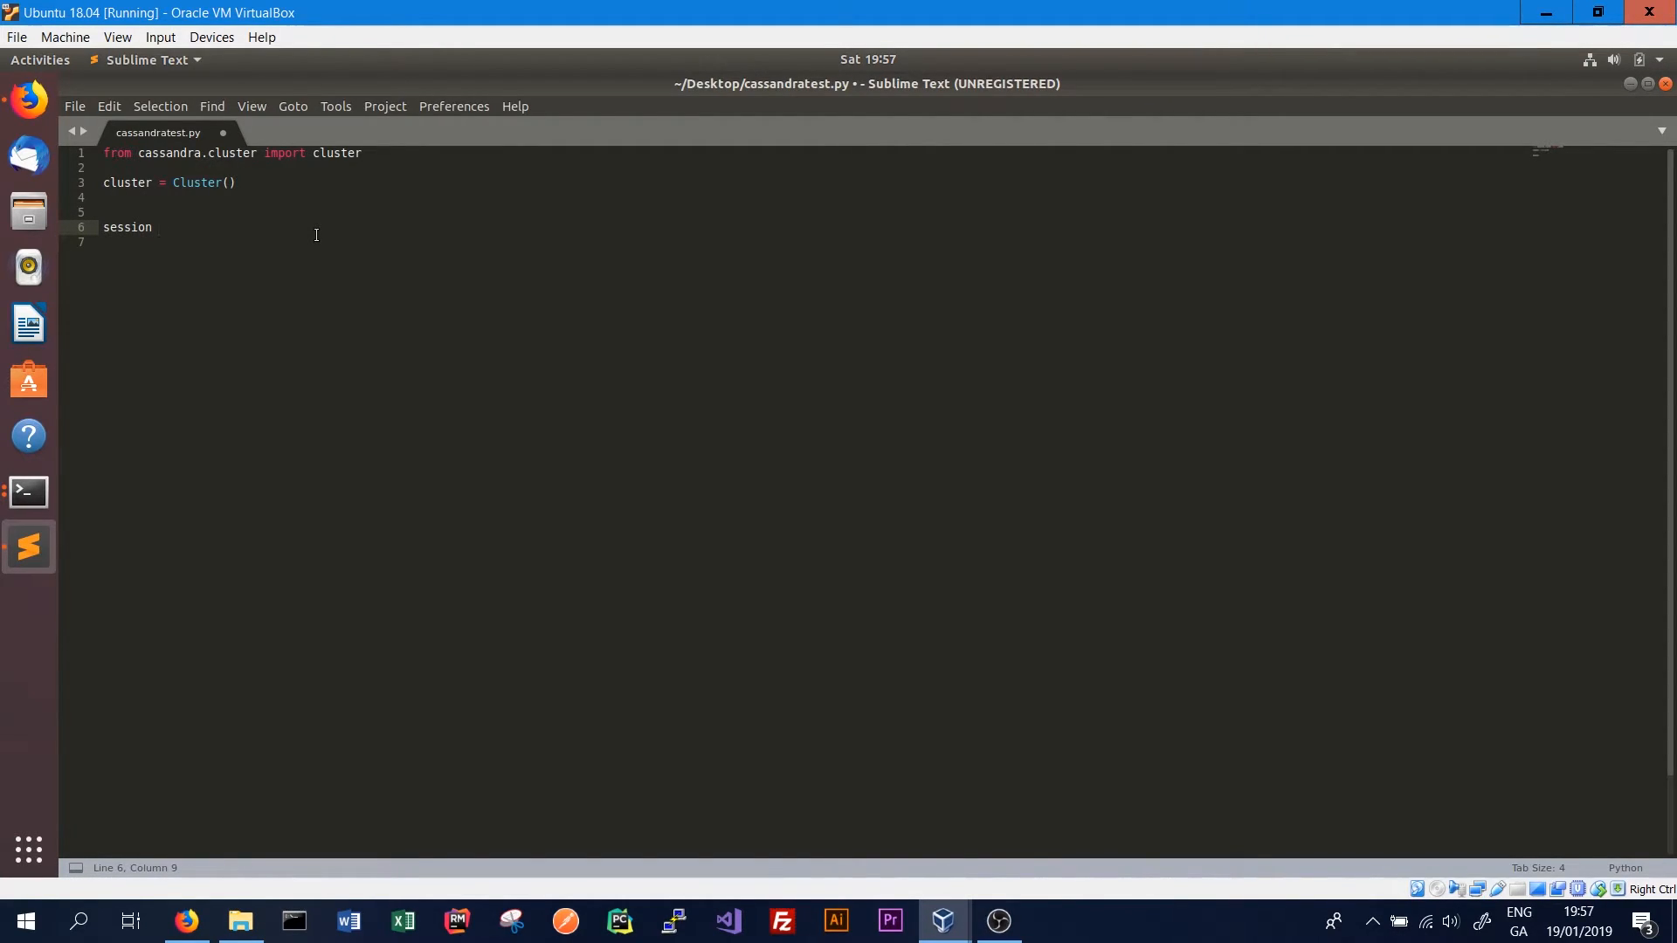
type("= cluster.")
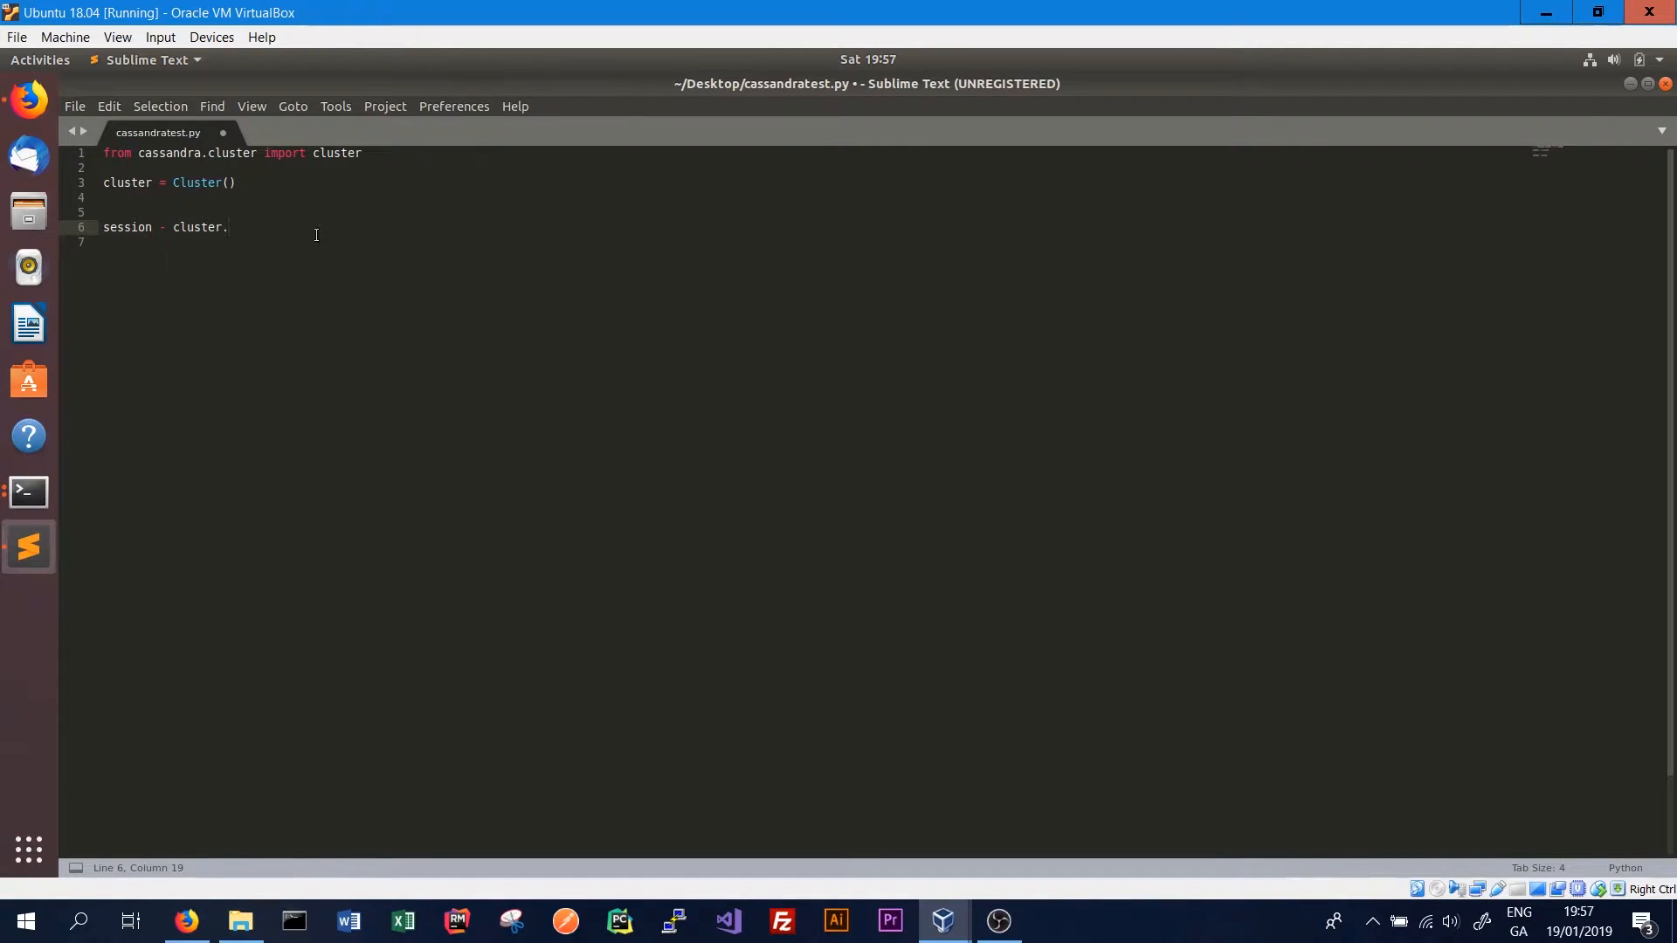
type("connect()")
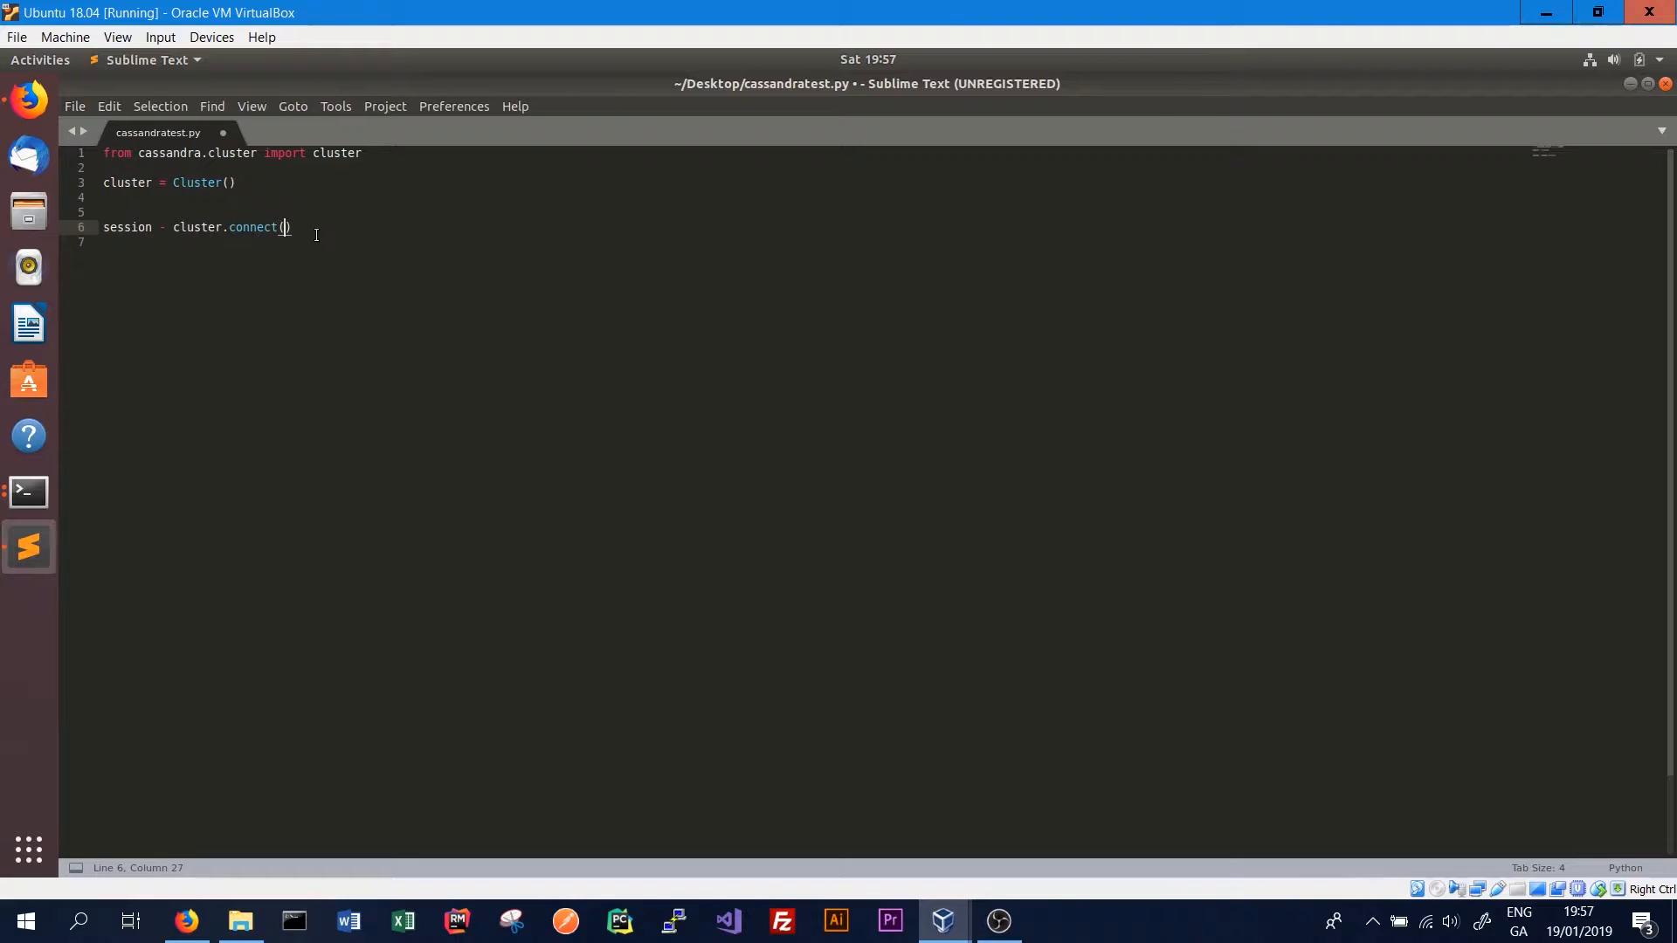
mouse_move(27, 492)
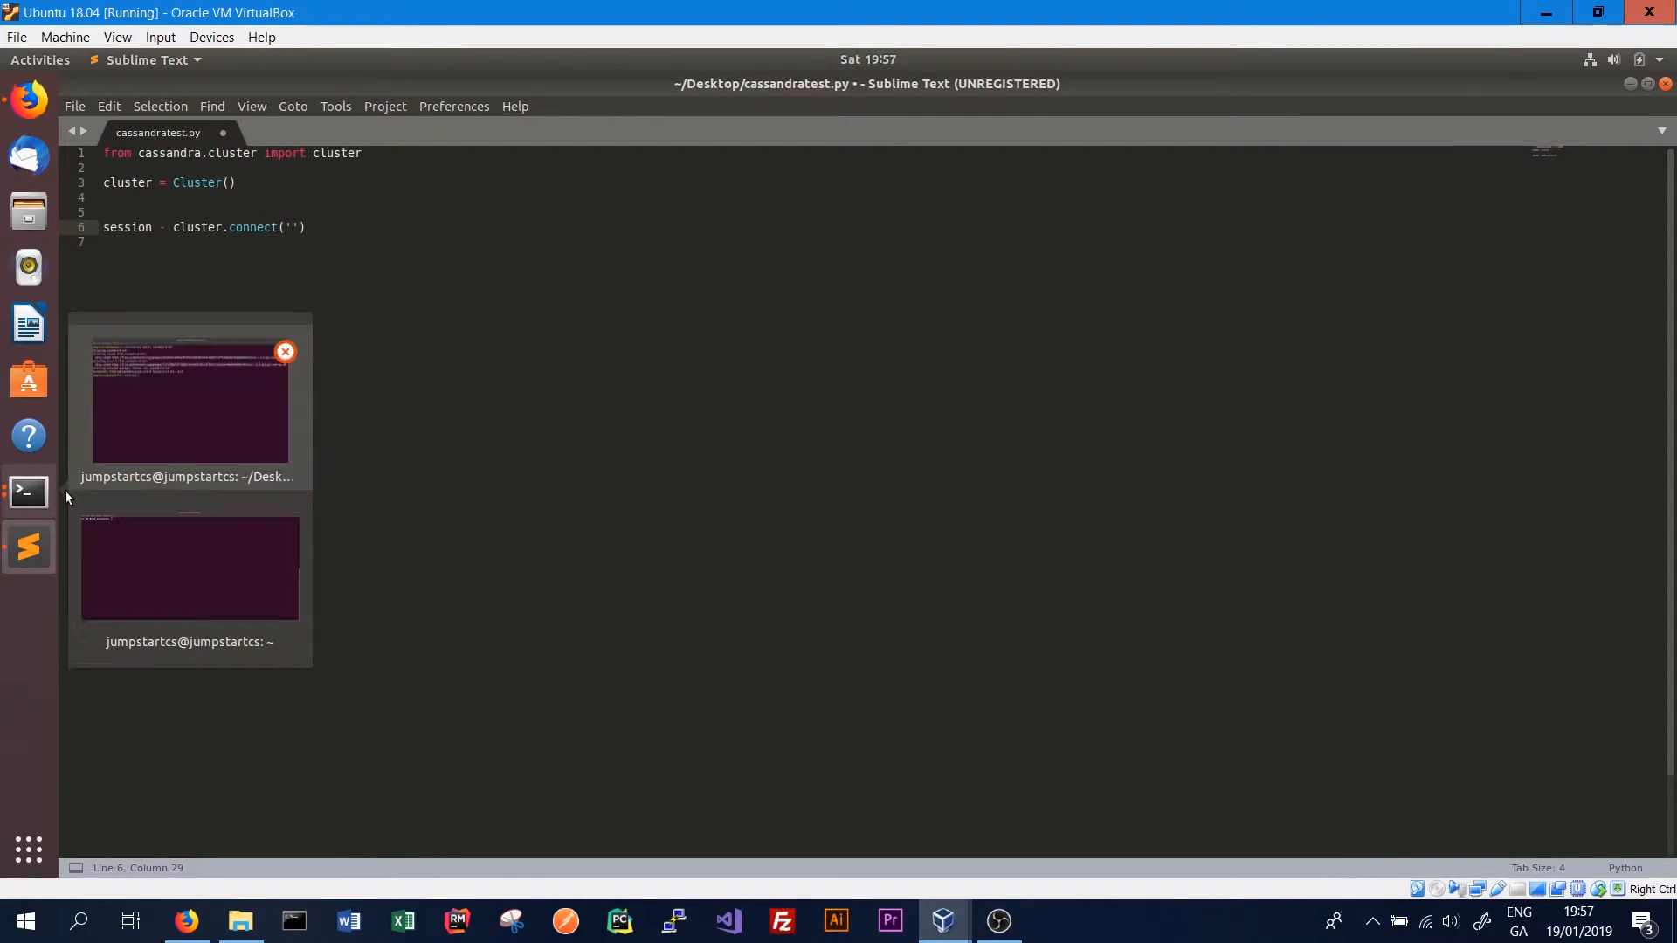
left_click(188, 566)
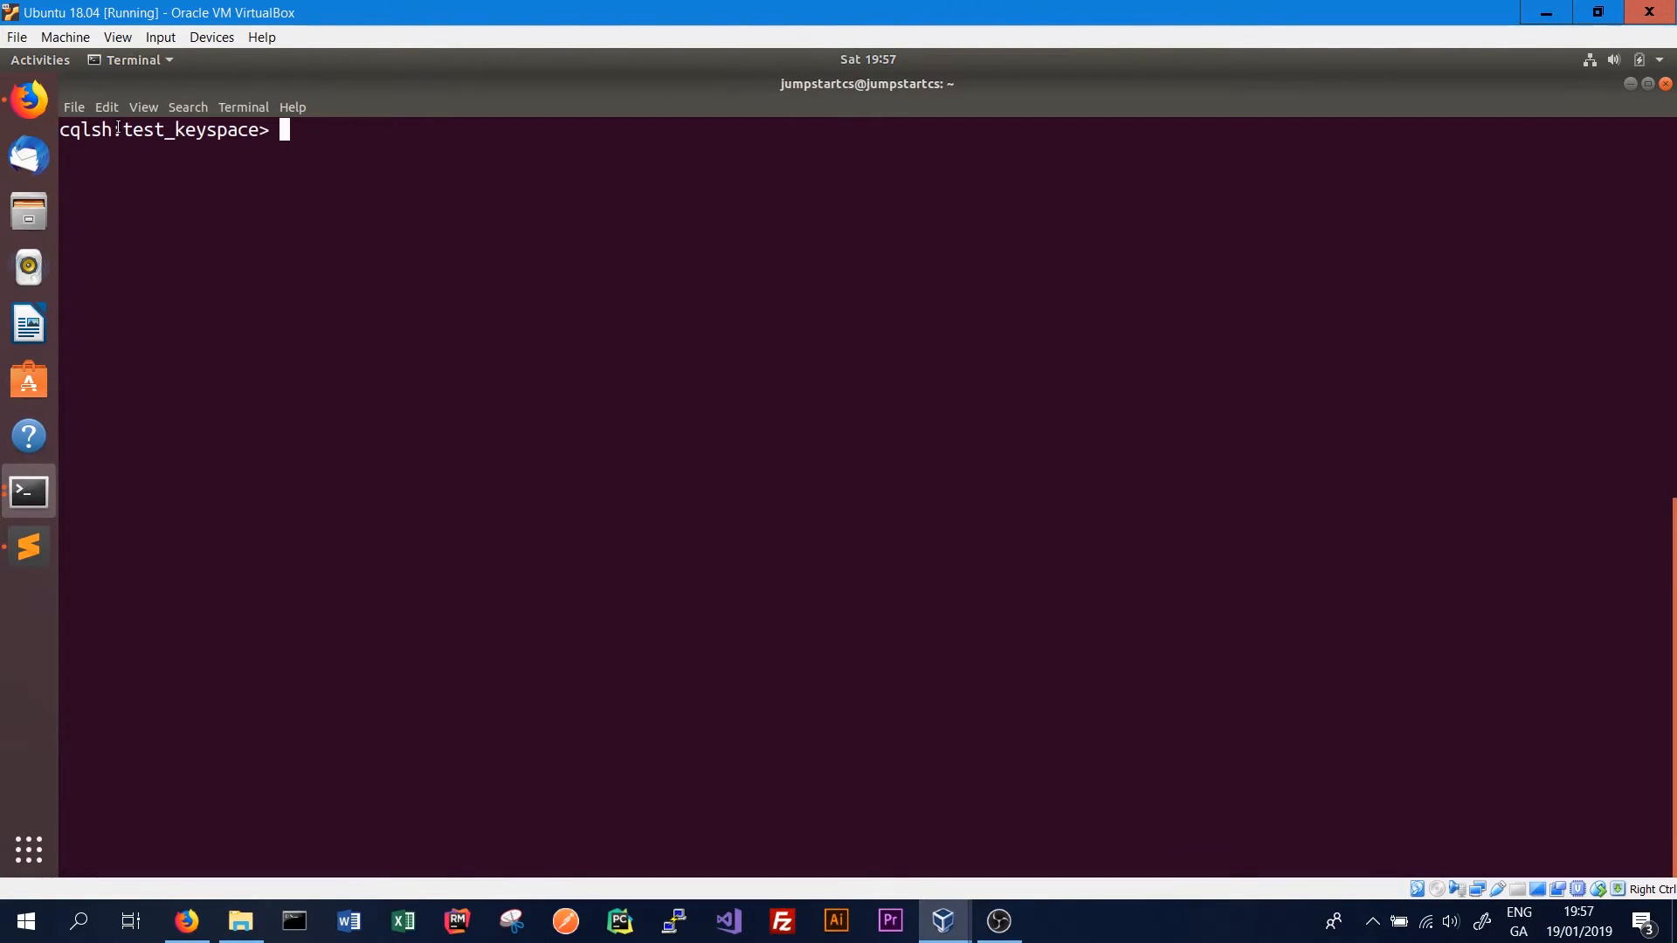
left_click(28, 549)
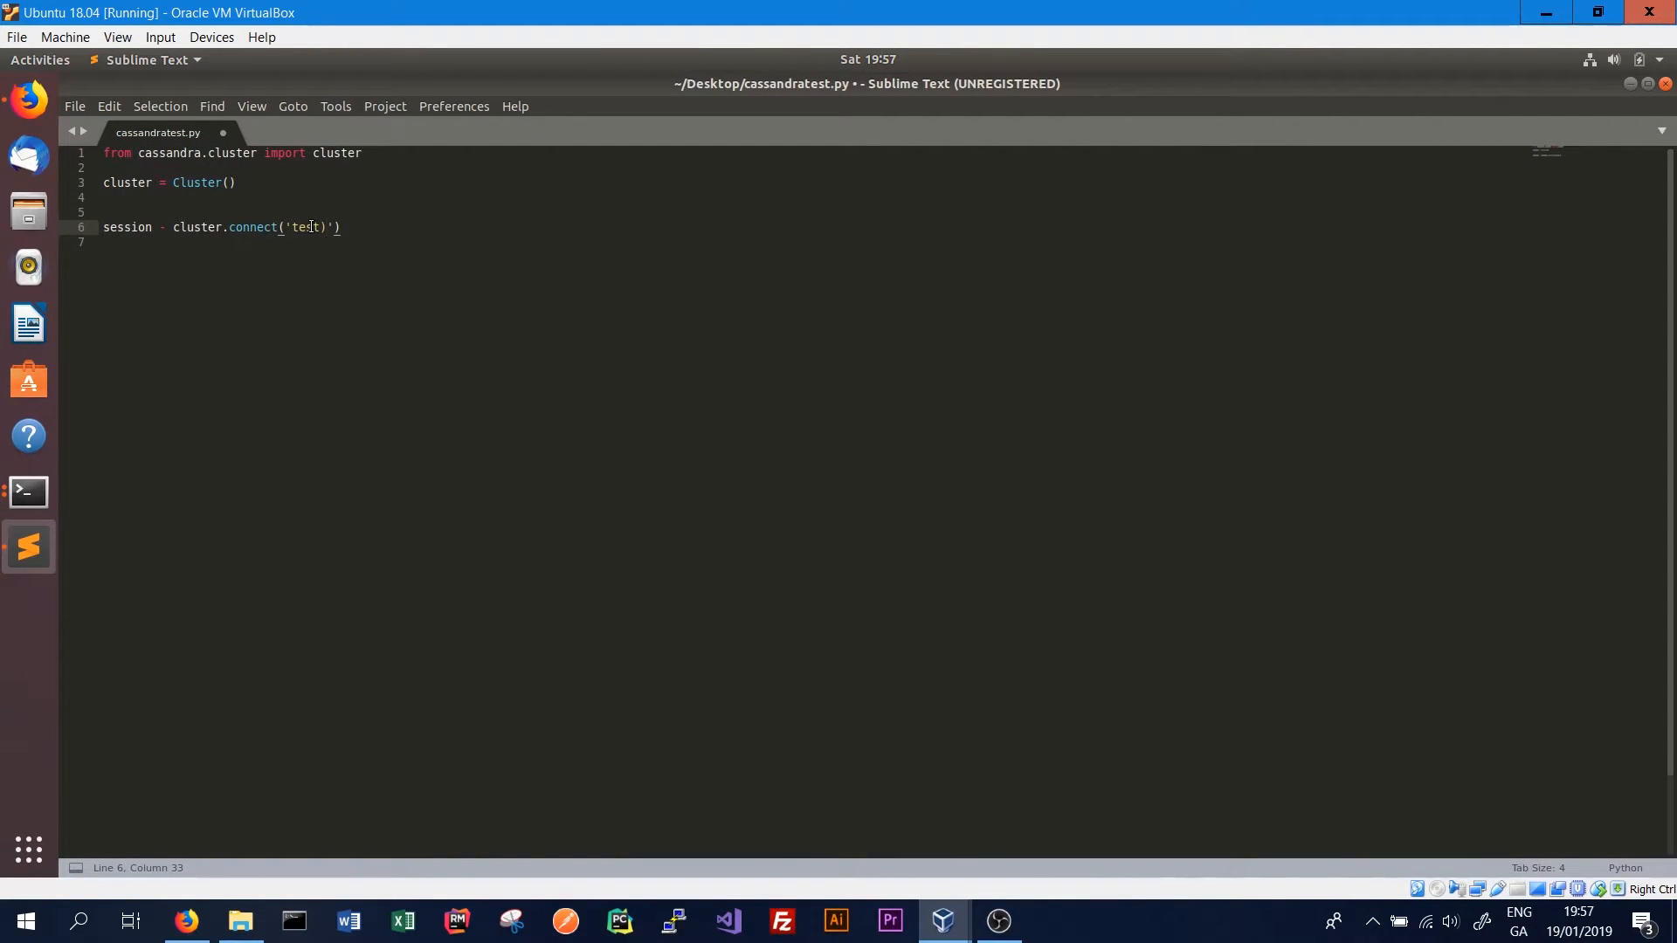
Connect to test_keyspace and start session.execute("INSERT INTO ")
type("_keyspace")
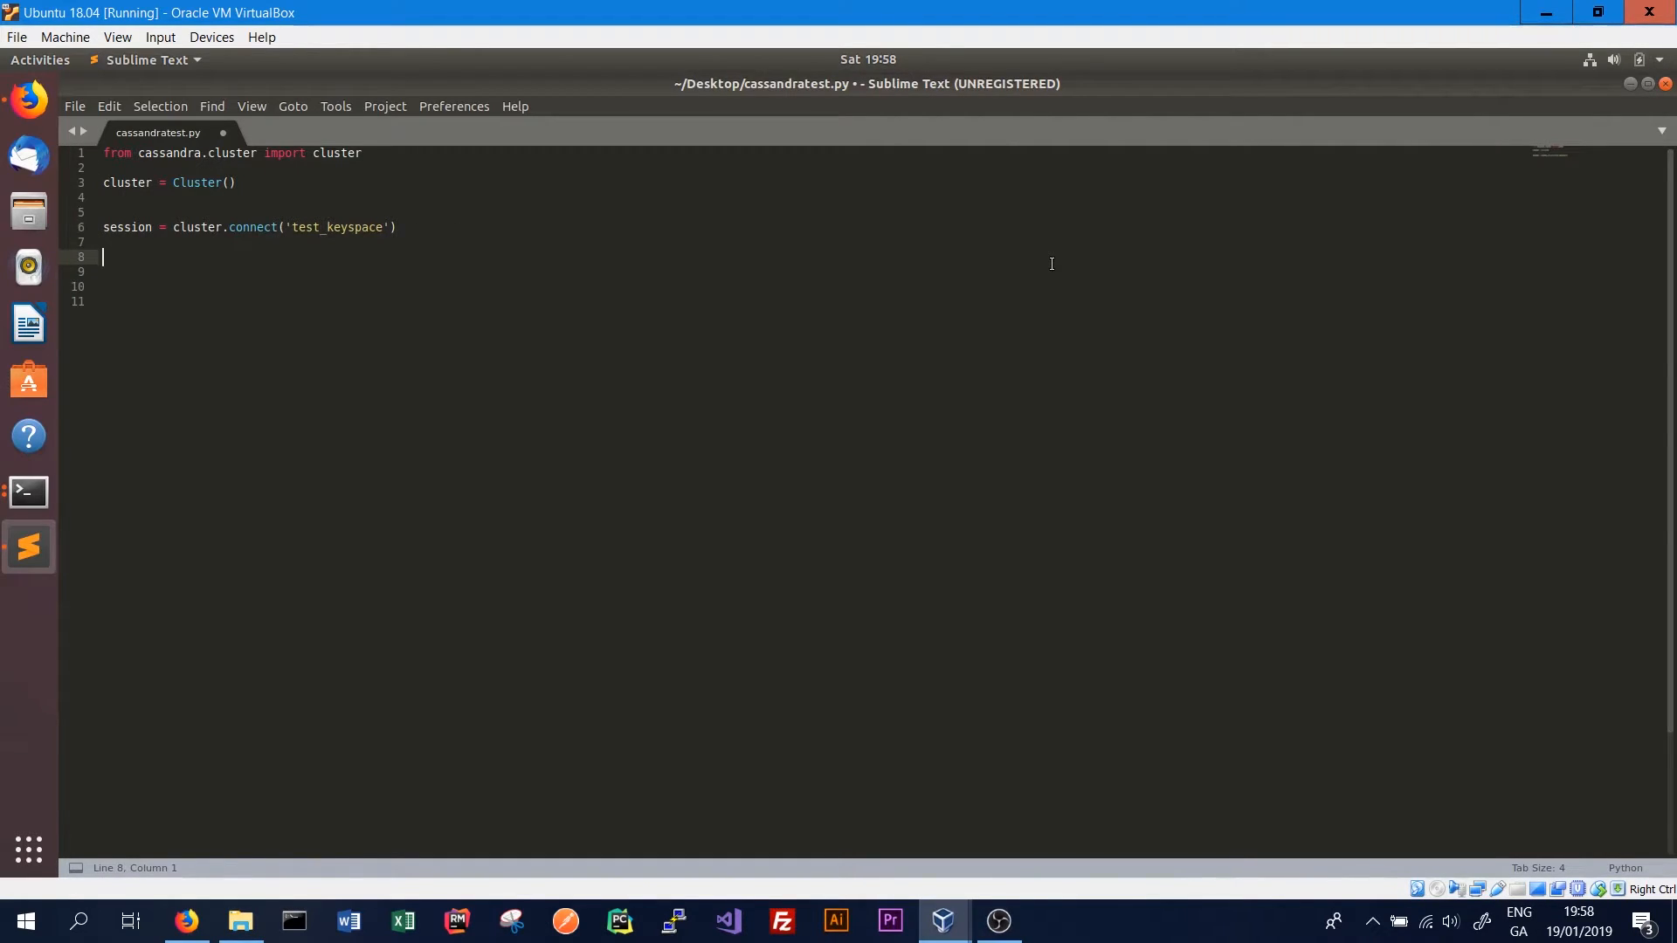
type("session.e")
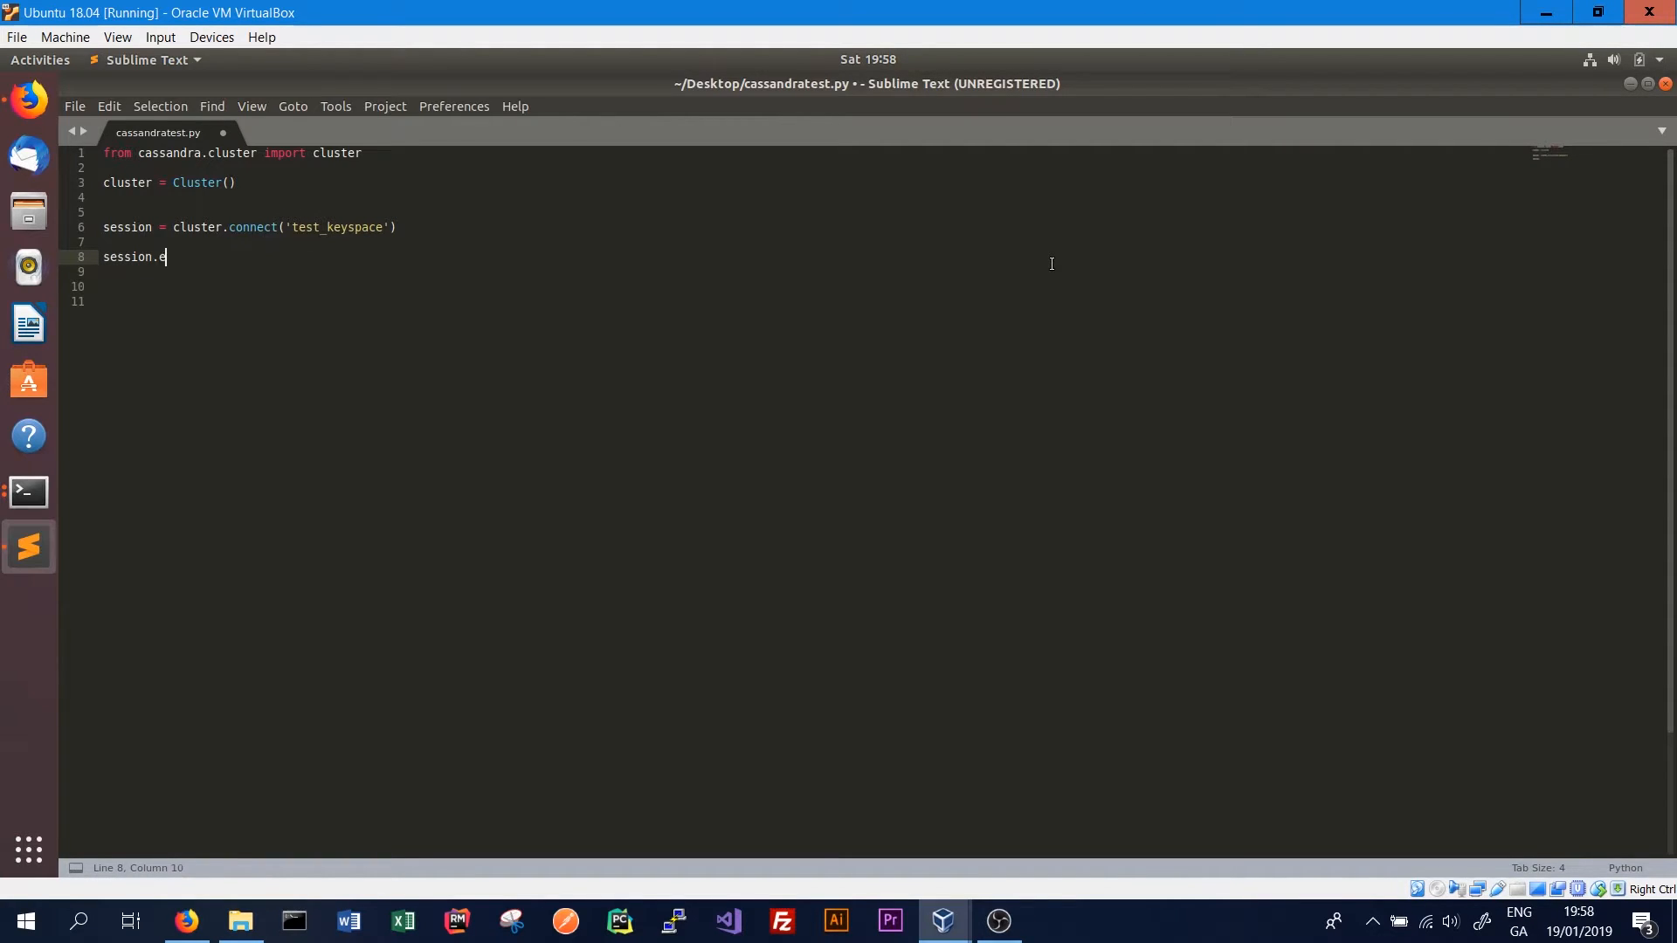
type("xecute()")
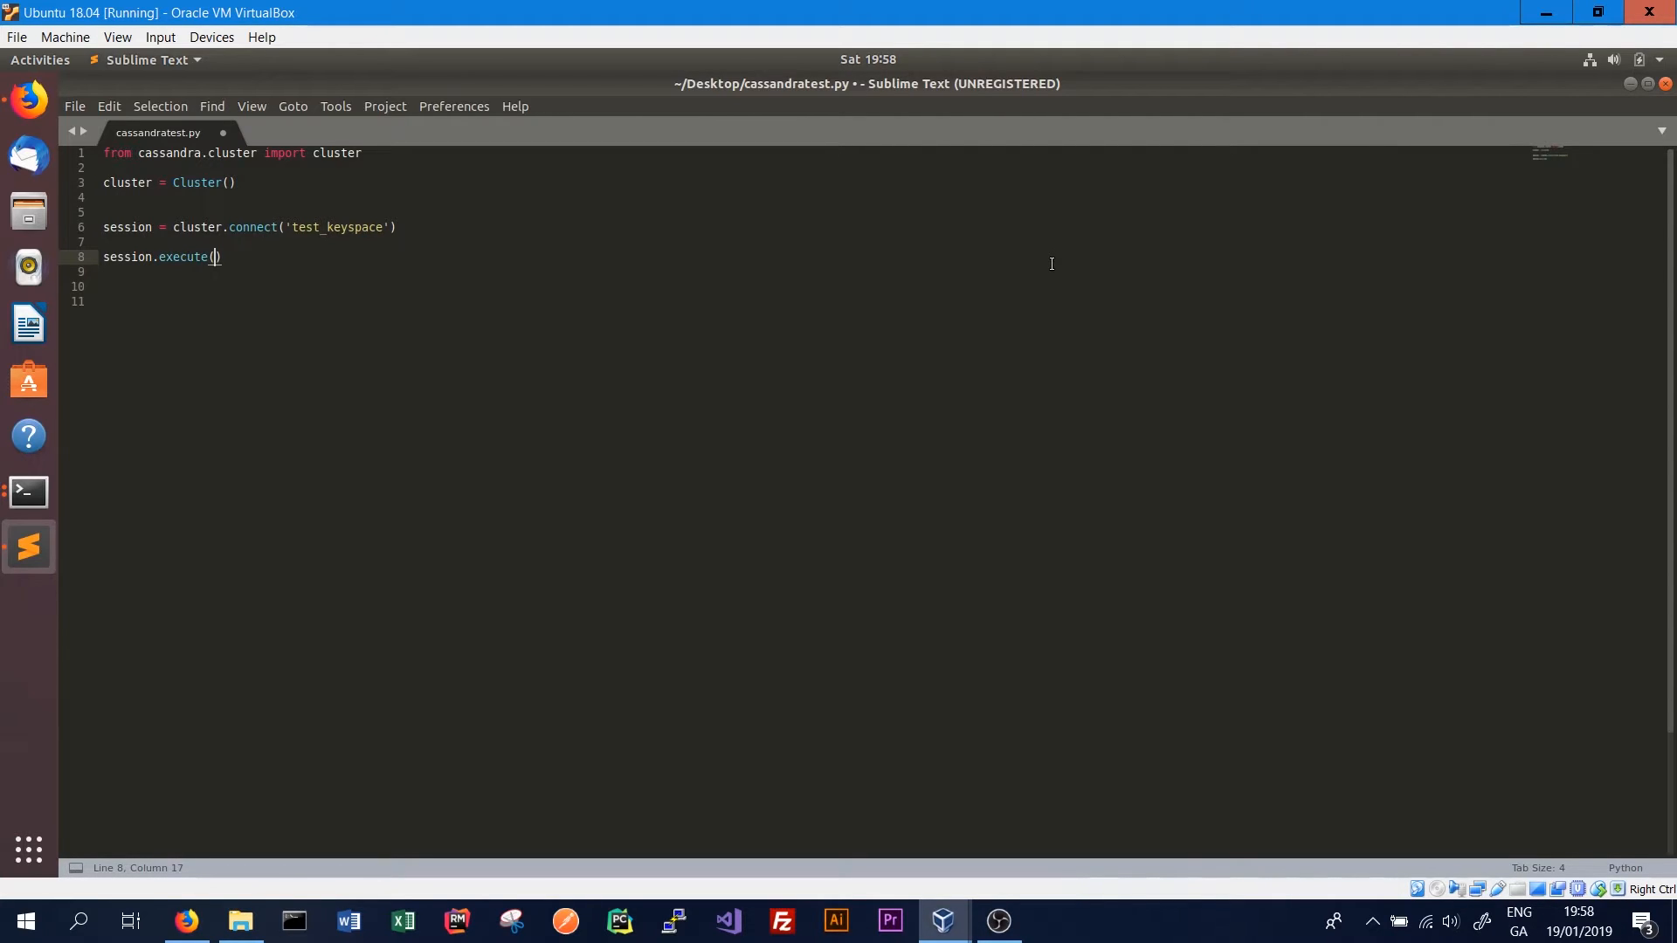
type("\"\"")
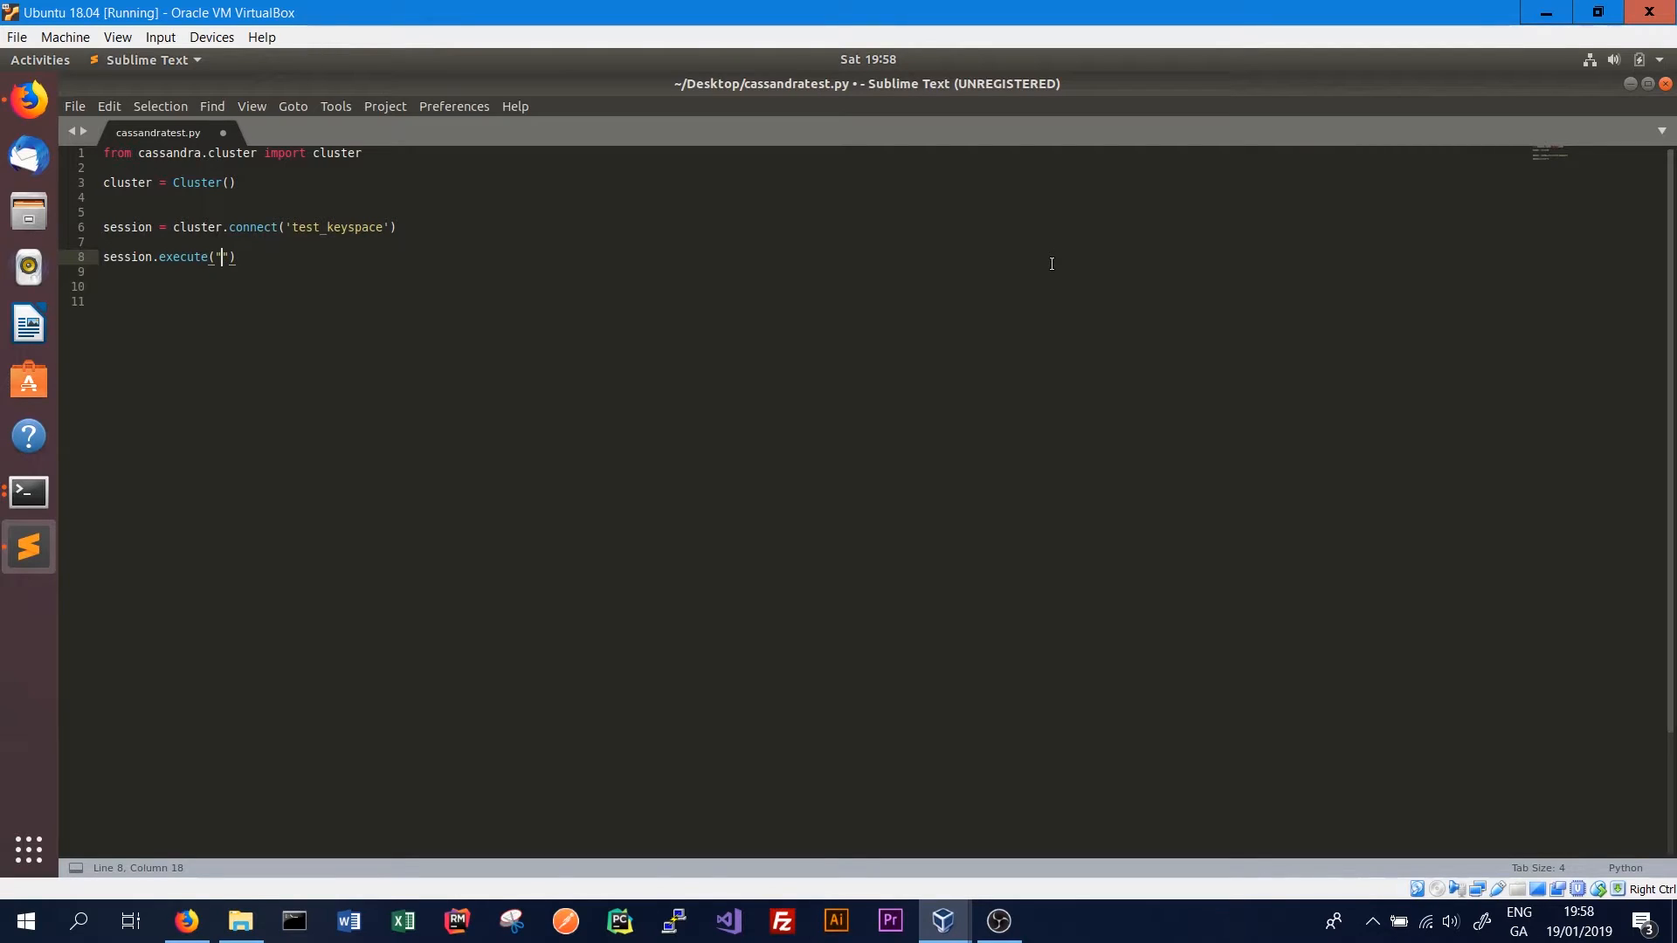
type("INS")
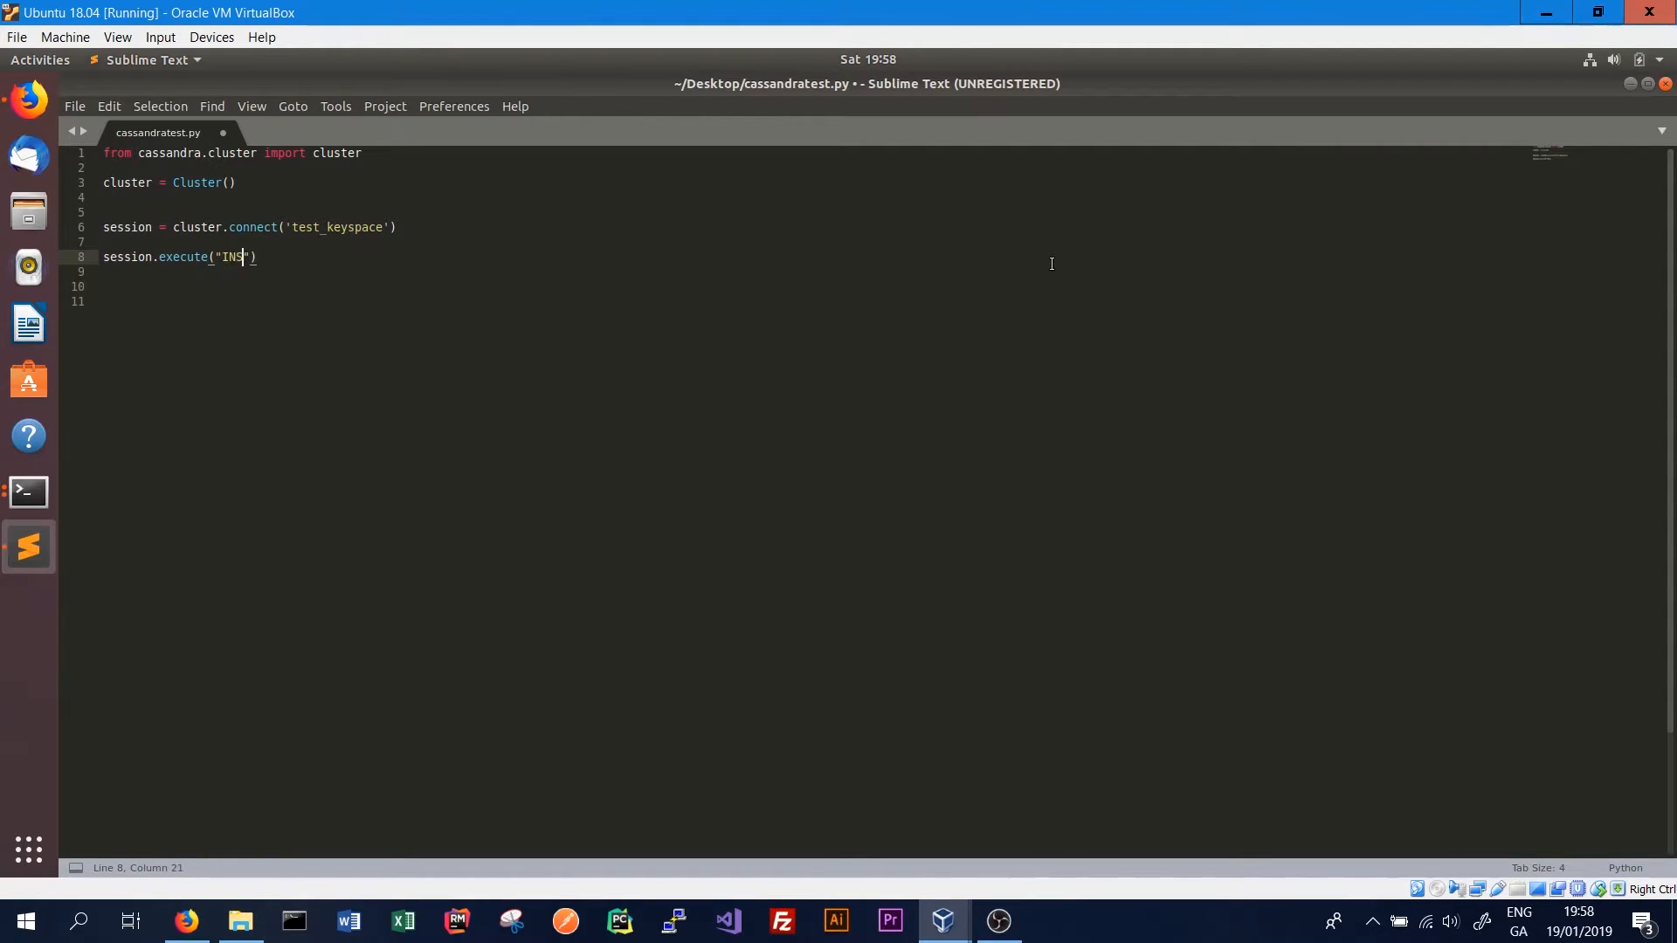
type("ERT INTO")
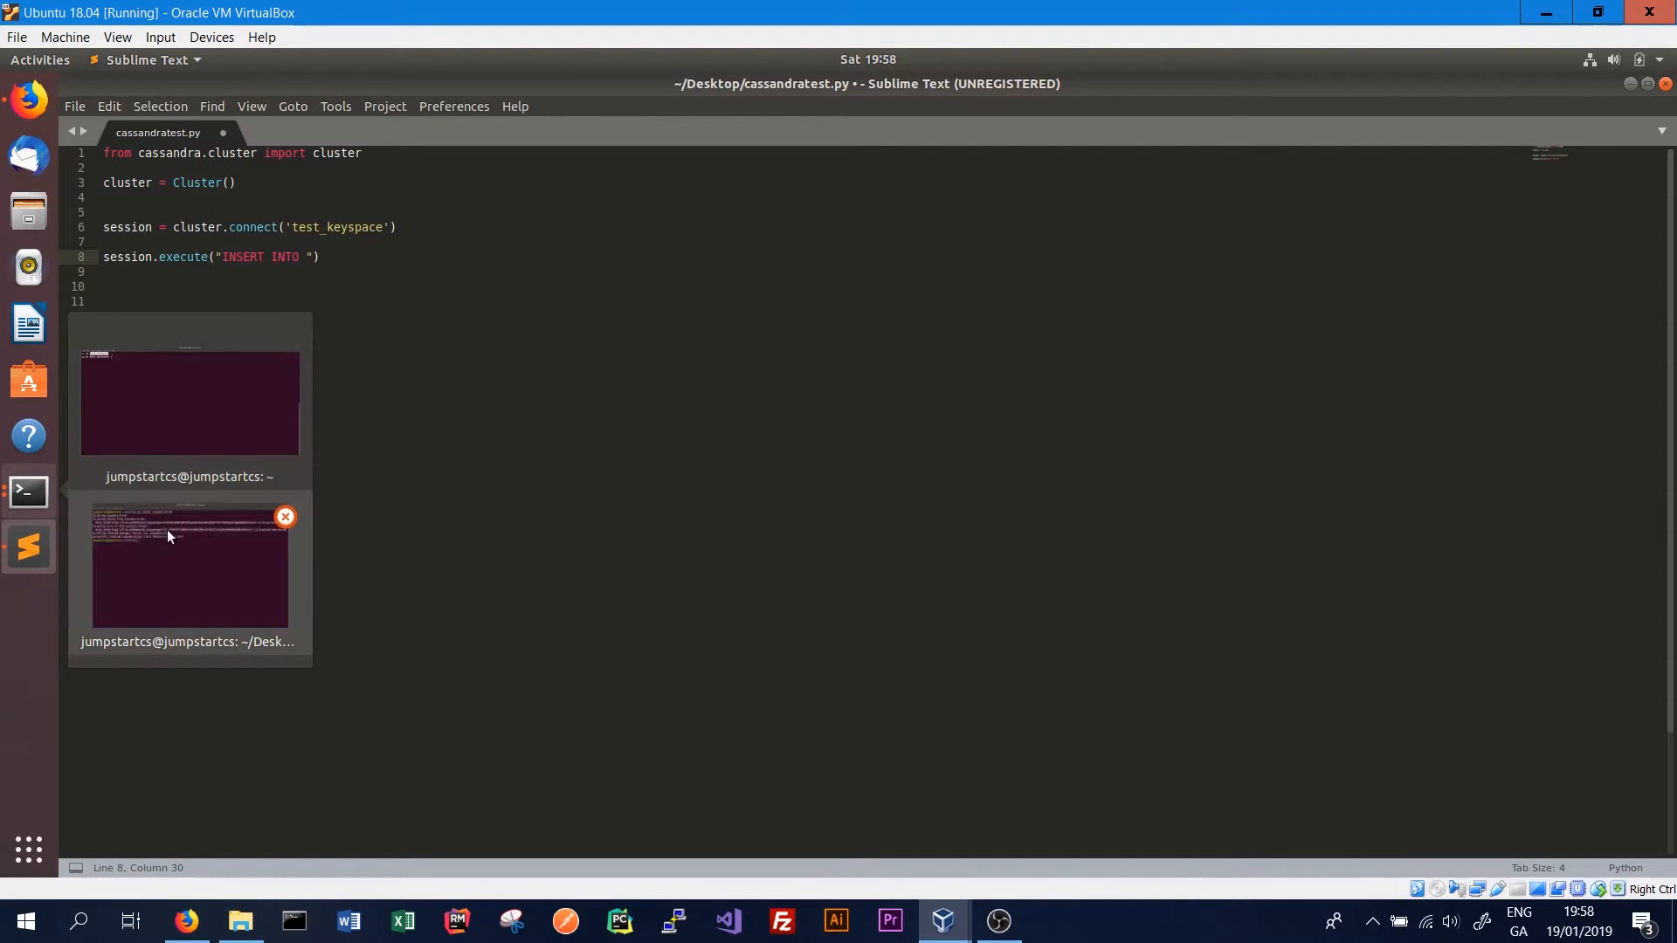
In cqlsh run DESCRIBE TABLES; and DESCRIBE TABLE python_test; to see its columns
left_click(189, 566)
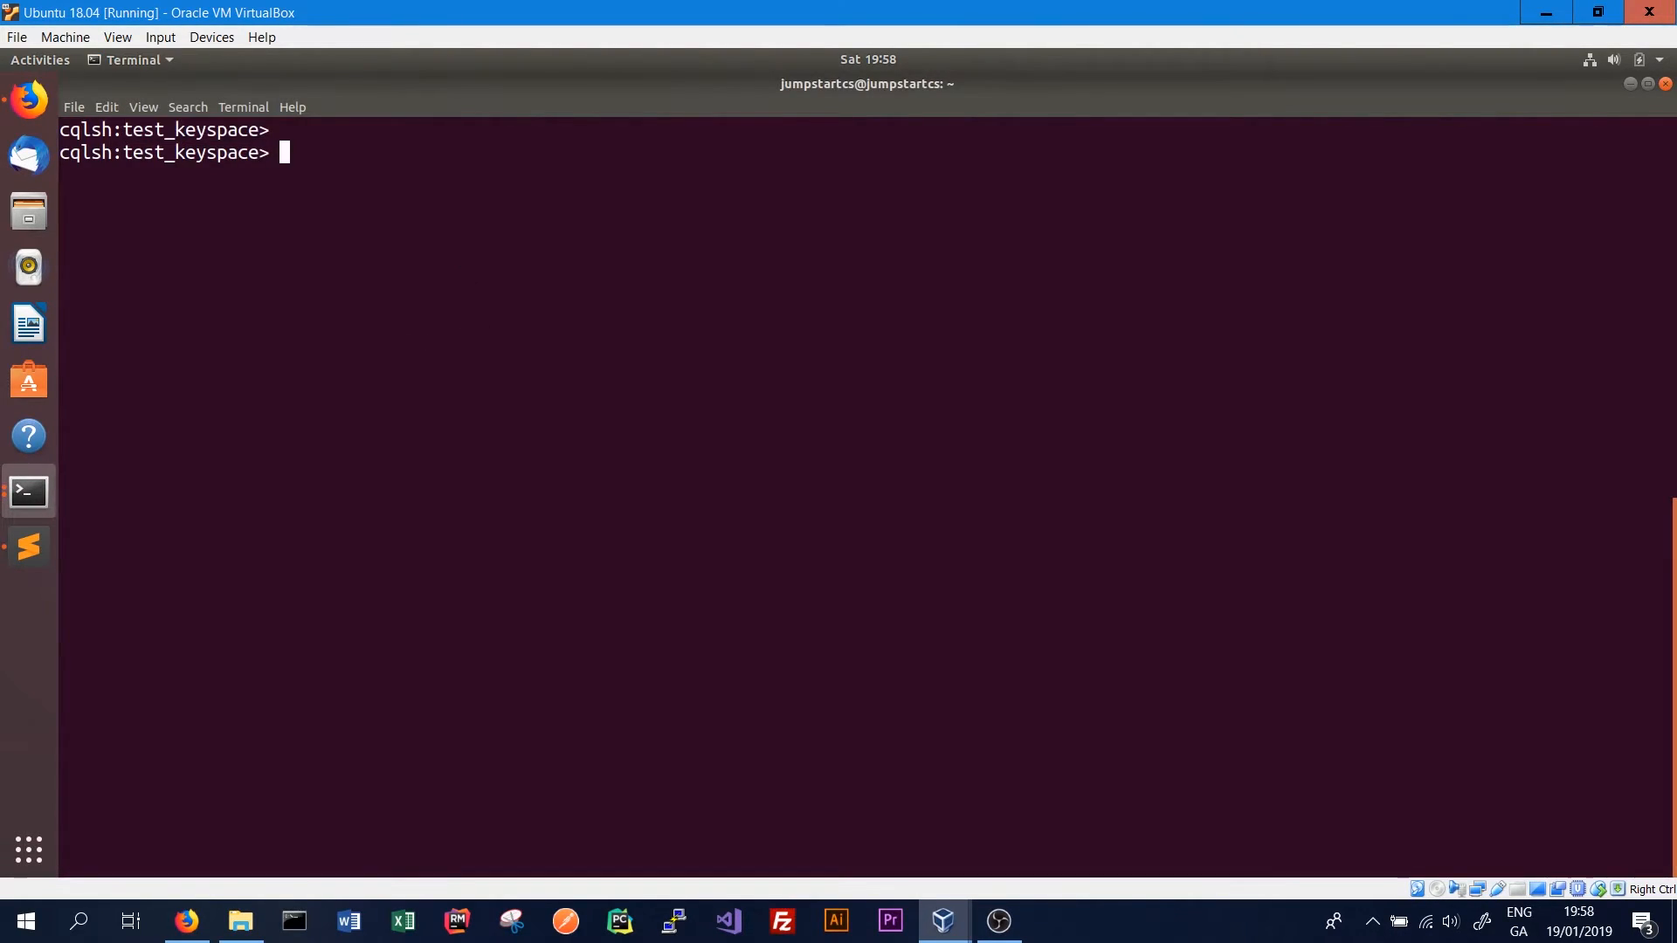
type("DESCRIBE TABLES;")
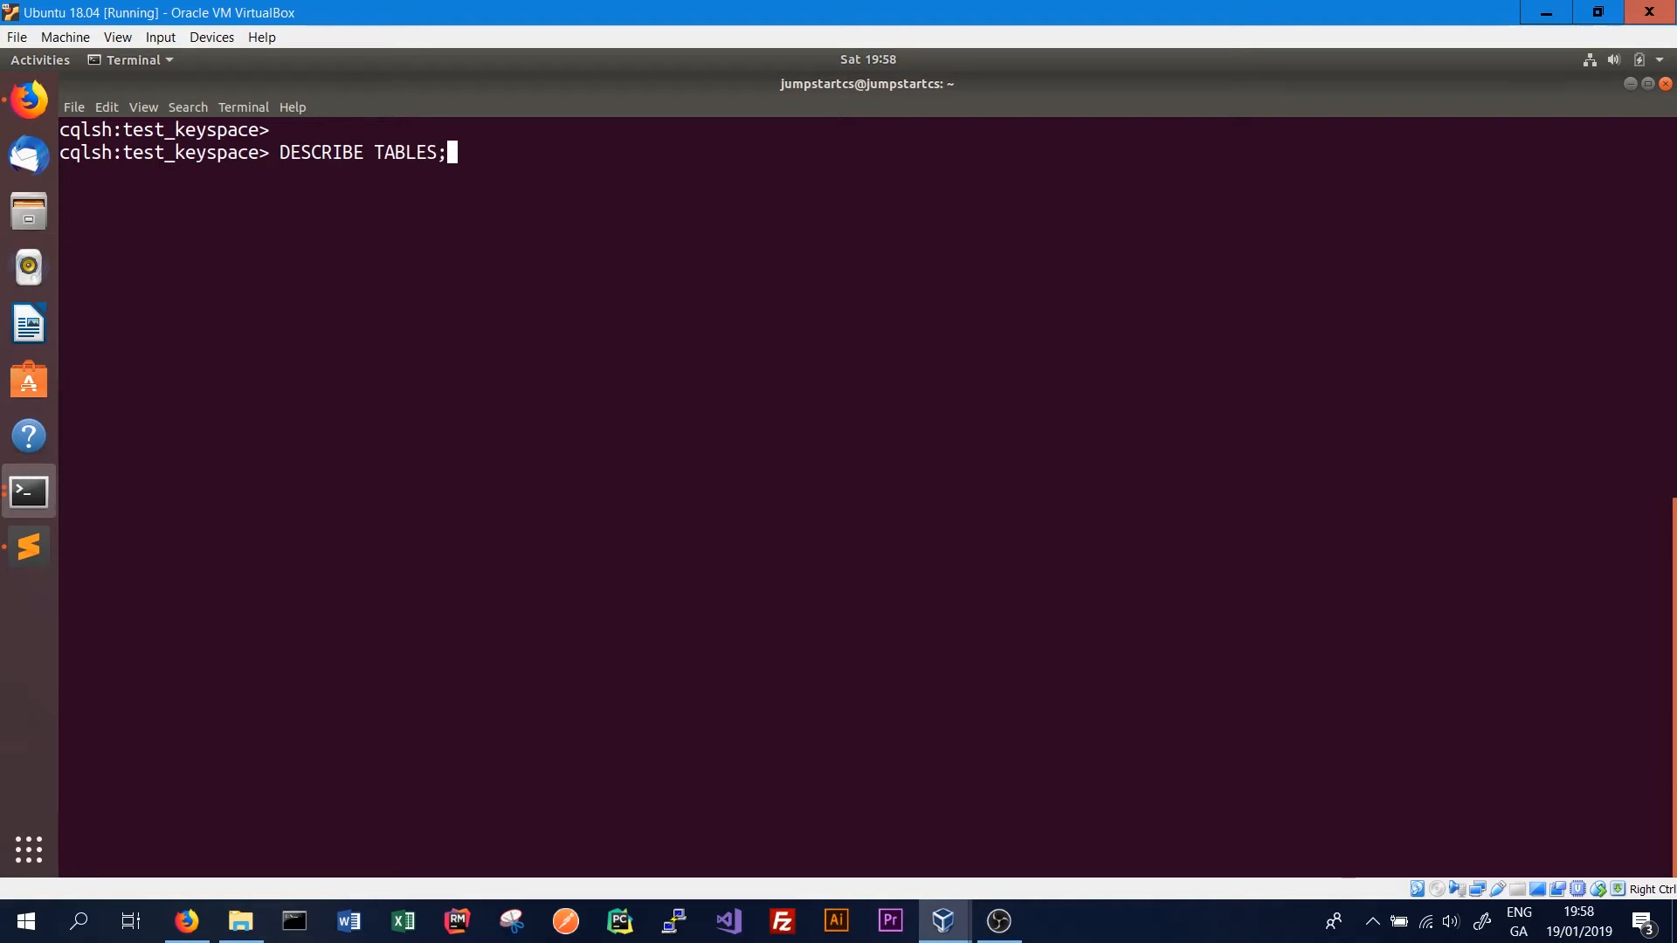
key("Return")
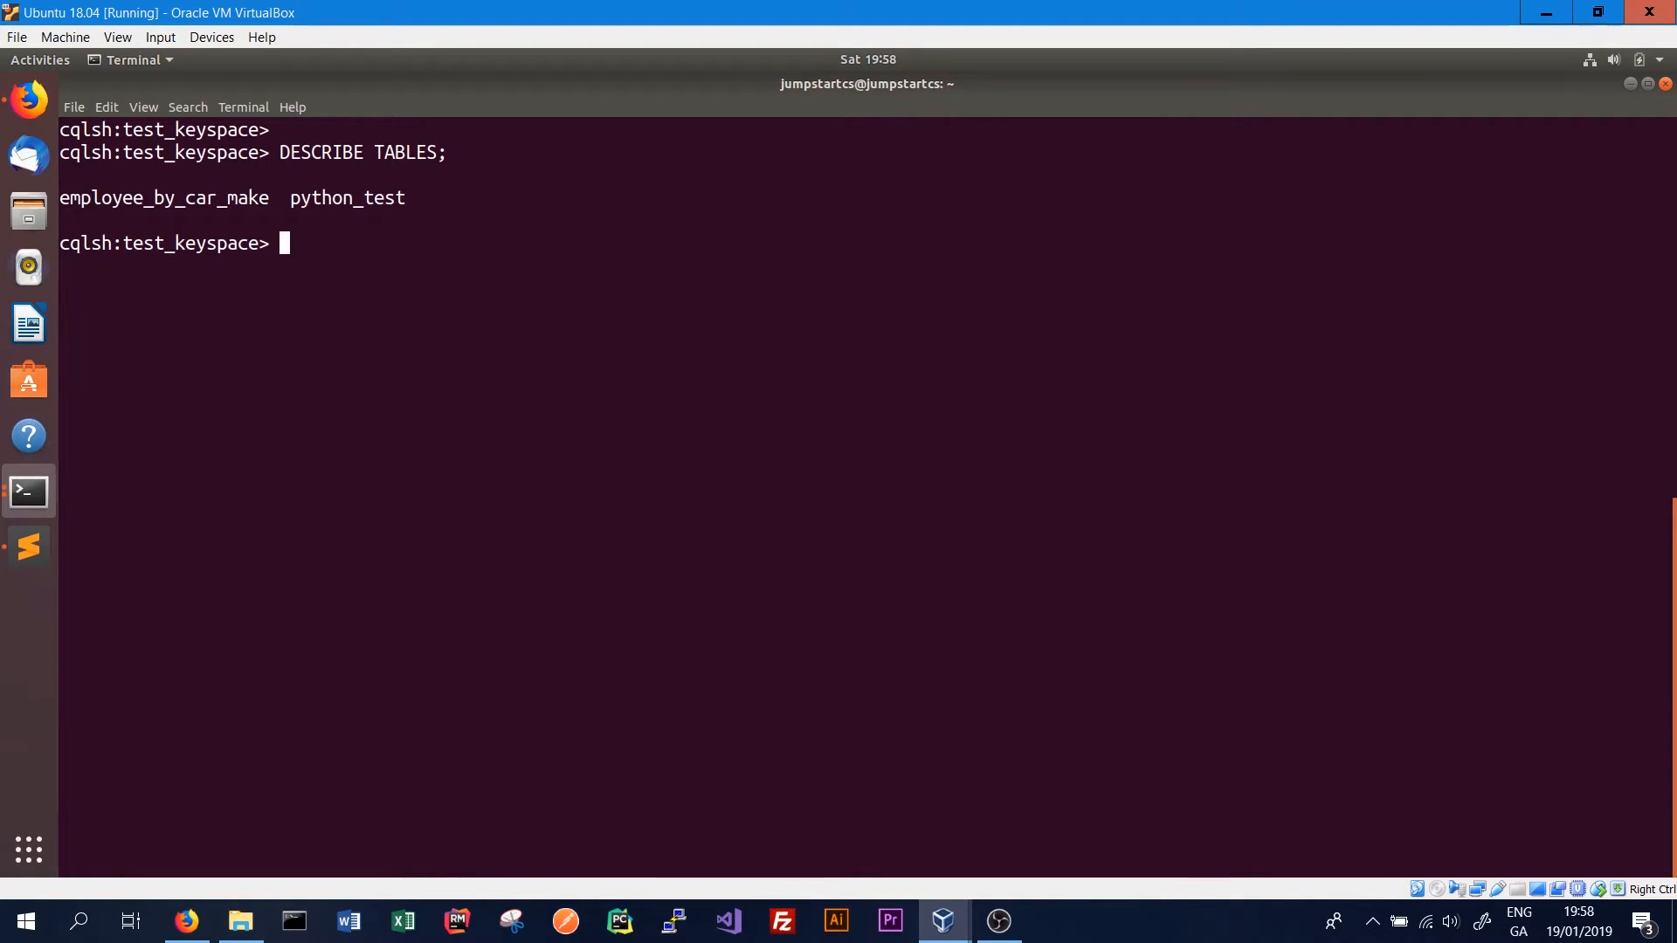
type("DESCRIBE TABLE")
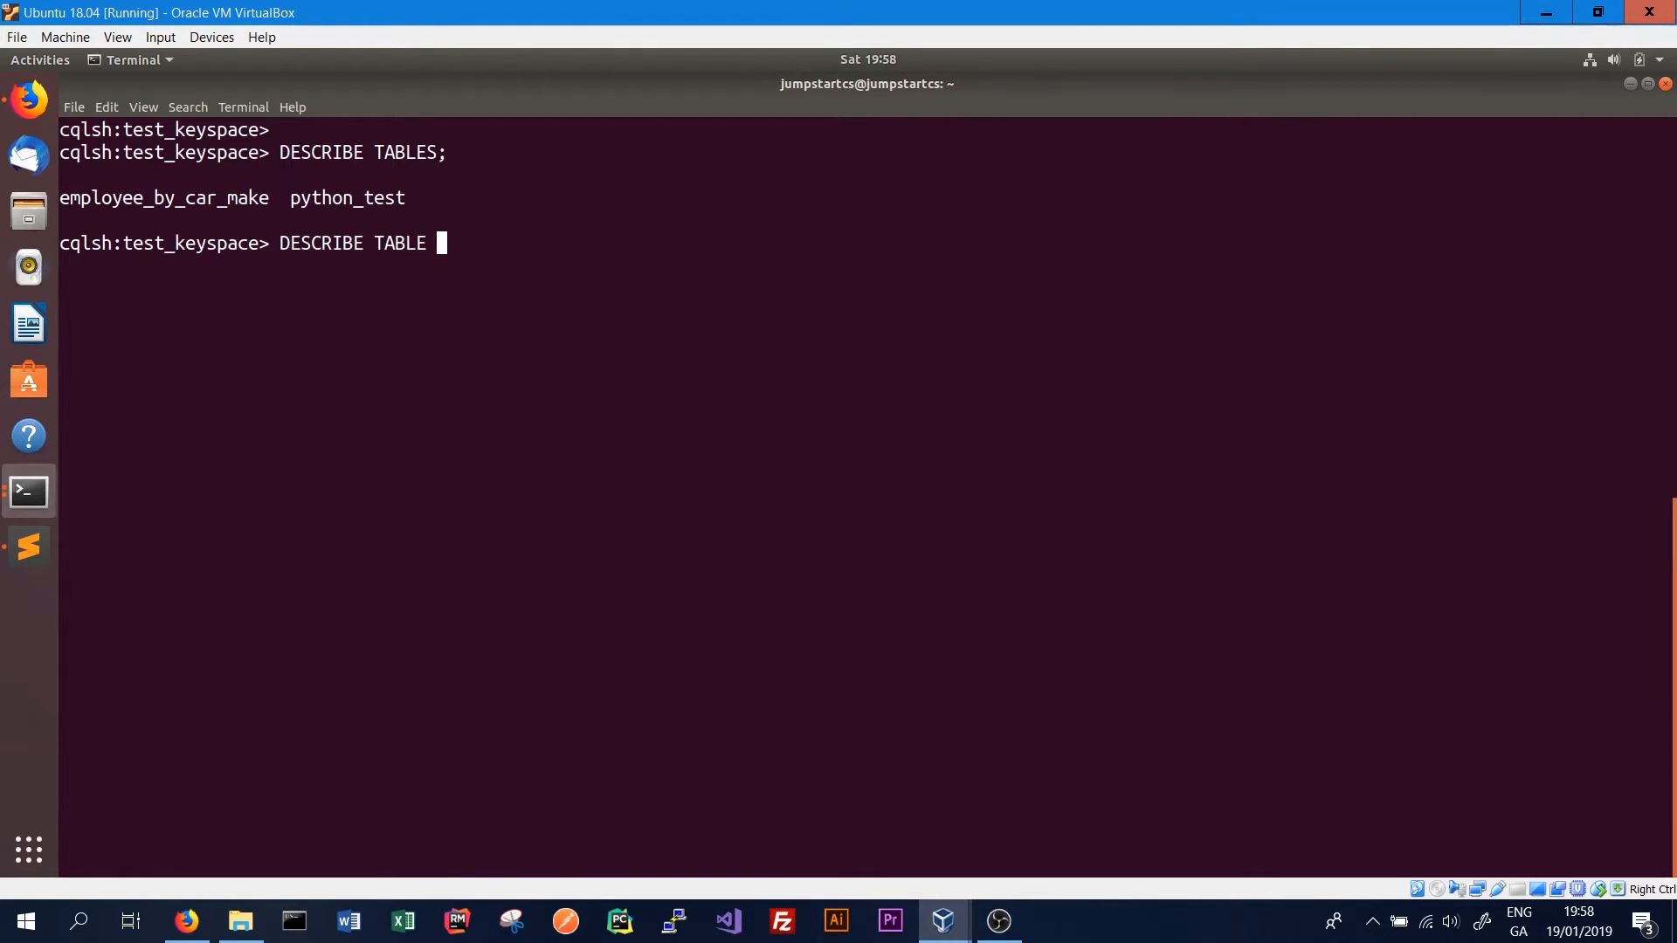
key("Return")
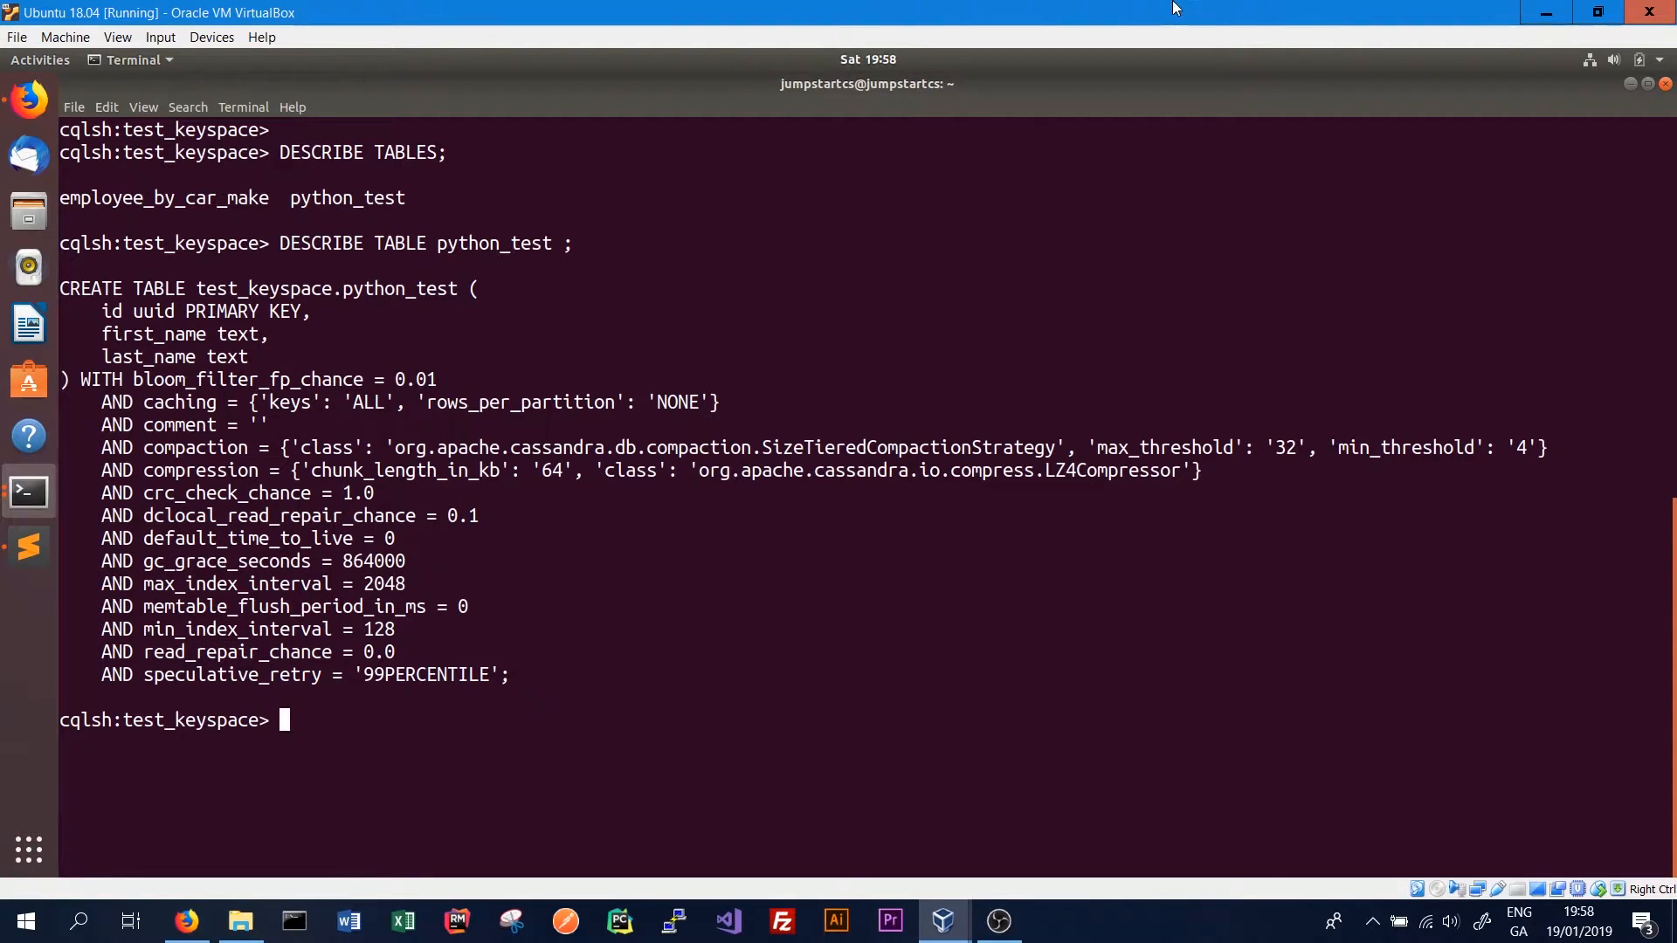
Target python_test (id, first_name, last_name) in the INSERT statement
left_click(27, 547)
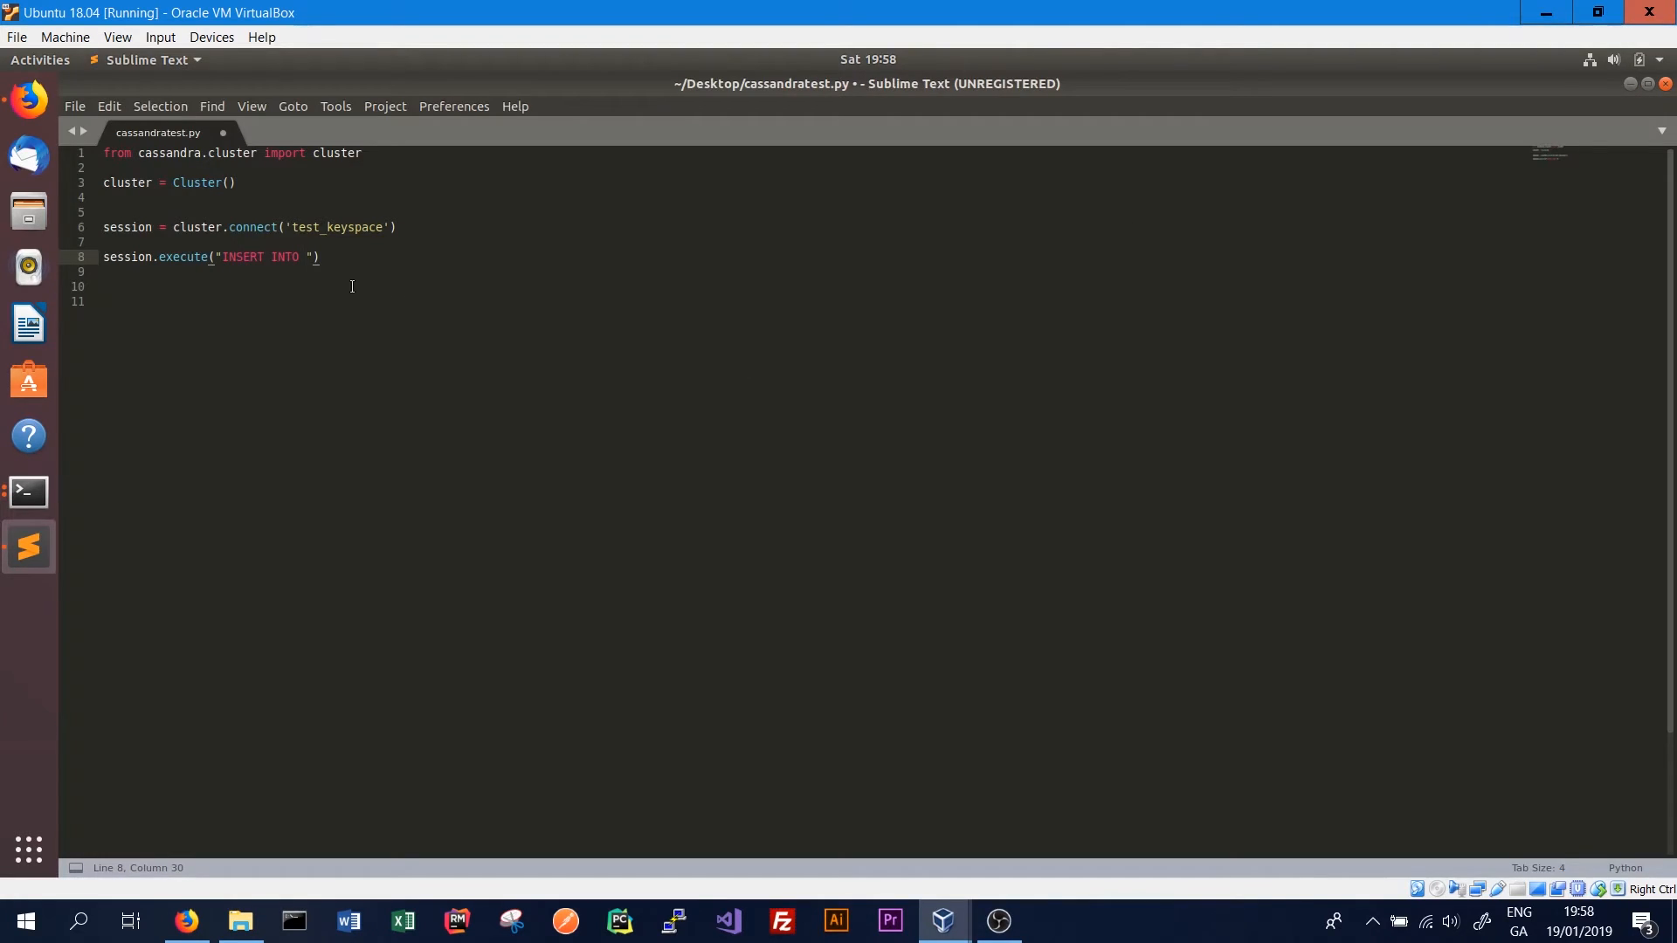
type("python")
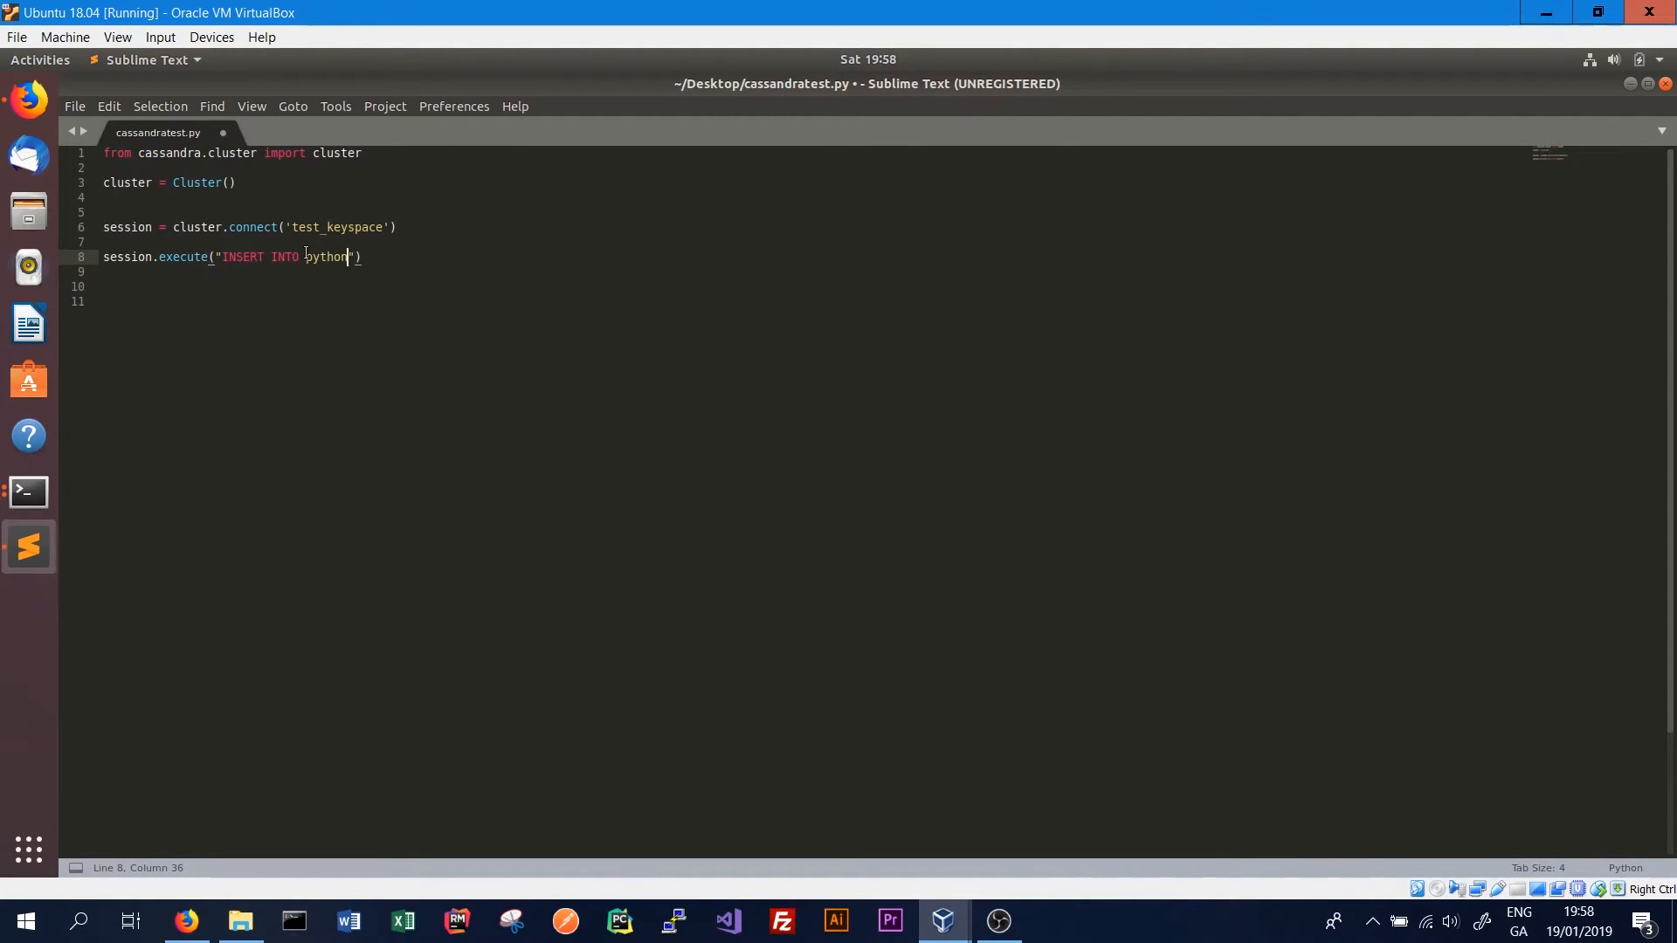
type("_test (")
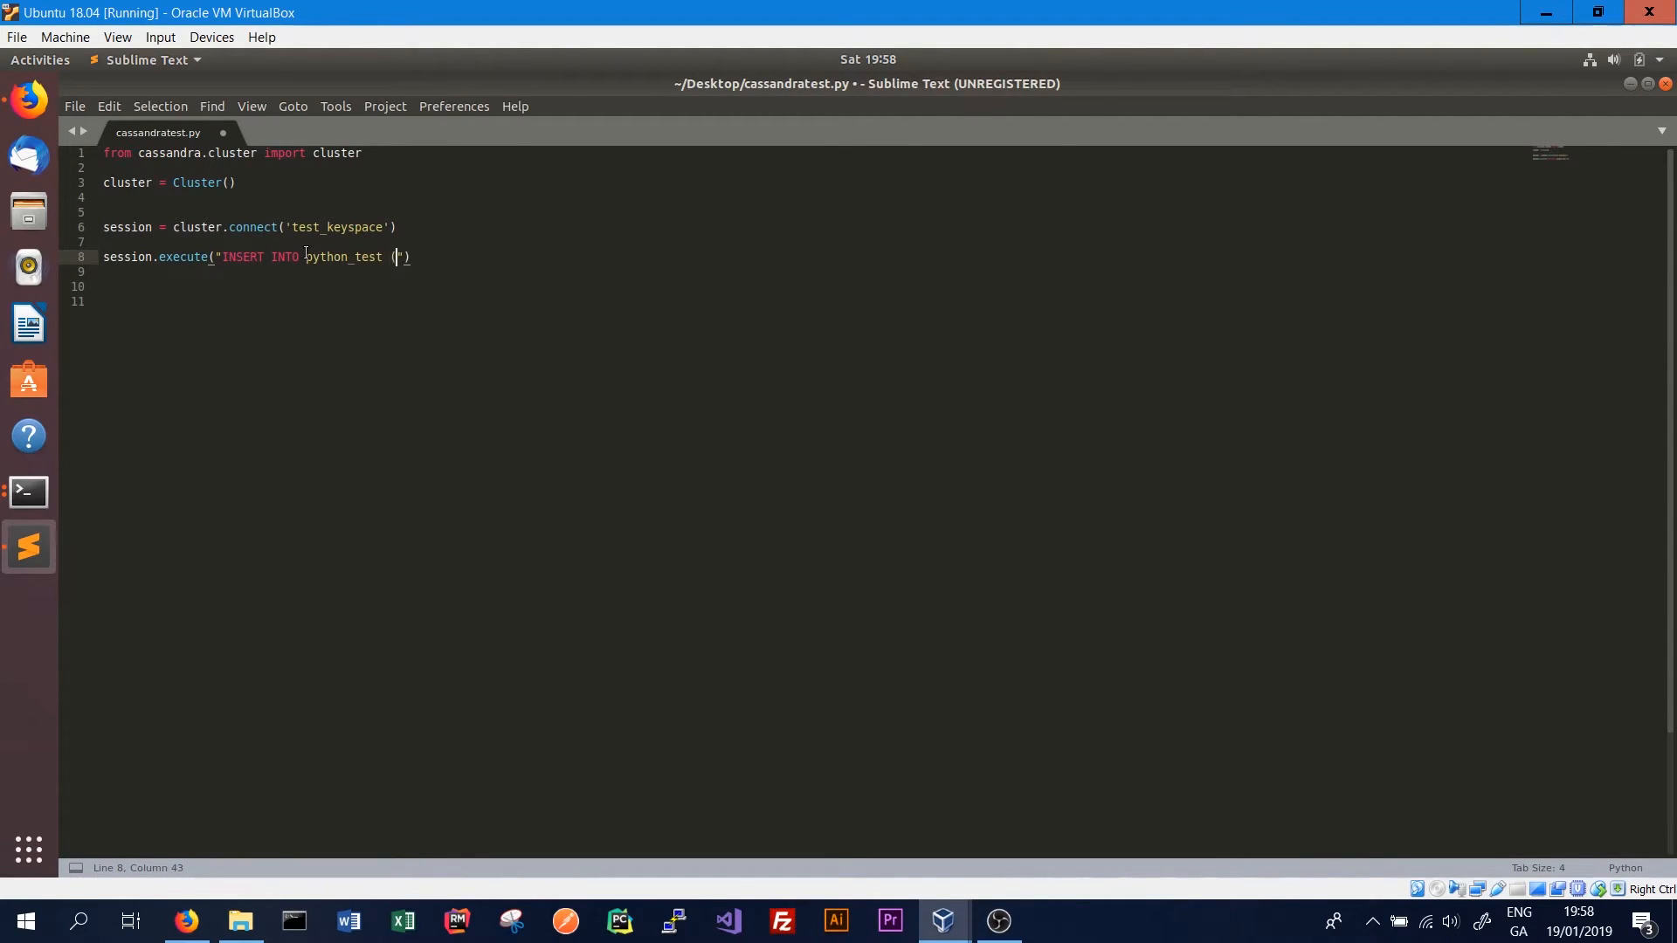
type("id, first")
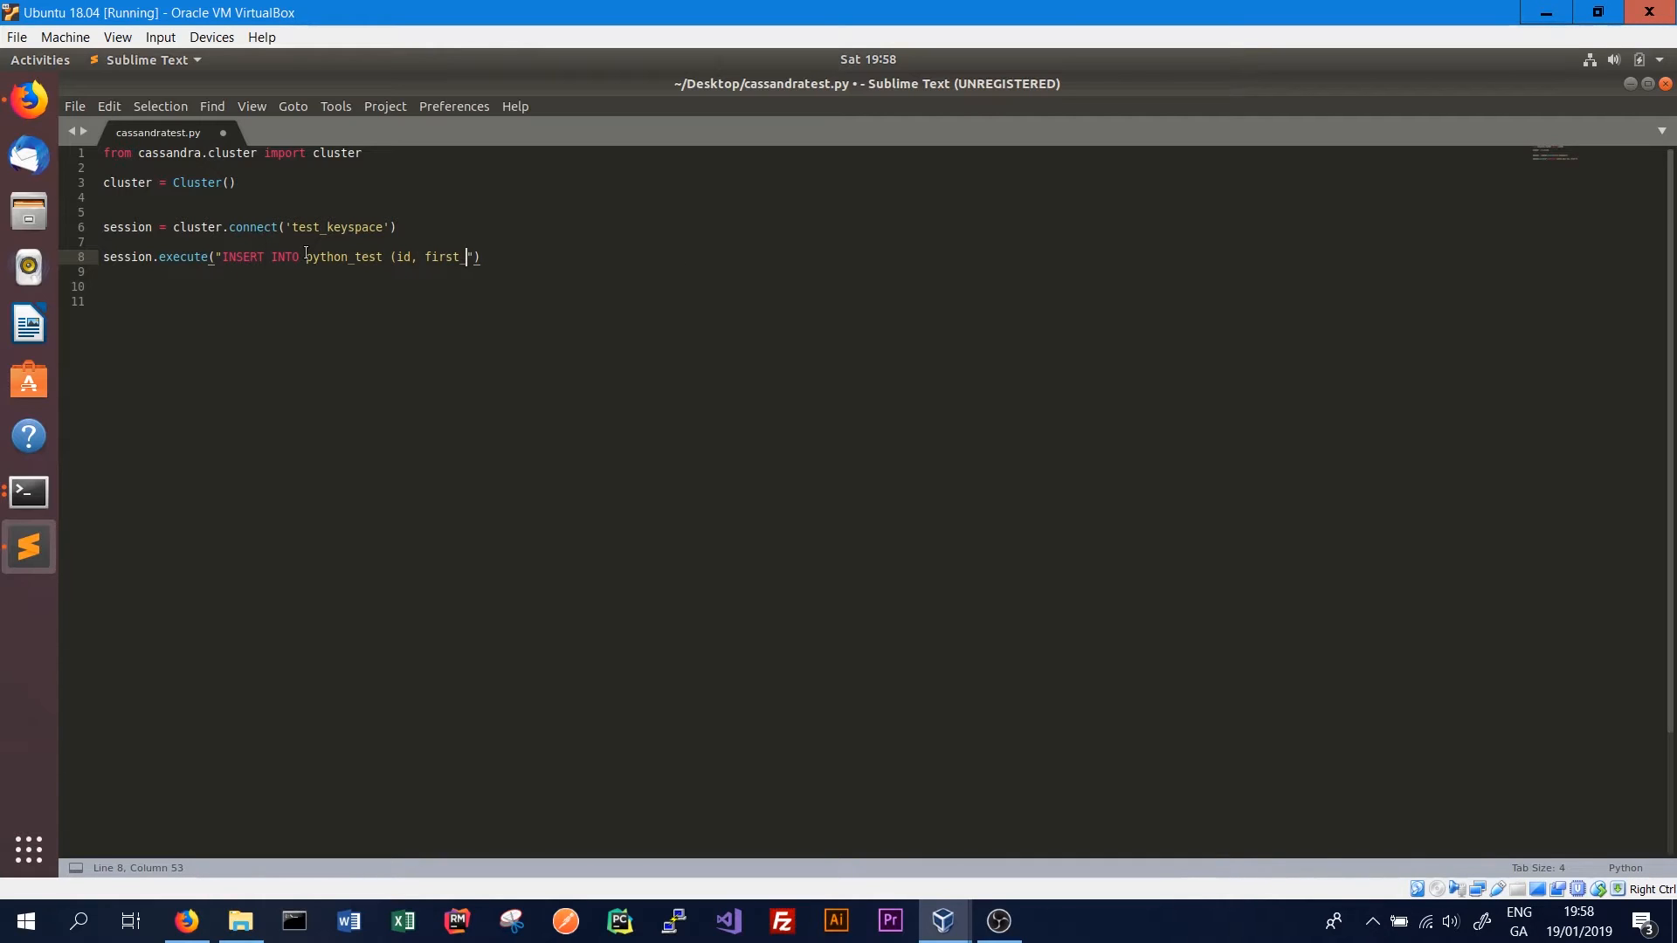
type("_name,")
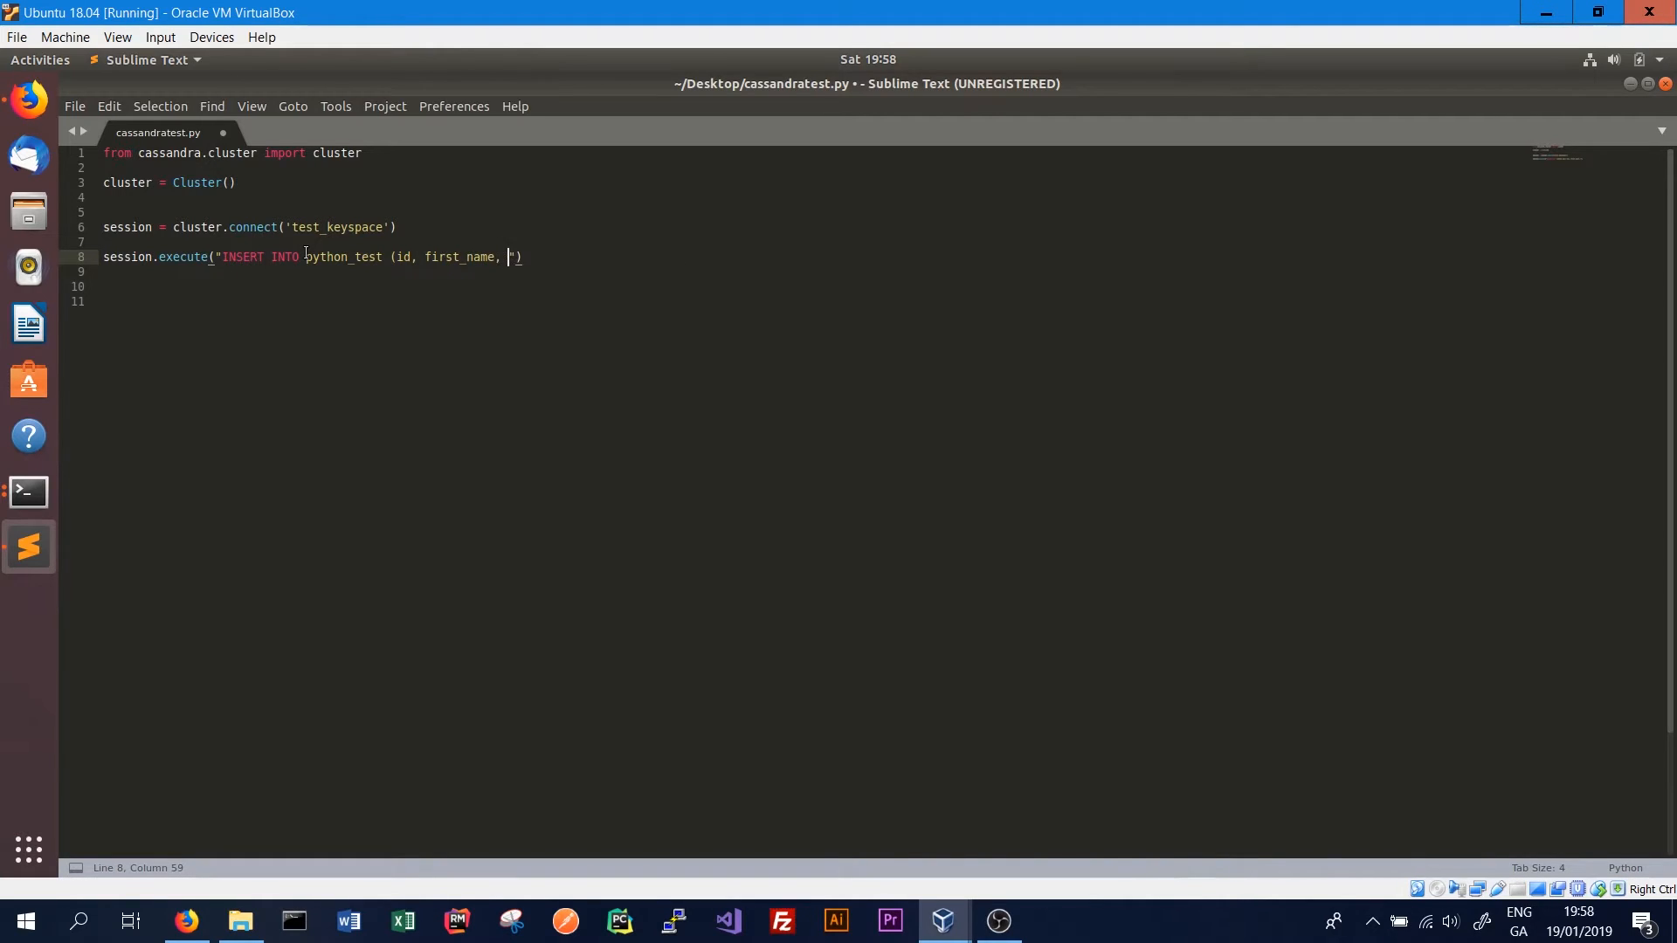
type("last_name_")
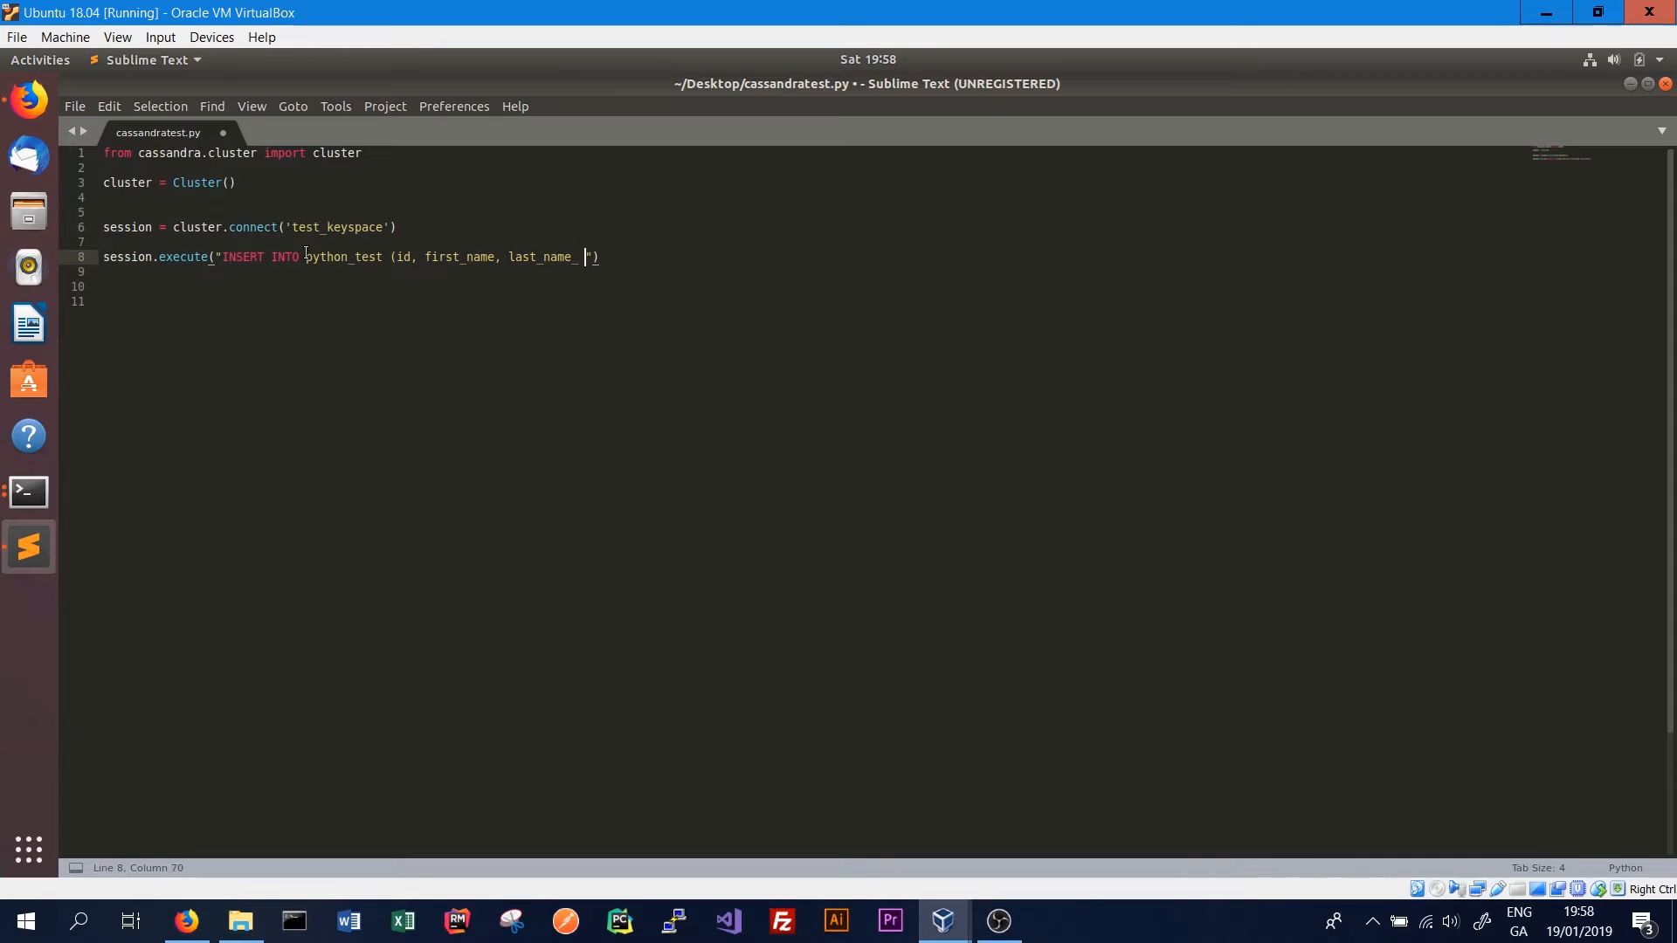
Add VALUES (uuid(), 'bob', 'hope') and a print "Finished" line
type("V")
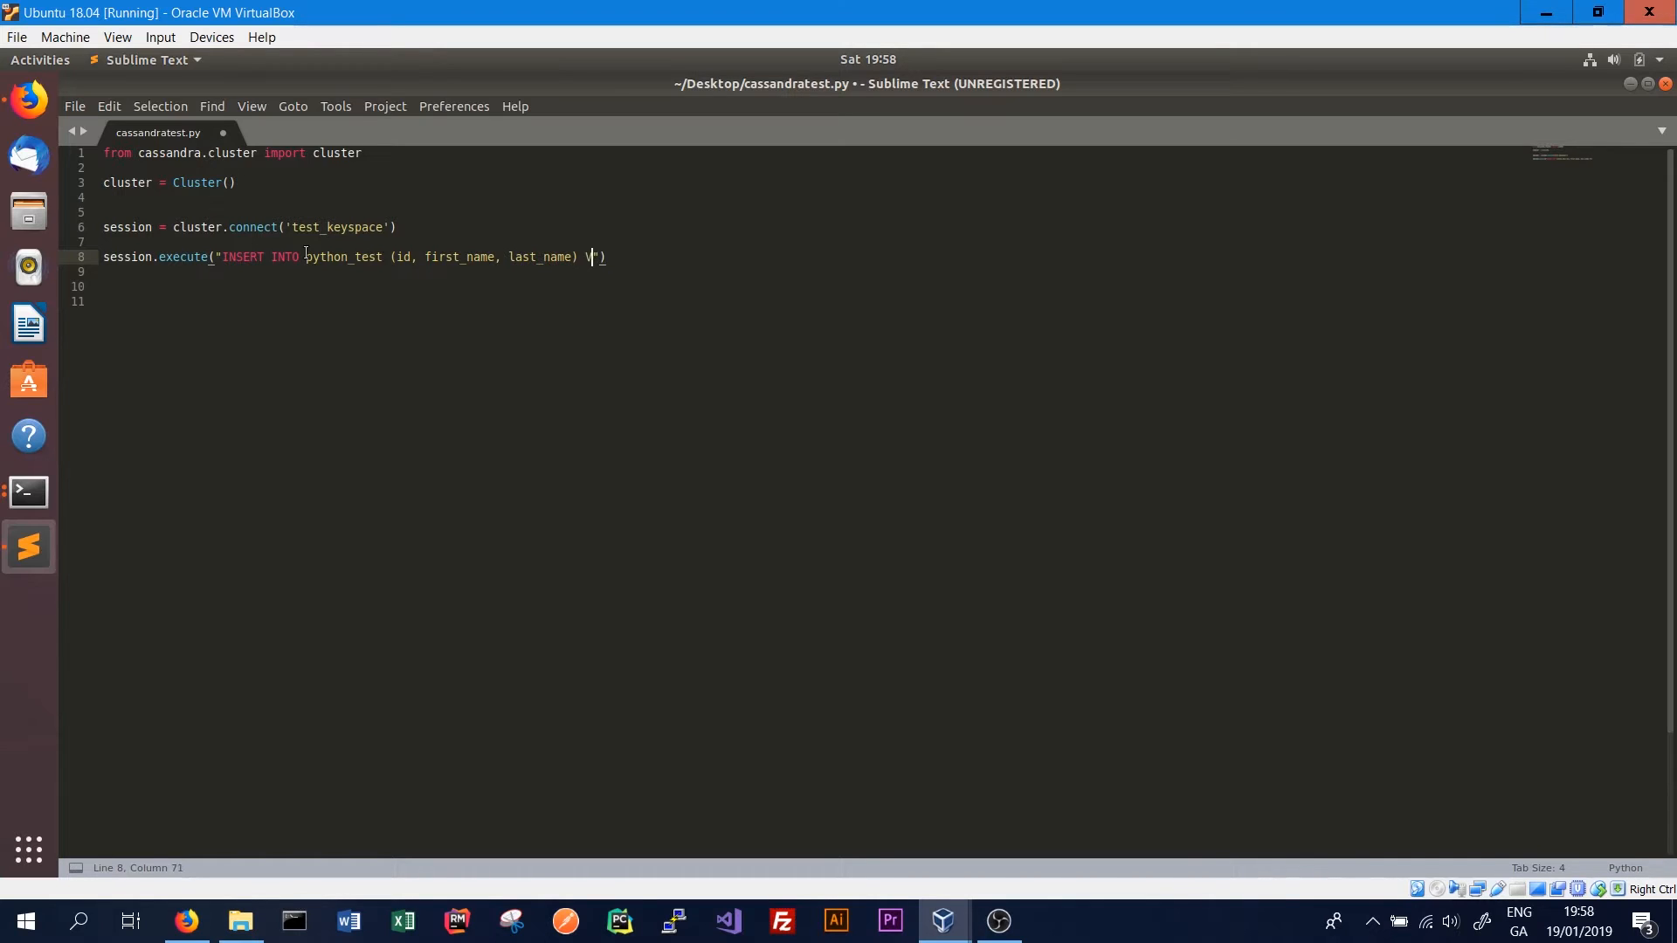
type("ALUES (uuid")
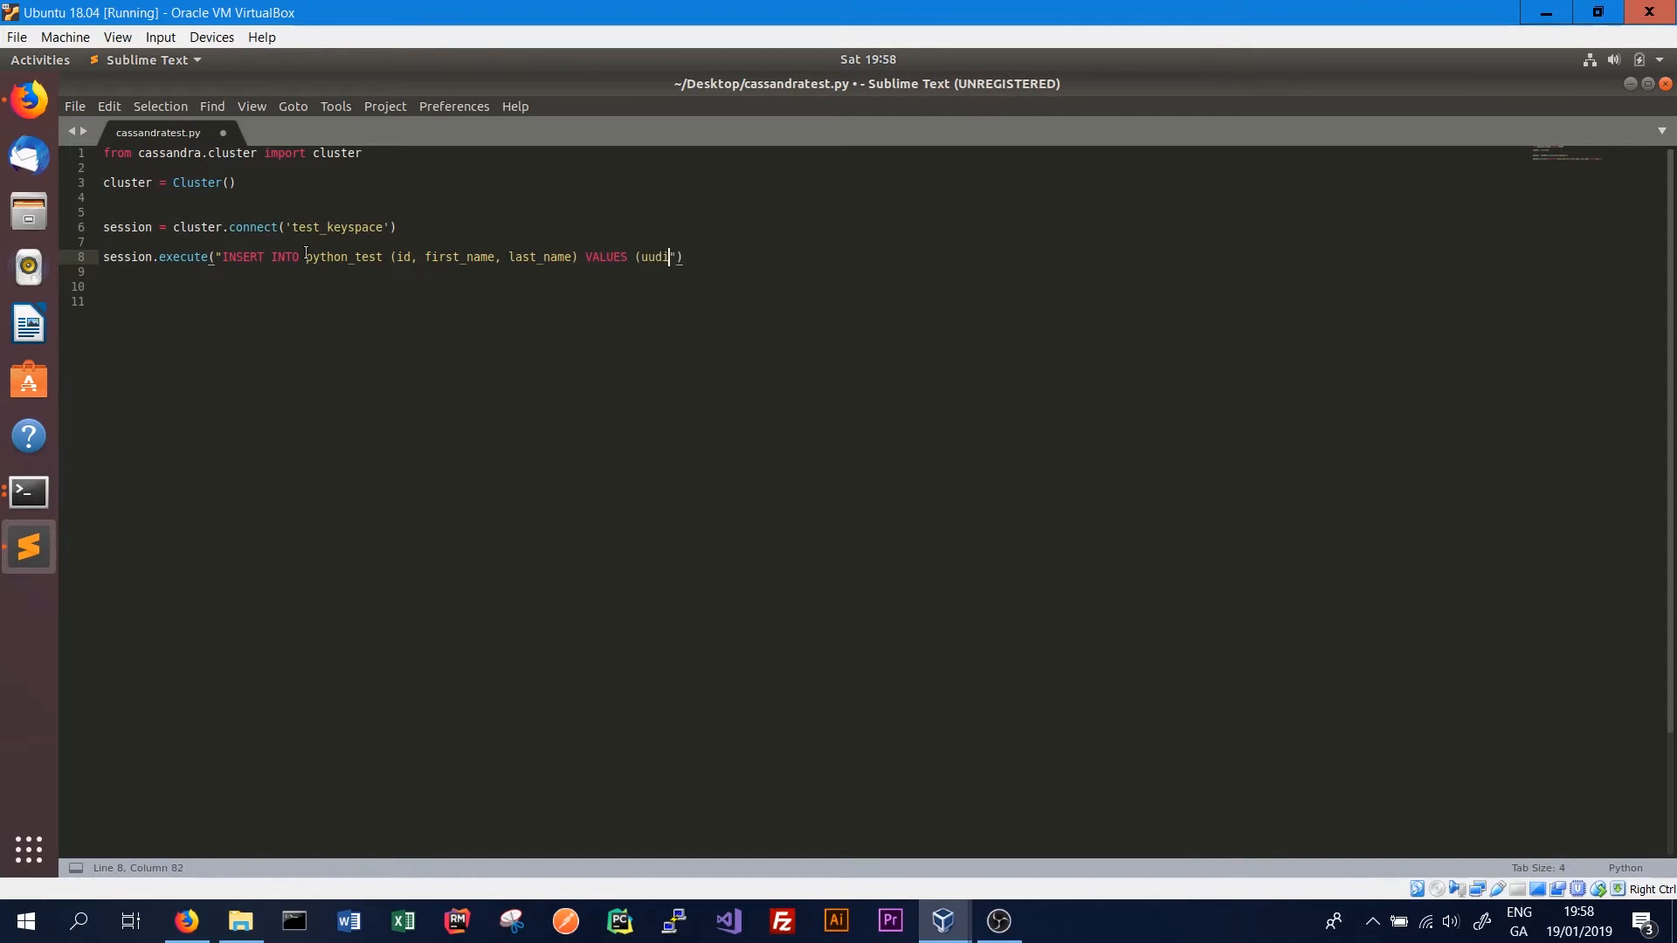
type("(),")
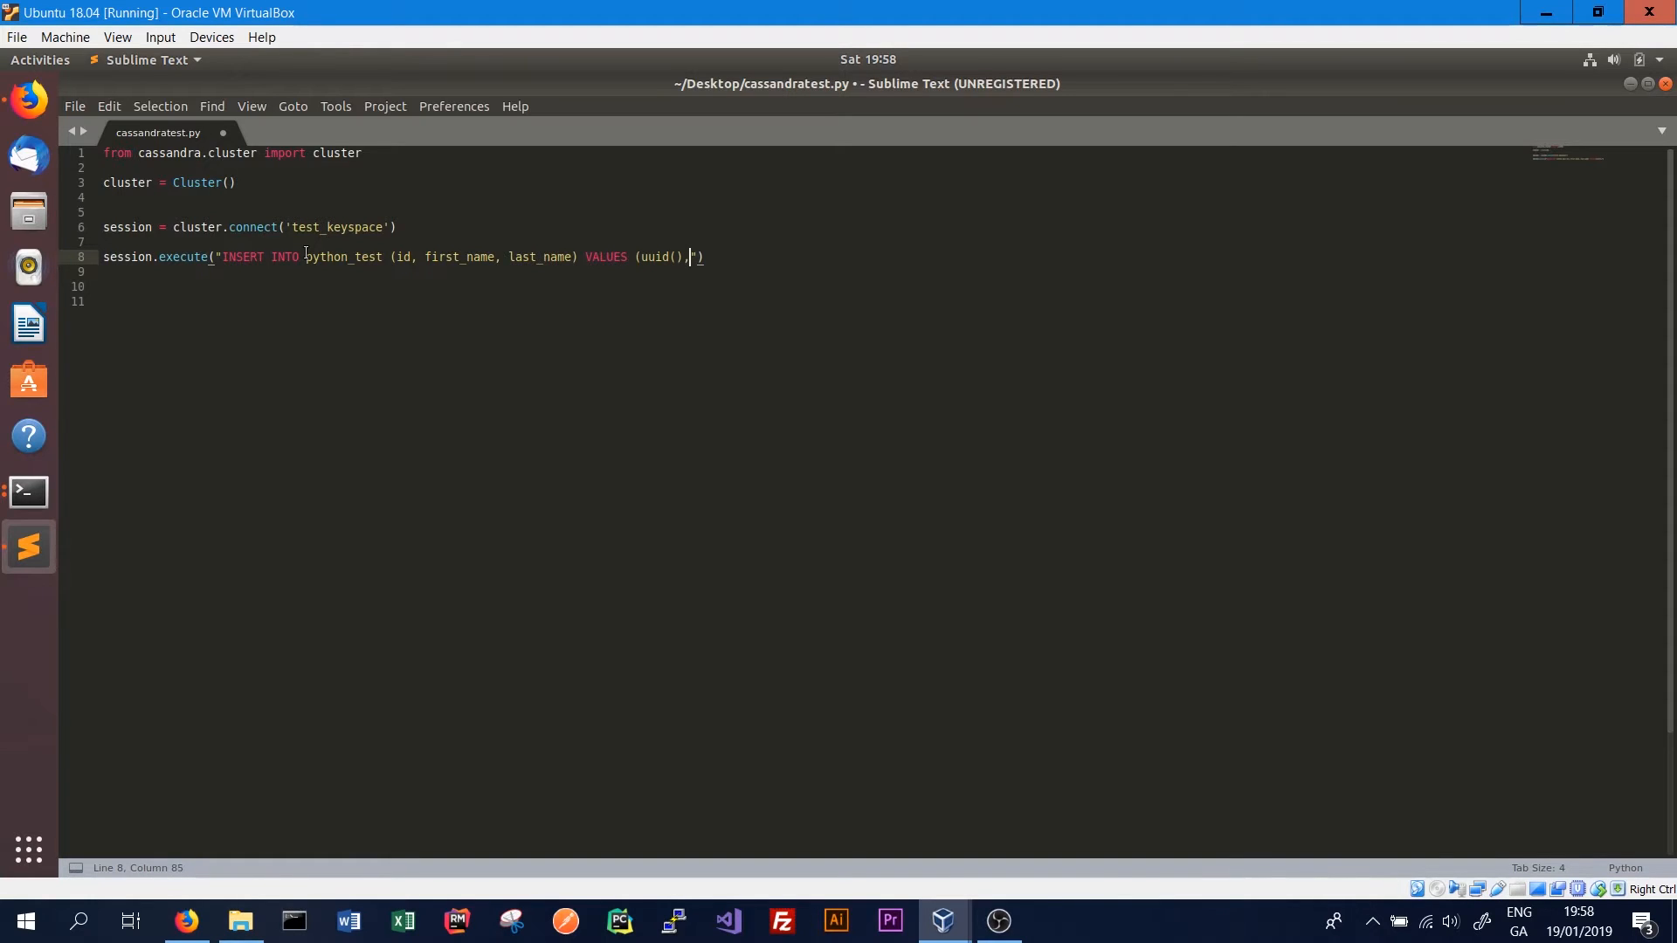
type("'")
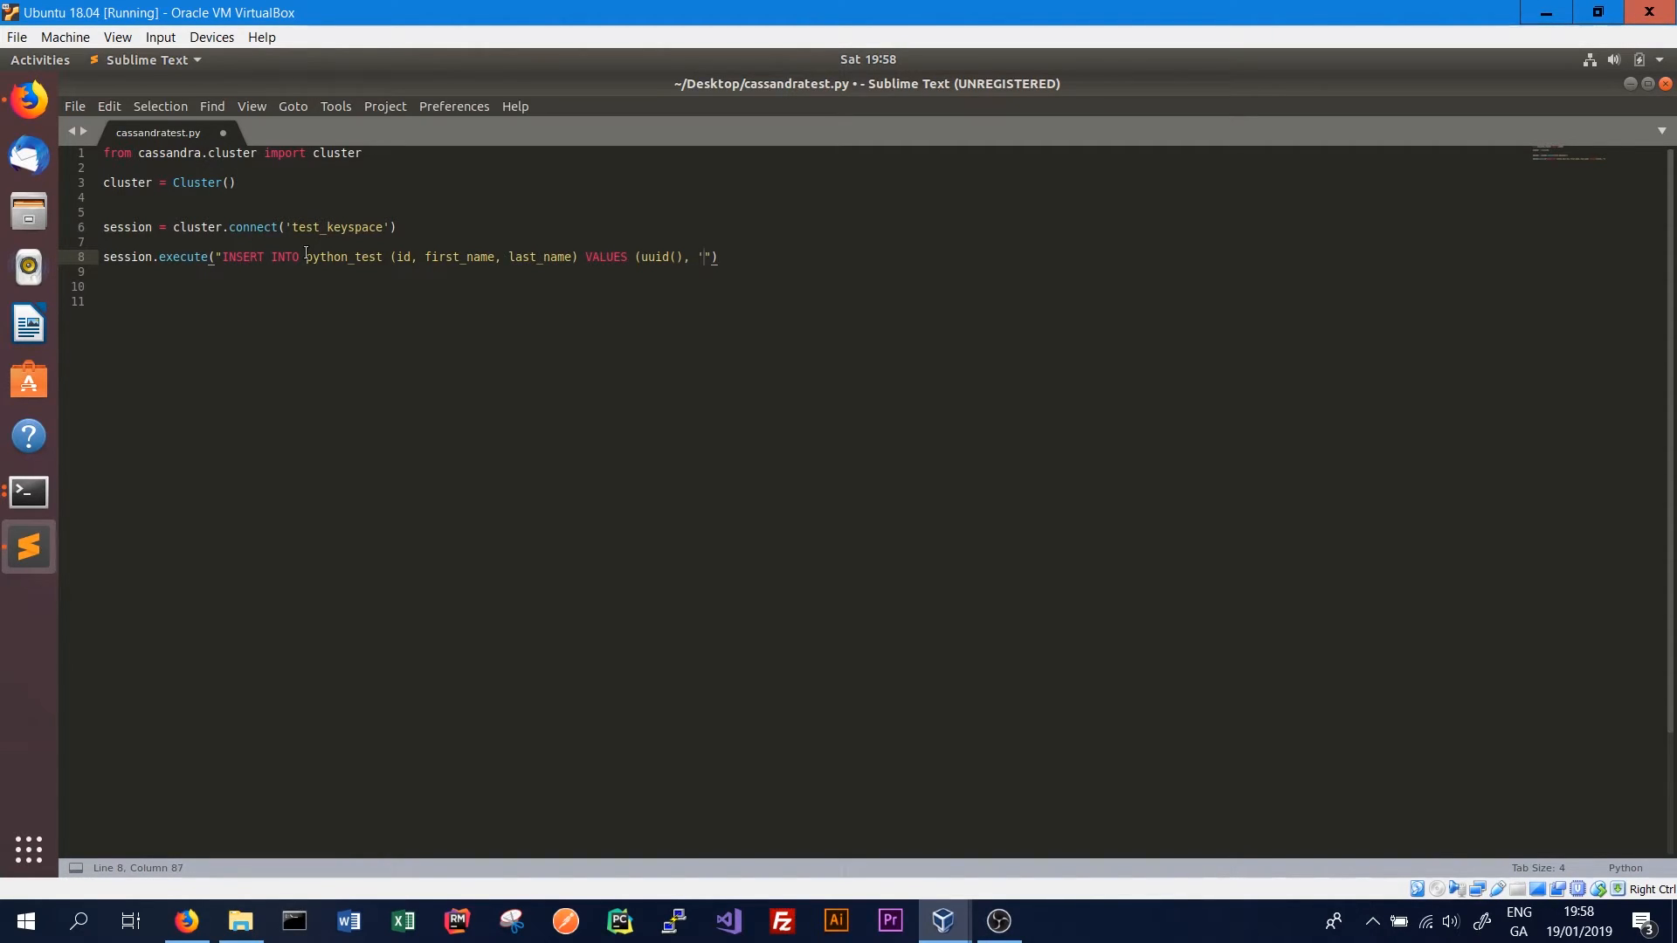
type("bob', '")
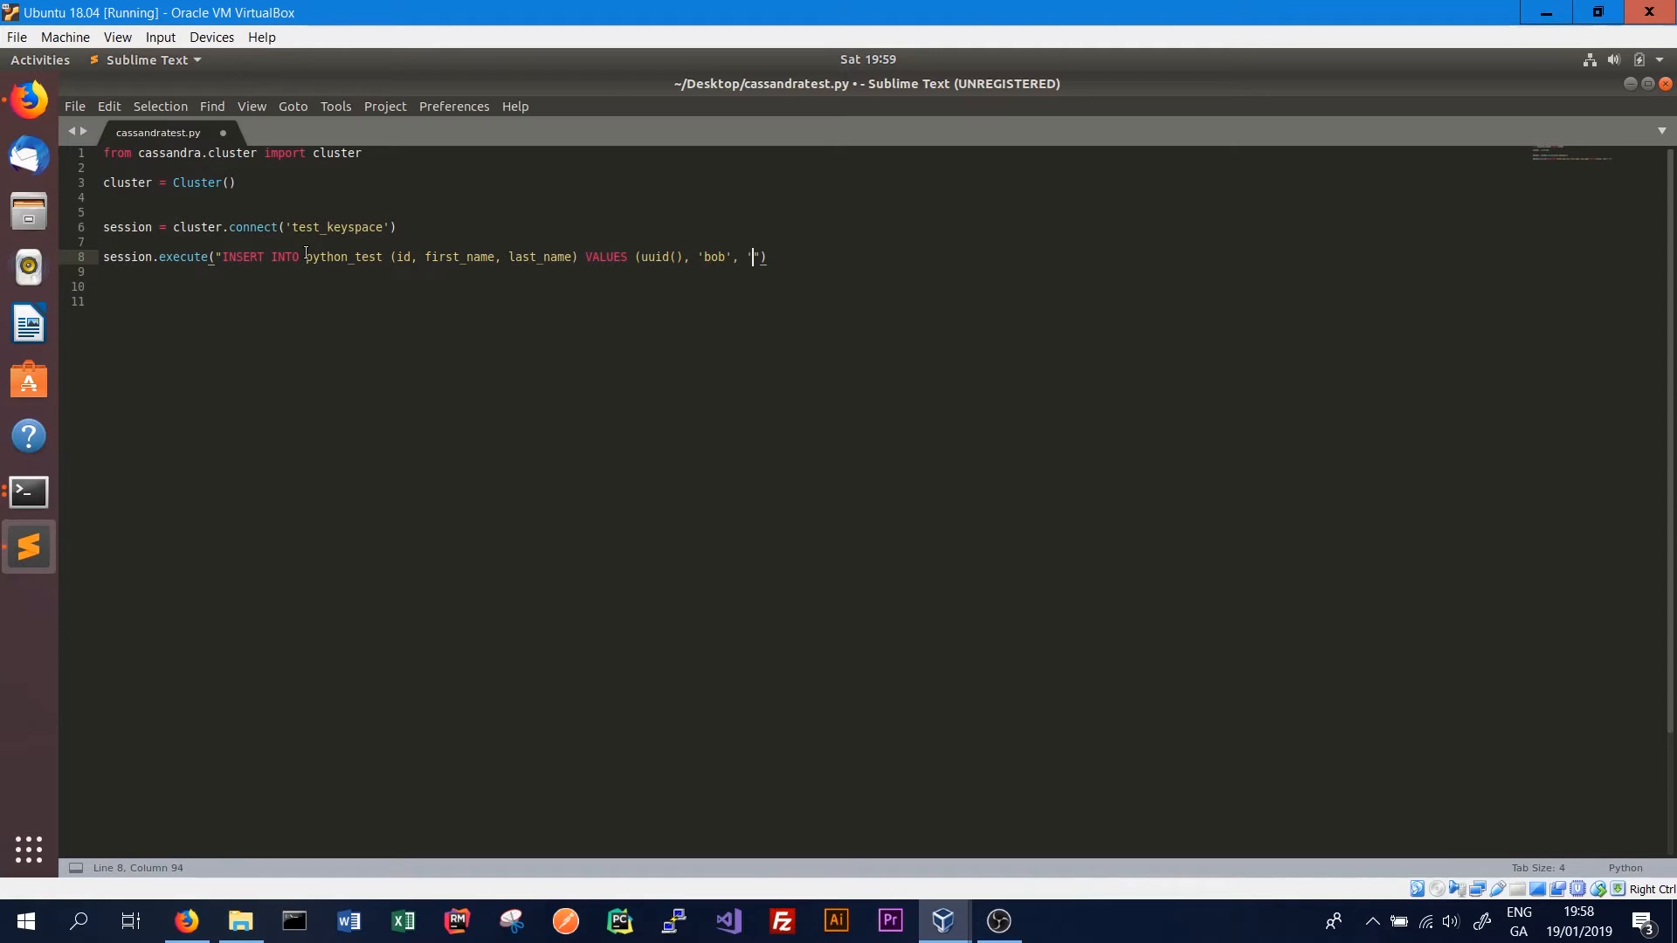
type("hopt")
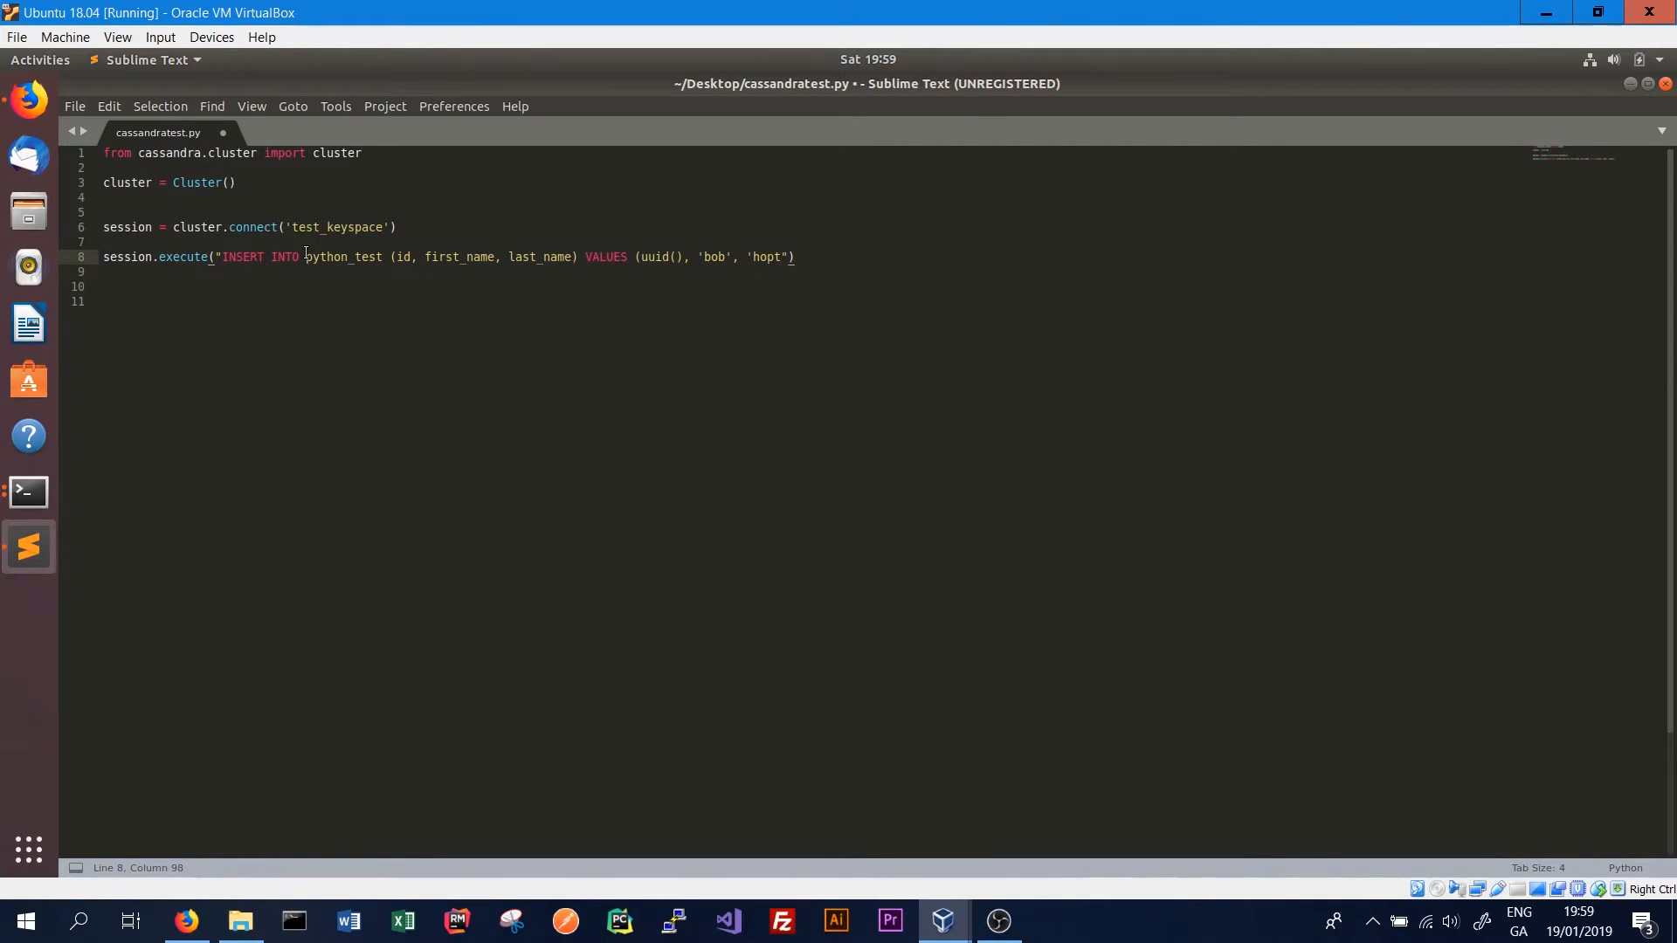
type("e")
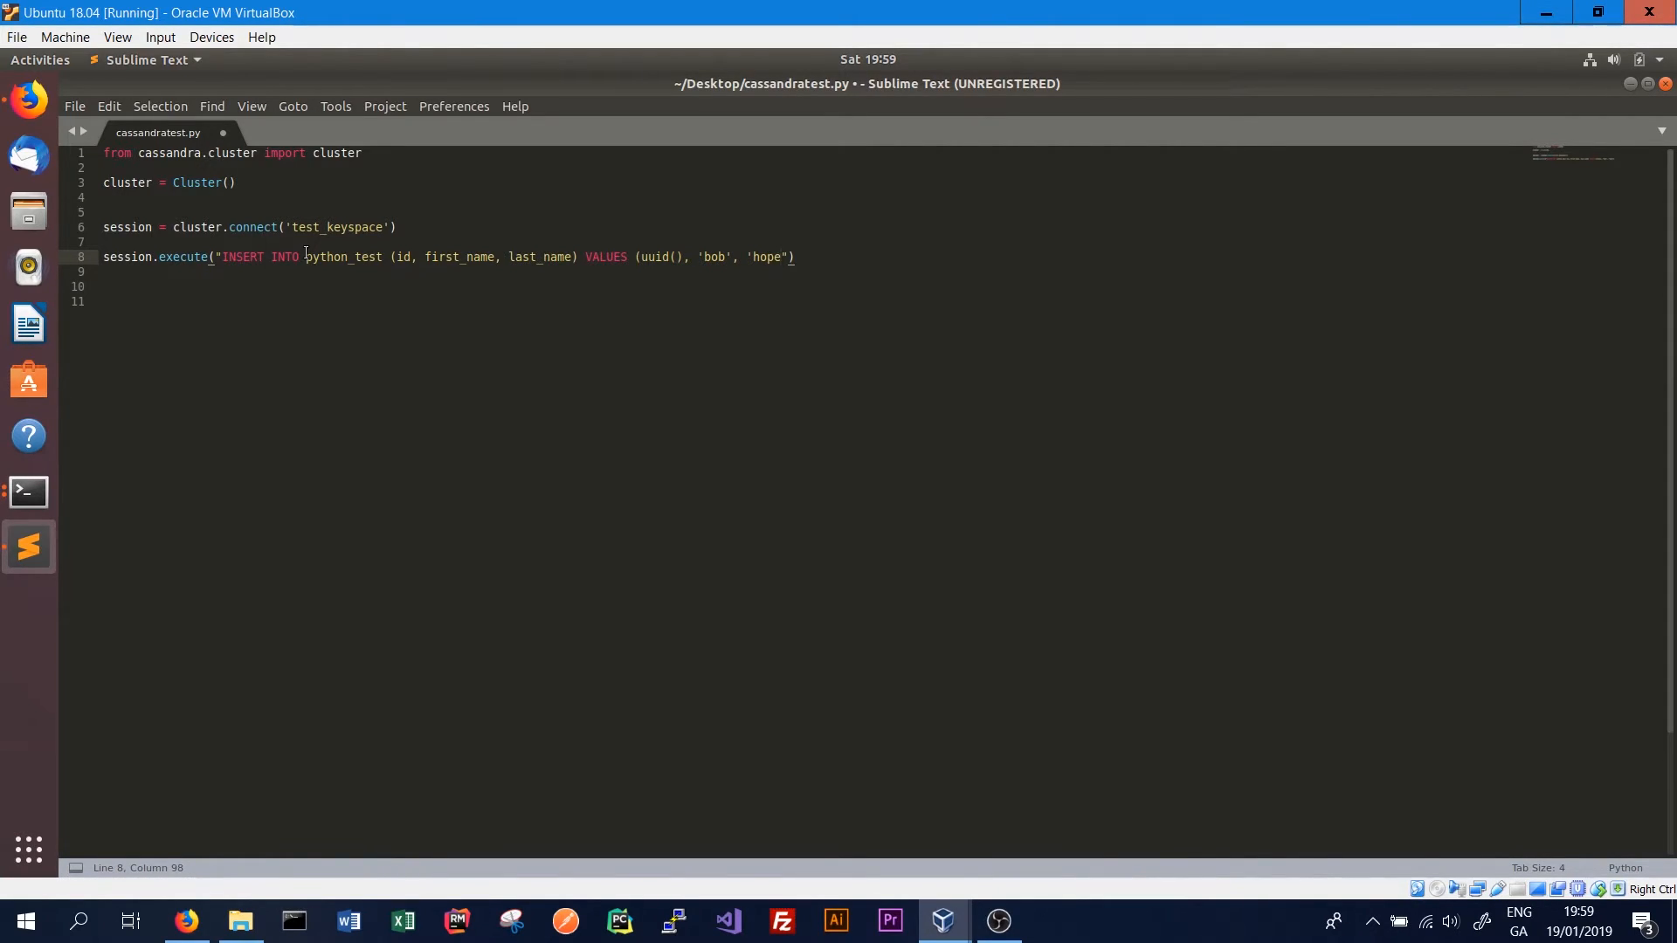
type("\"")
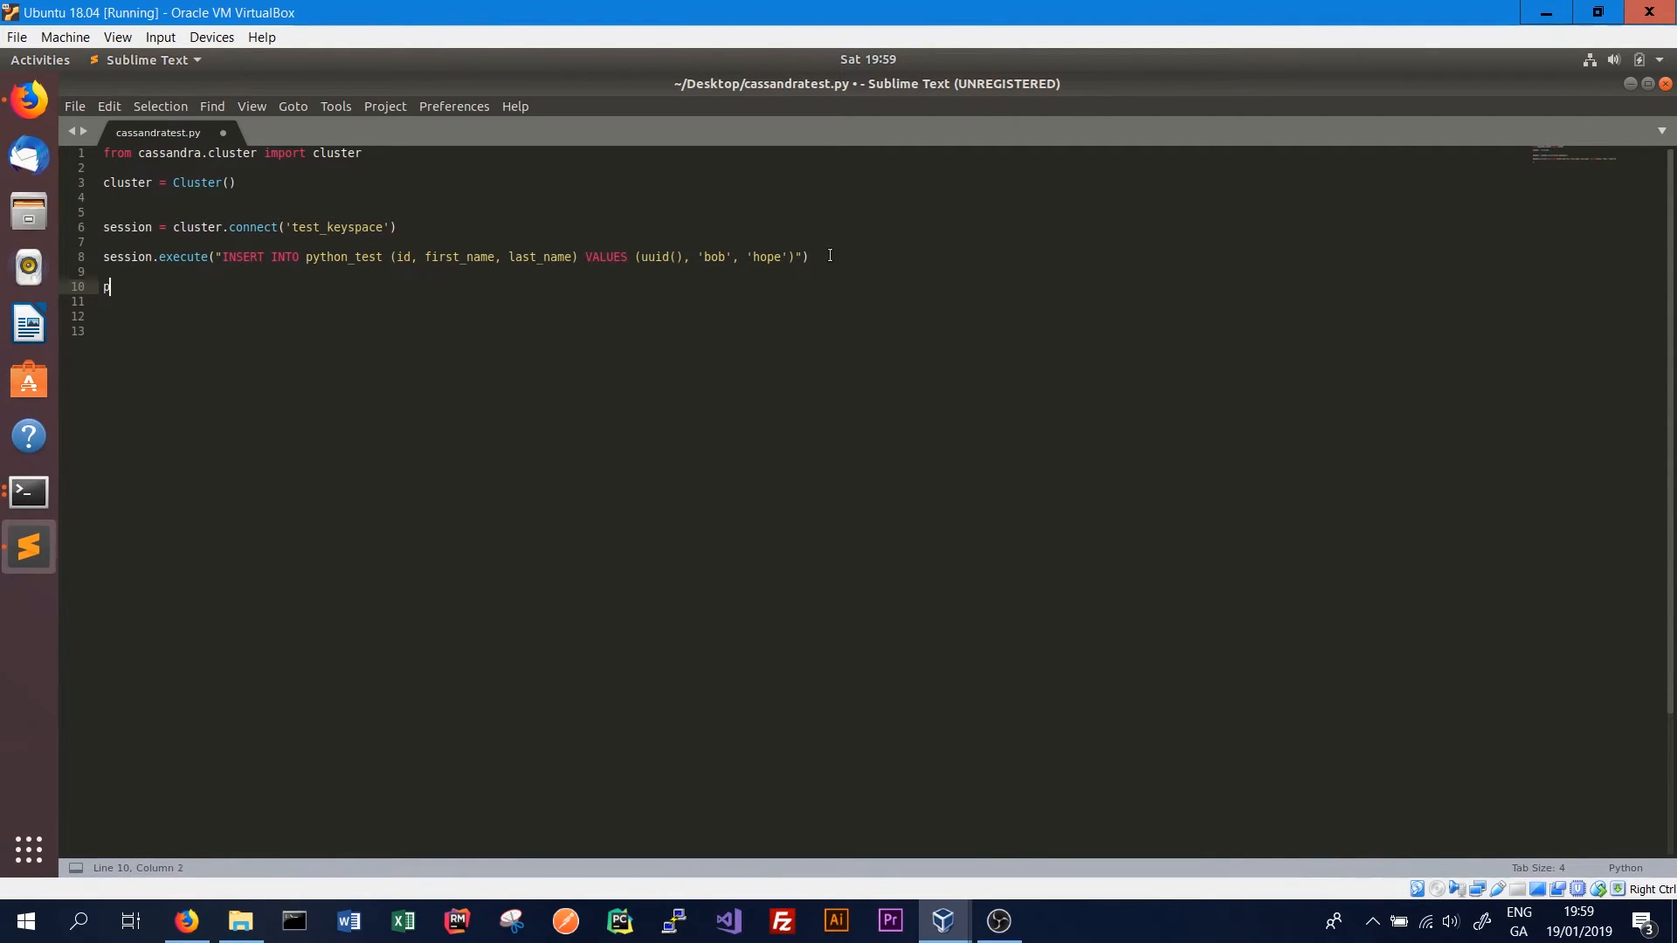
type("print \"Fir")
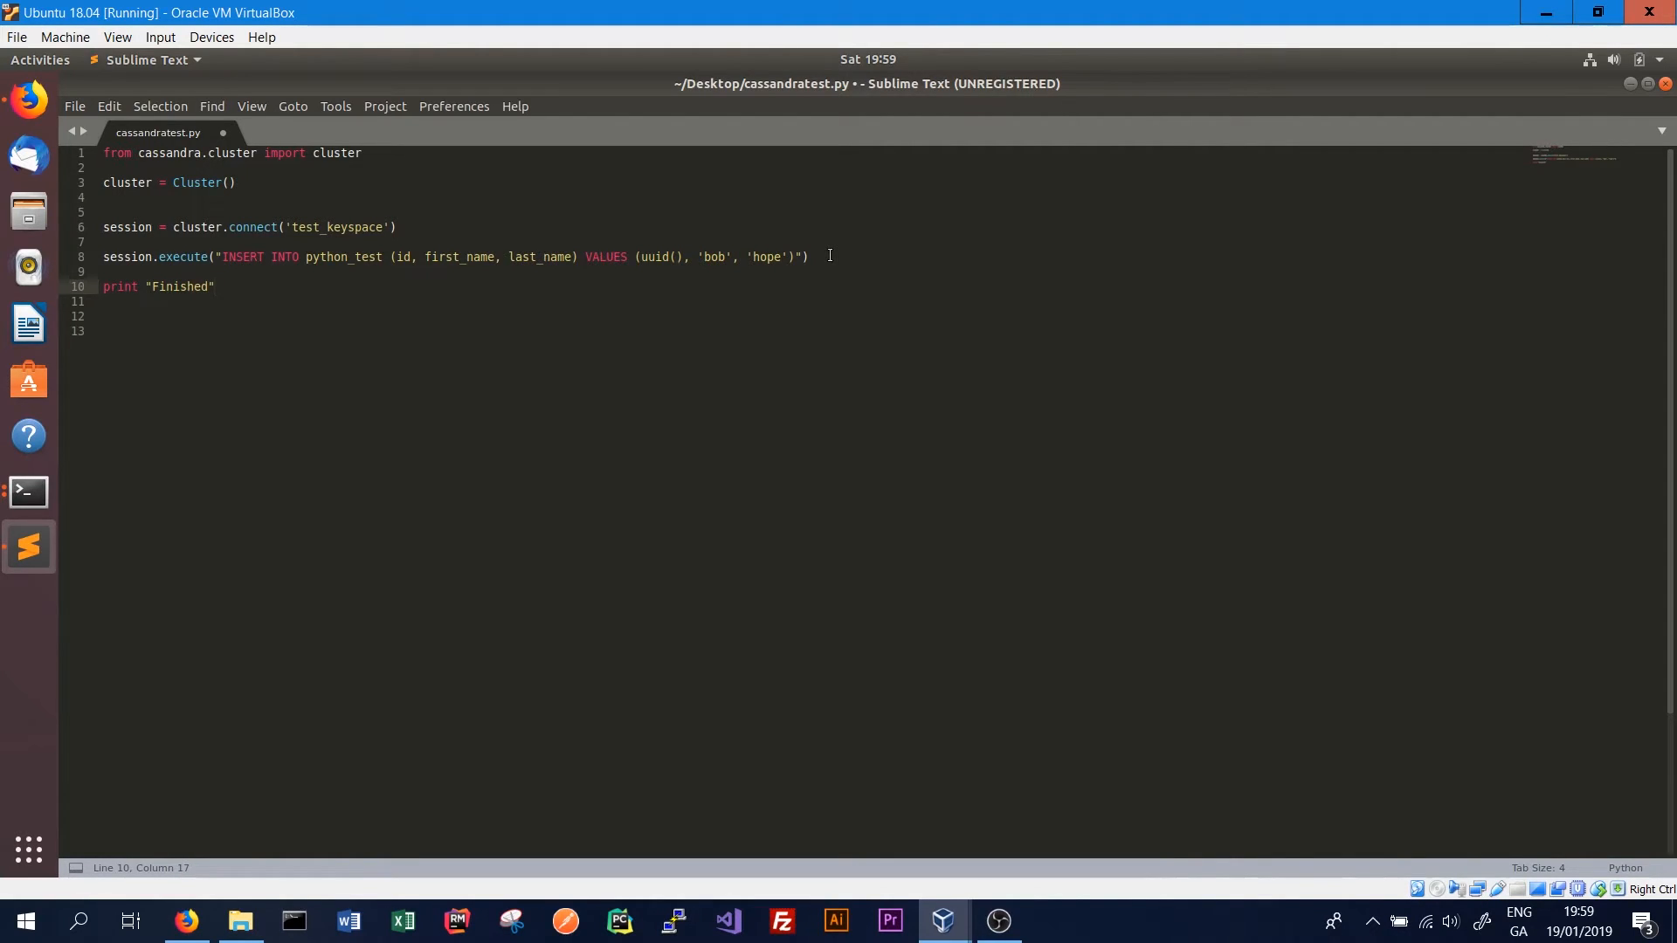
left_click(213, 286)
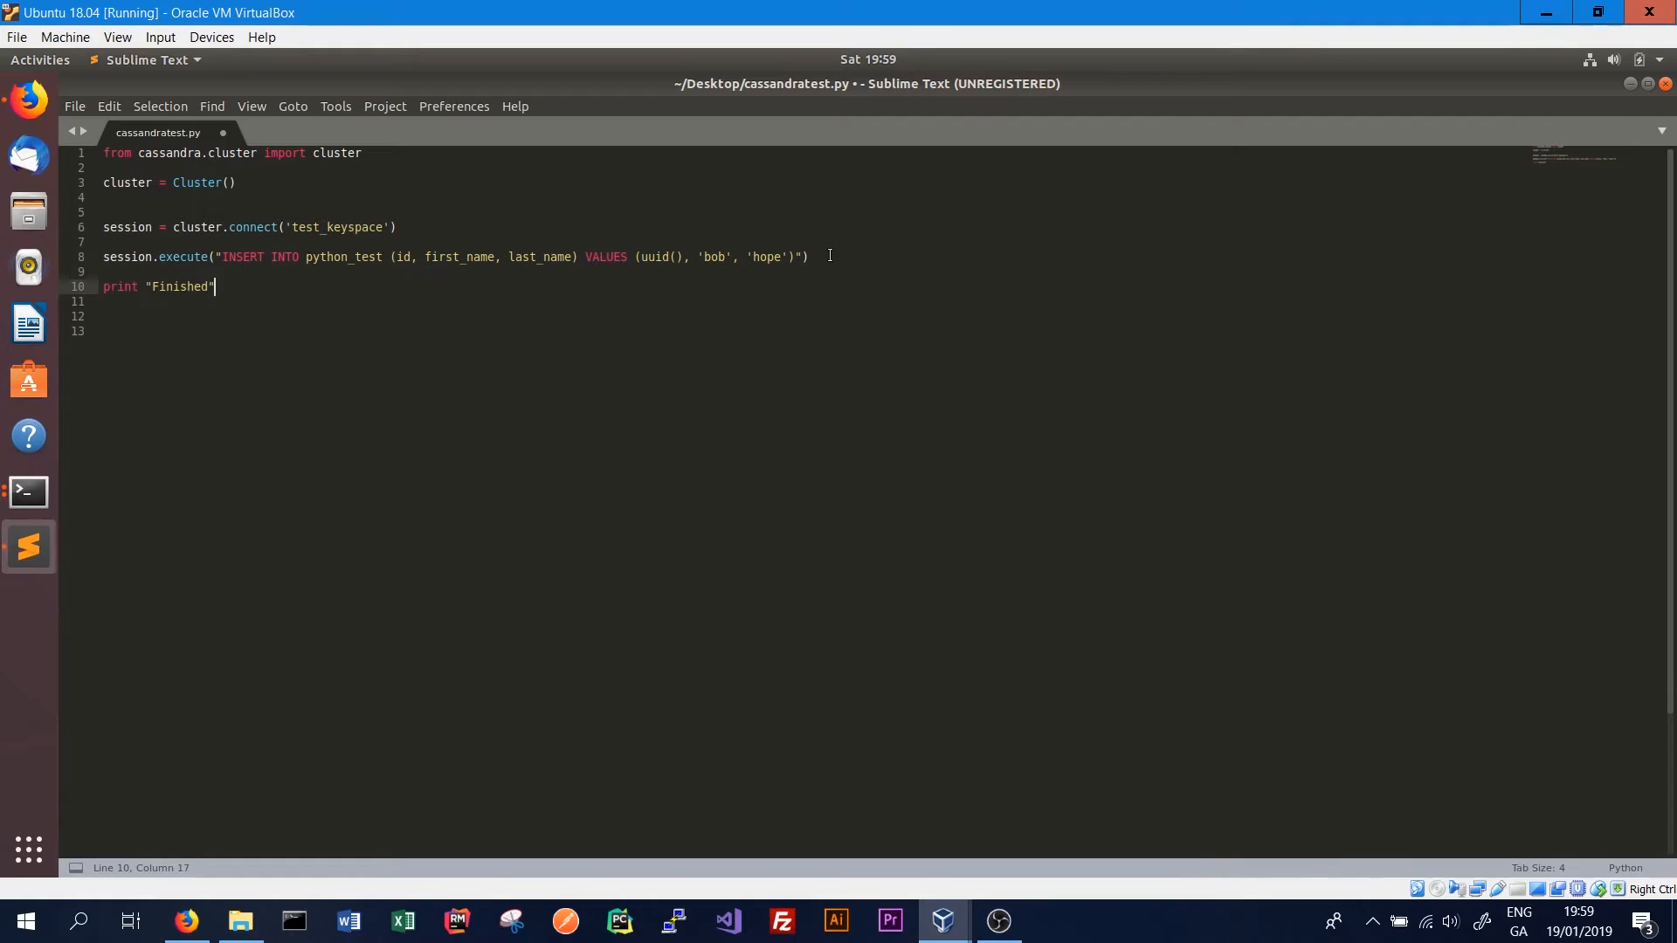
mouse_move(470, 251)
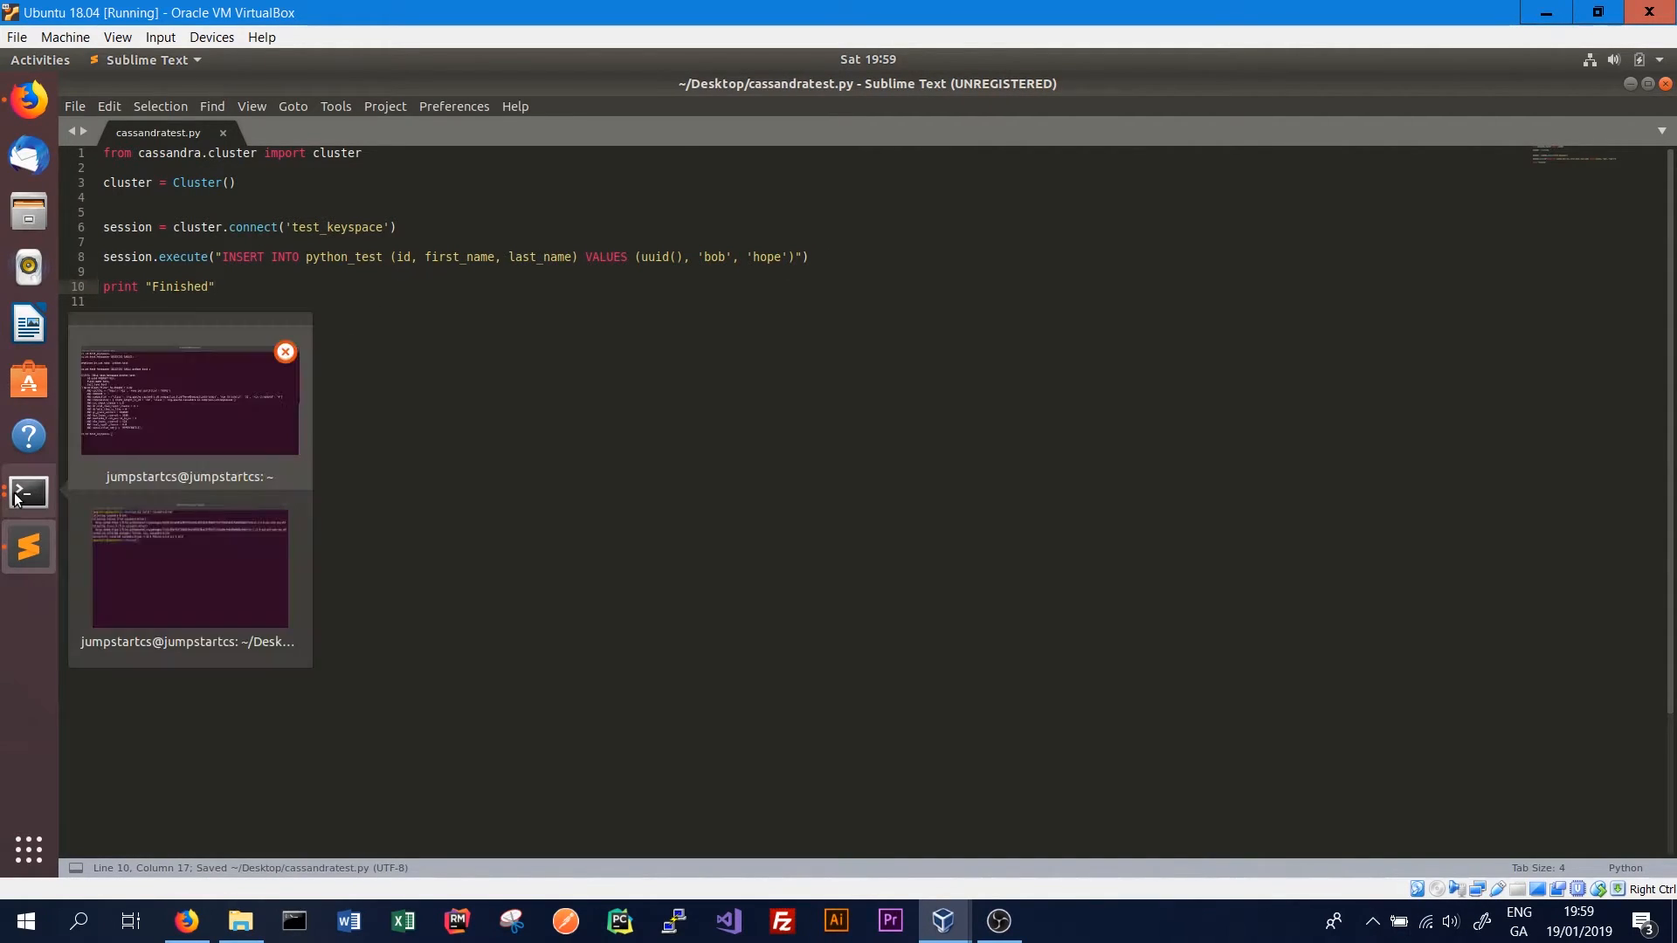
mouse_move(150, 556)
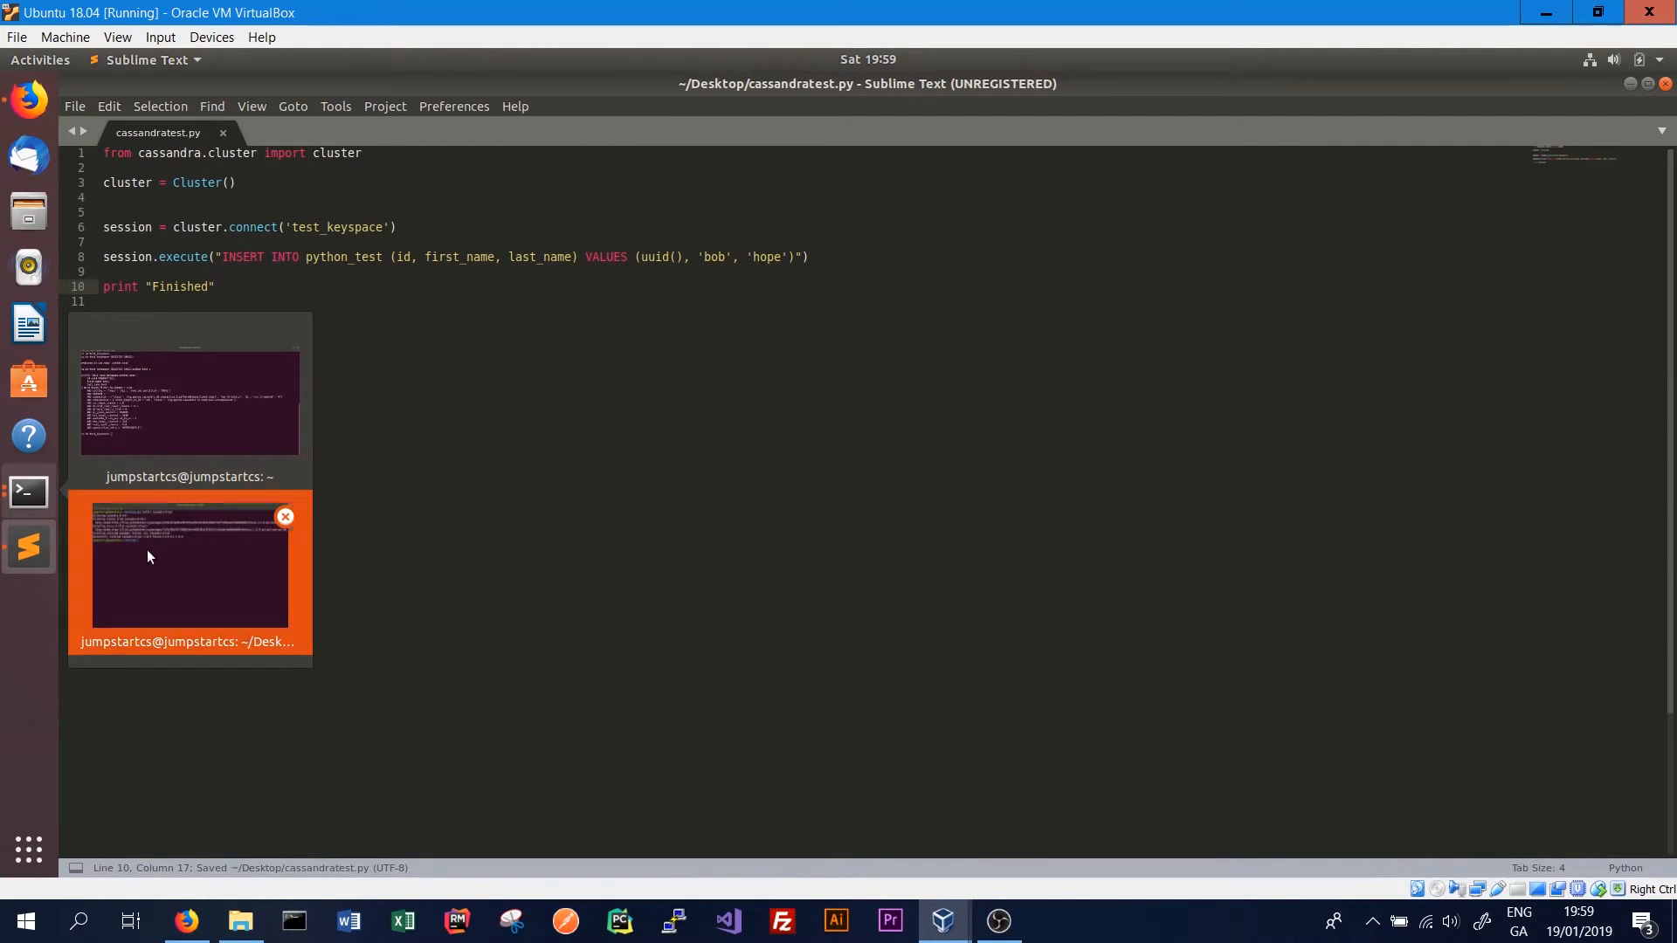
Run python cassandratest.py in the Desktop terminal, hitting an ImportError for cluster
left_click(188, 569)
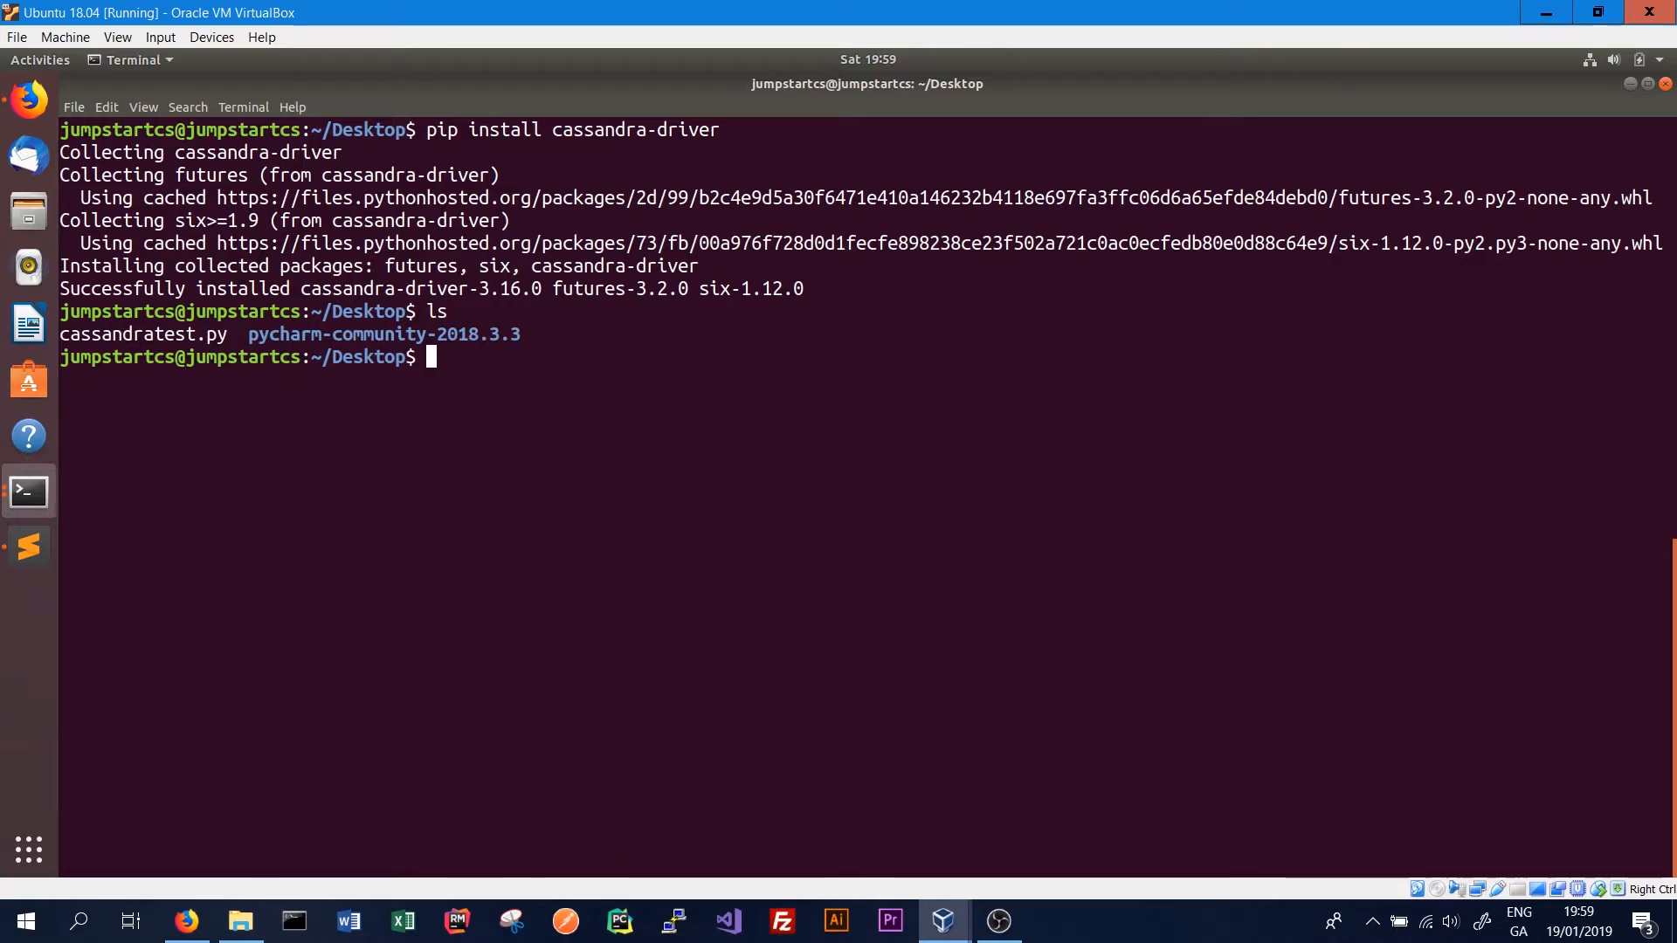
type("pyth")
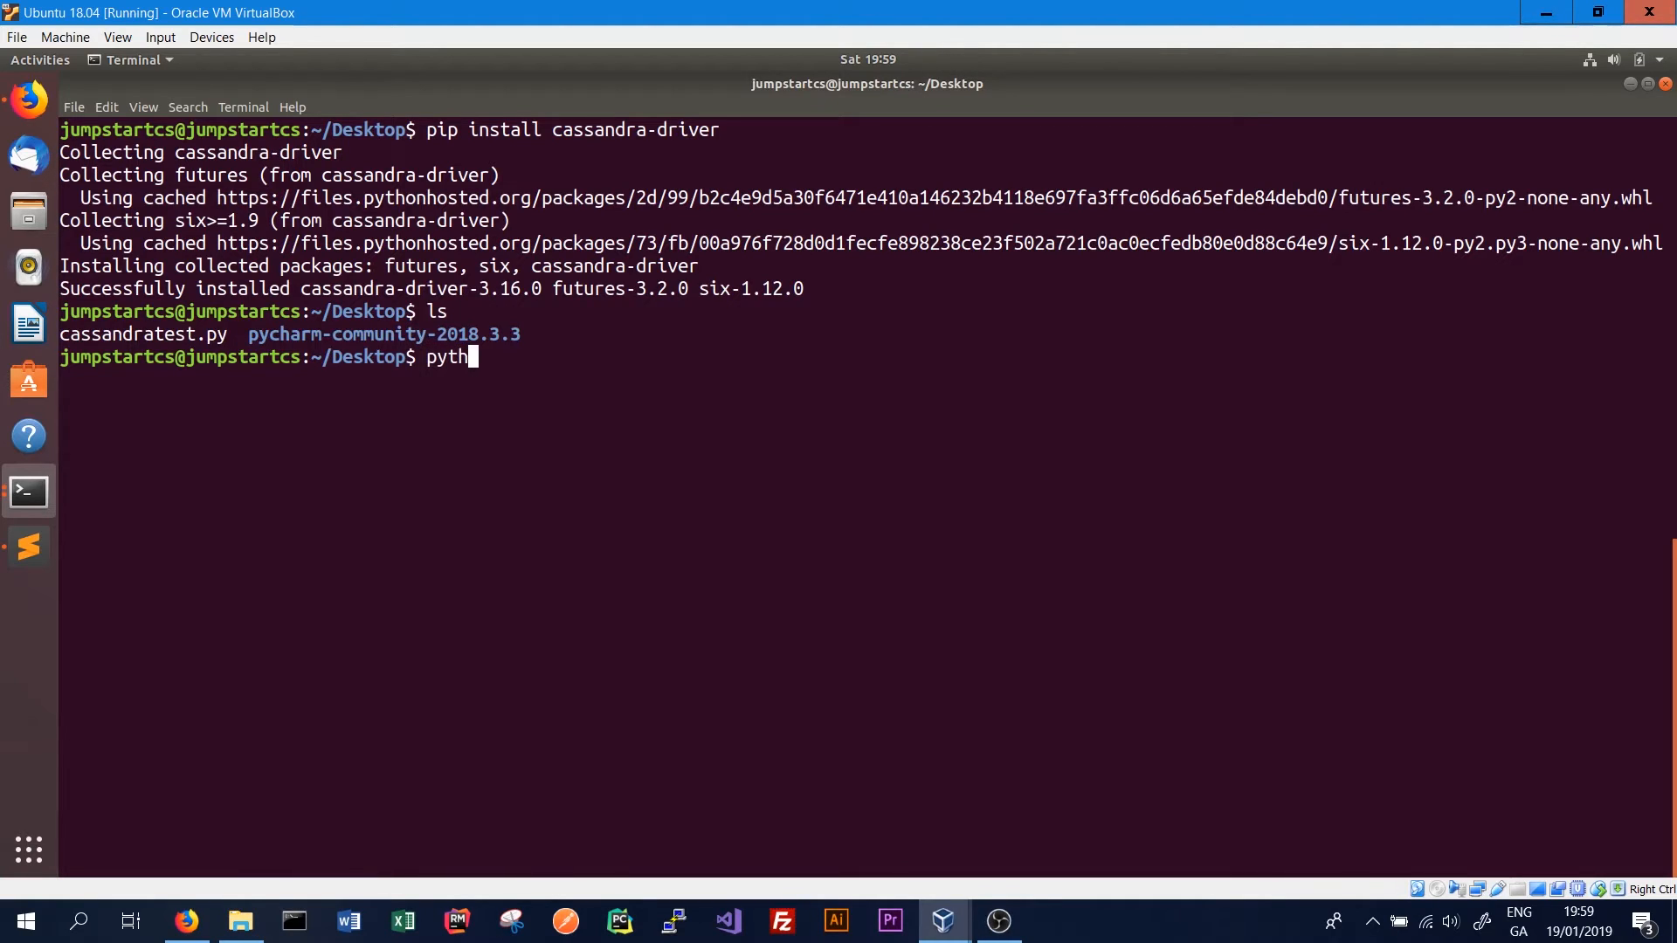
type("on cassandratest.py")
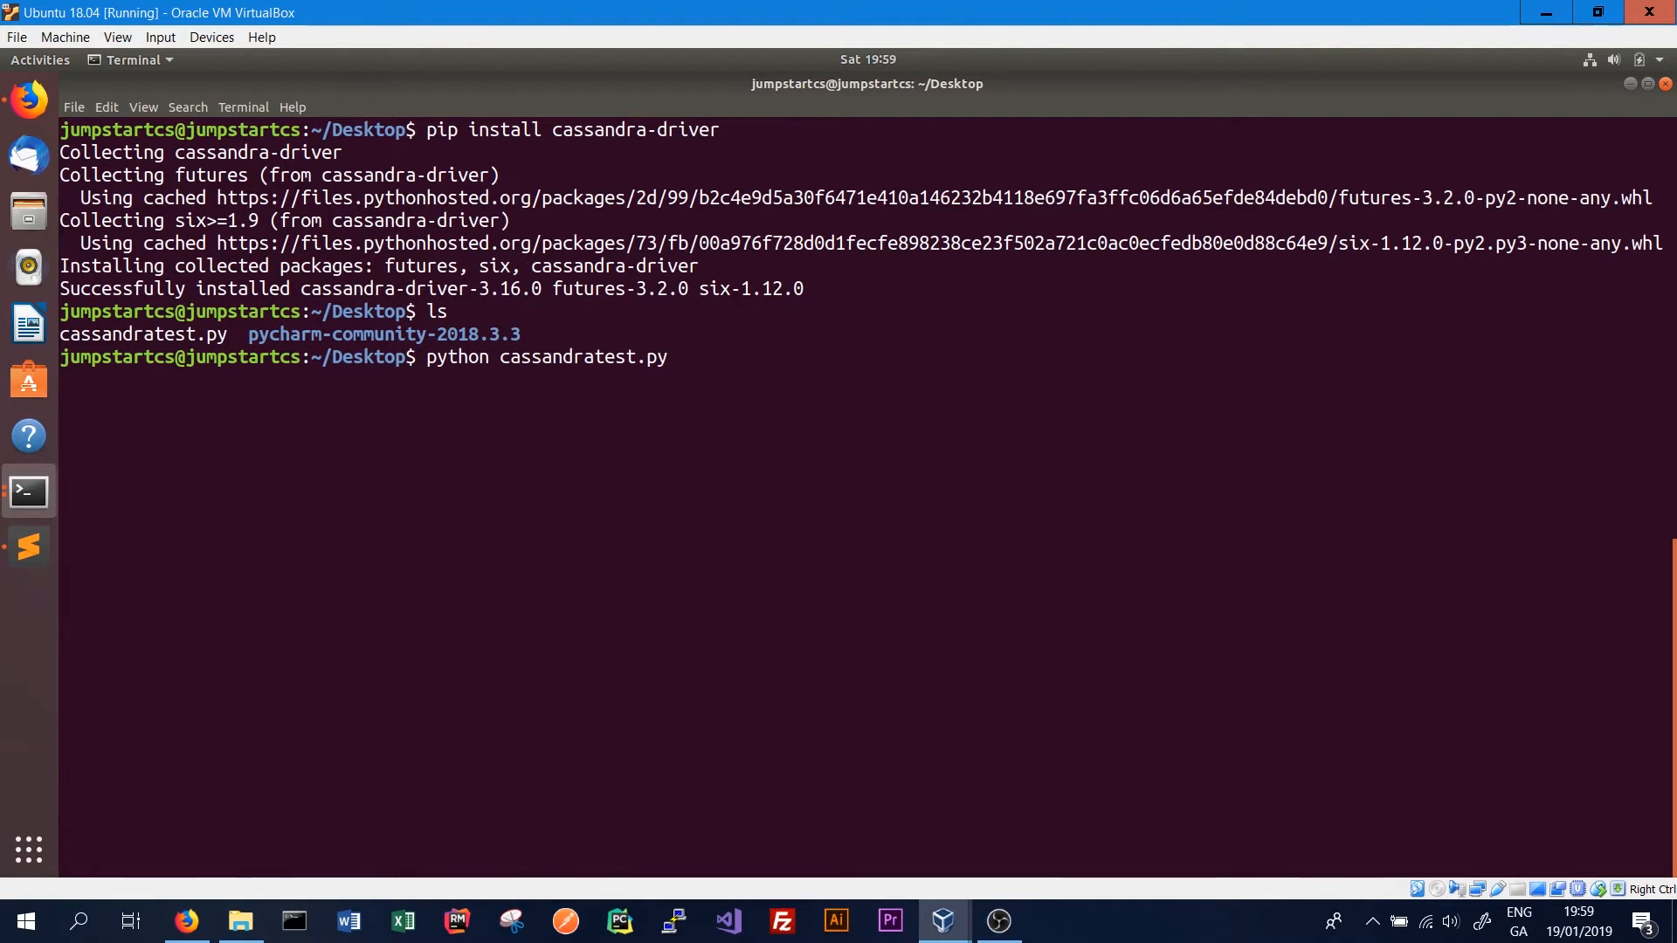
key("Return")
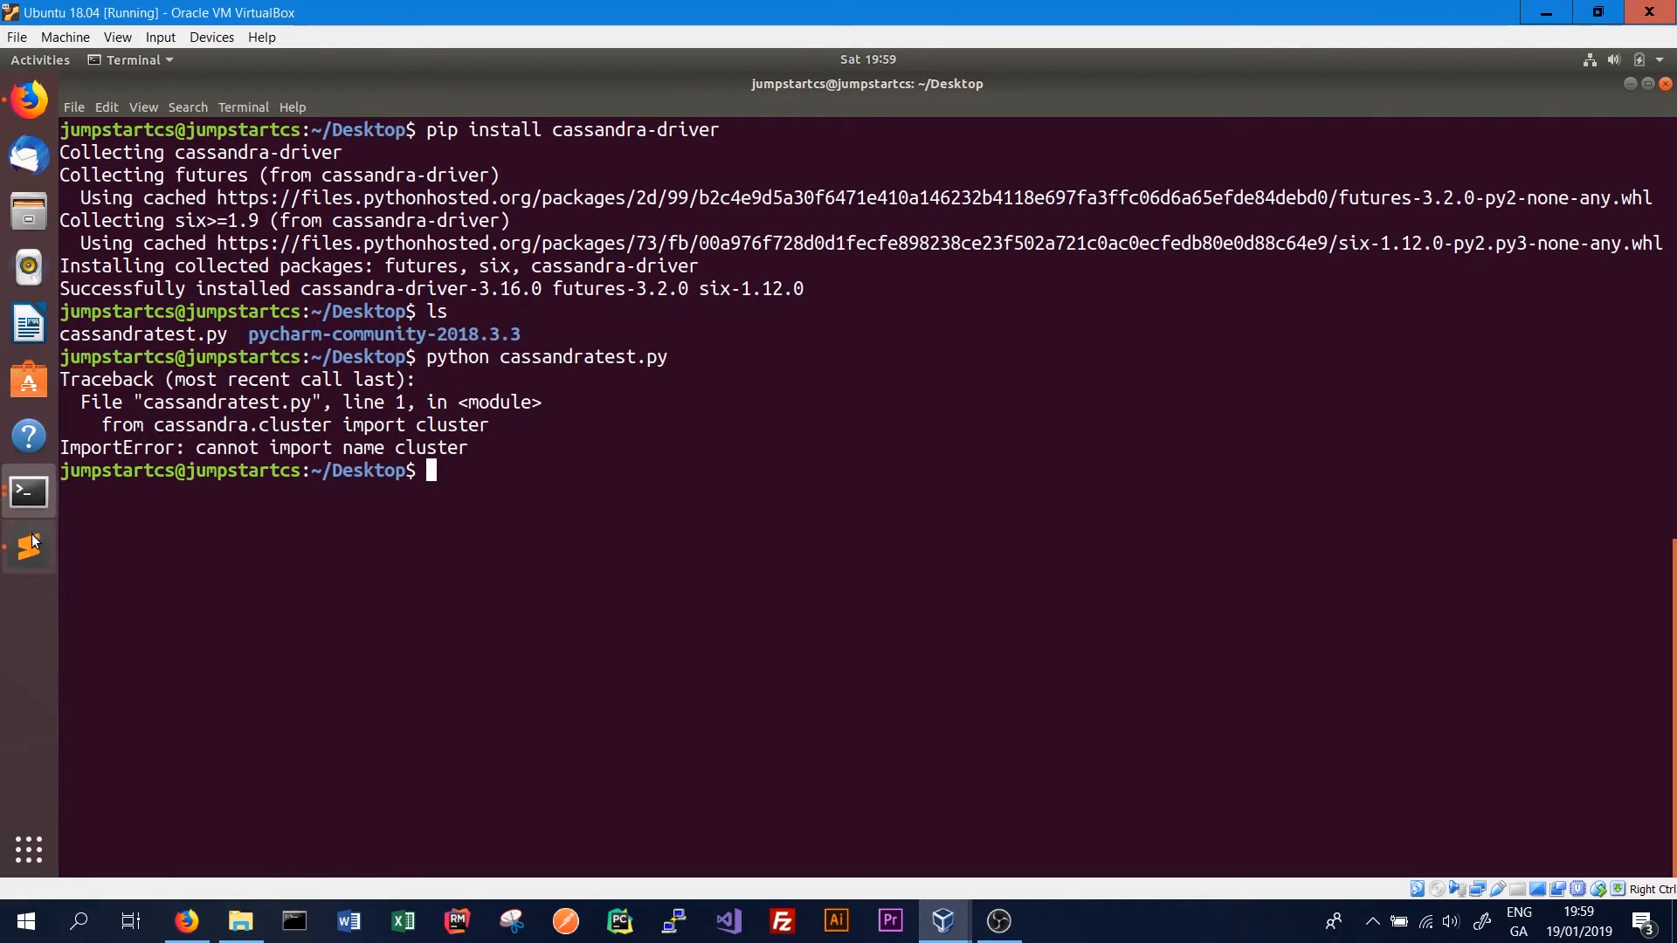
Revisit the import line in Sublime Text and save the script
left_click(28, 546)
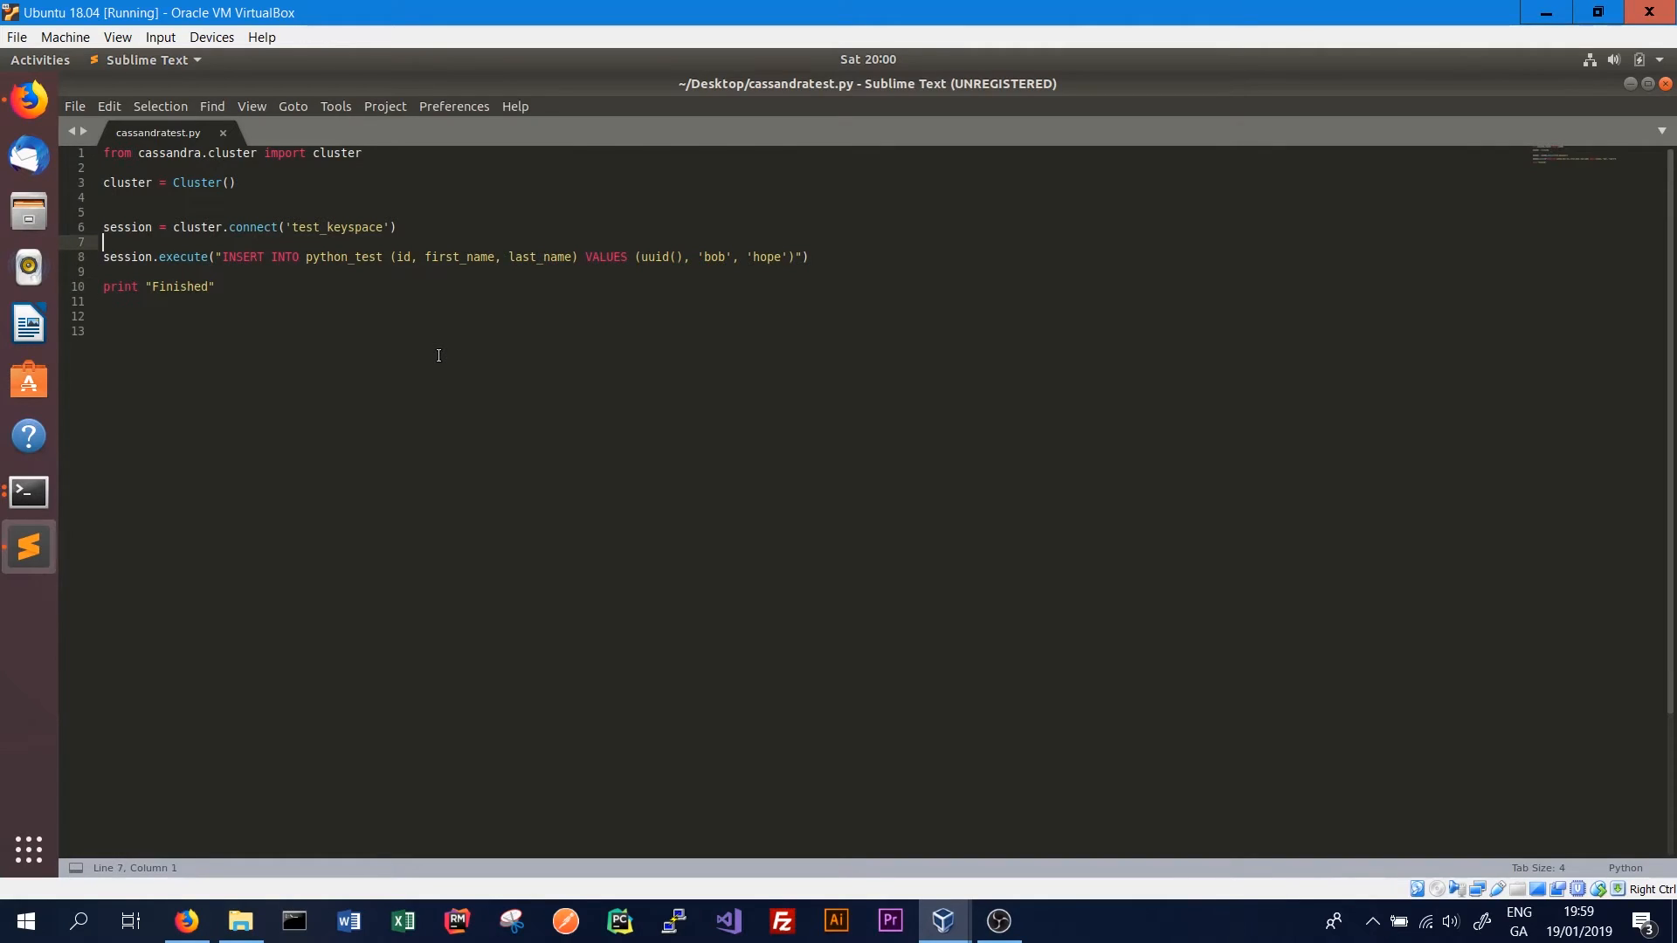
left_click(319, 152)
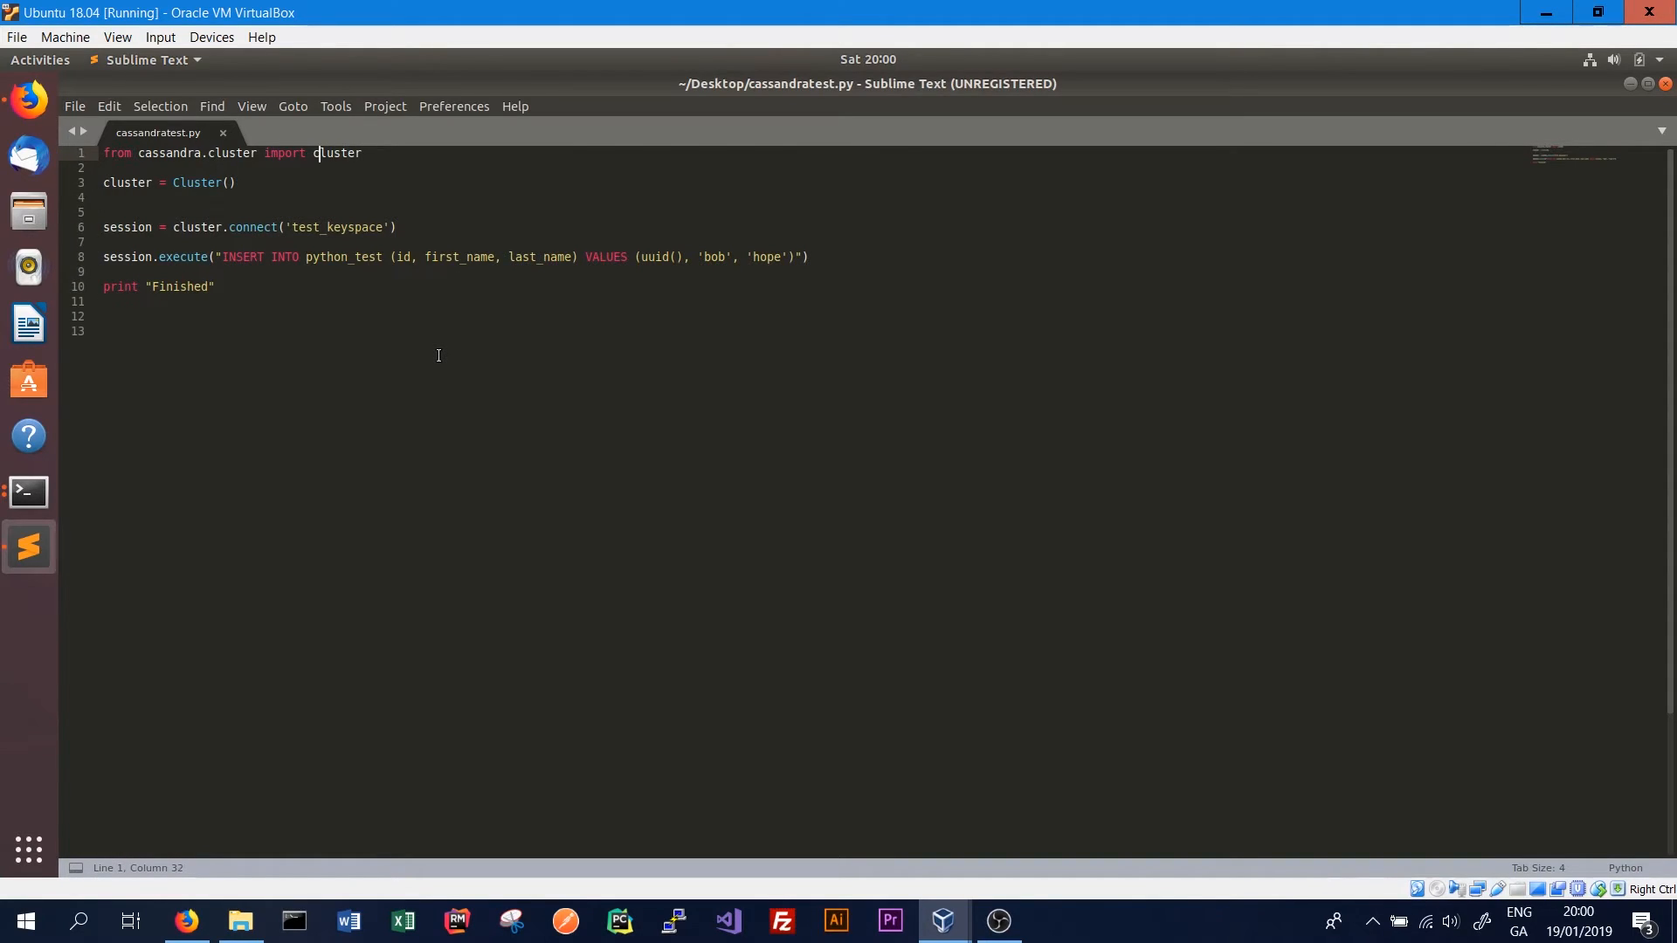
key("ctrl+s")
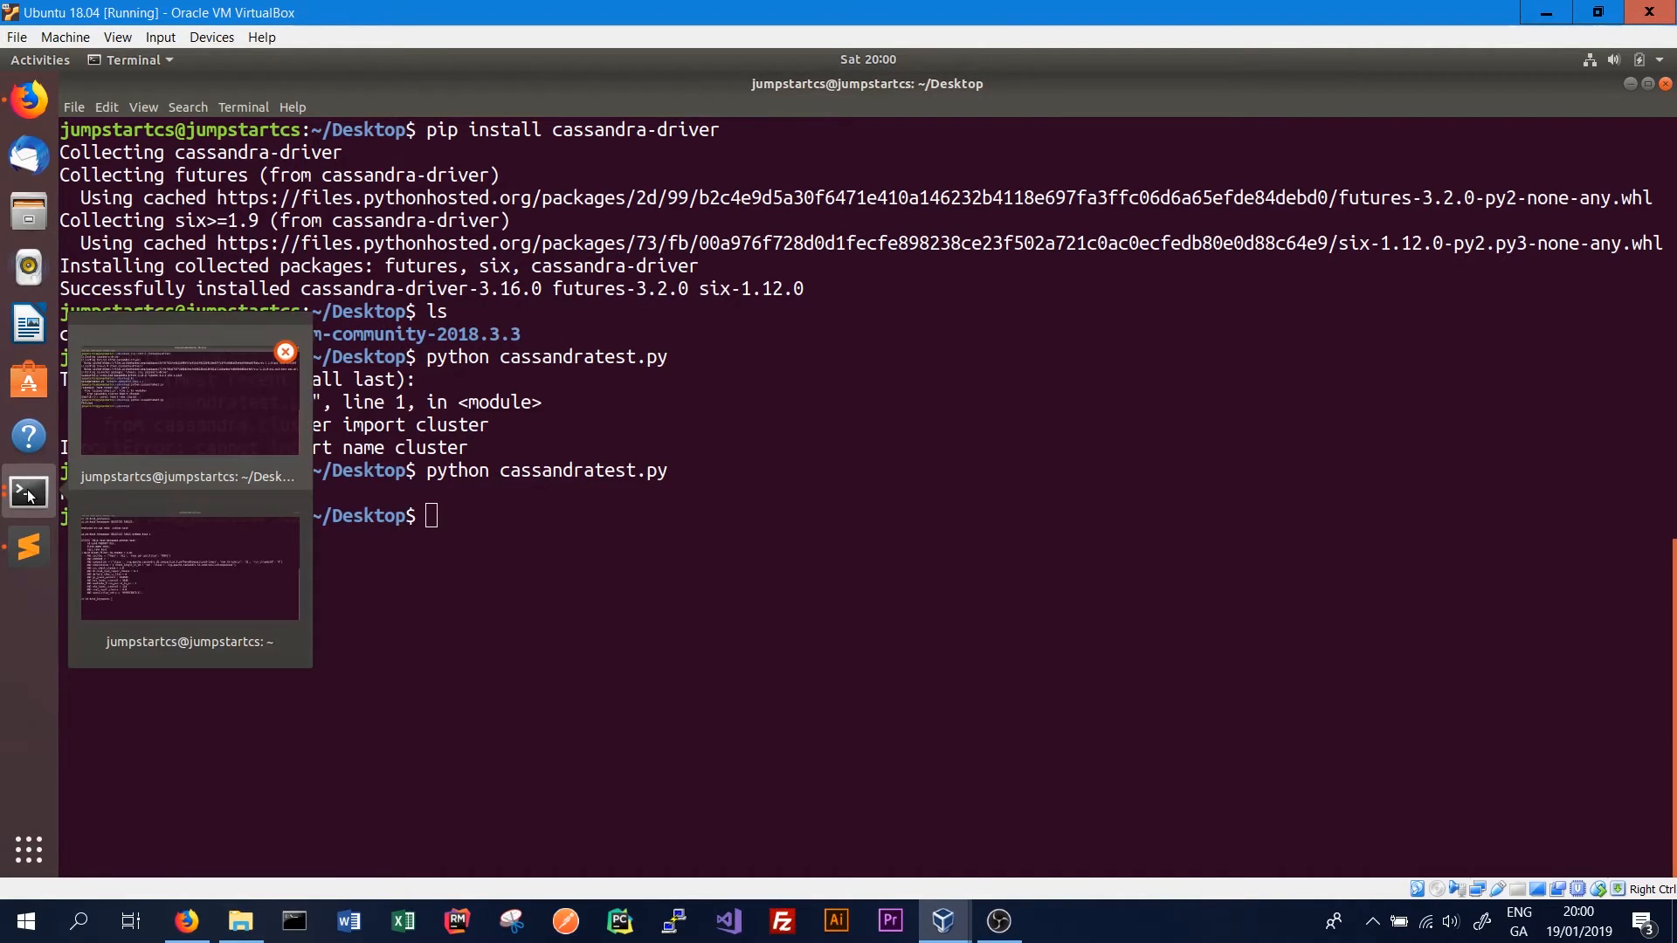
Run SELECT * FROM python_test; in cqlsh, showing the single bob hope row
left_click(190, 569)
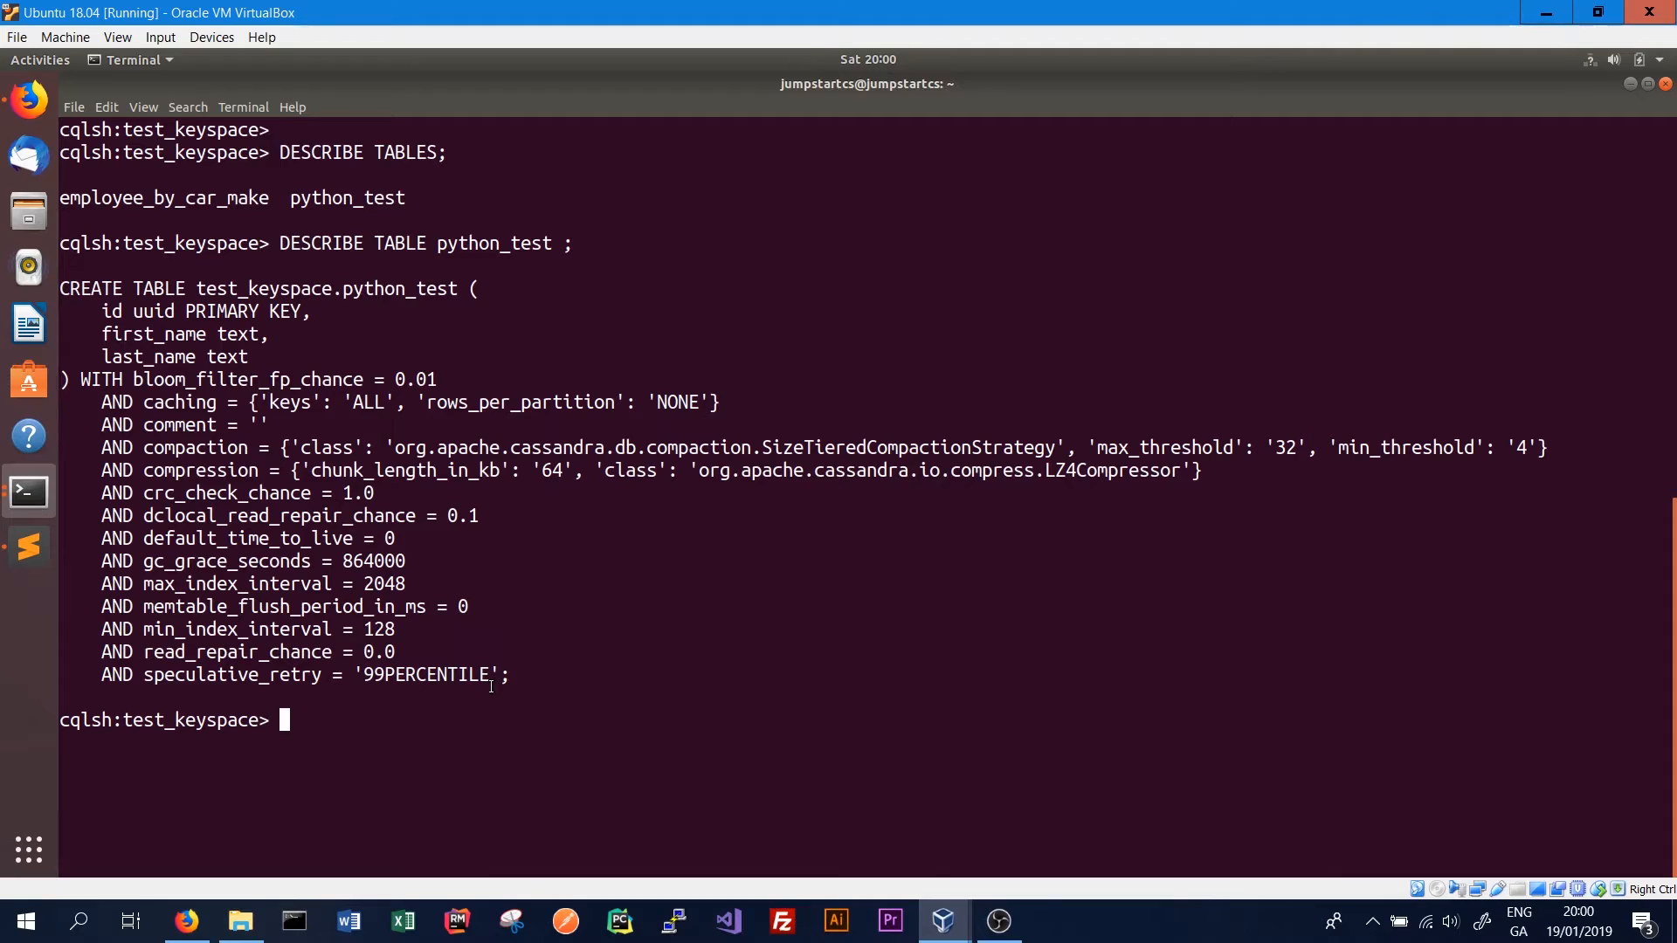
type("SELECT")
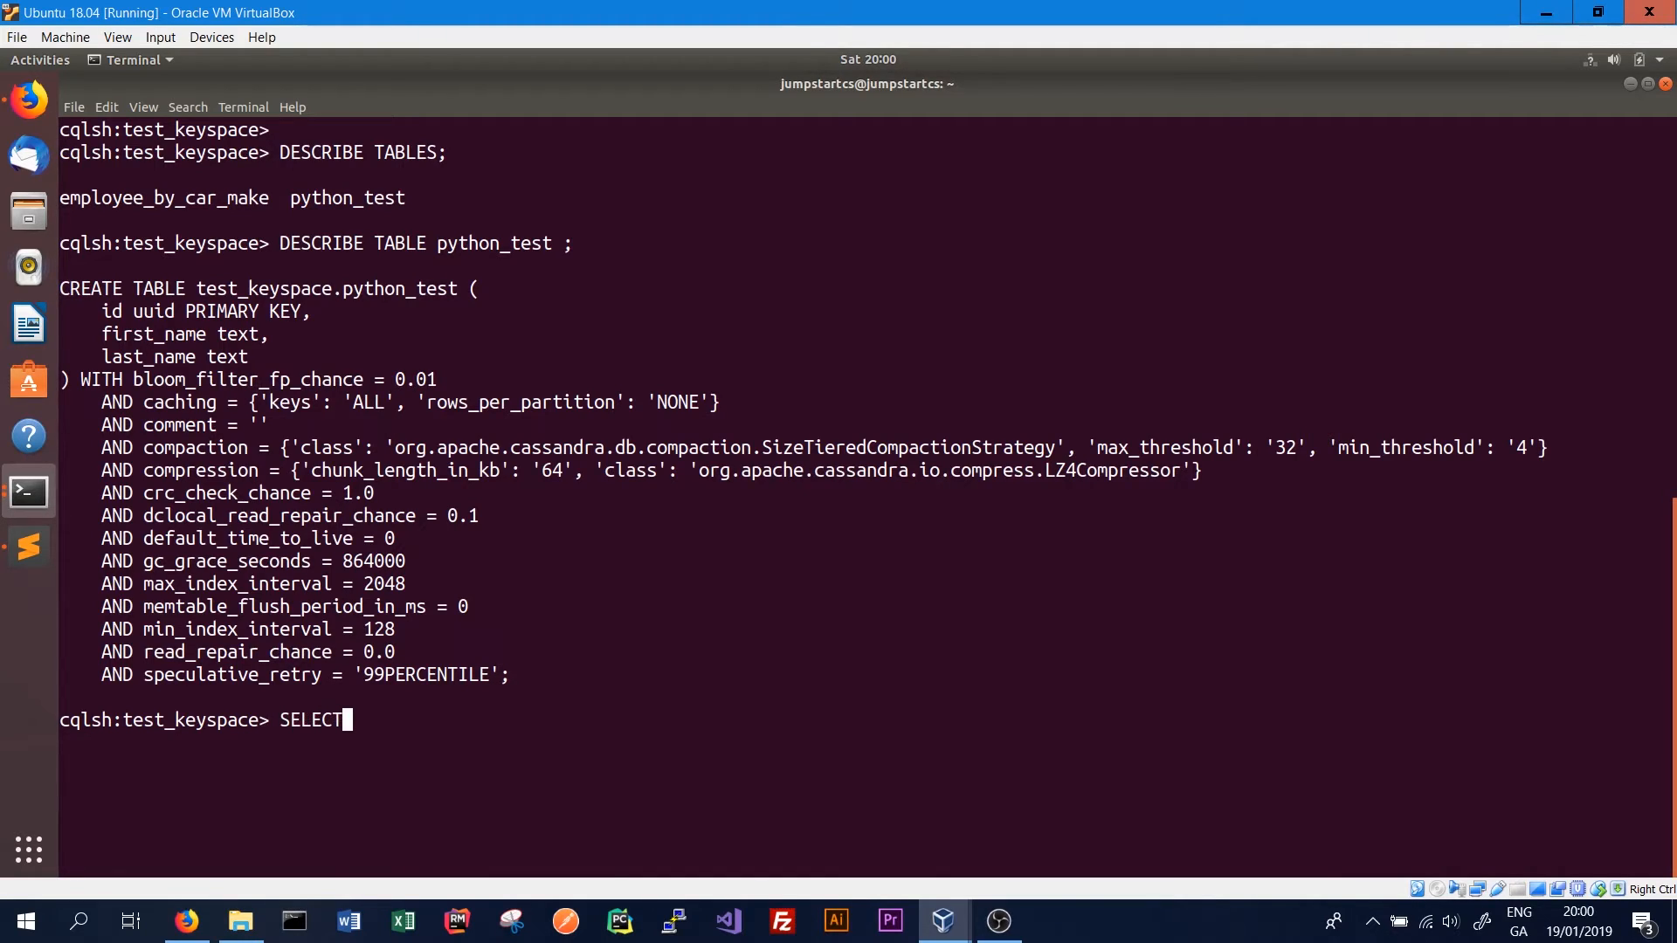
type("* FROM pyth")
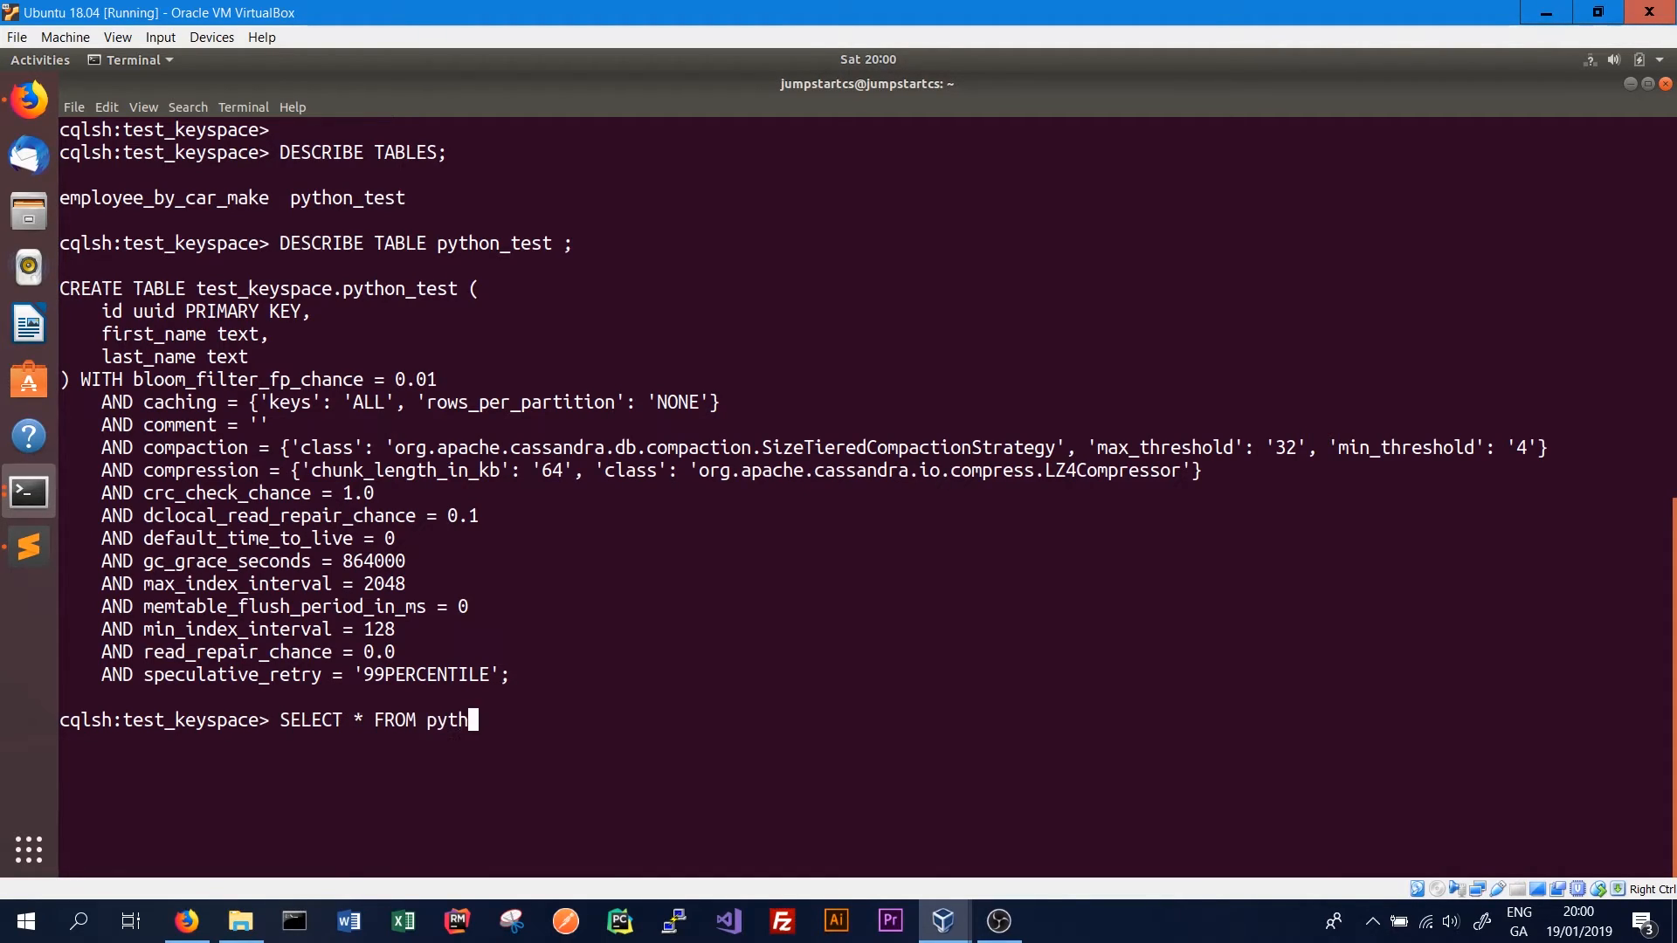
key("Return")
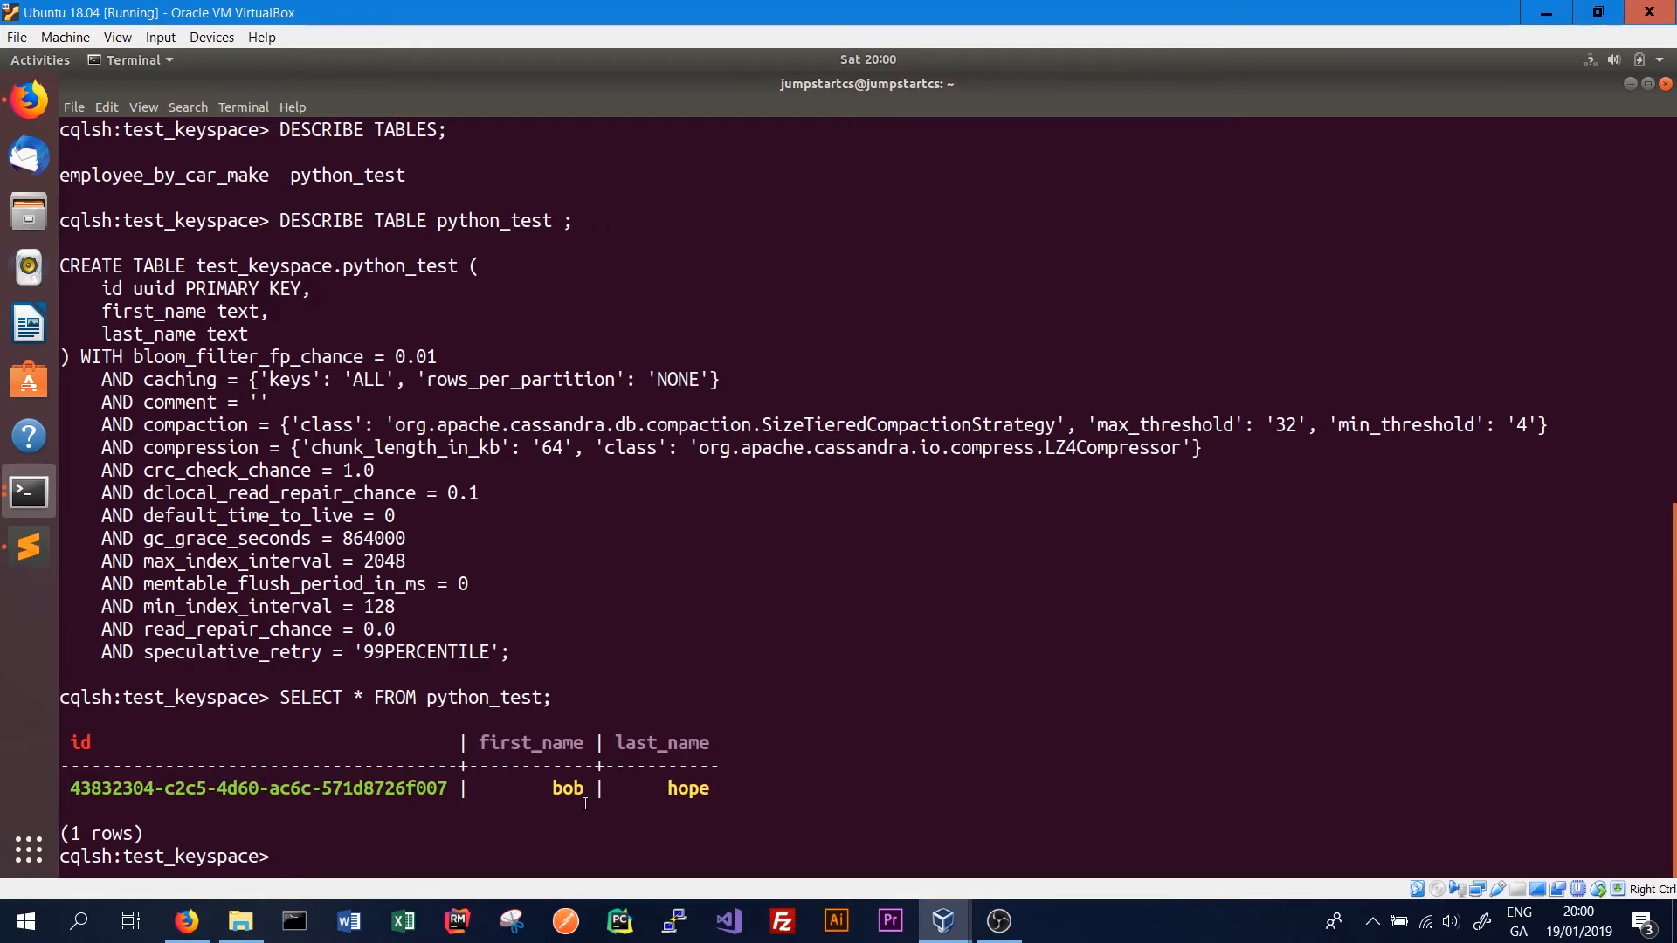
mouse_move(28, 547)
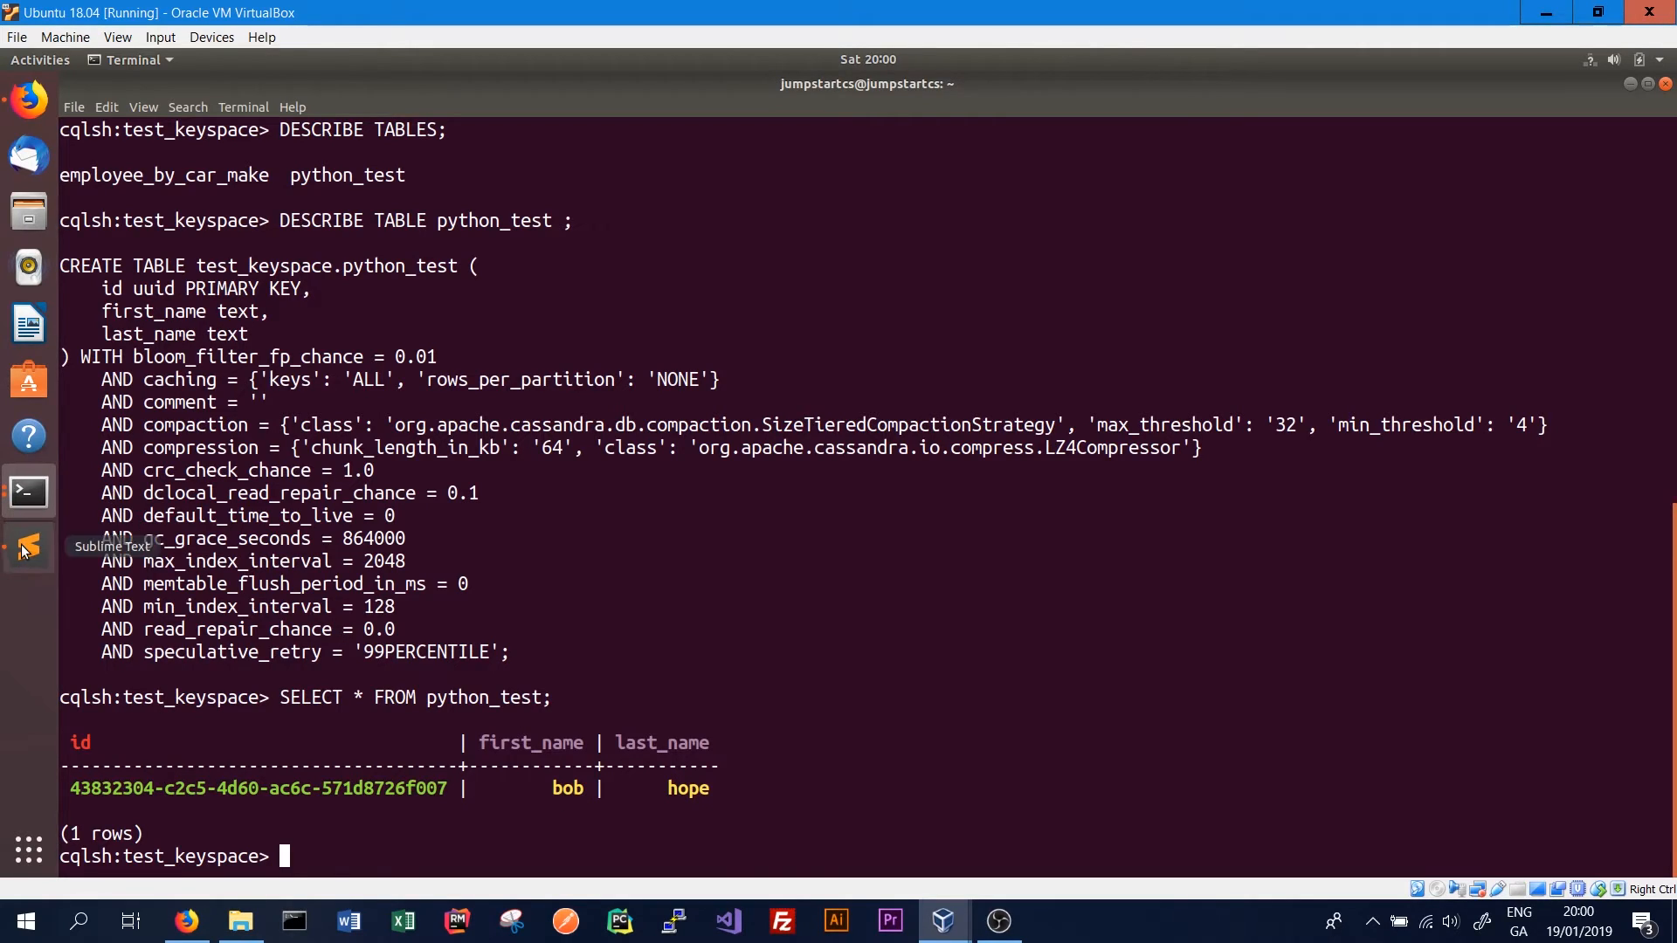
Save the bob jones insert, rerun cassandratest.py and check cqlsh
left_click(28, 547)
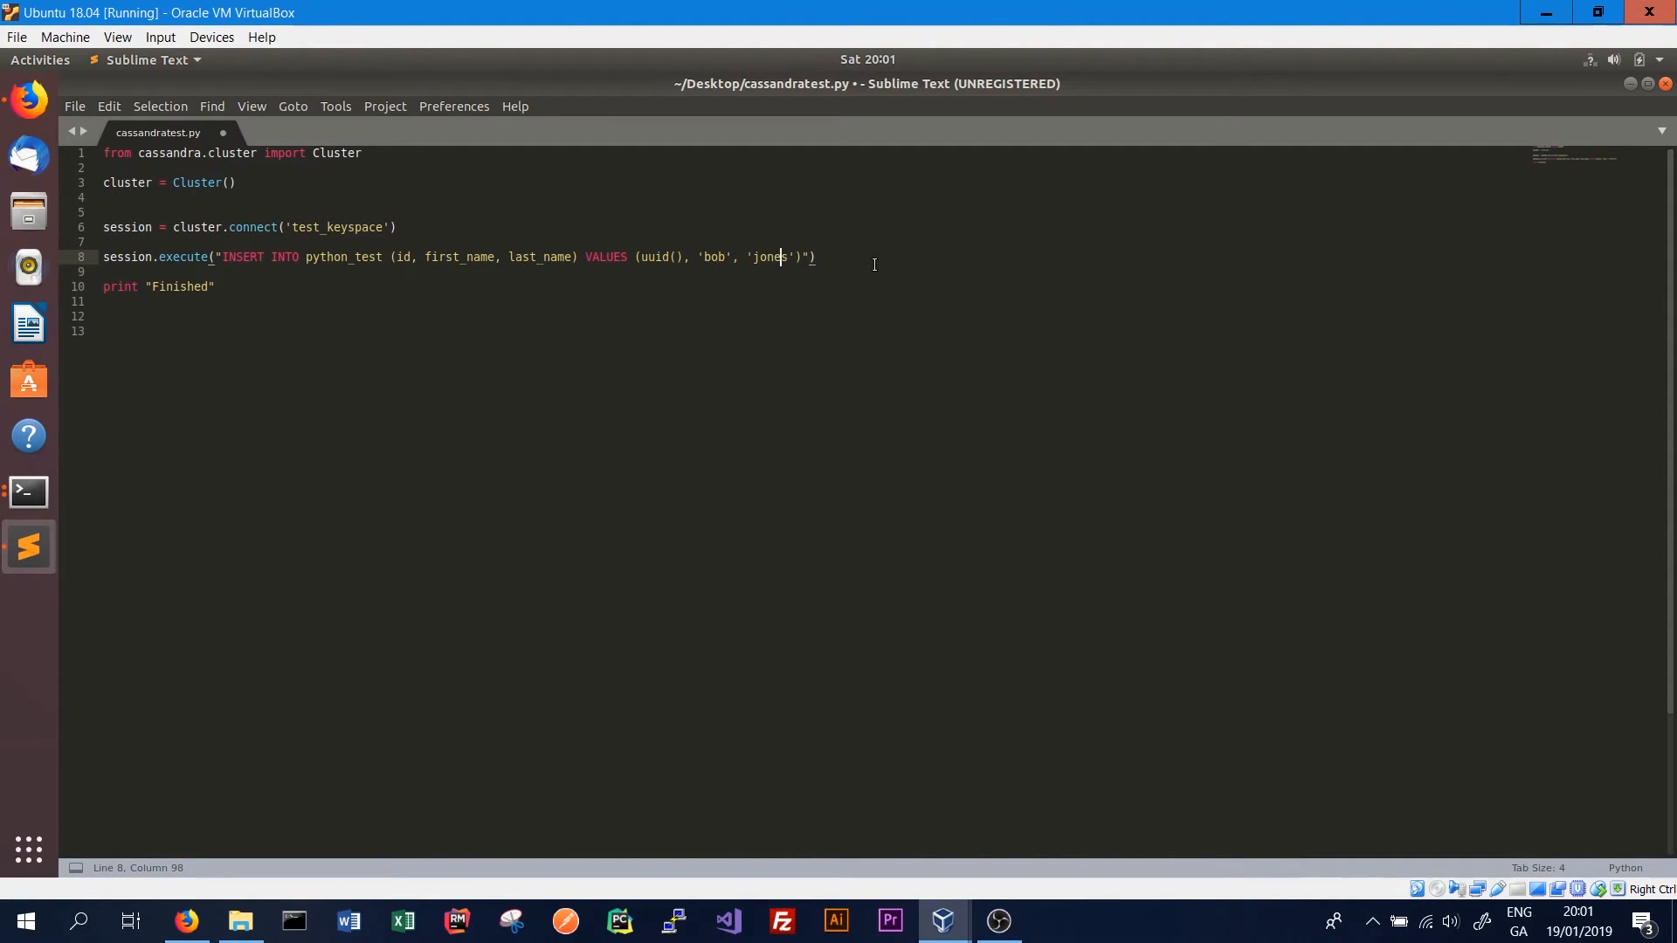
key("ctrl+s")
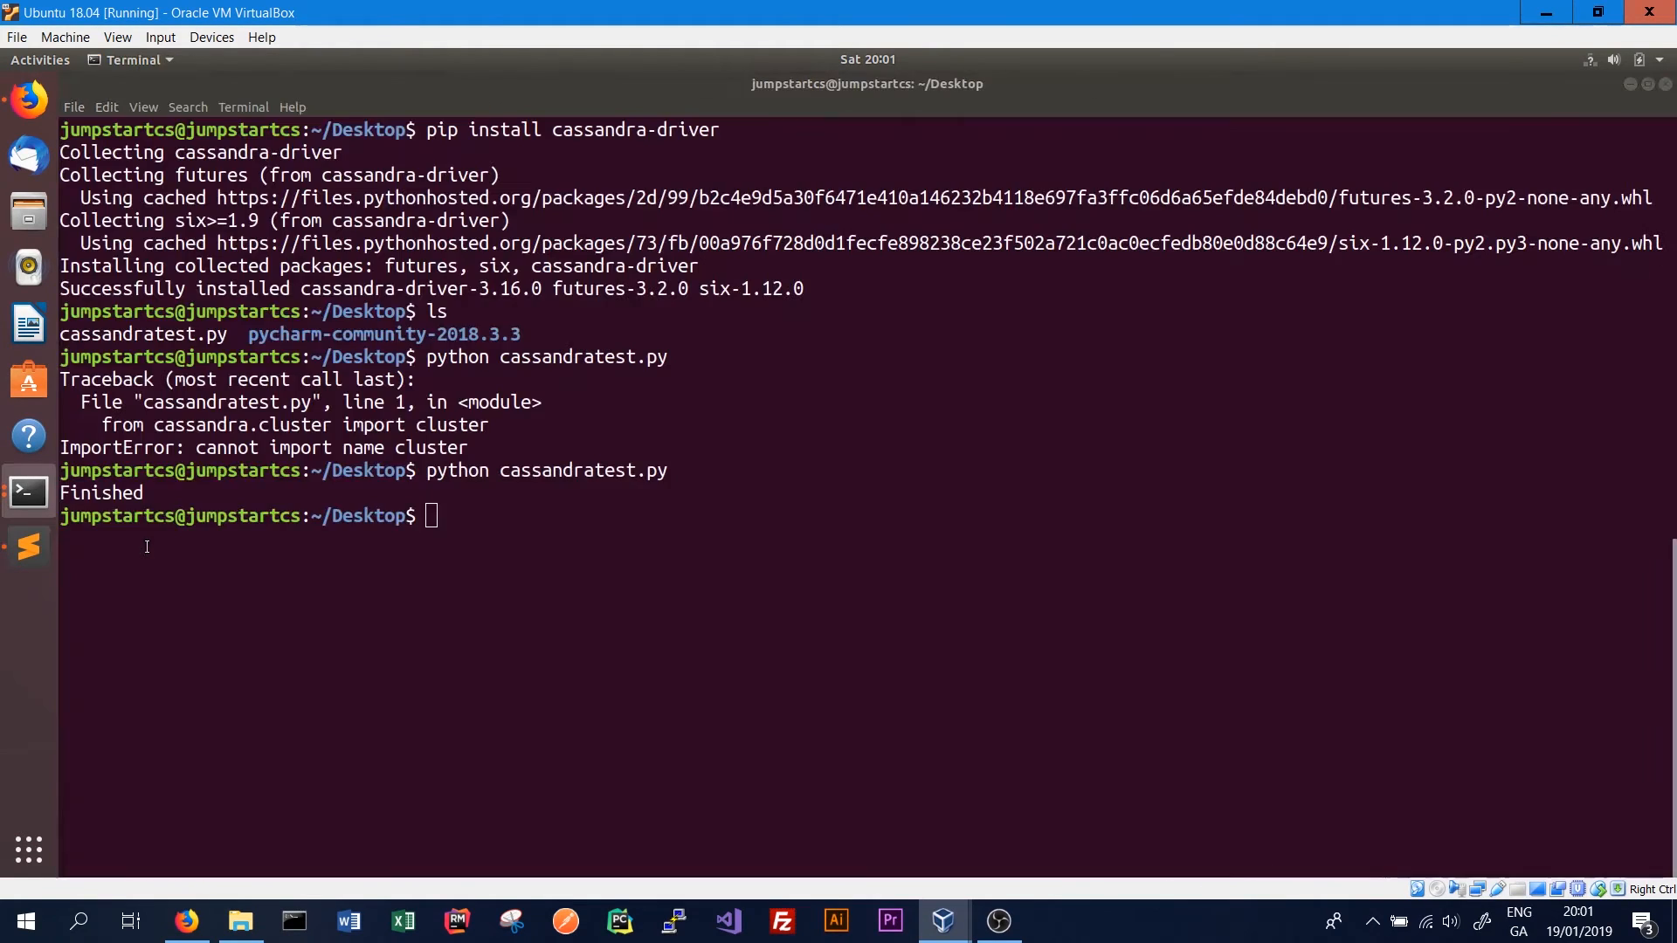
key("Return")
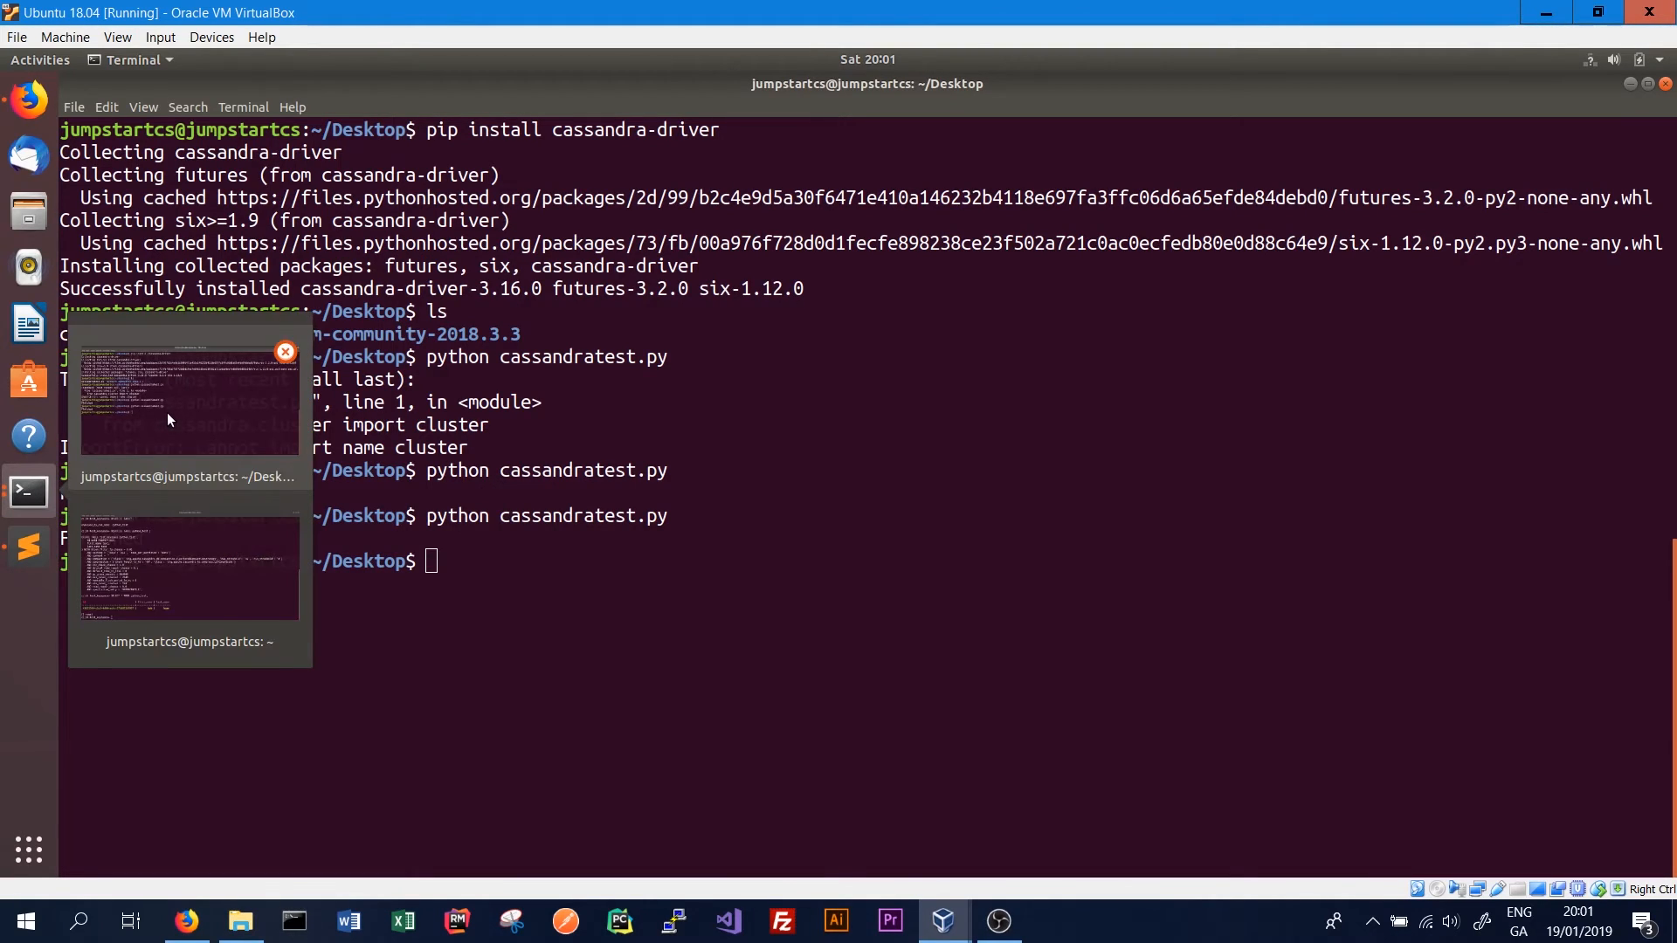
left_click(189, 570)
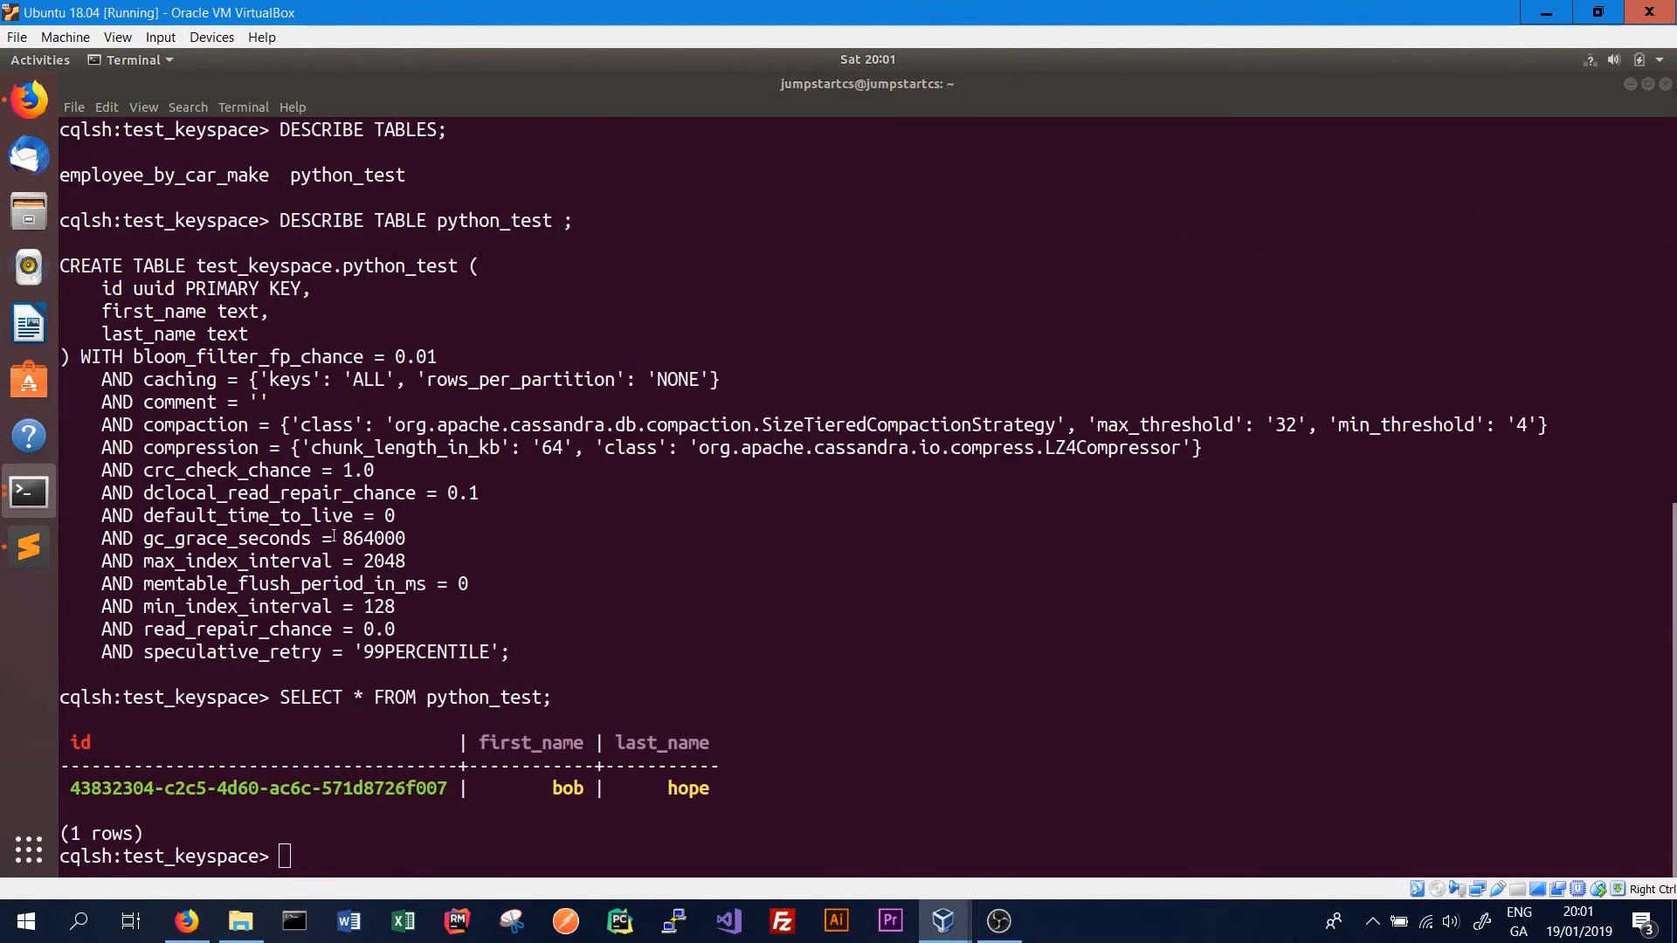
key("Return")
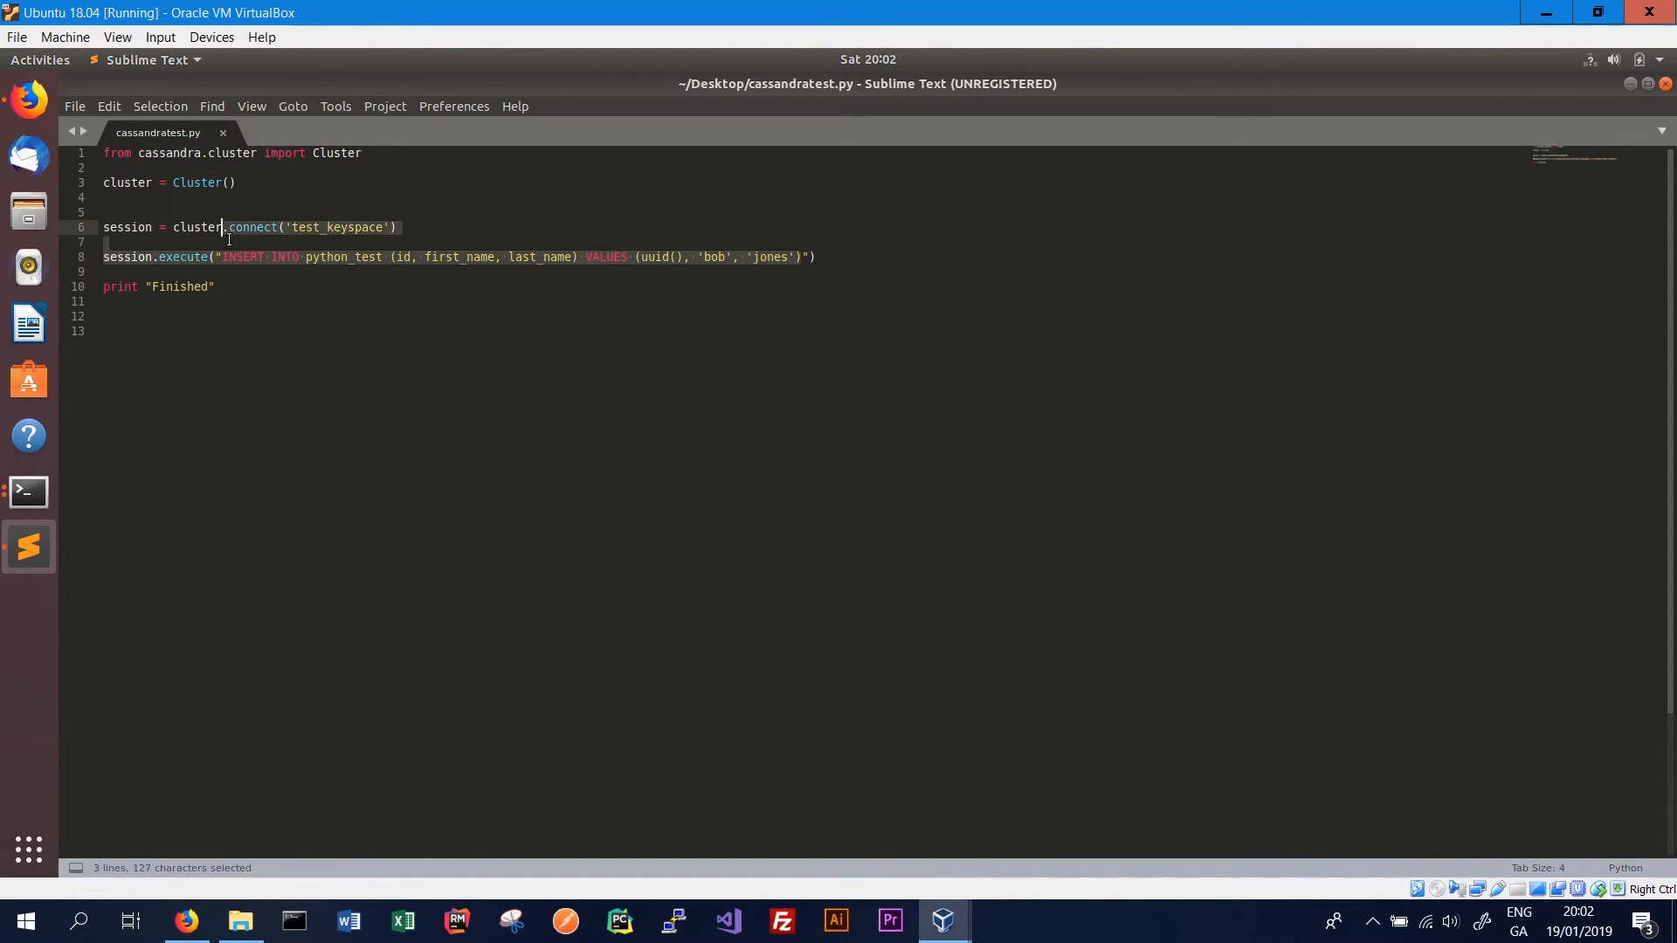
Replace the insert with rows = session.execute("SELECT * FROM pyhton_test")
left_click(260, 257)
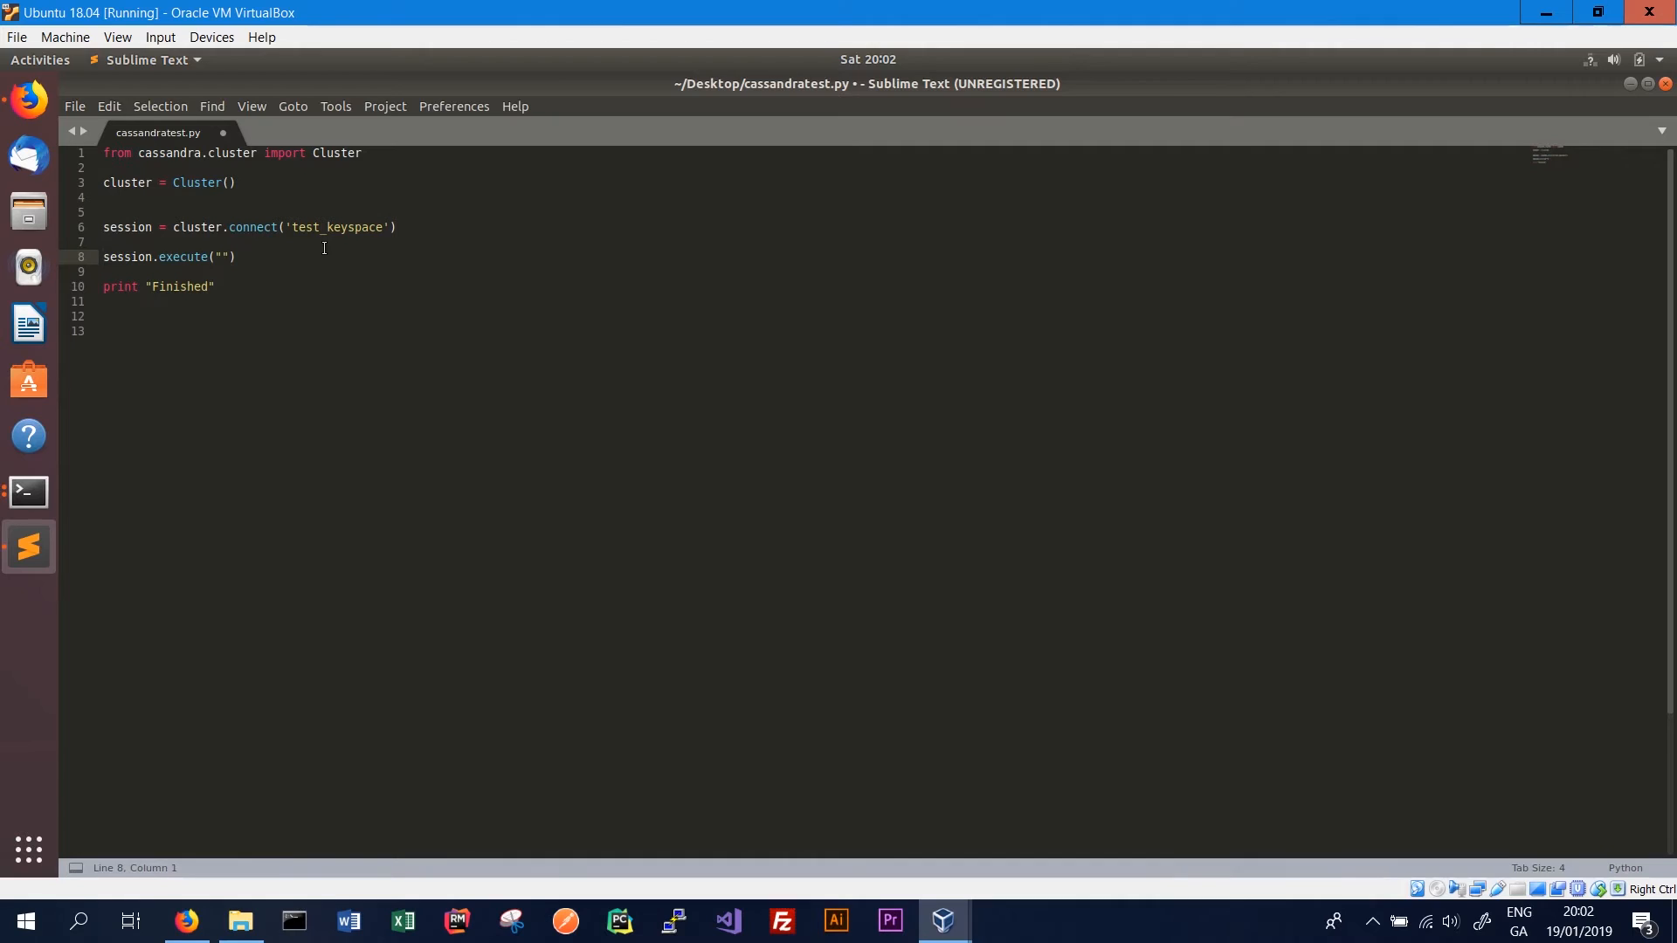
type("rows")
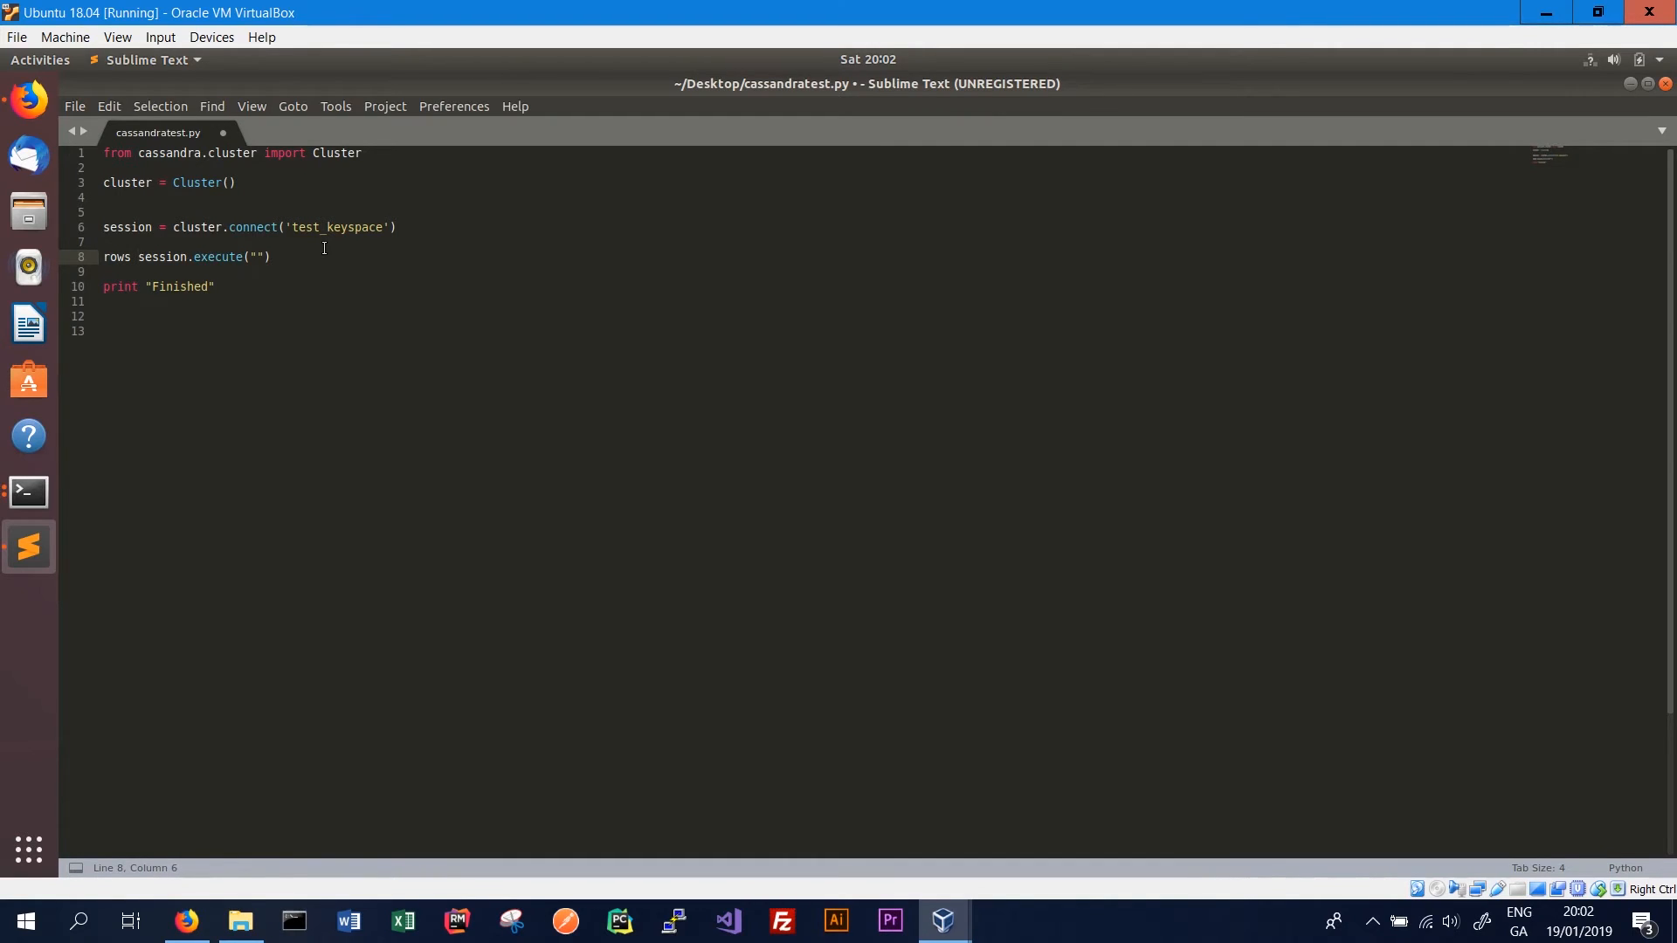
type("=")
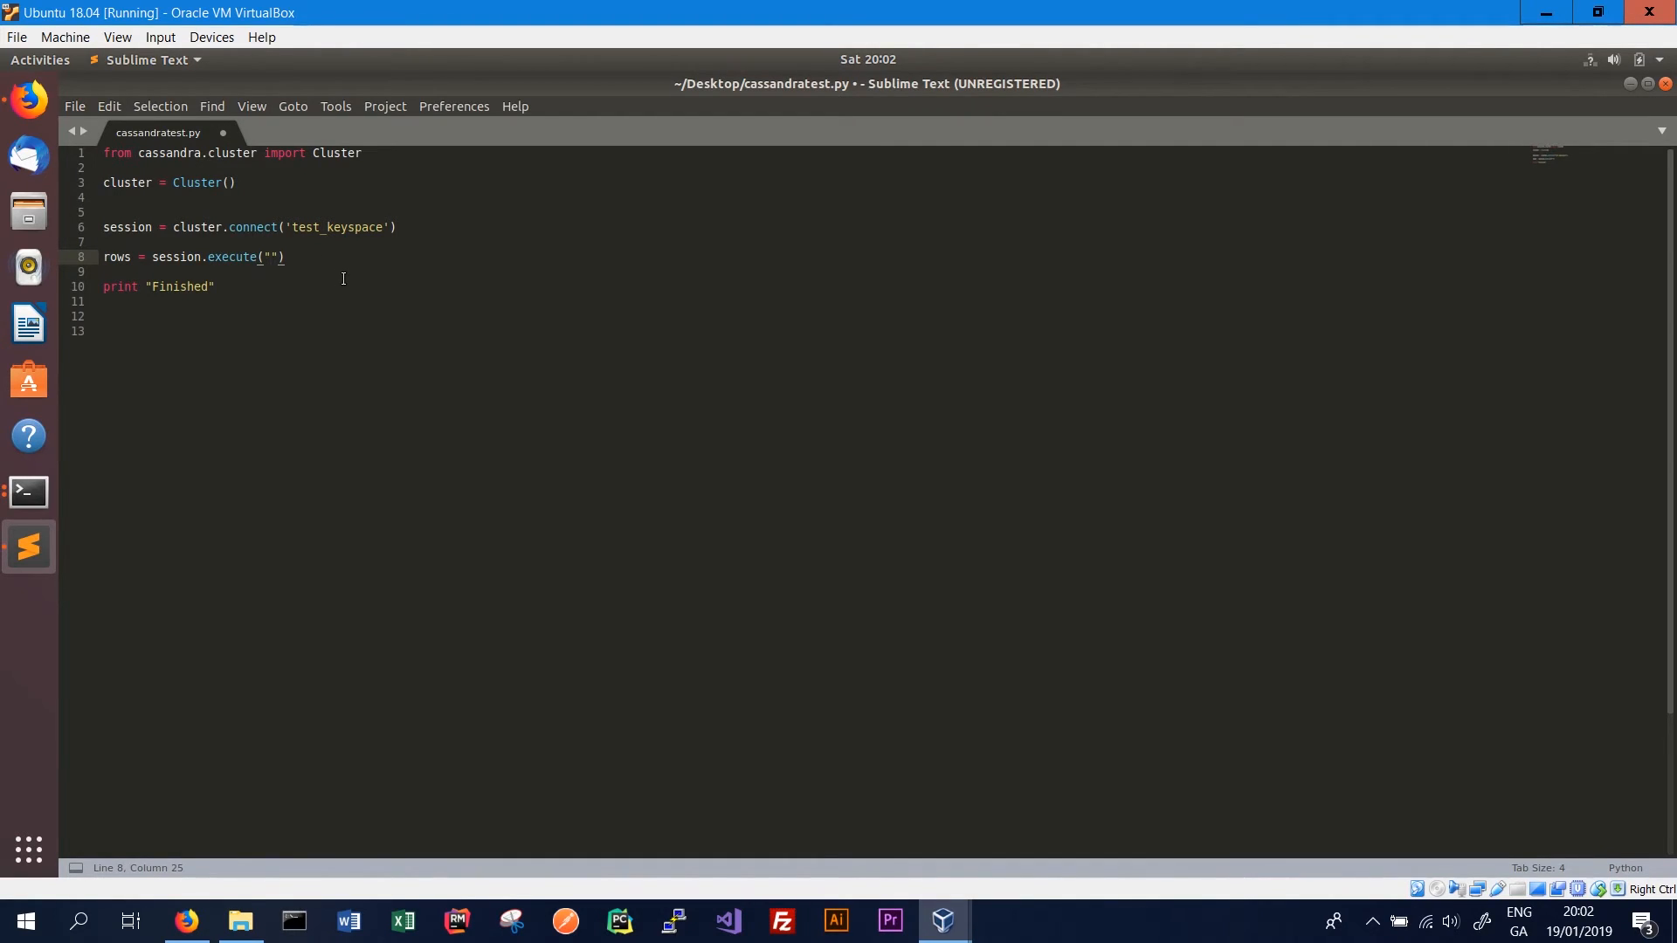
type("SE")
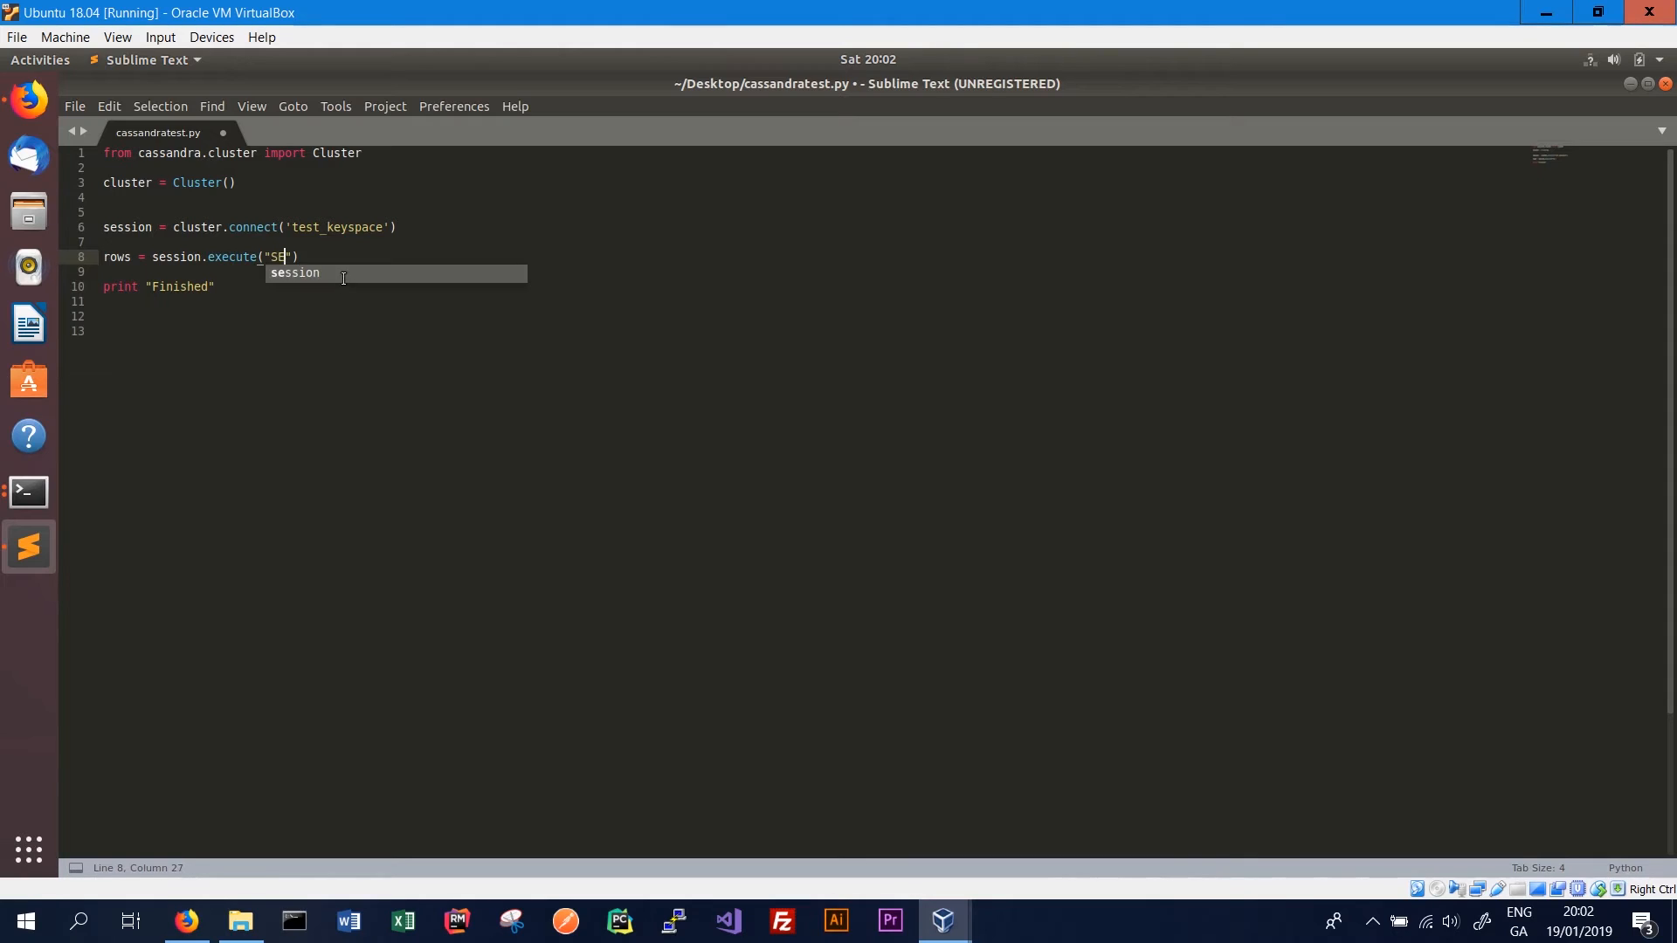
type("LECT * FRO")
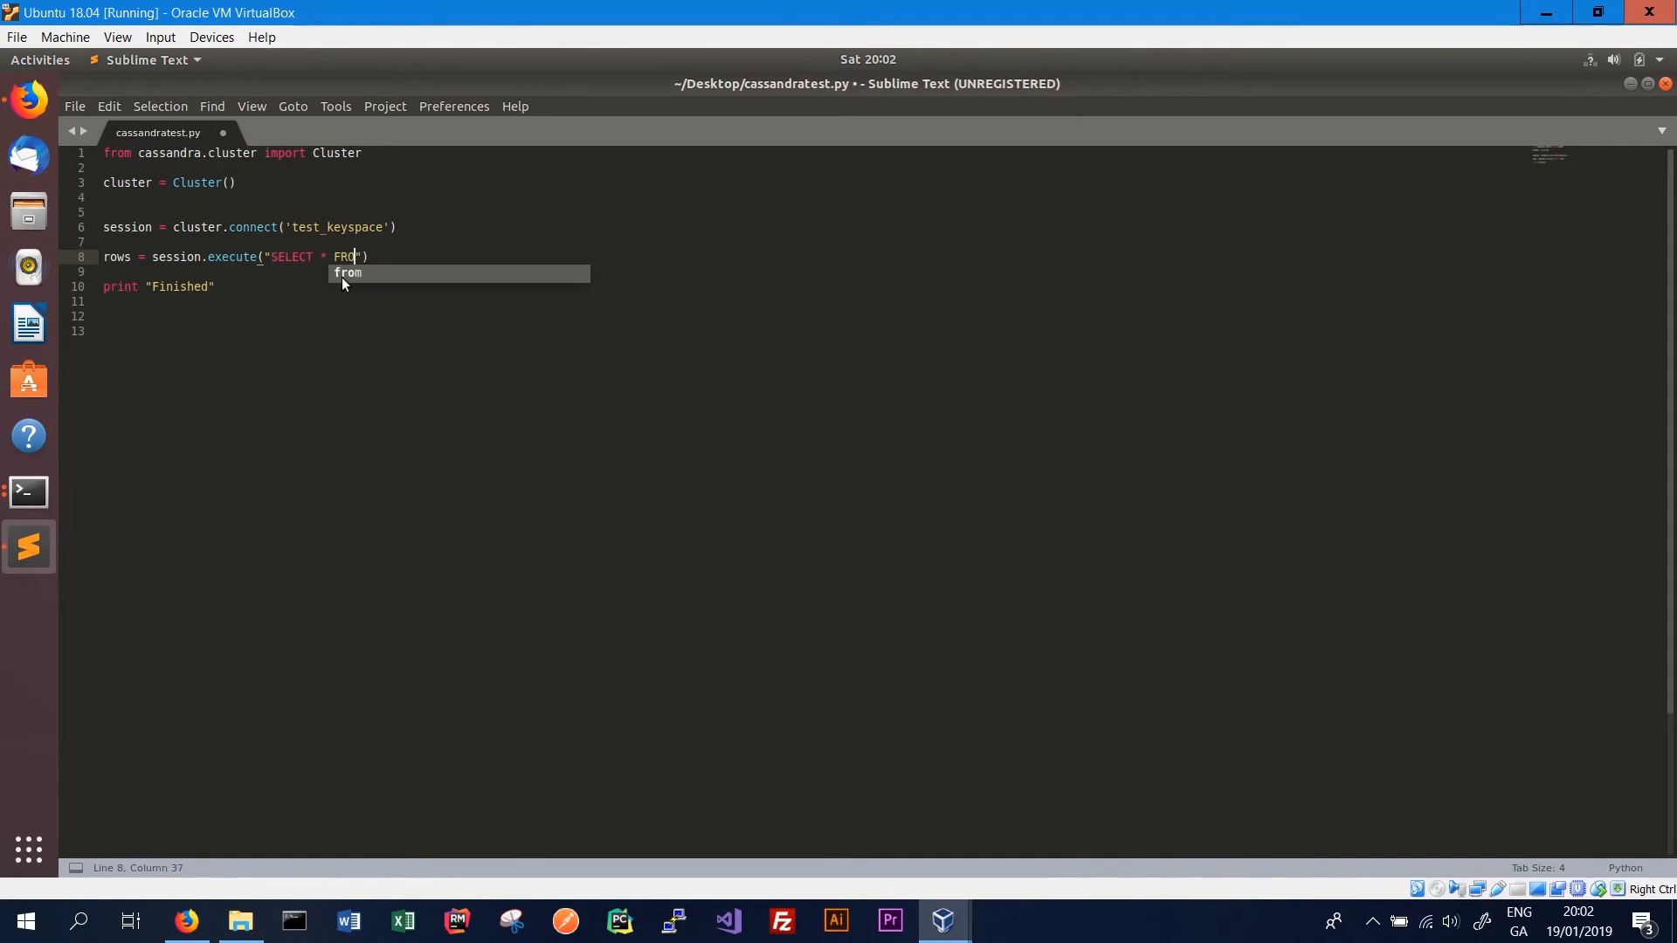
mouse_move(28, 493)
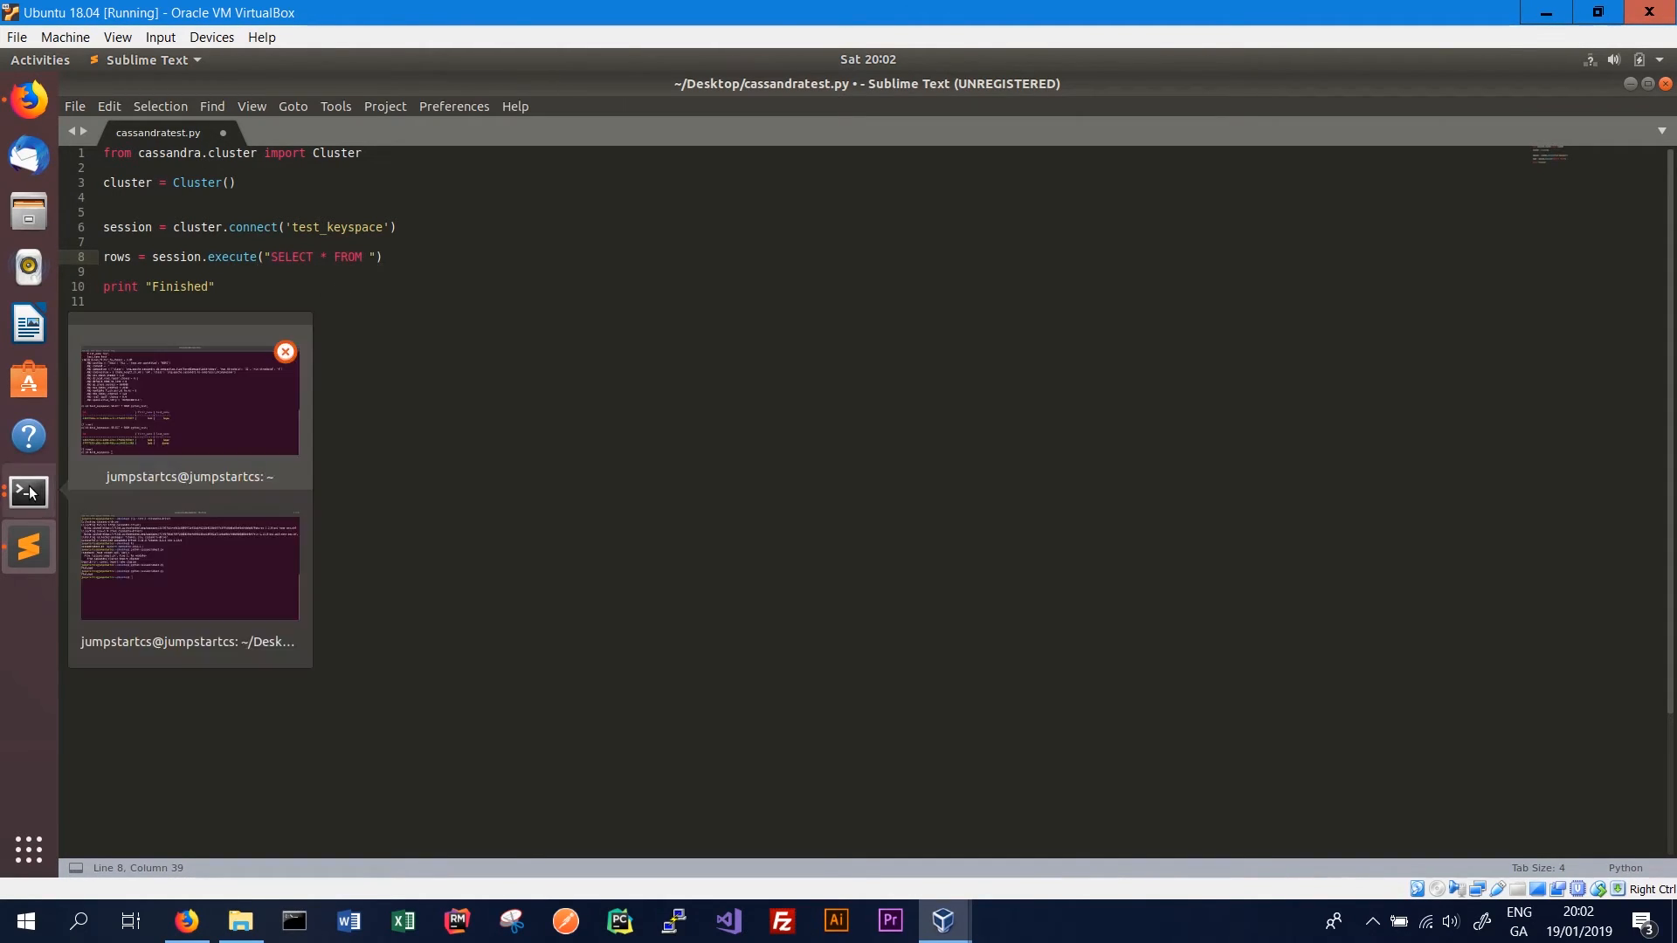
left_click(188, 402)
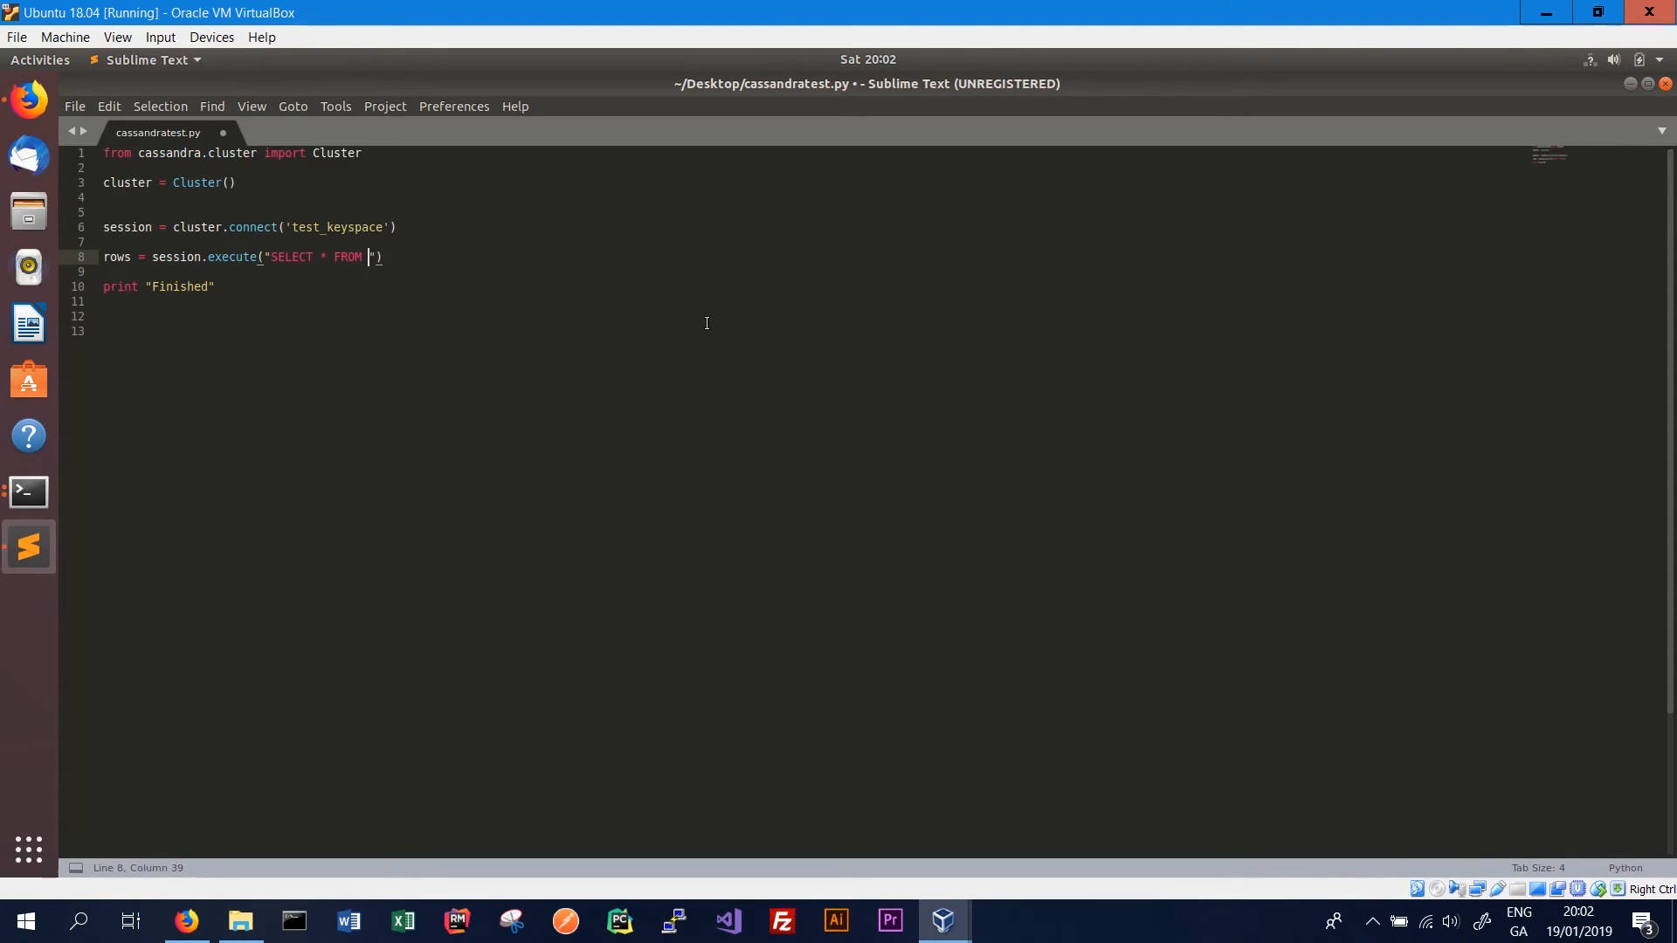
type("pyhton_test")
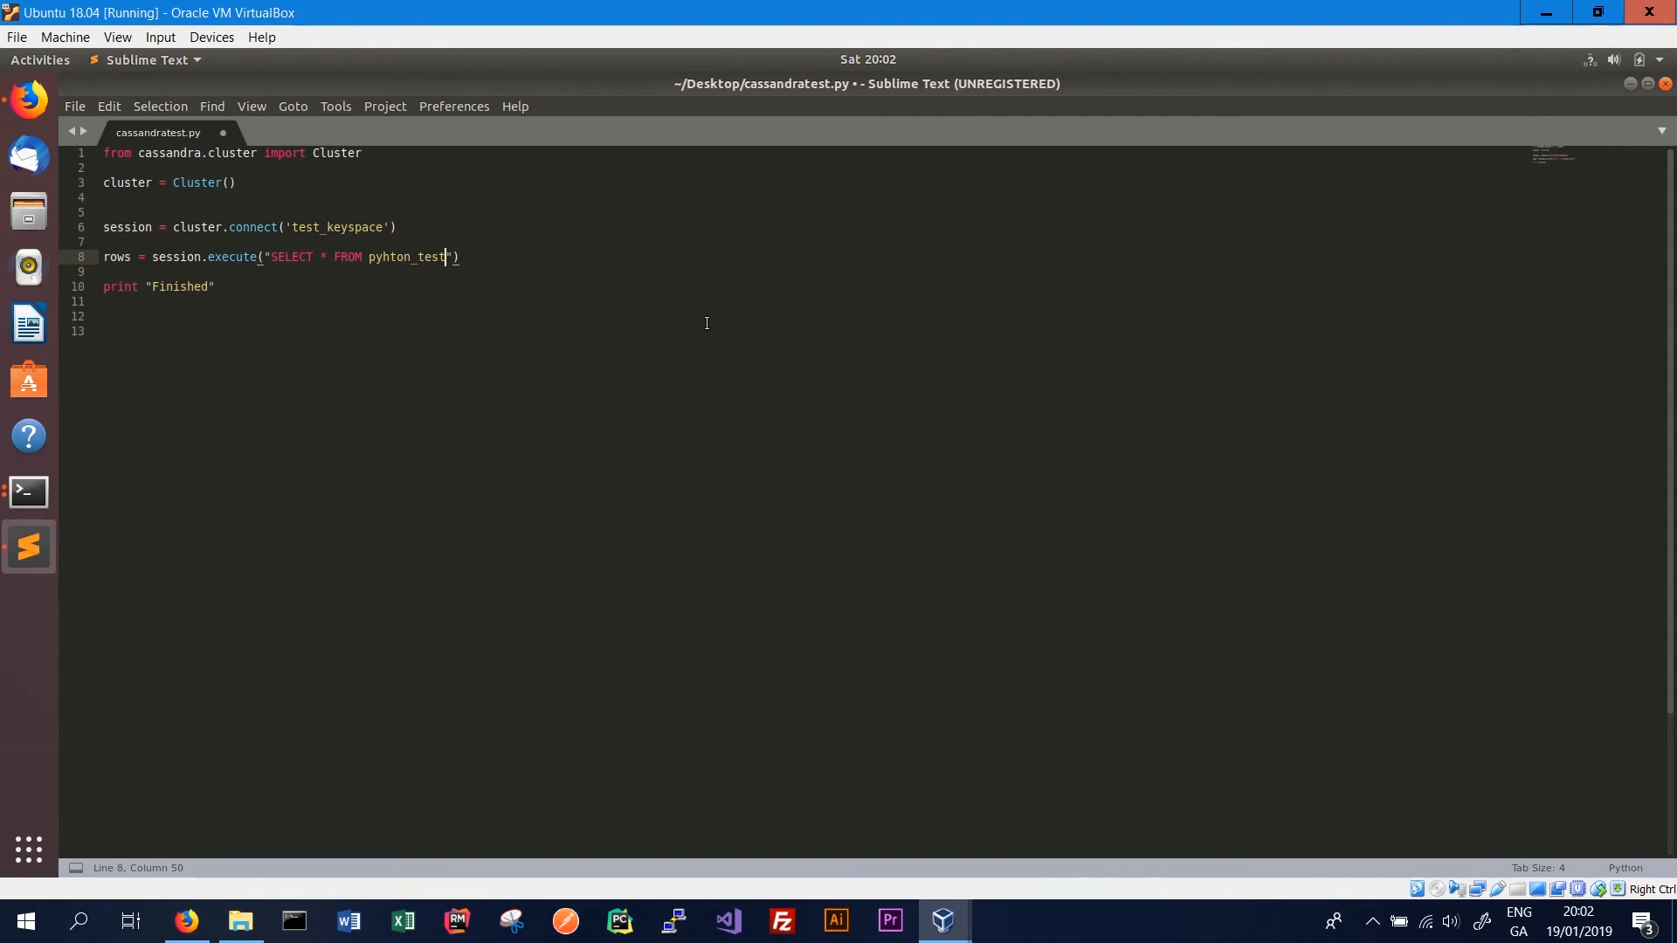
key("Return")
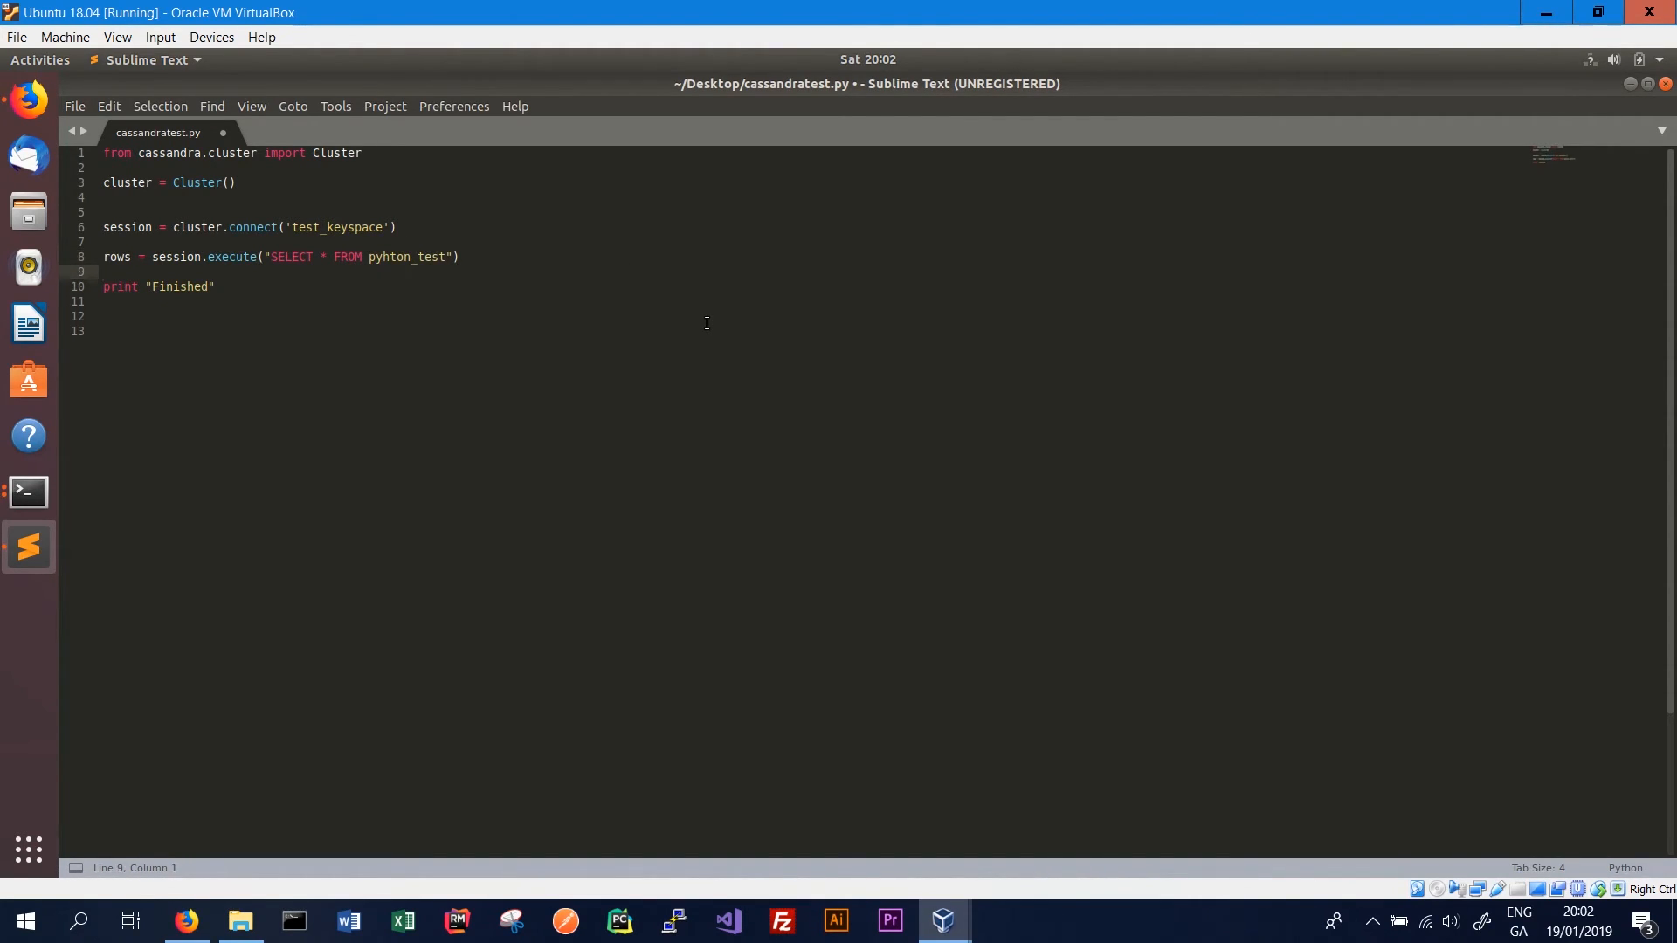
key("Return")
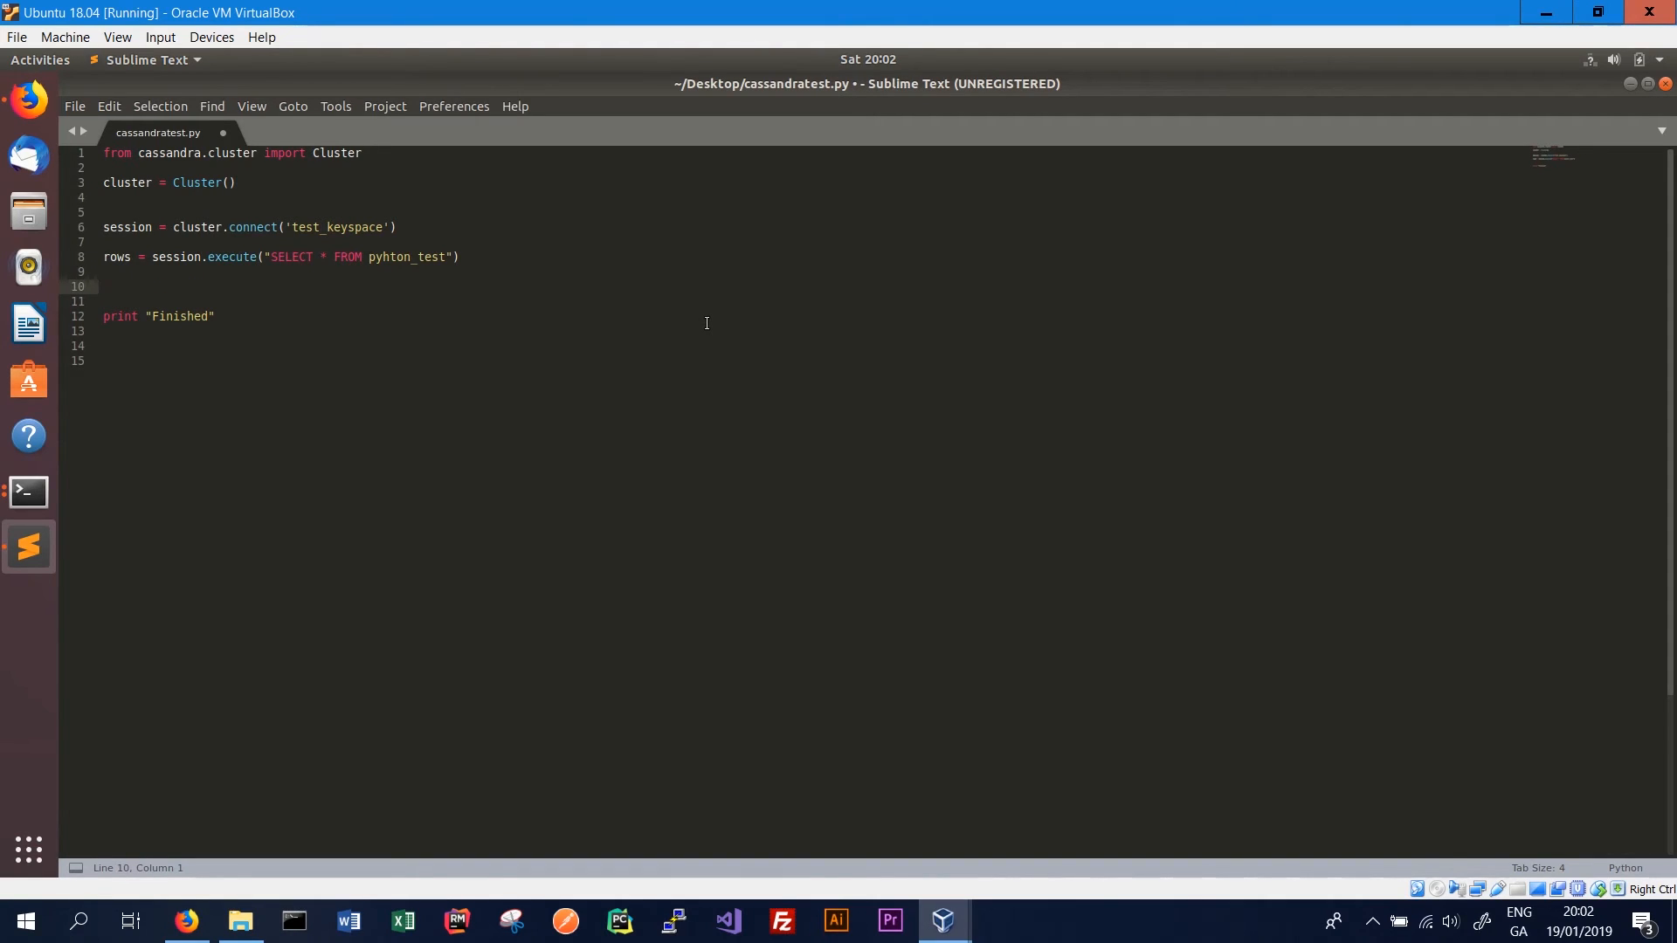
Add for row in rows: print row.first_name, row.last_name and save
type("for")
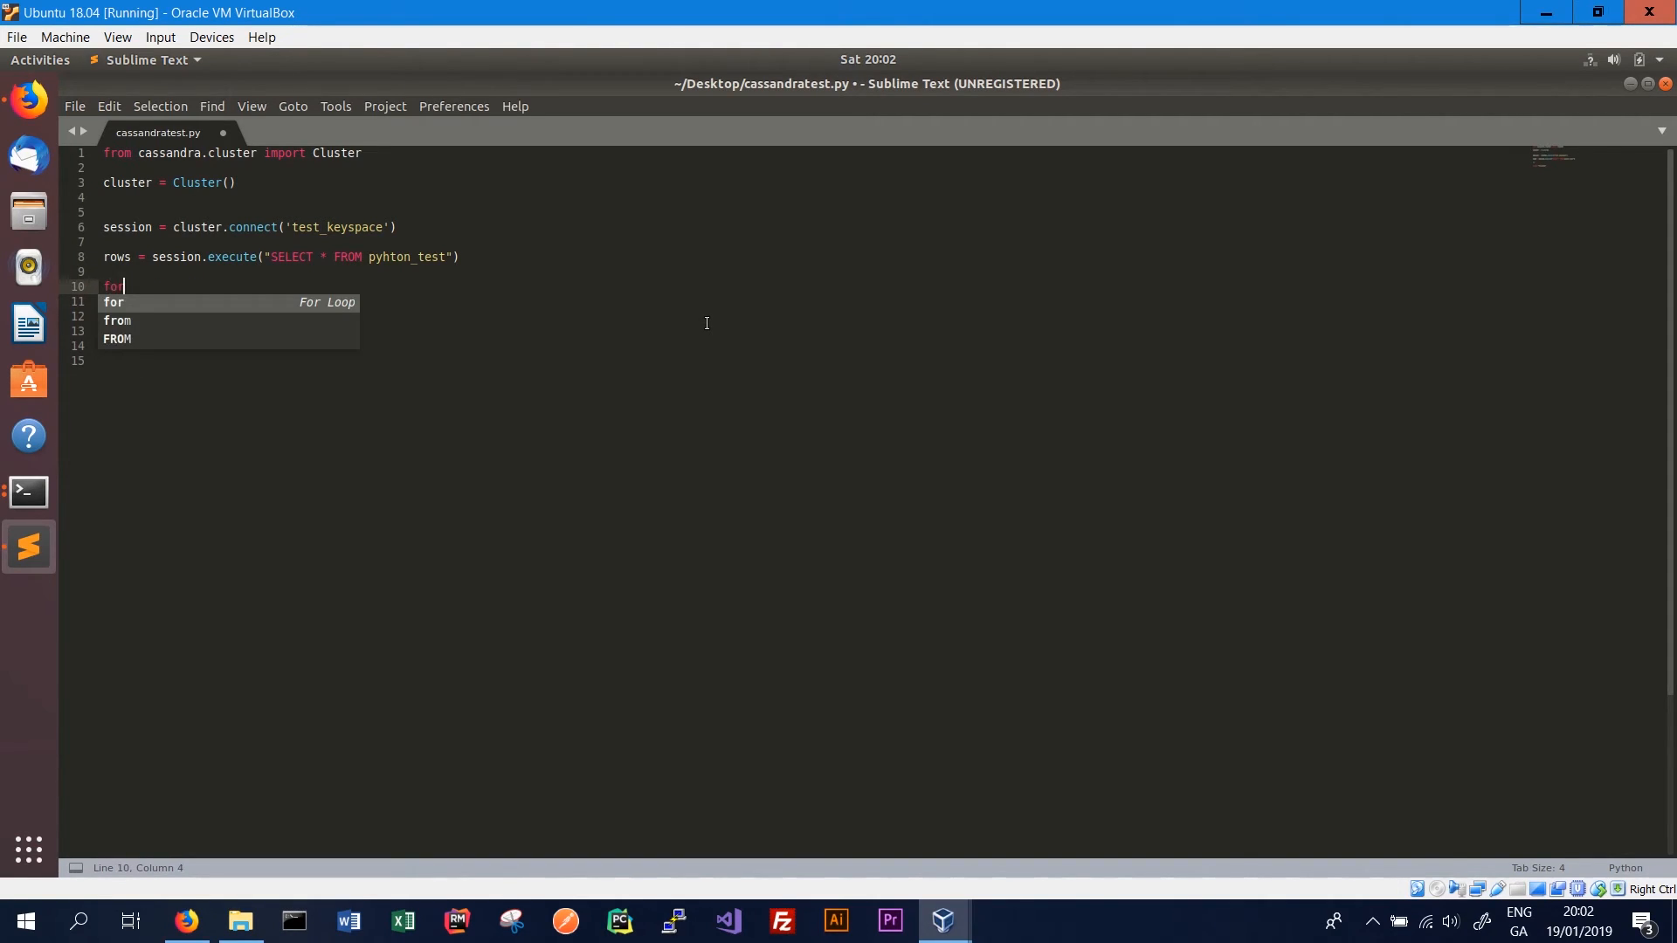
type("row in rows")
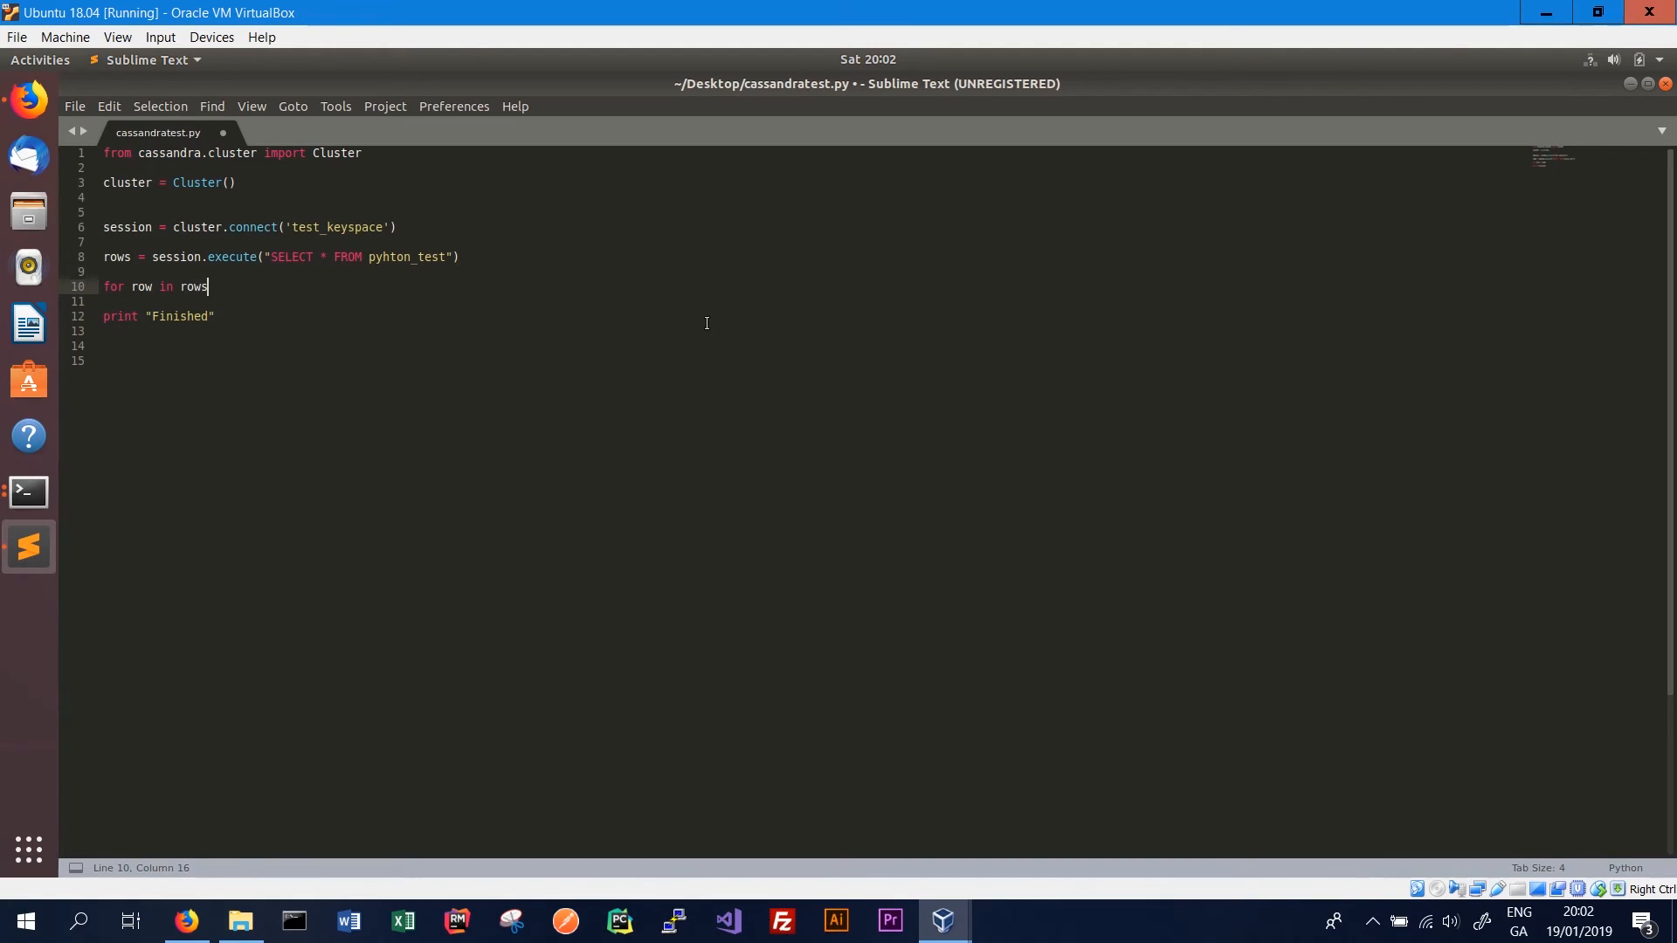
type(":")
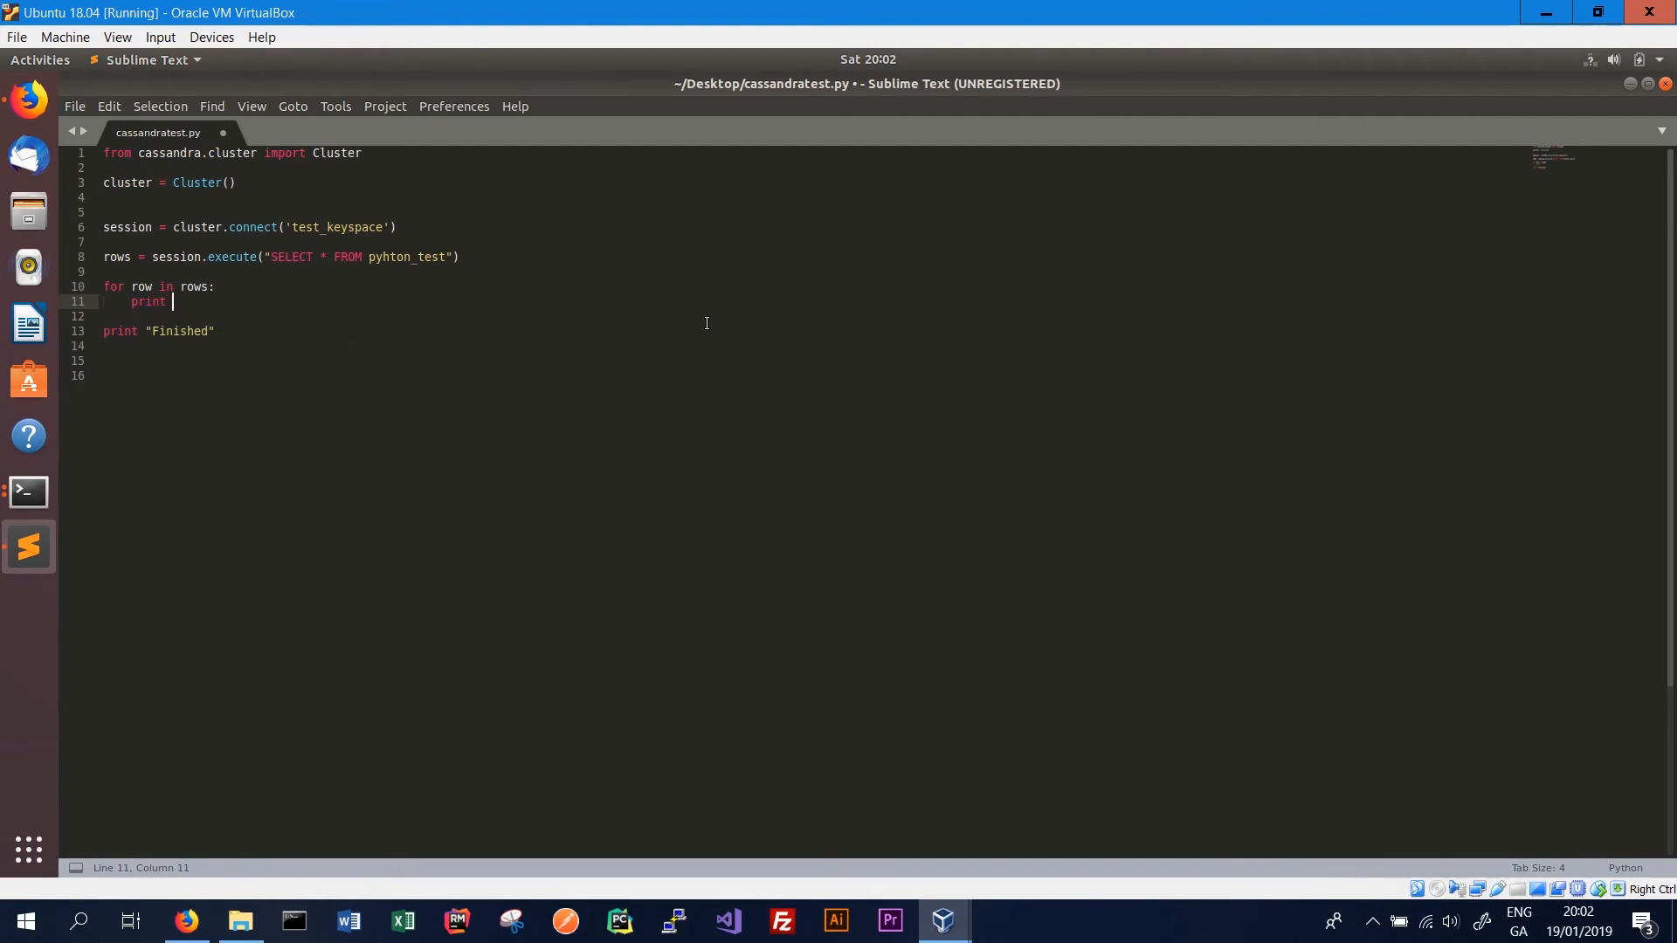
type("row.first")
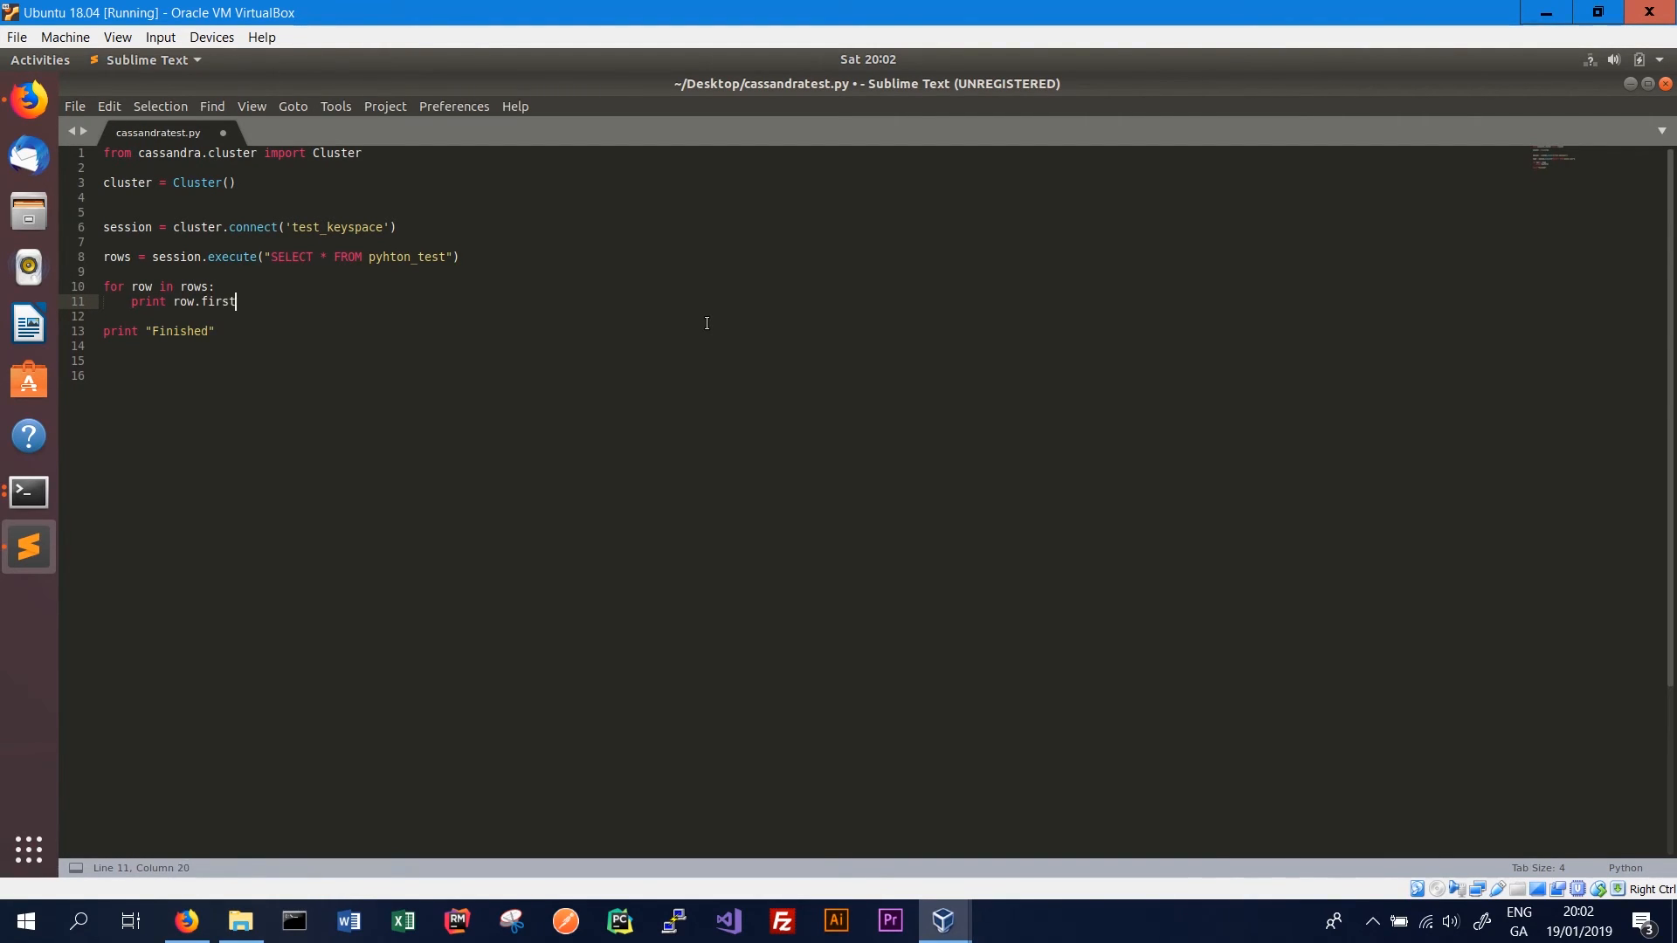
type("_name, row.")
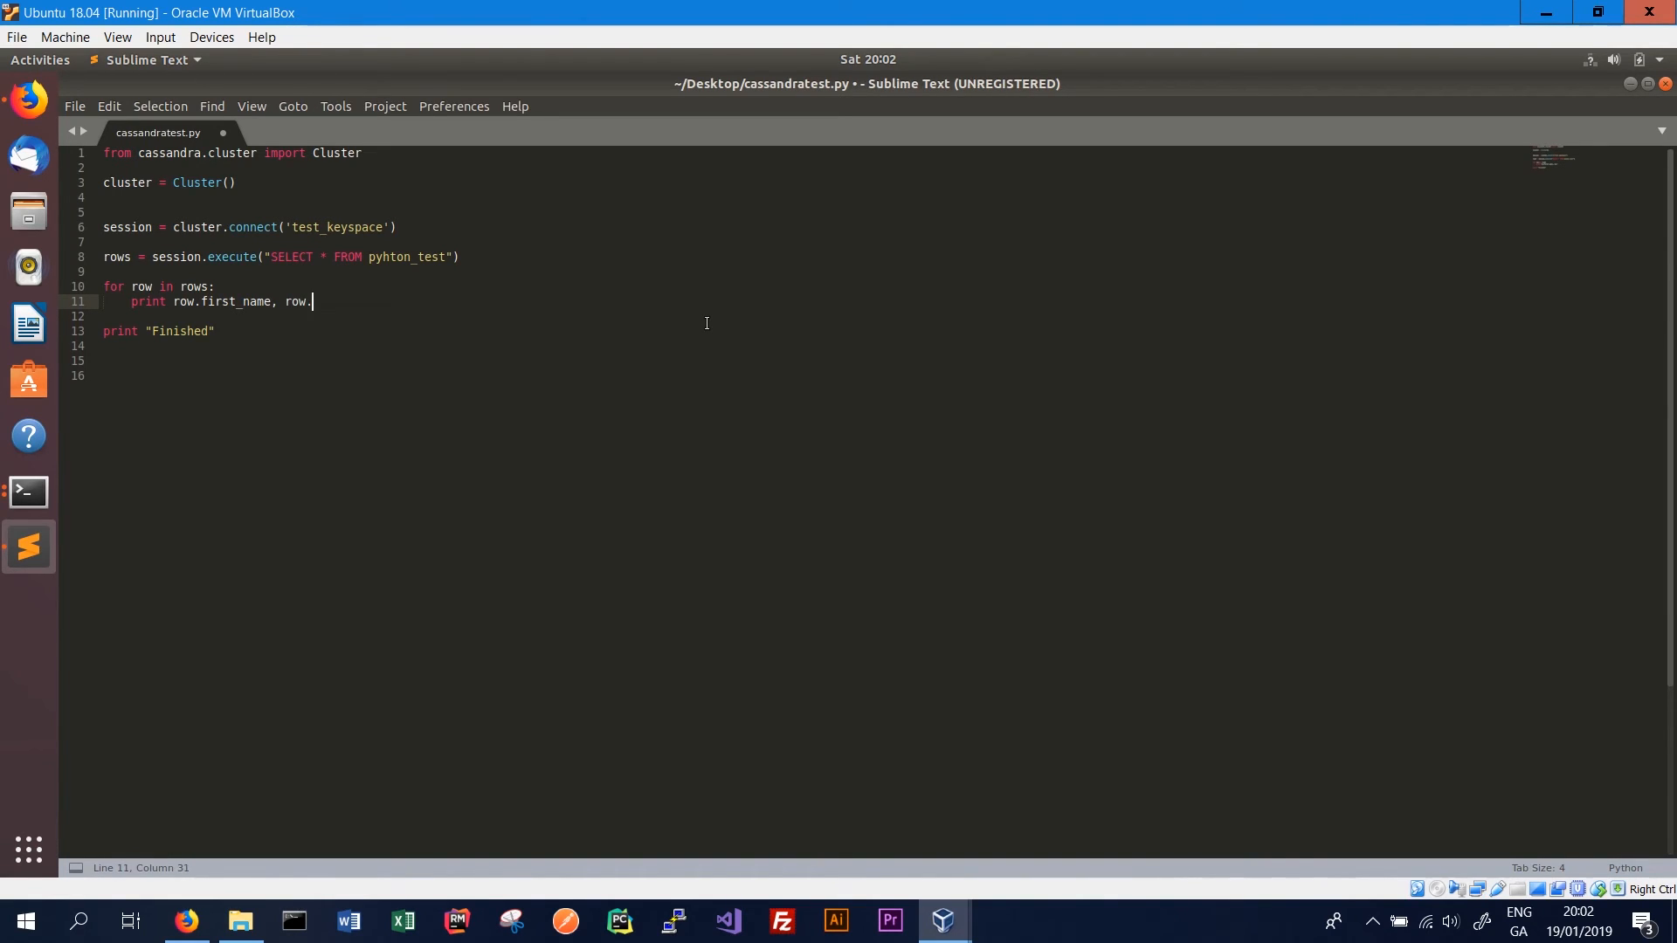
type("last_nam")
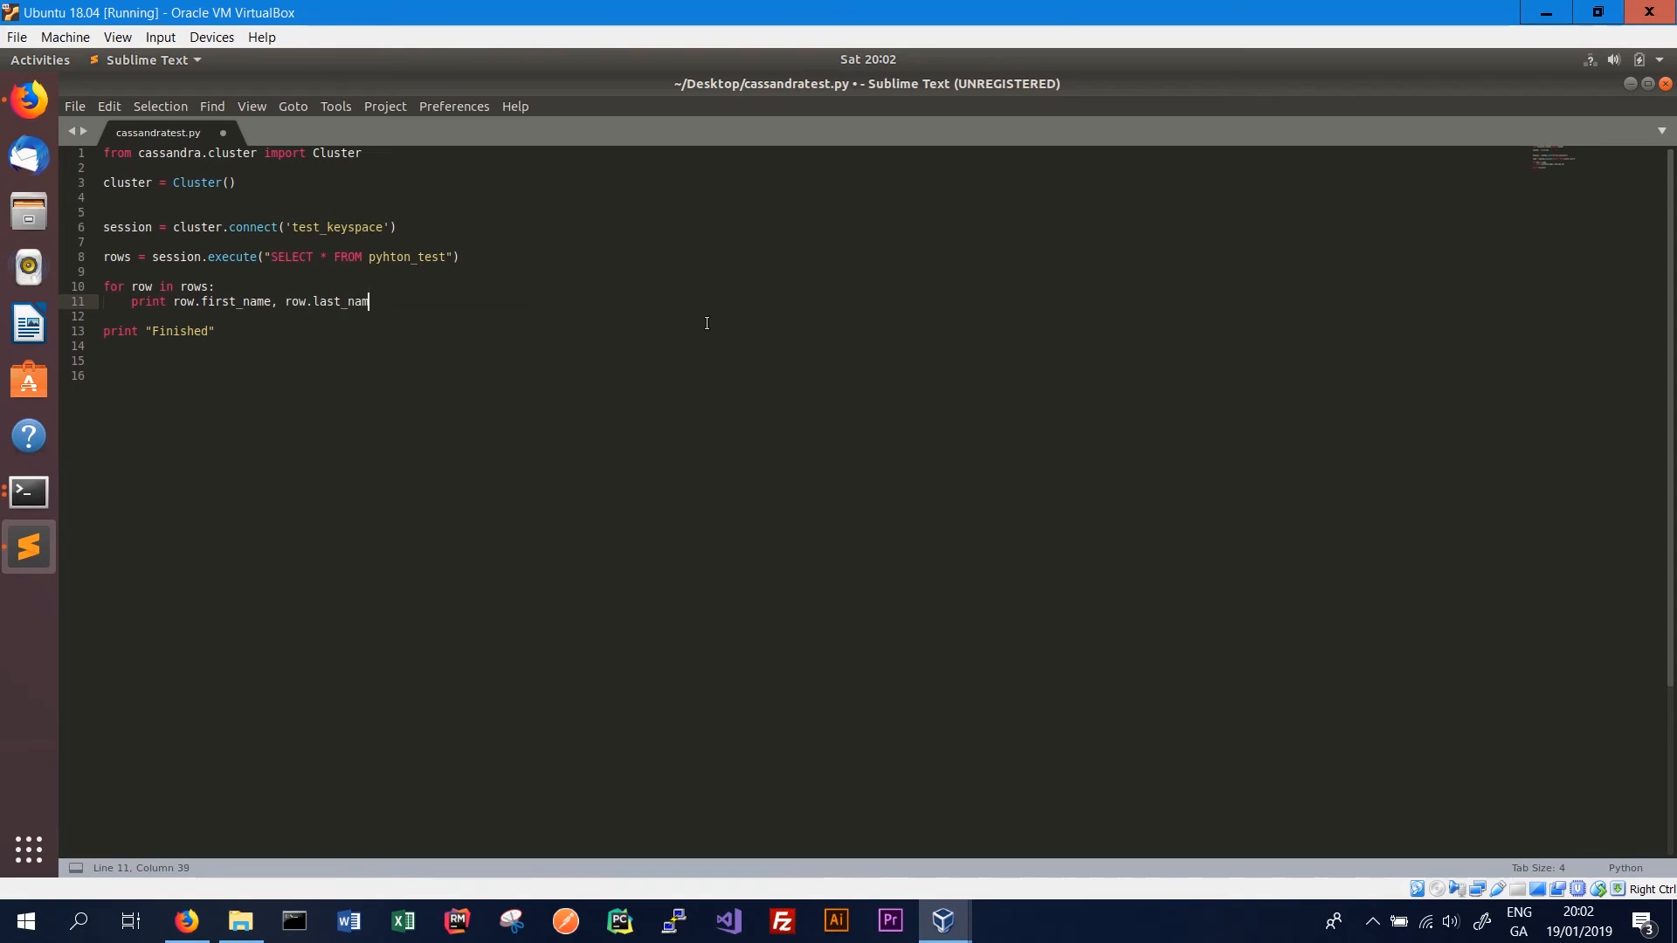
type("e")
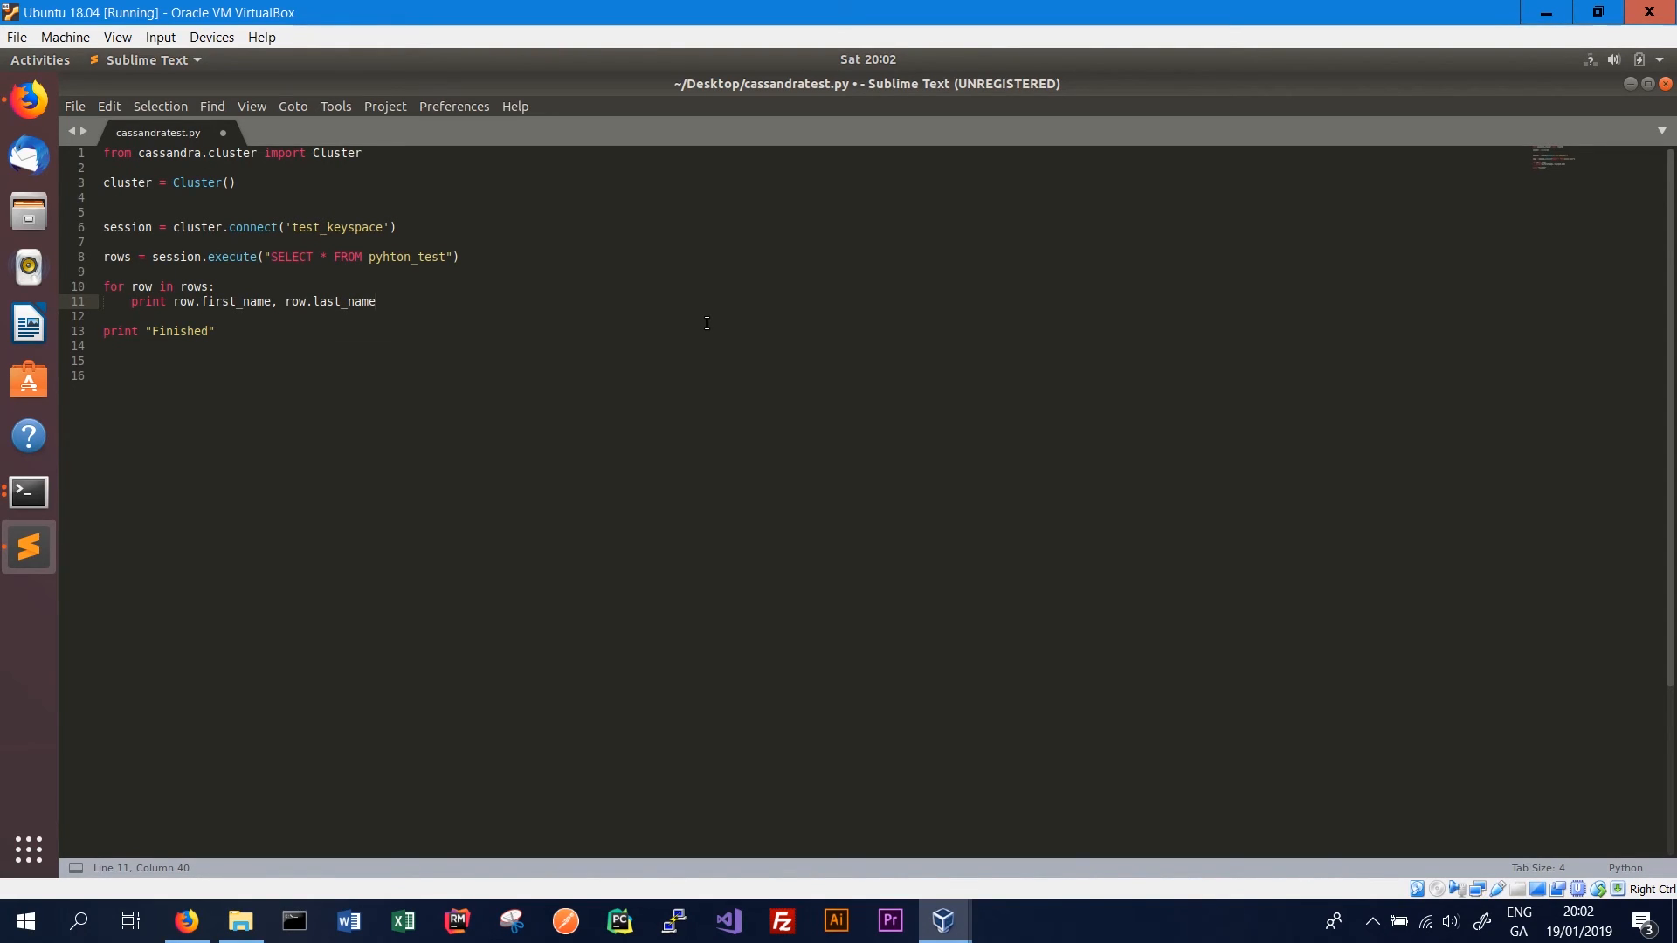
key("ctrl+s")
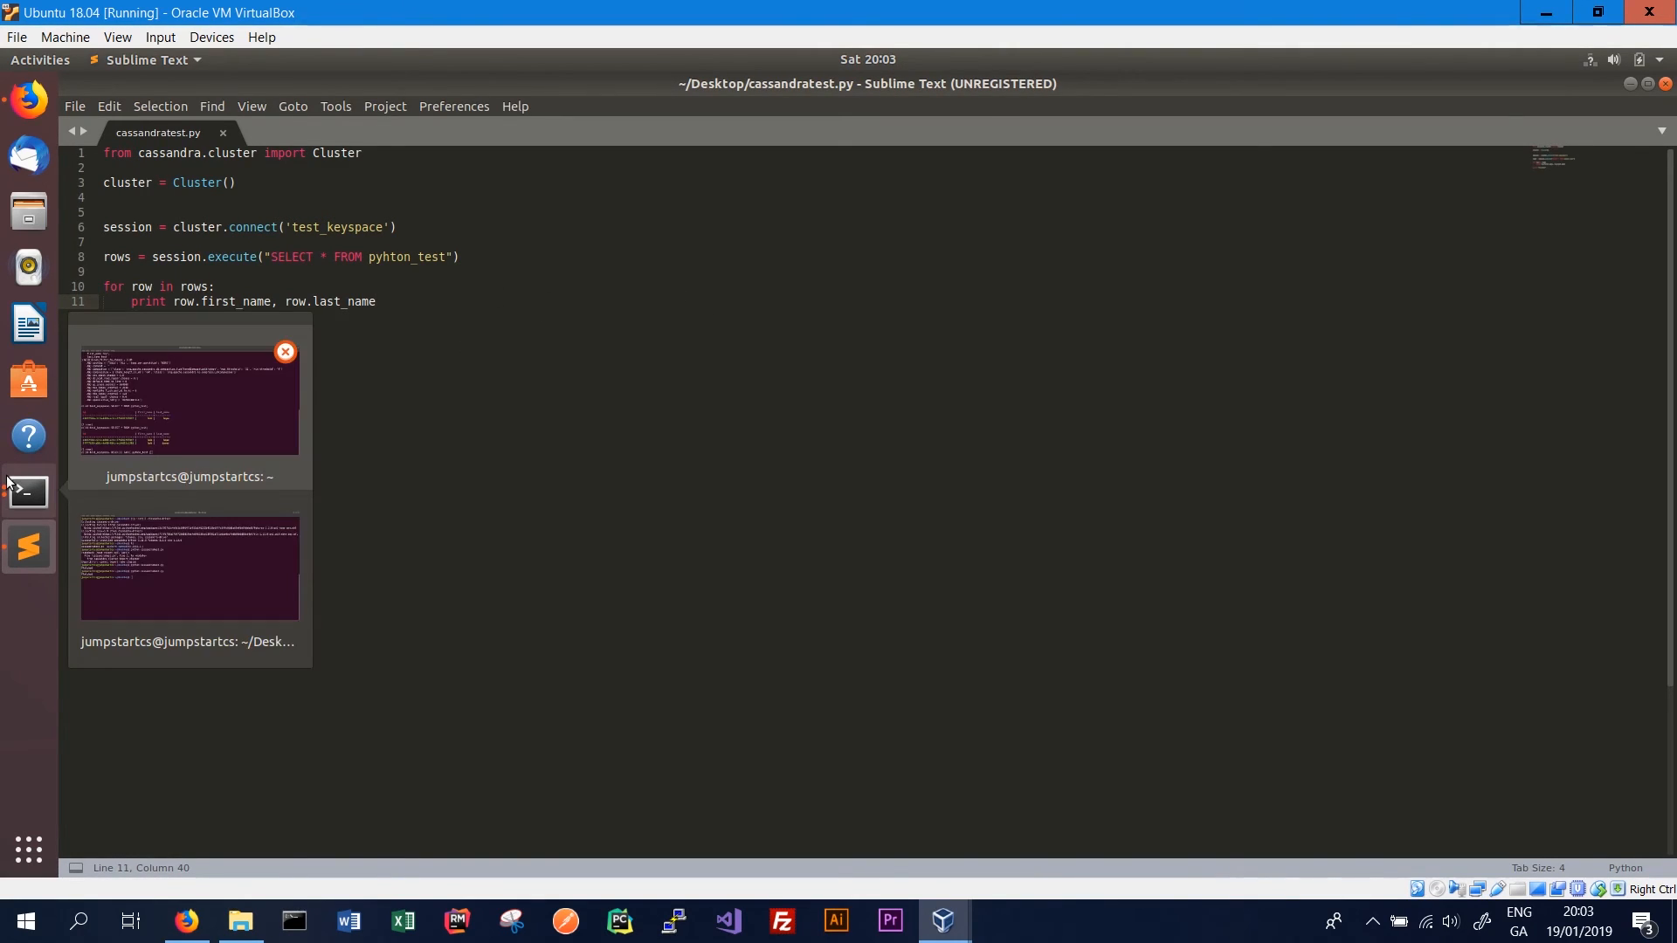
Run python cassandratest.py in the terminal, hitting the unconfigured-table error for pyhton_test
left_click(189, 566)
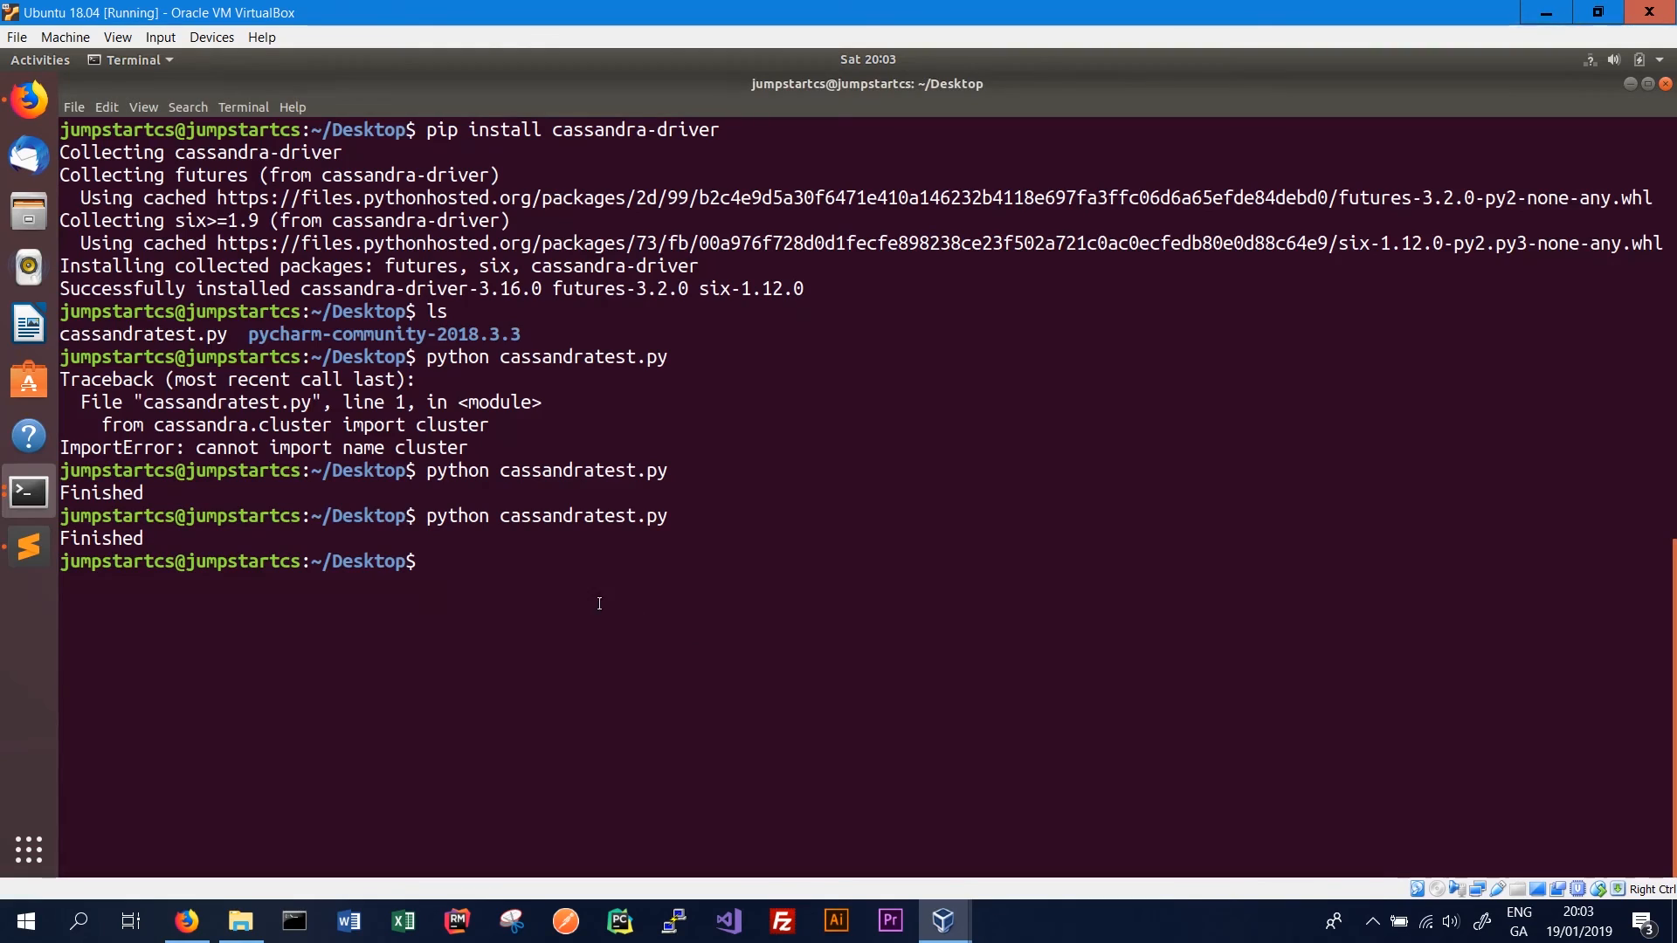
type("python cassandratest.py")
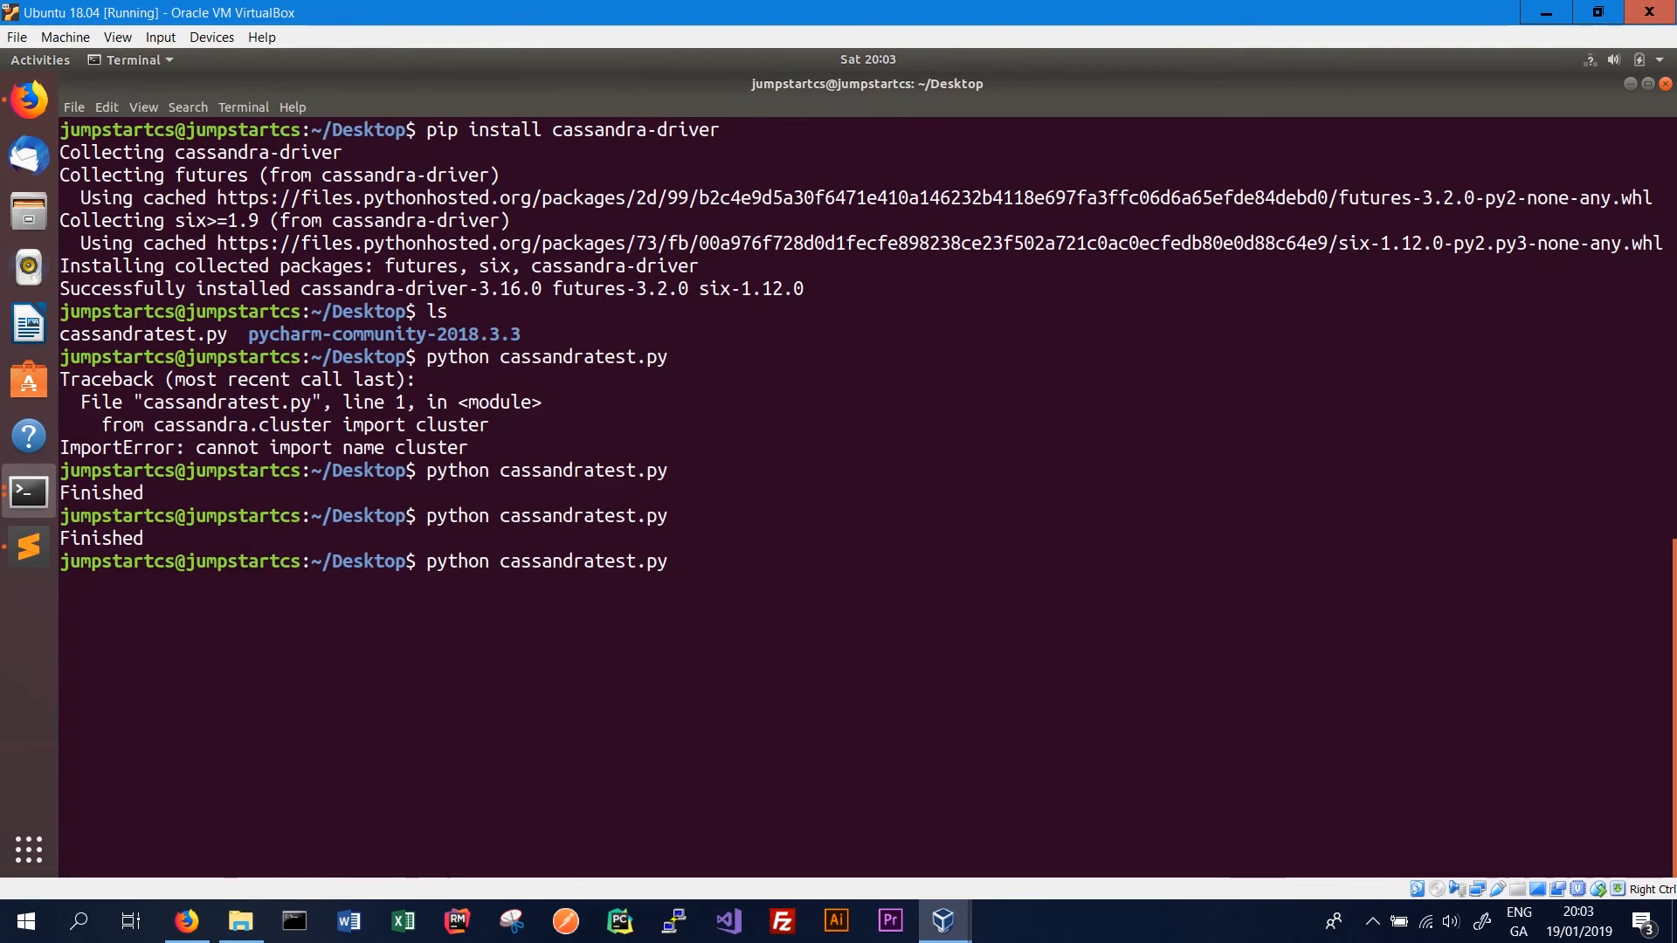
key("Return")
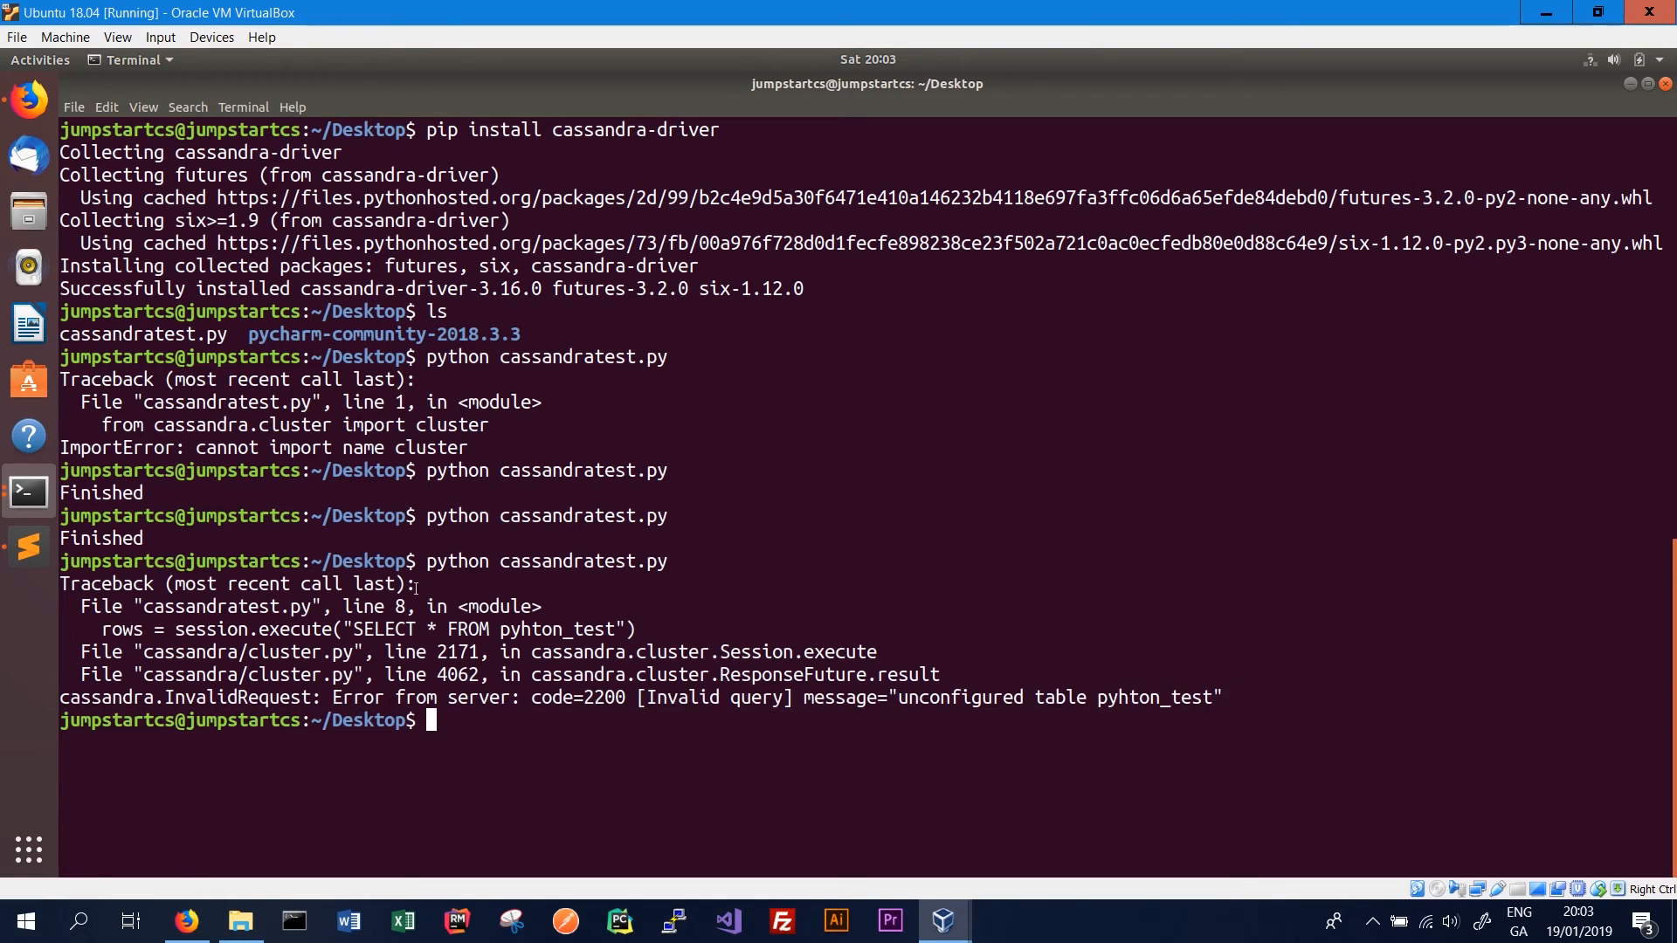
Correct 'pyhton_test' to 'python_test', save the script, and rerun it to print bob hope and bob jones
left_click(26, 546)
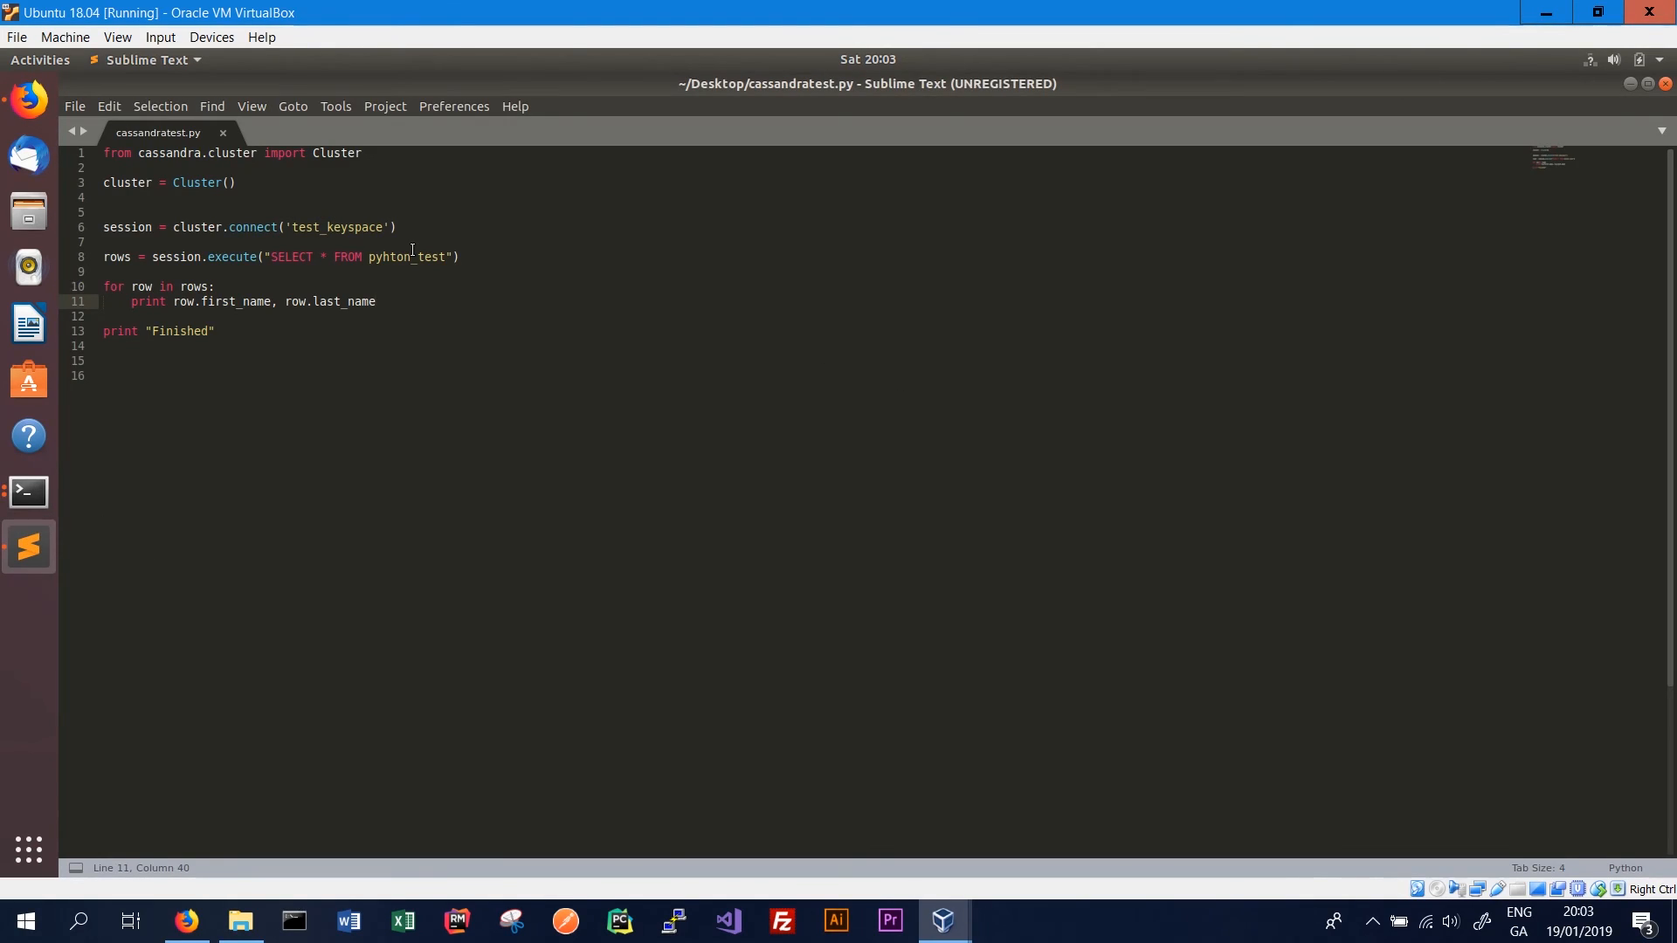
left_click(403, 257)
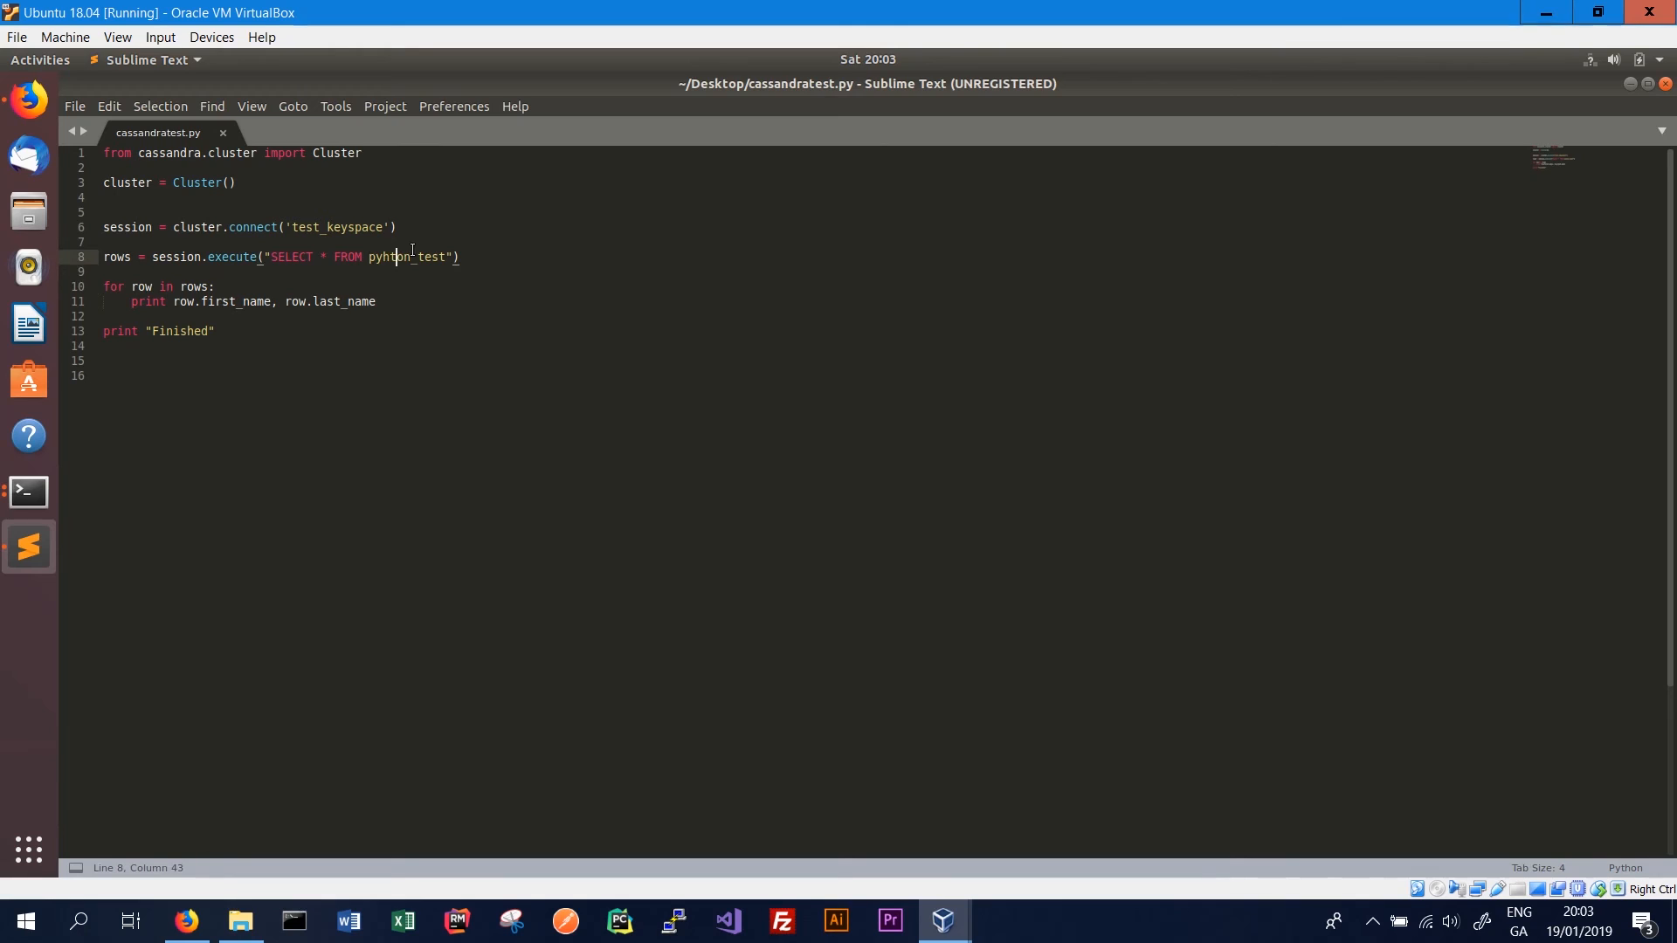
key("ctrl+s")
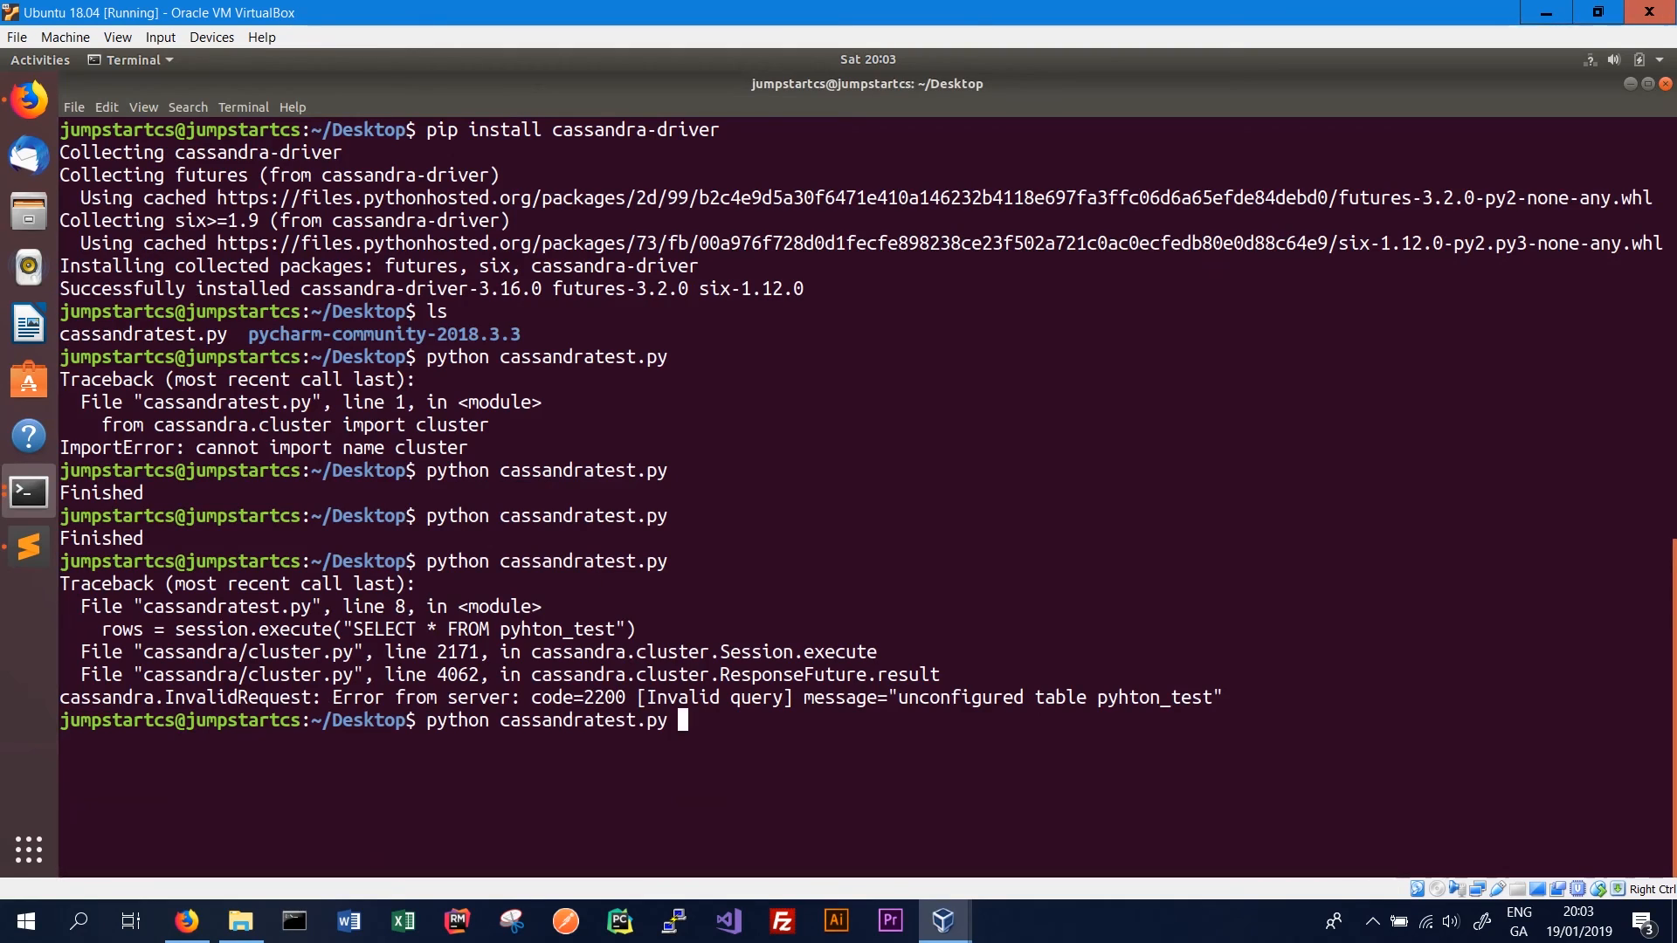
key("Return")
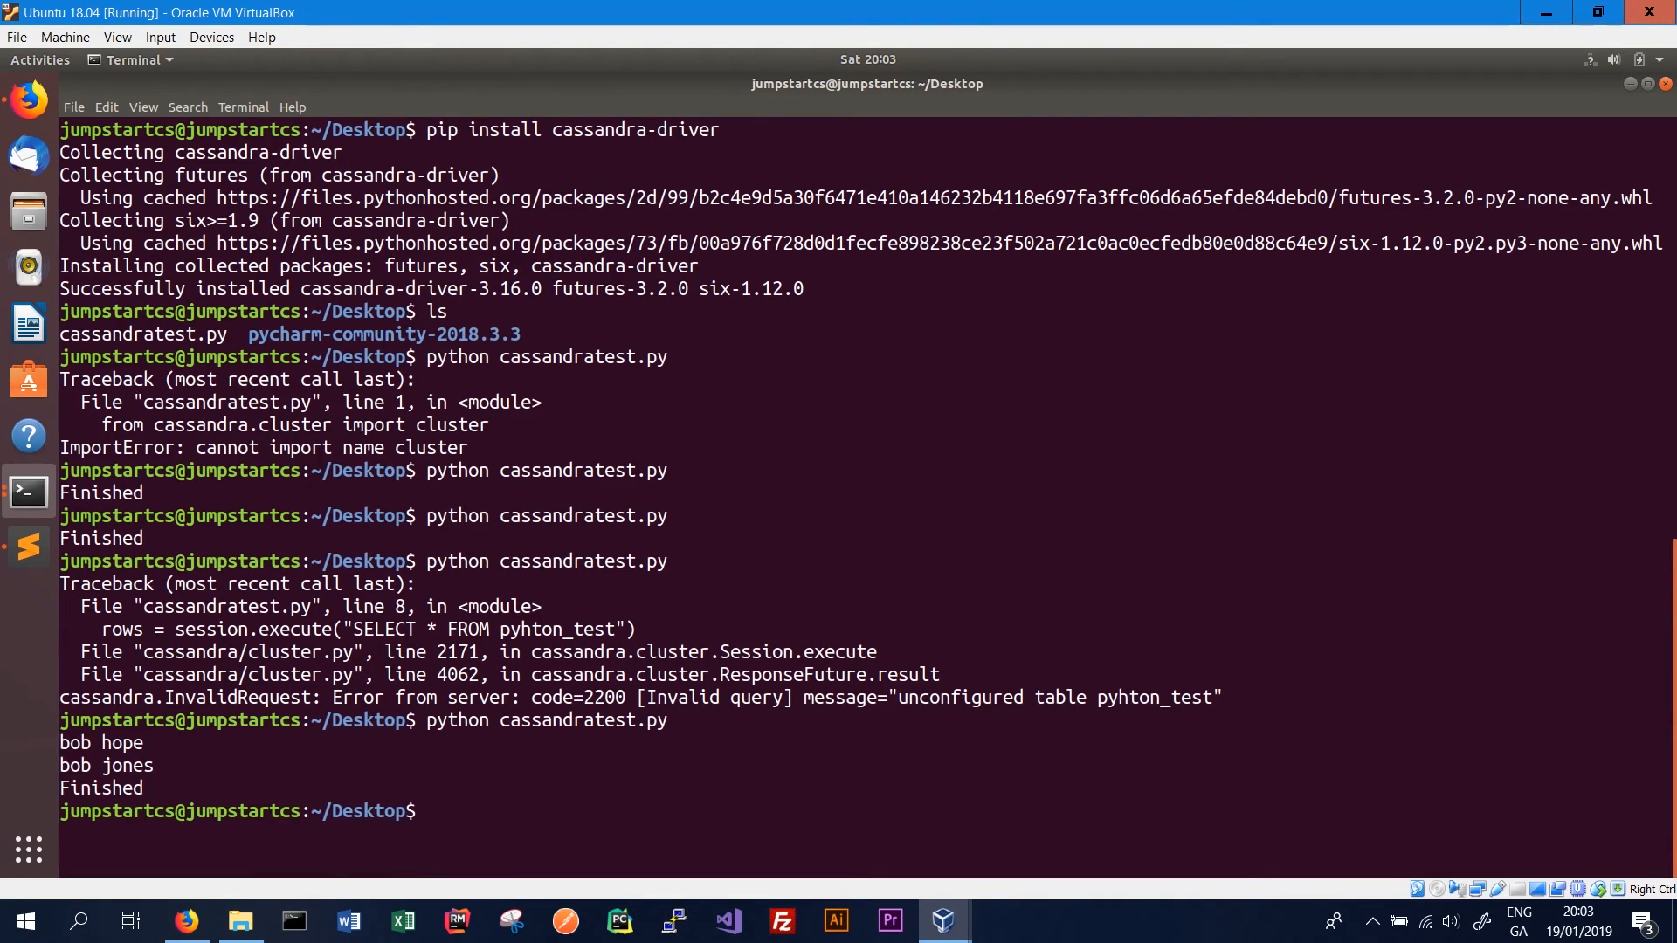